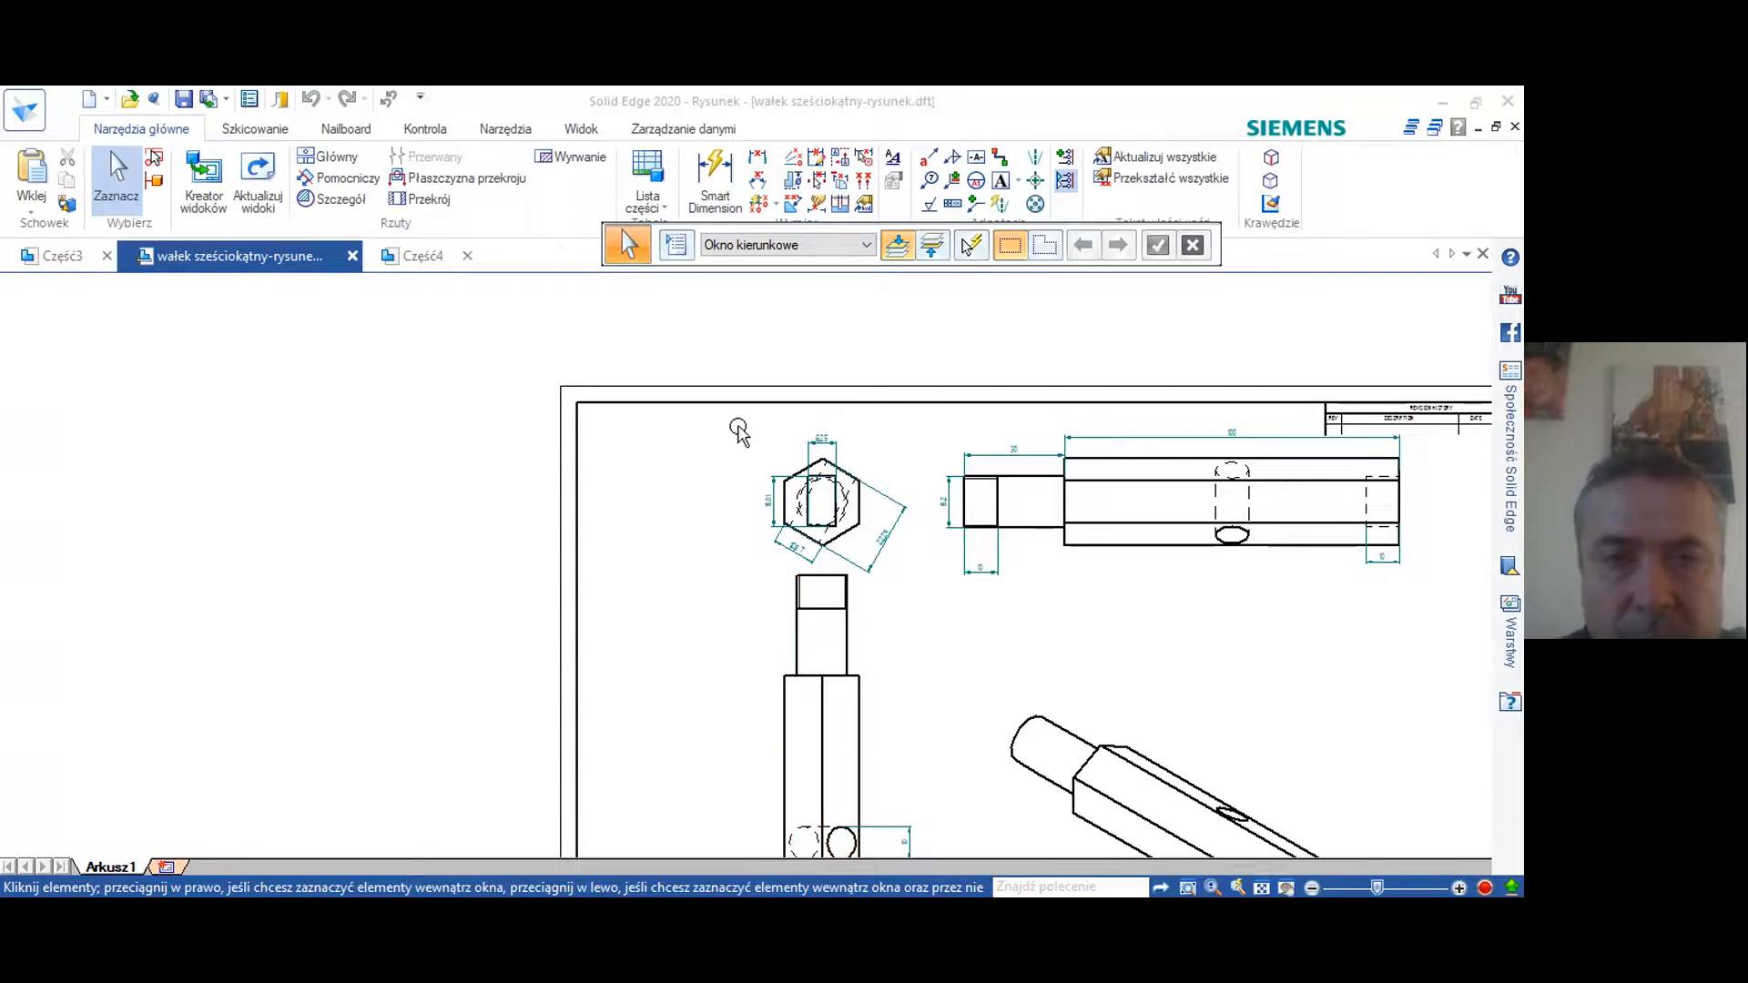
Close the shaft drawing, confirming Tak to save its changes
{"action": "left_click", "coordinate": [823, 508]}
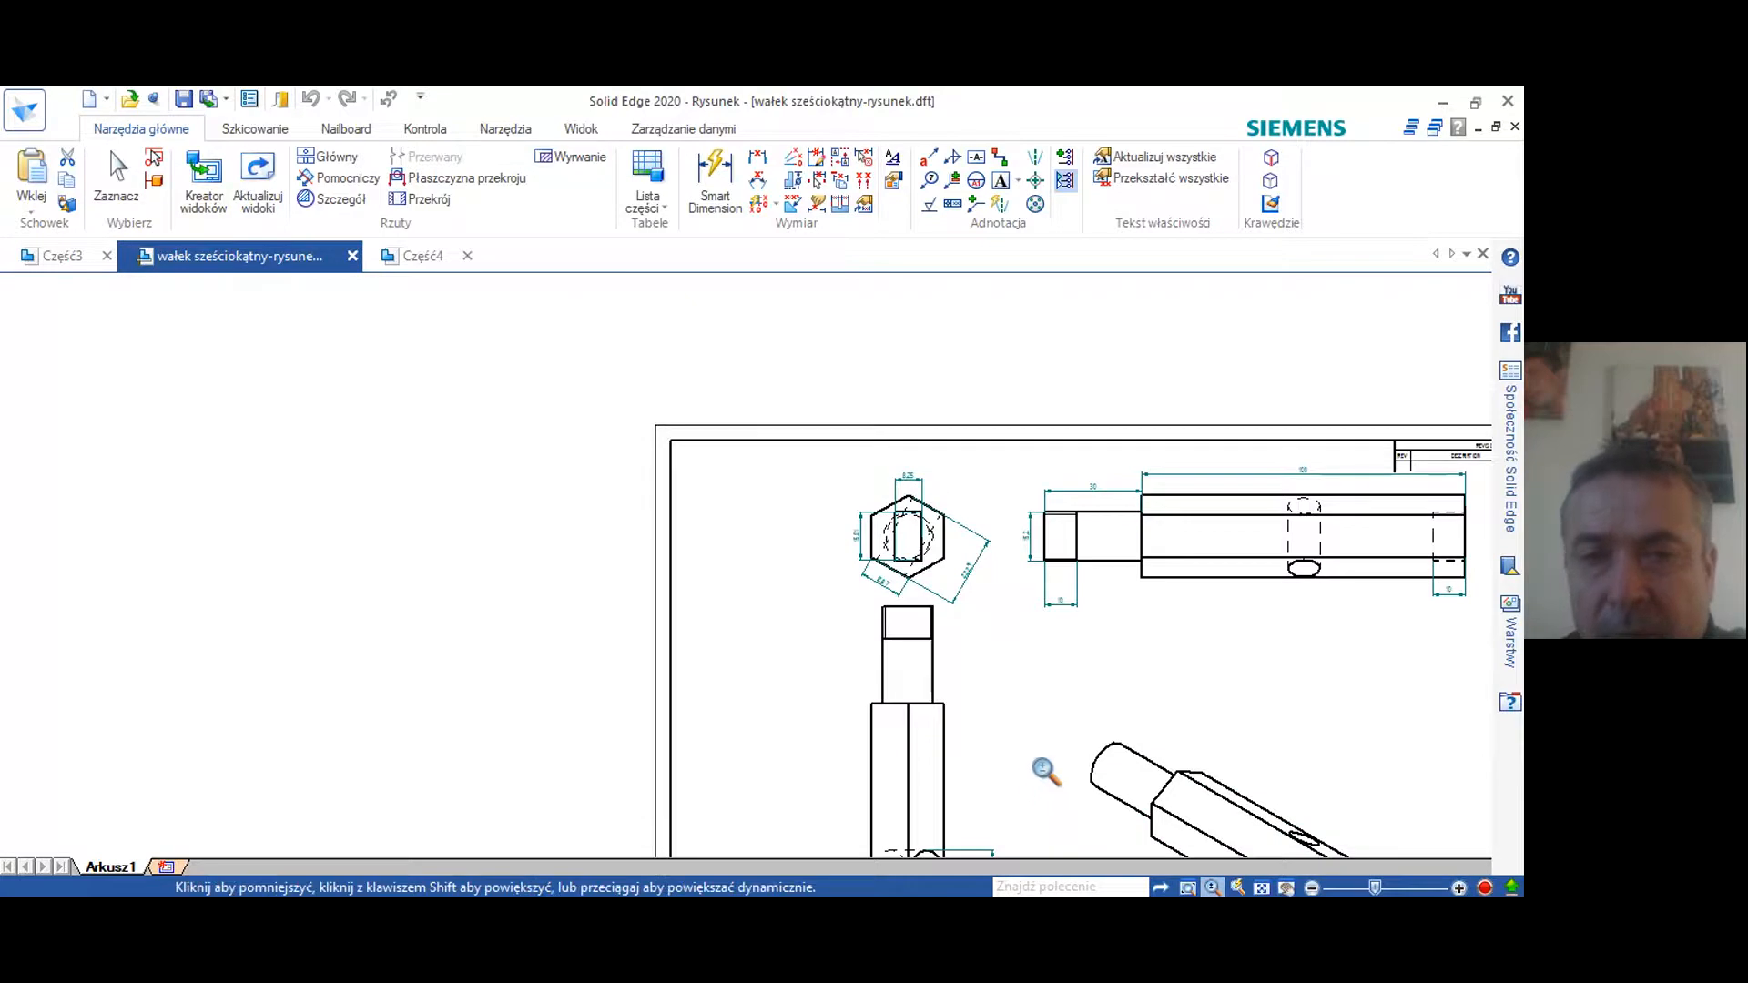
{"action": "mouse_move", "coordinate": [1157, 528]}
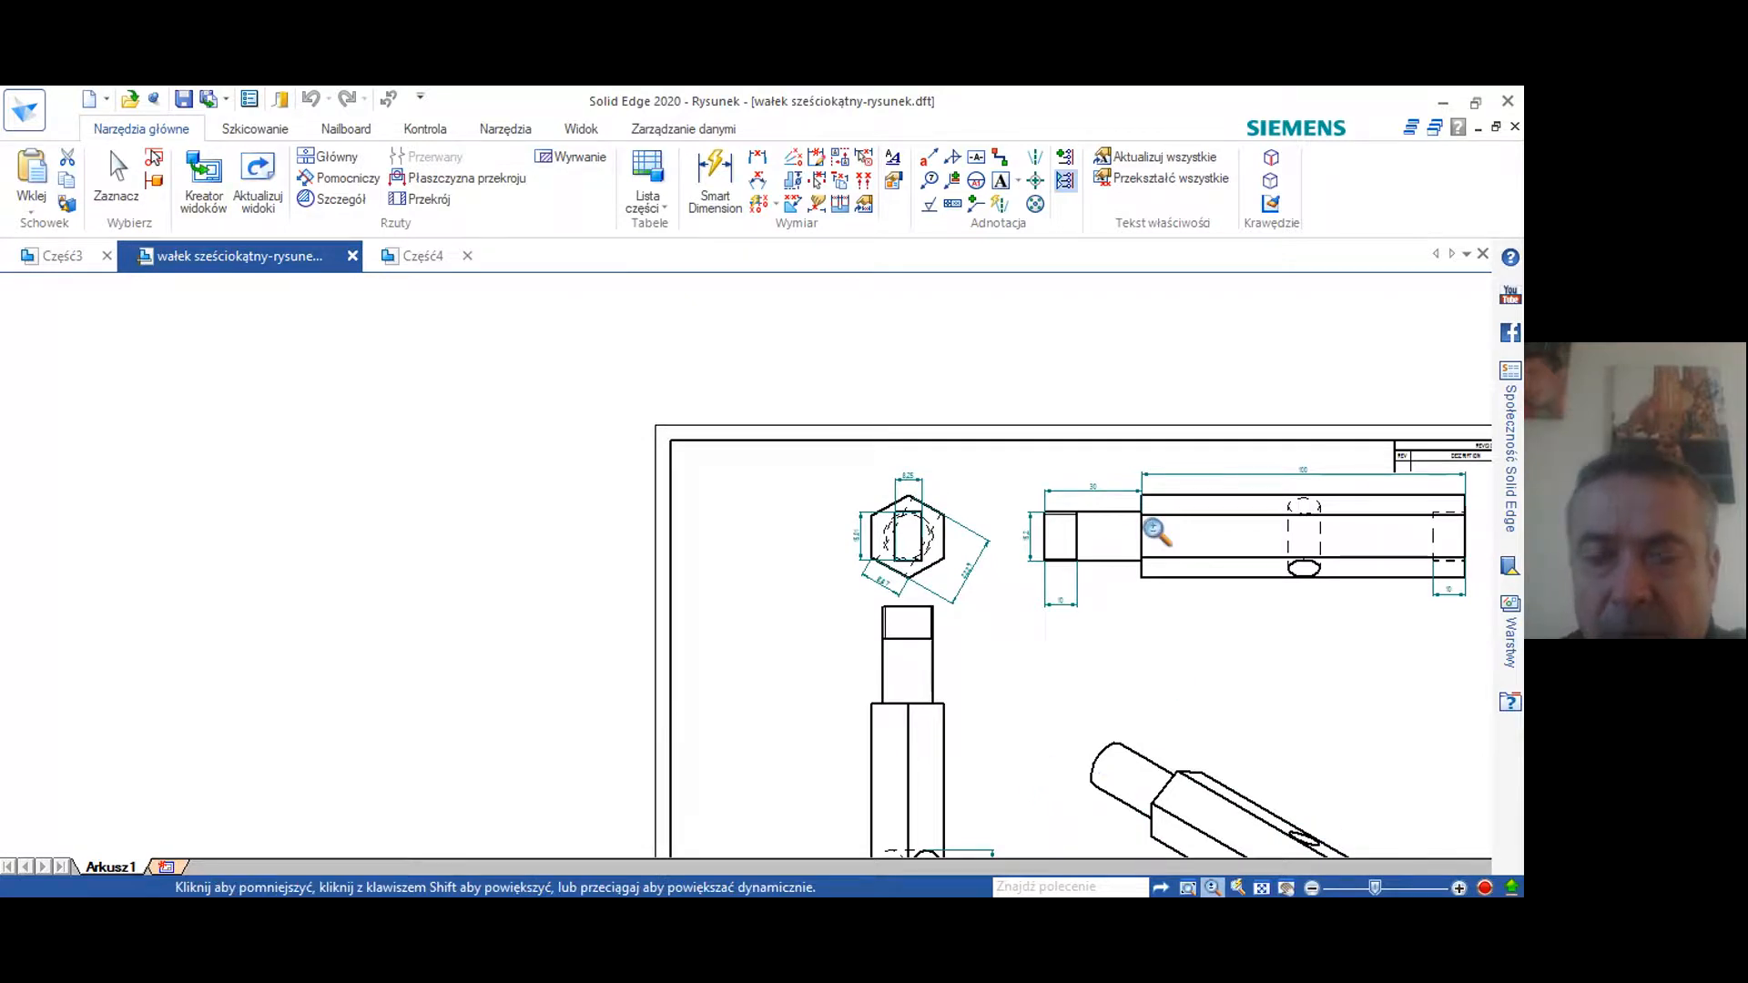
{"action": "mouse_move", "coordinate": [1100, 699]}
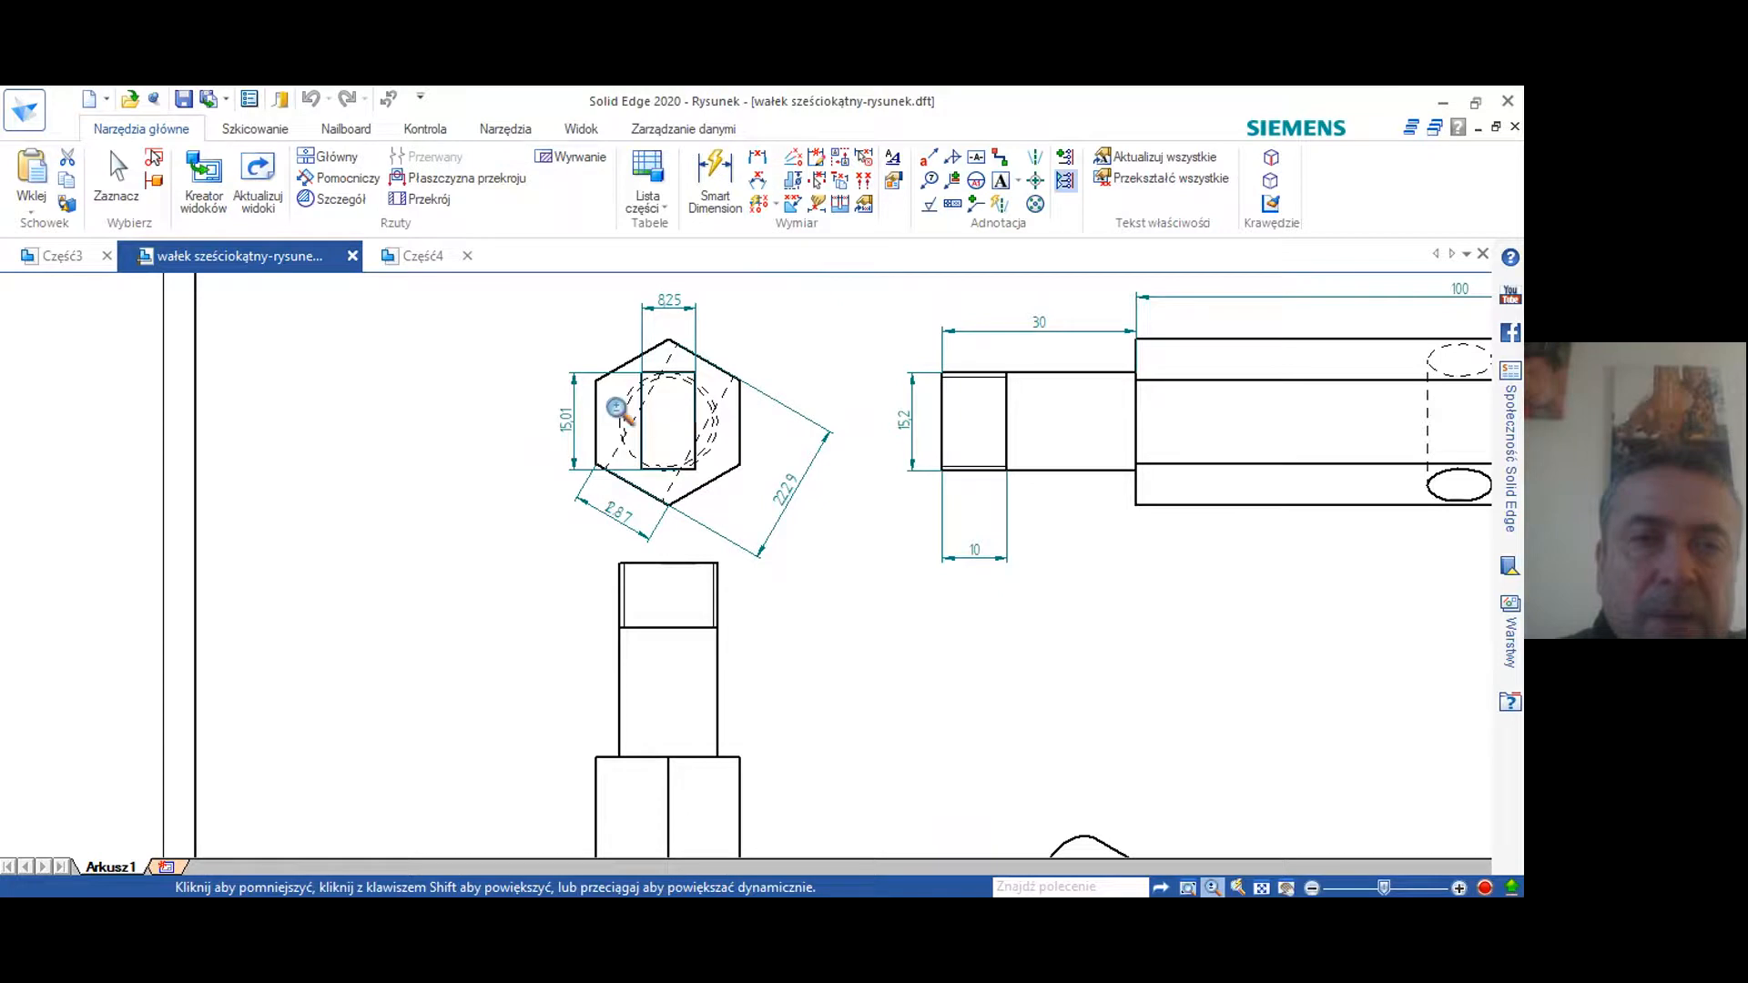
{"action": "mouse_move", "coordinate": [1145, 625]}
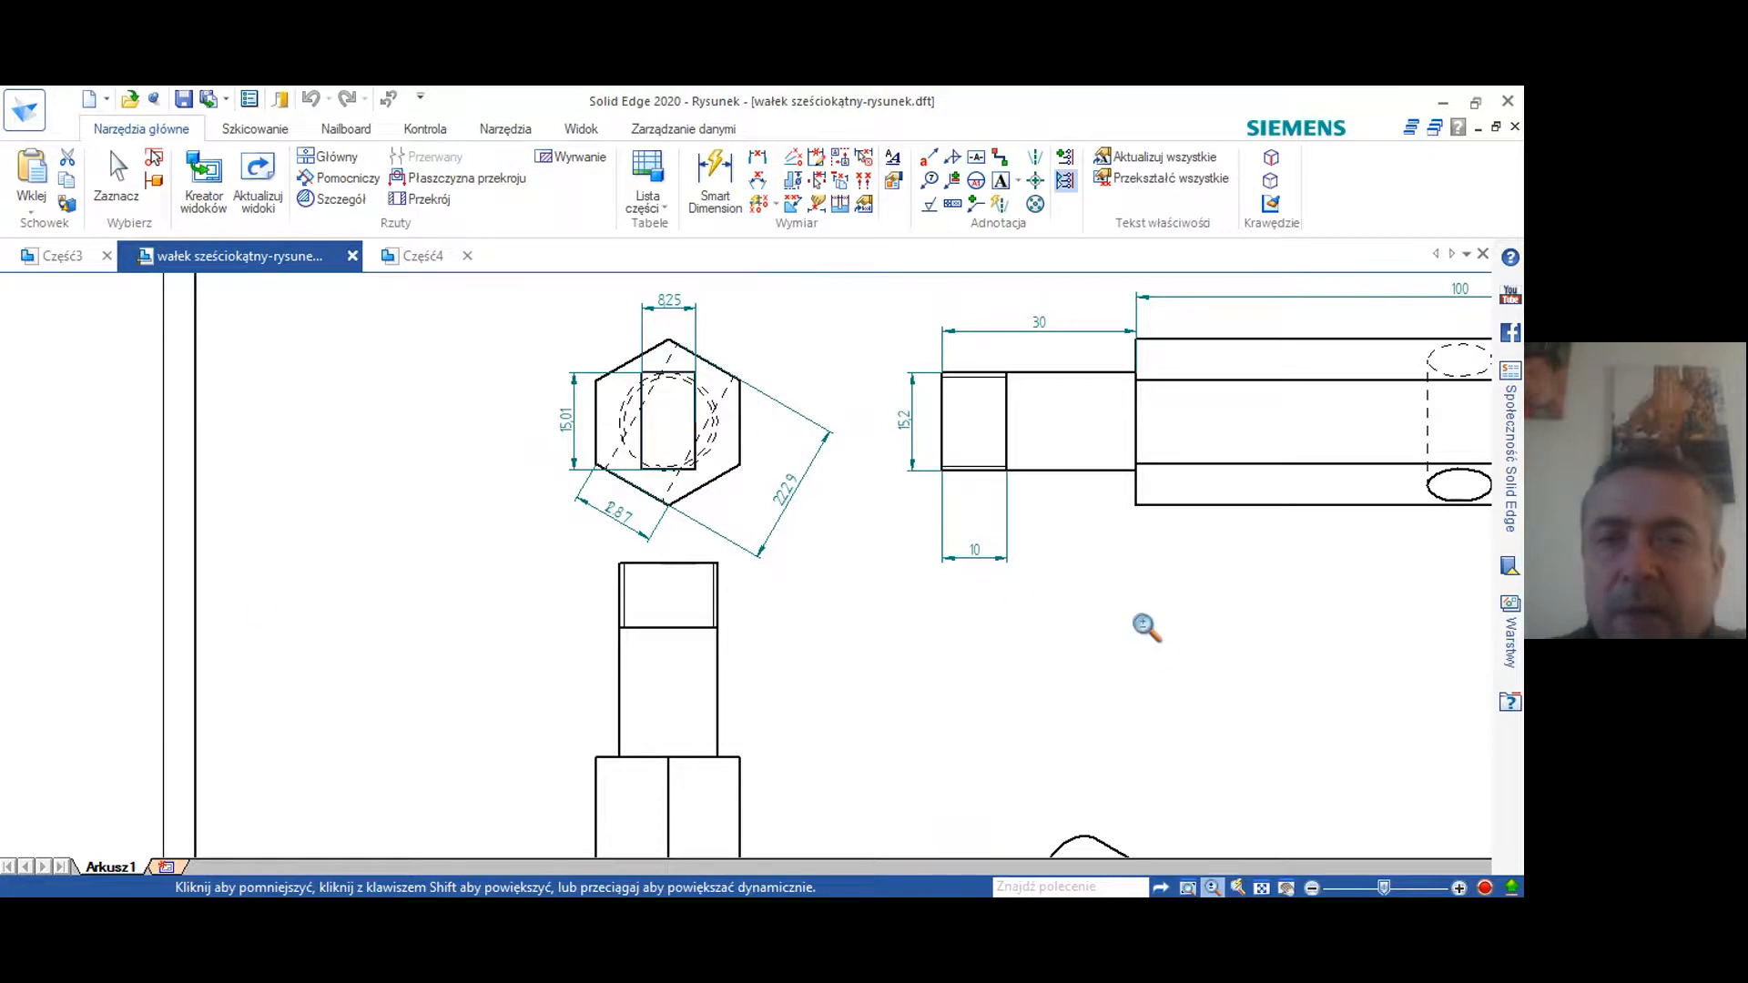
{"action": "mouse_move", "coordinate": [956, 823]}
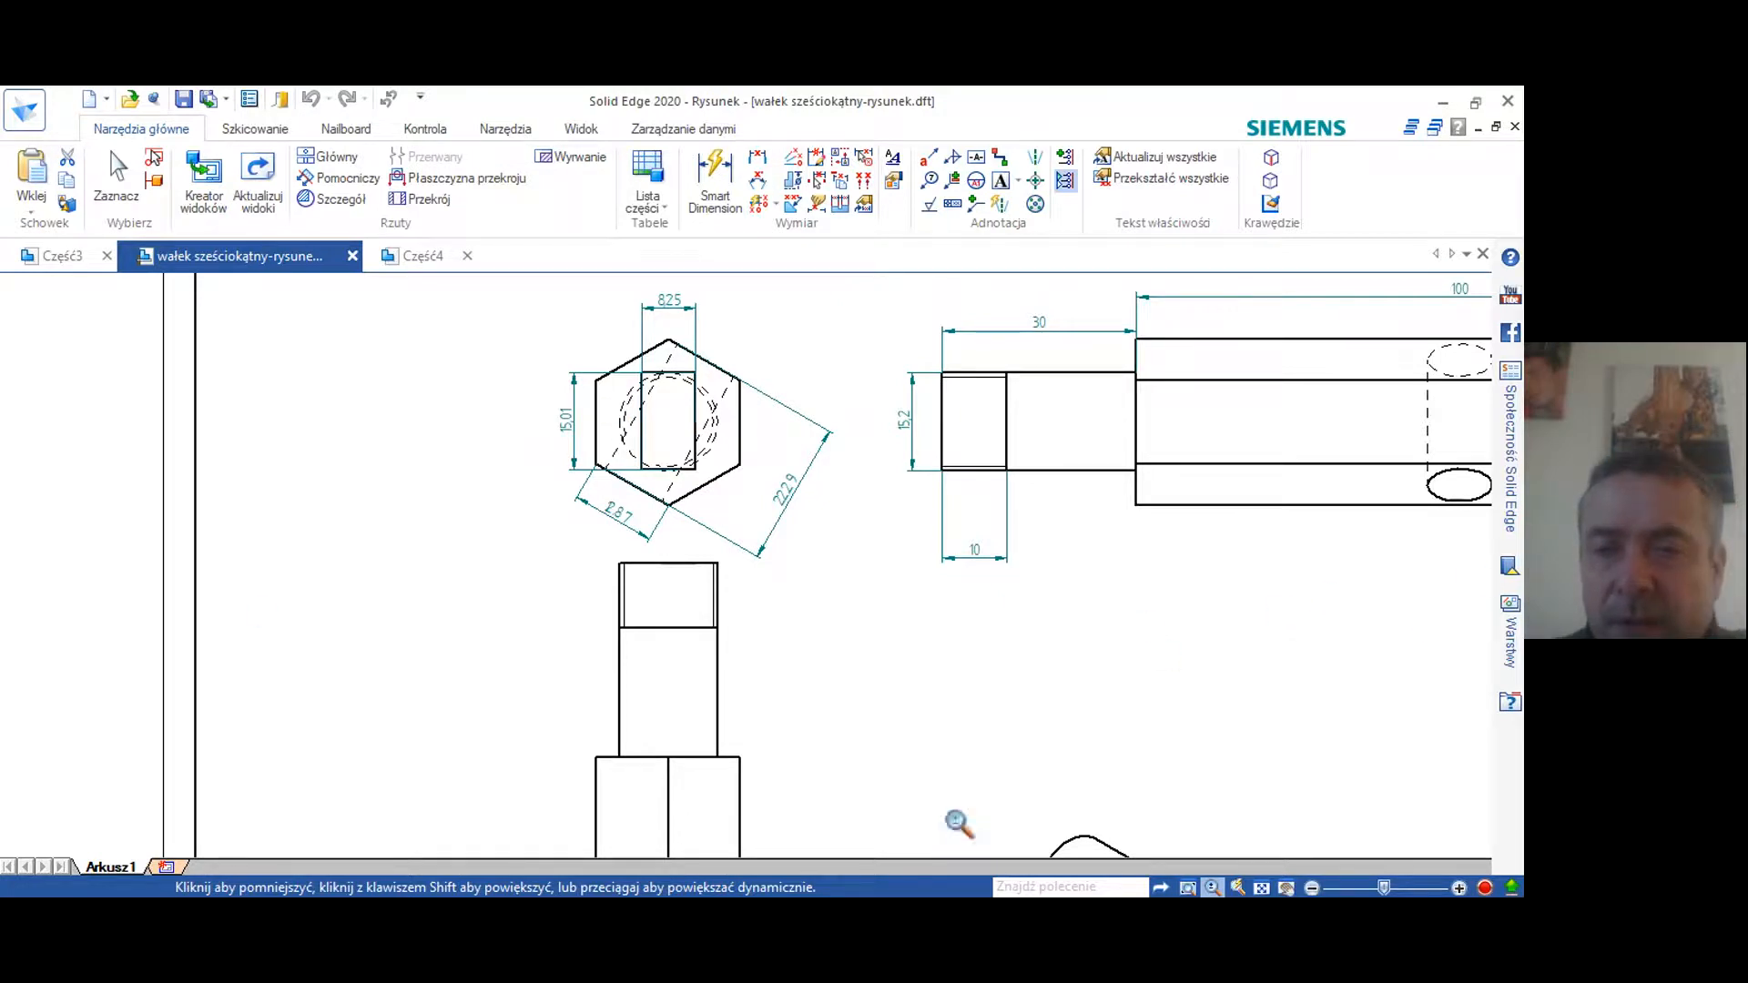
{"action": "mouse_move", "coordinate": [597, 425]}
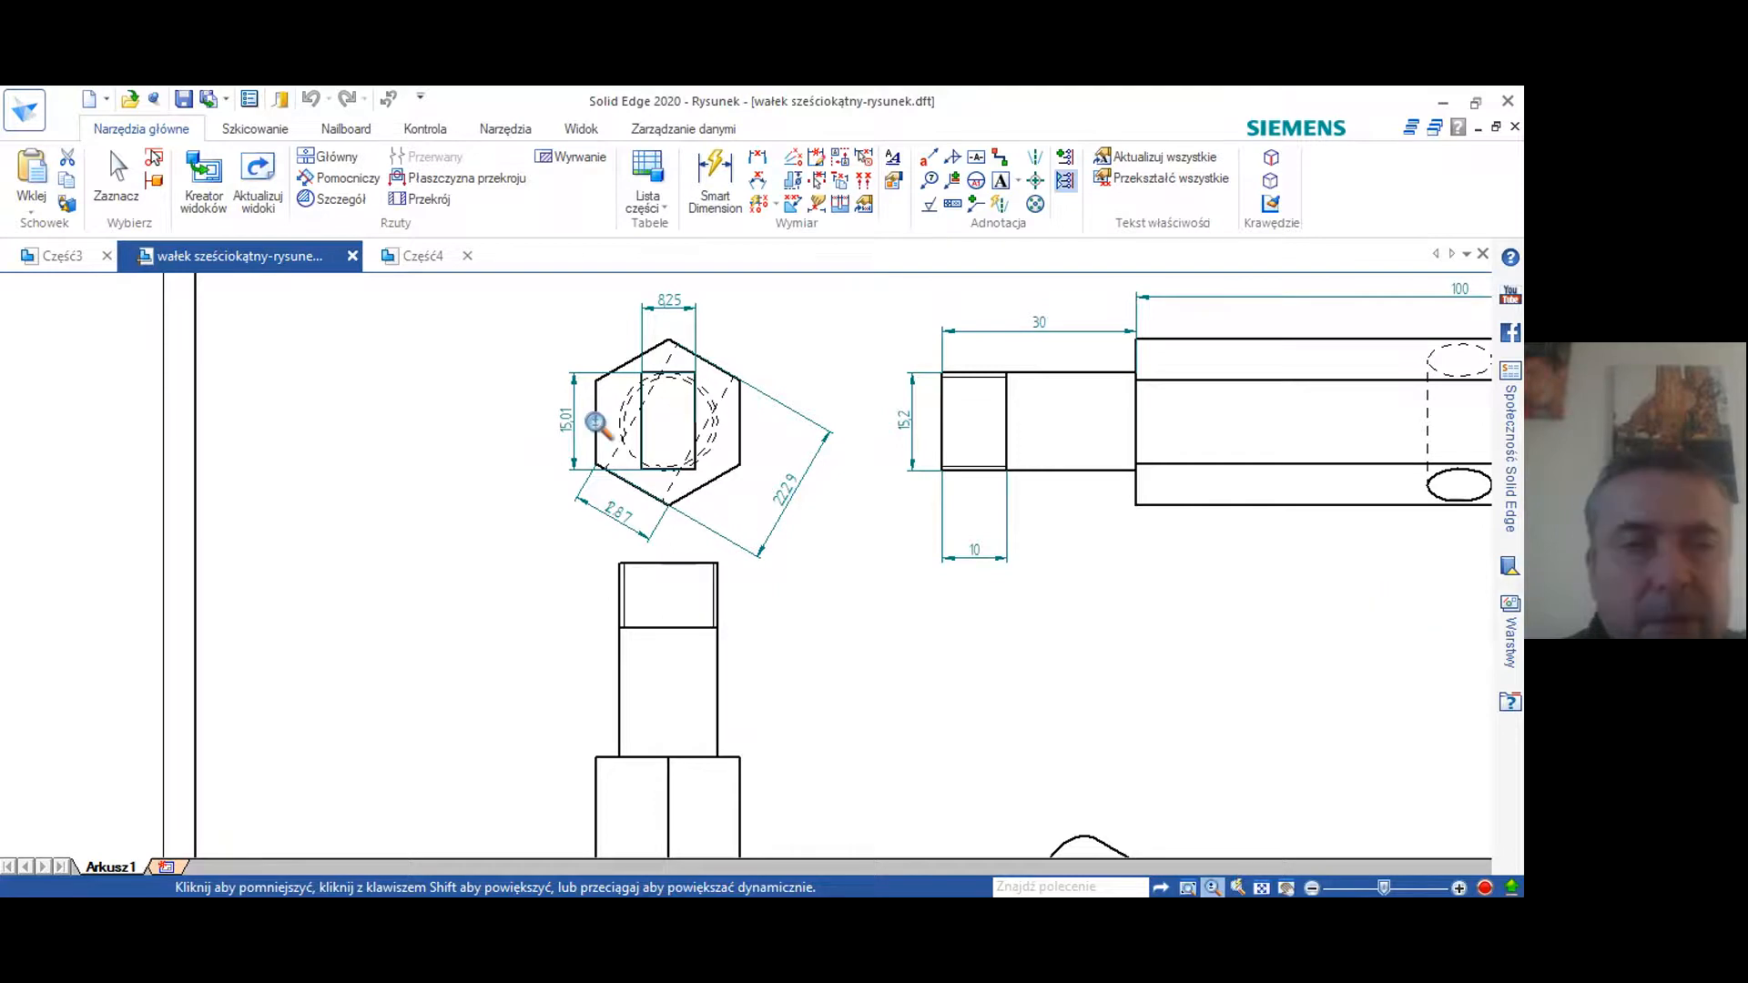
{"action": "mouse_move", "coordinate": [913, 672]}
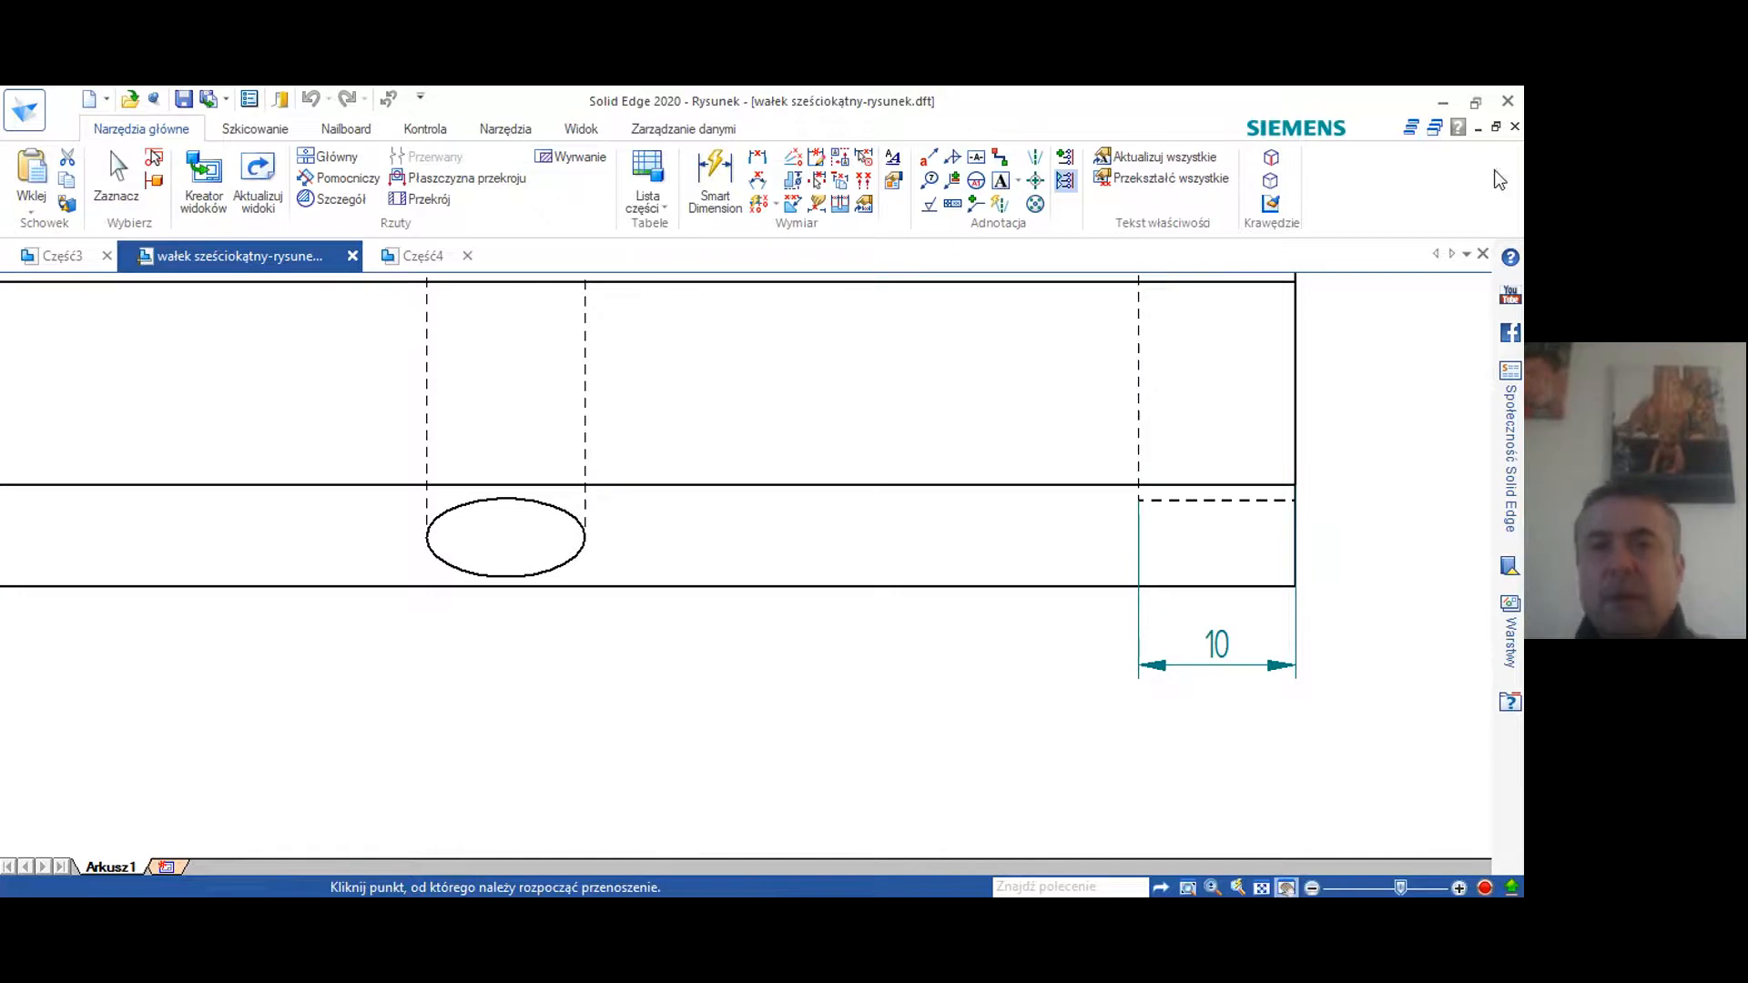
{"action": "mouse_move", "coordinate": [1513, 128]}
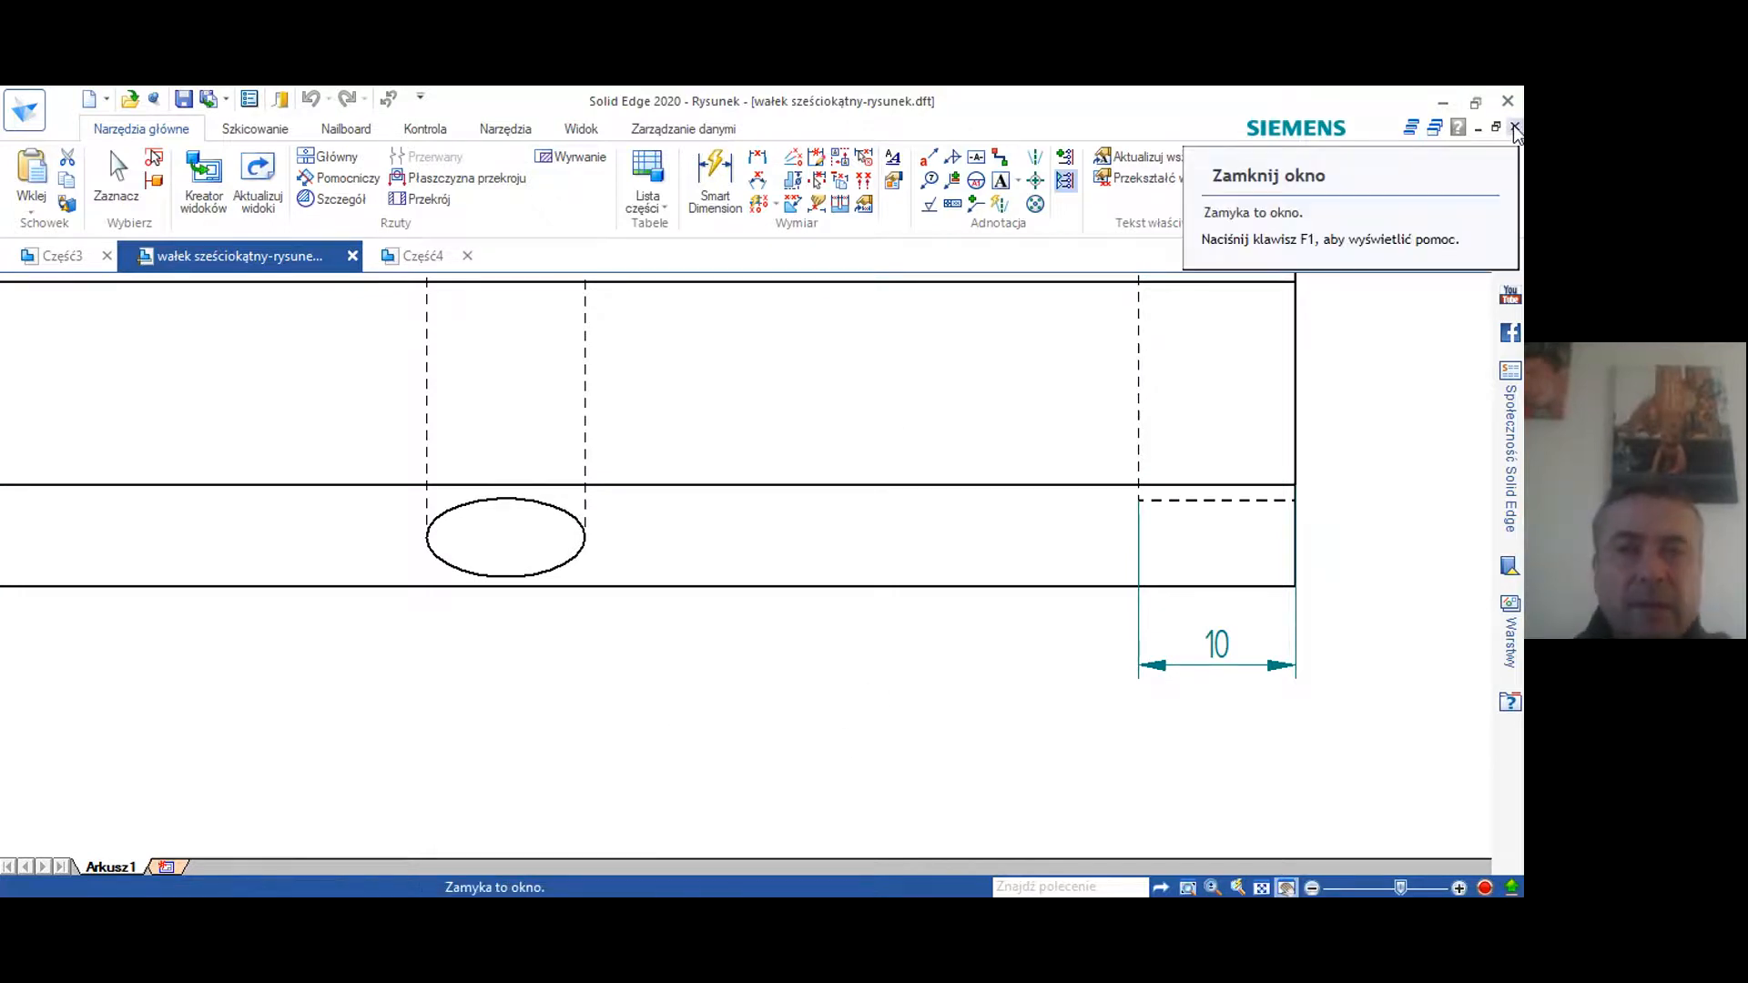
{"action": "left_click", "coordinate": [1515, 128]}
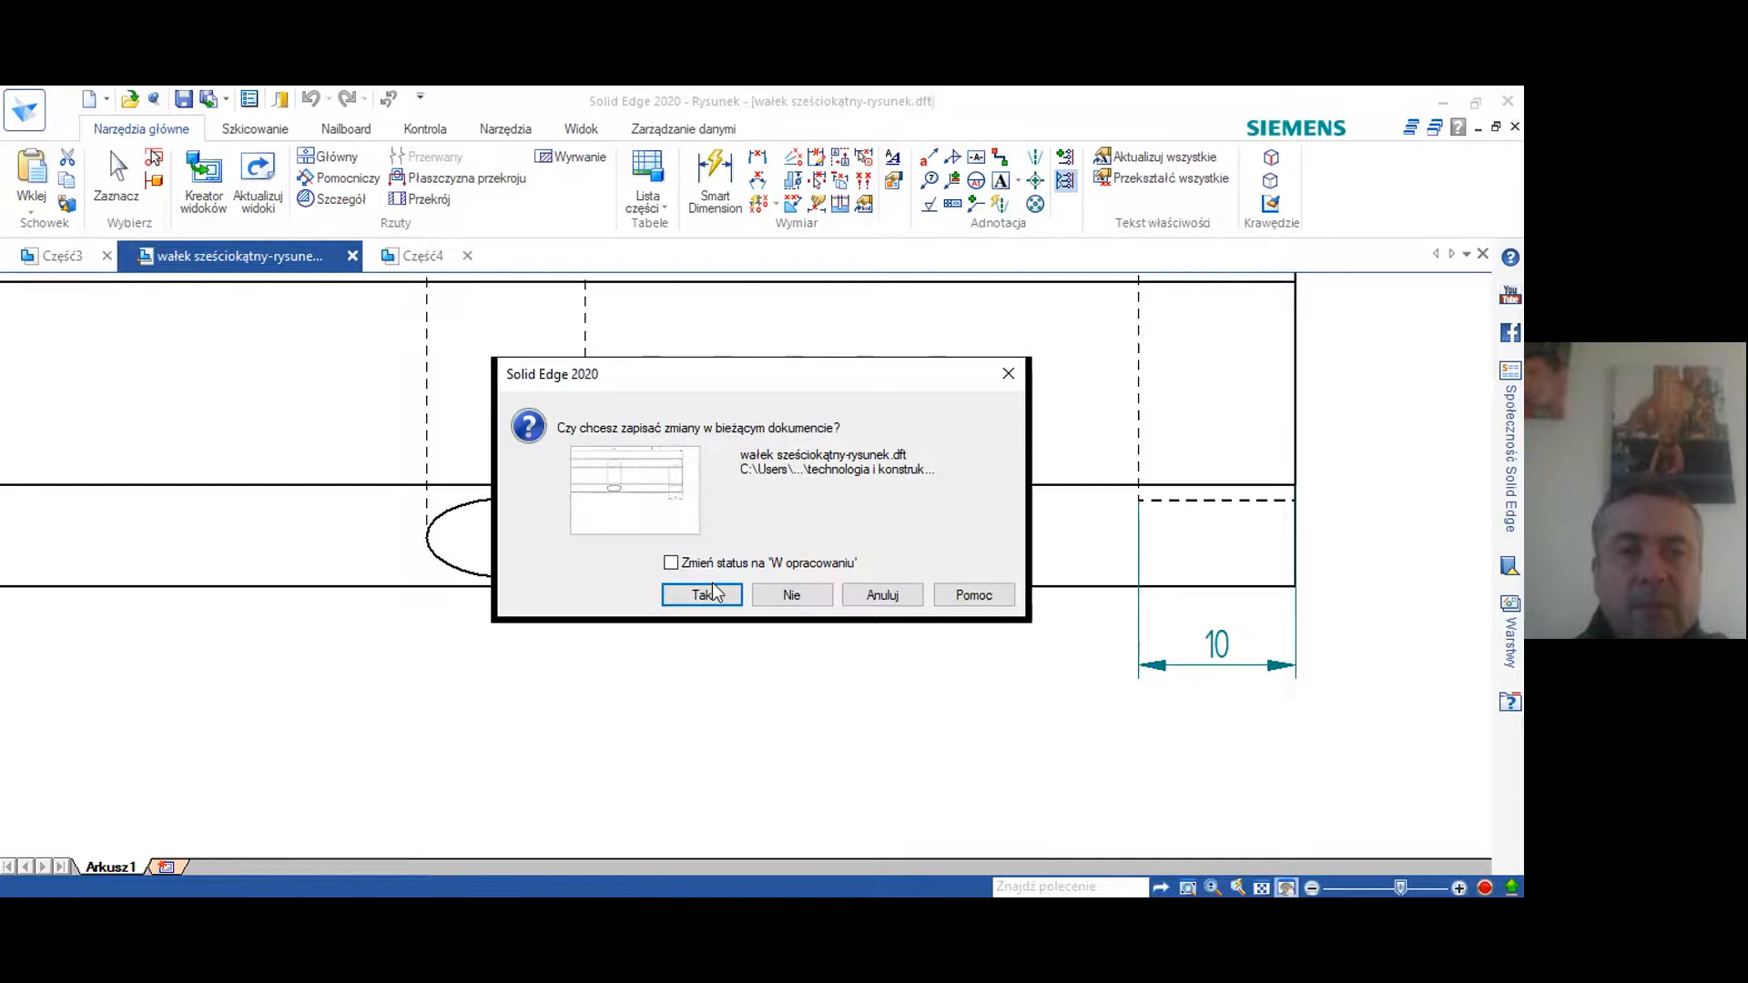
{"action": "left_click", "coordinate": [699, 594]}
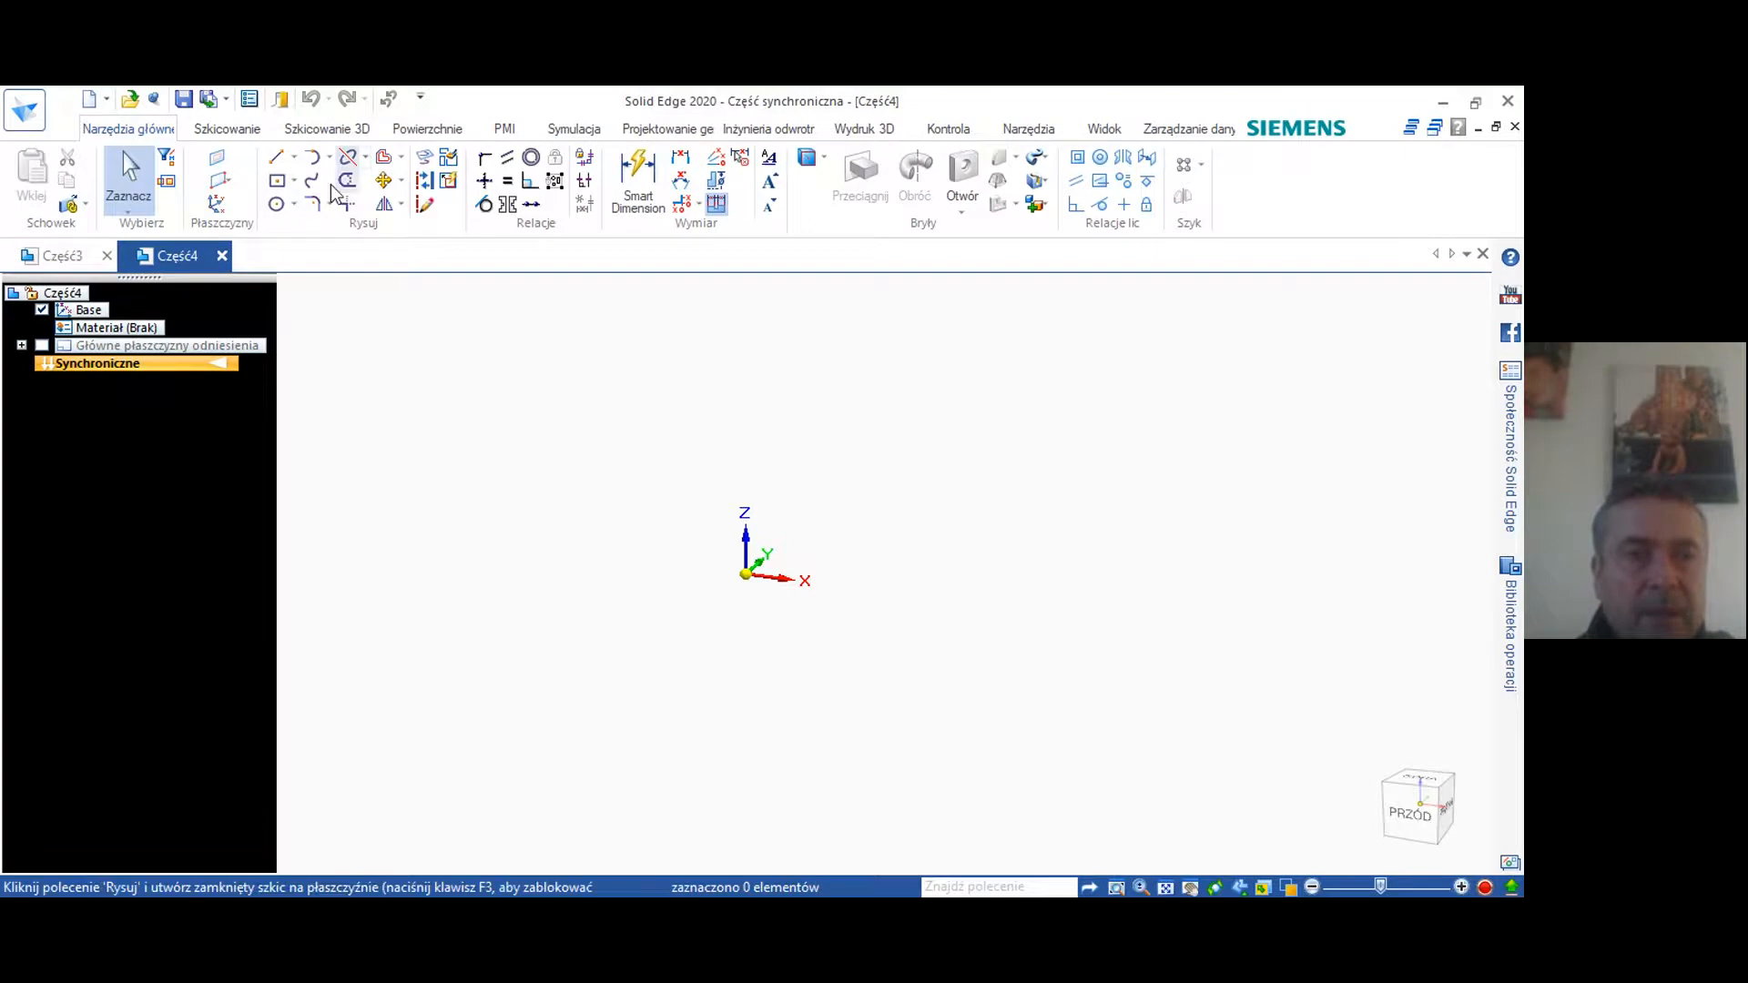
Draw a six-sided Wielokąt ze środka centred on the front plane
{"action": "left_click", "coordinate": [295, 180]}
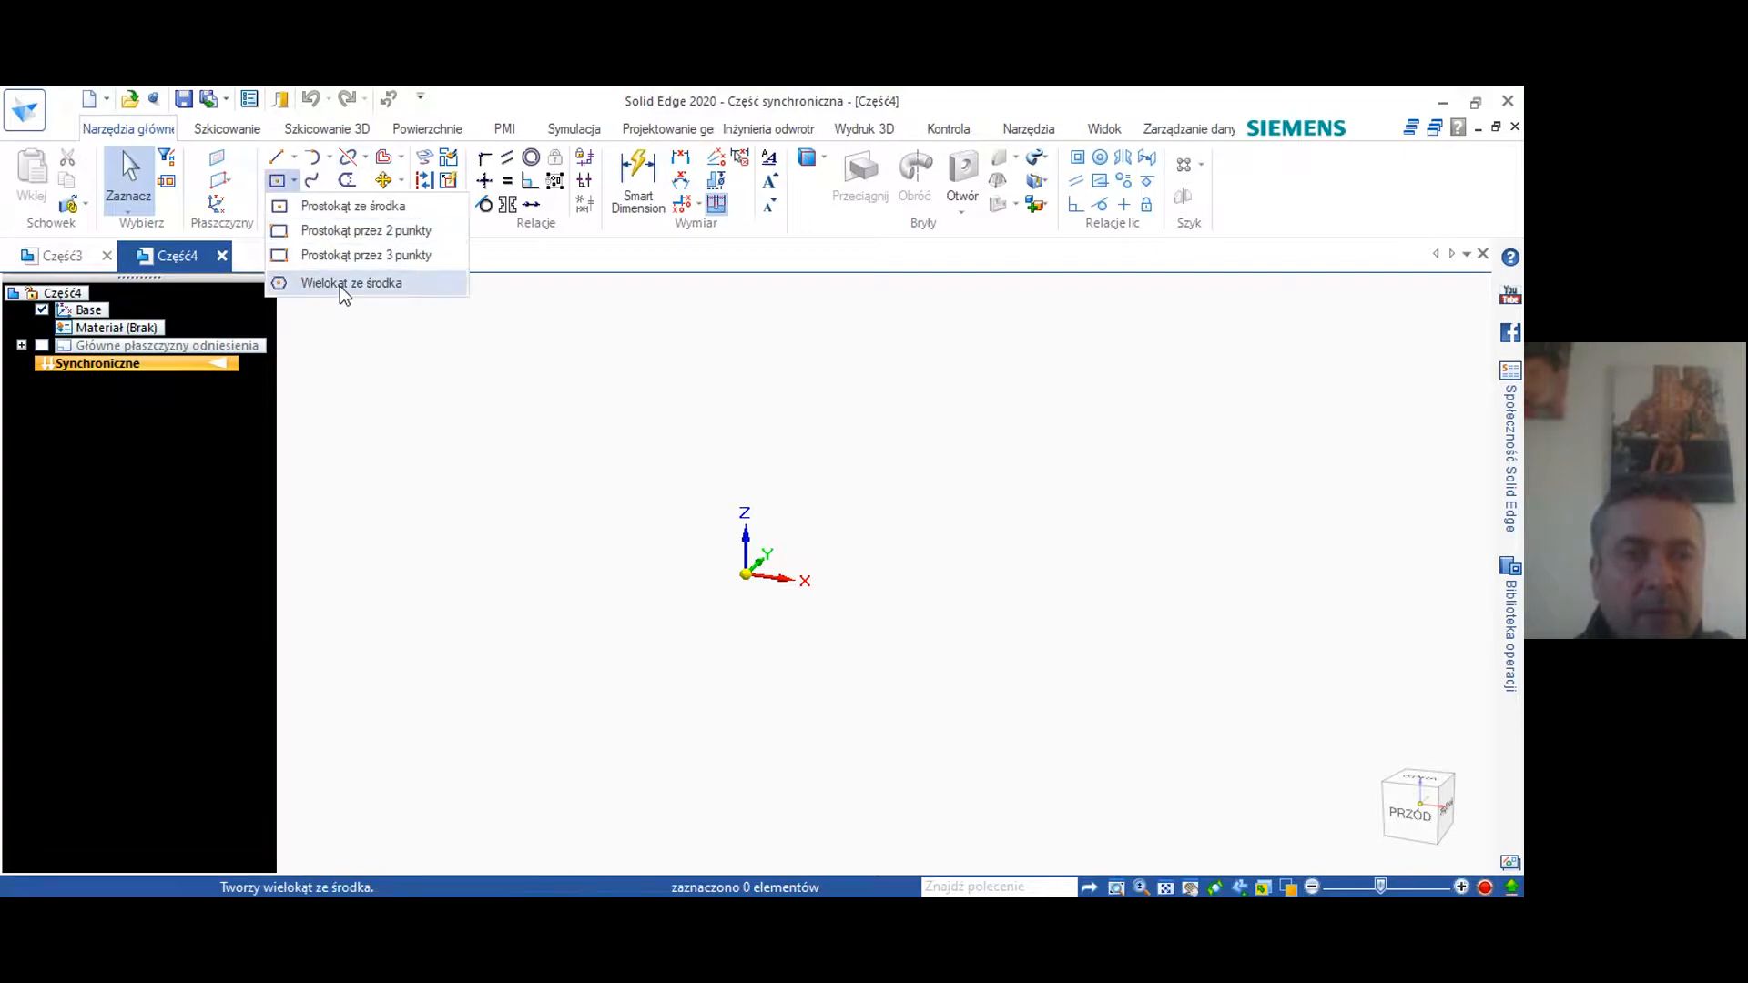
{"action": "left_click", "coordinate": [350, 282]}
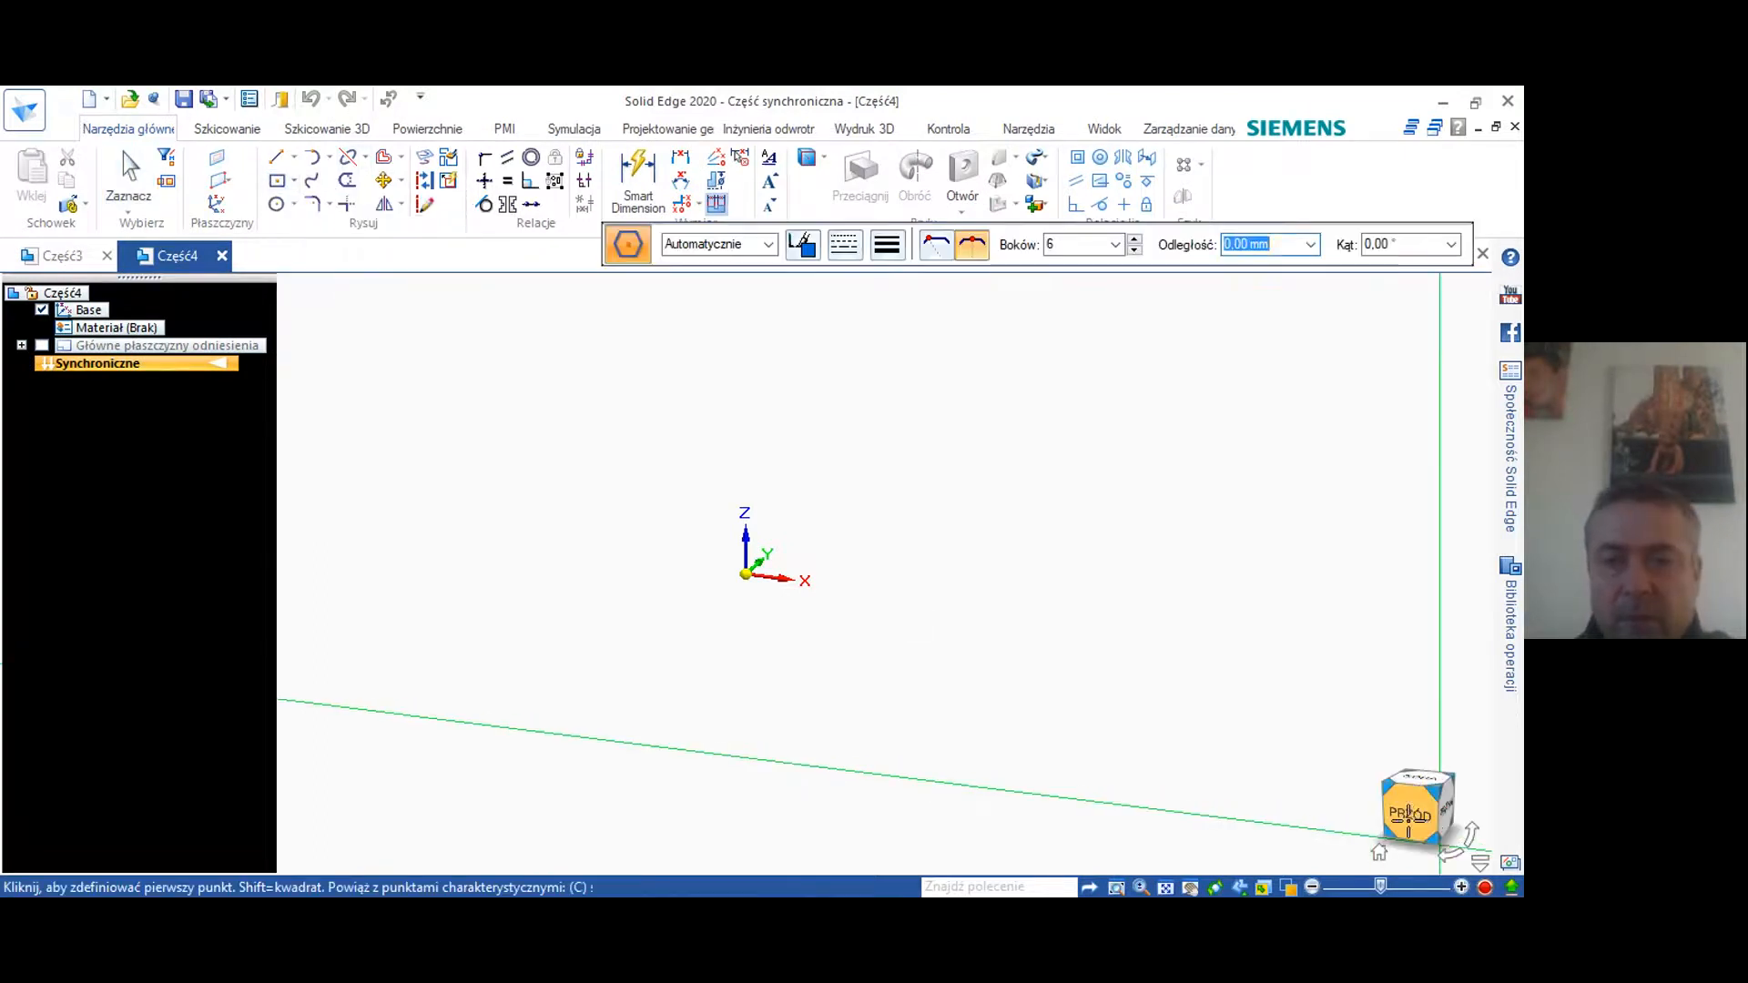
{"action": "left_click", "coordinate": [1410, 810]}
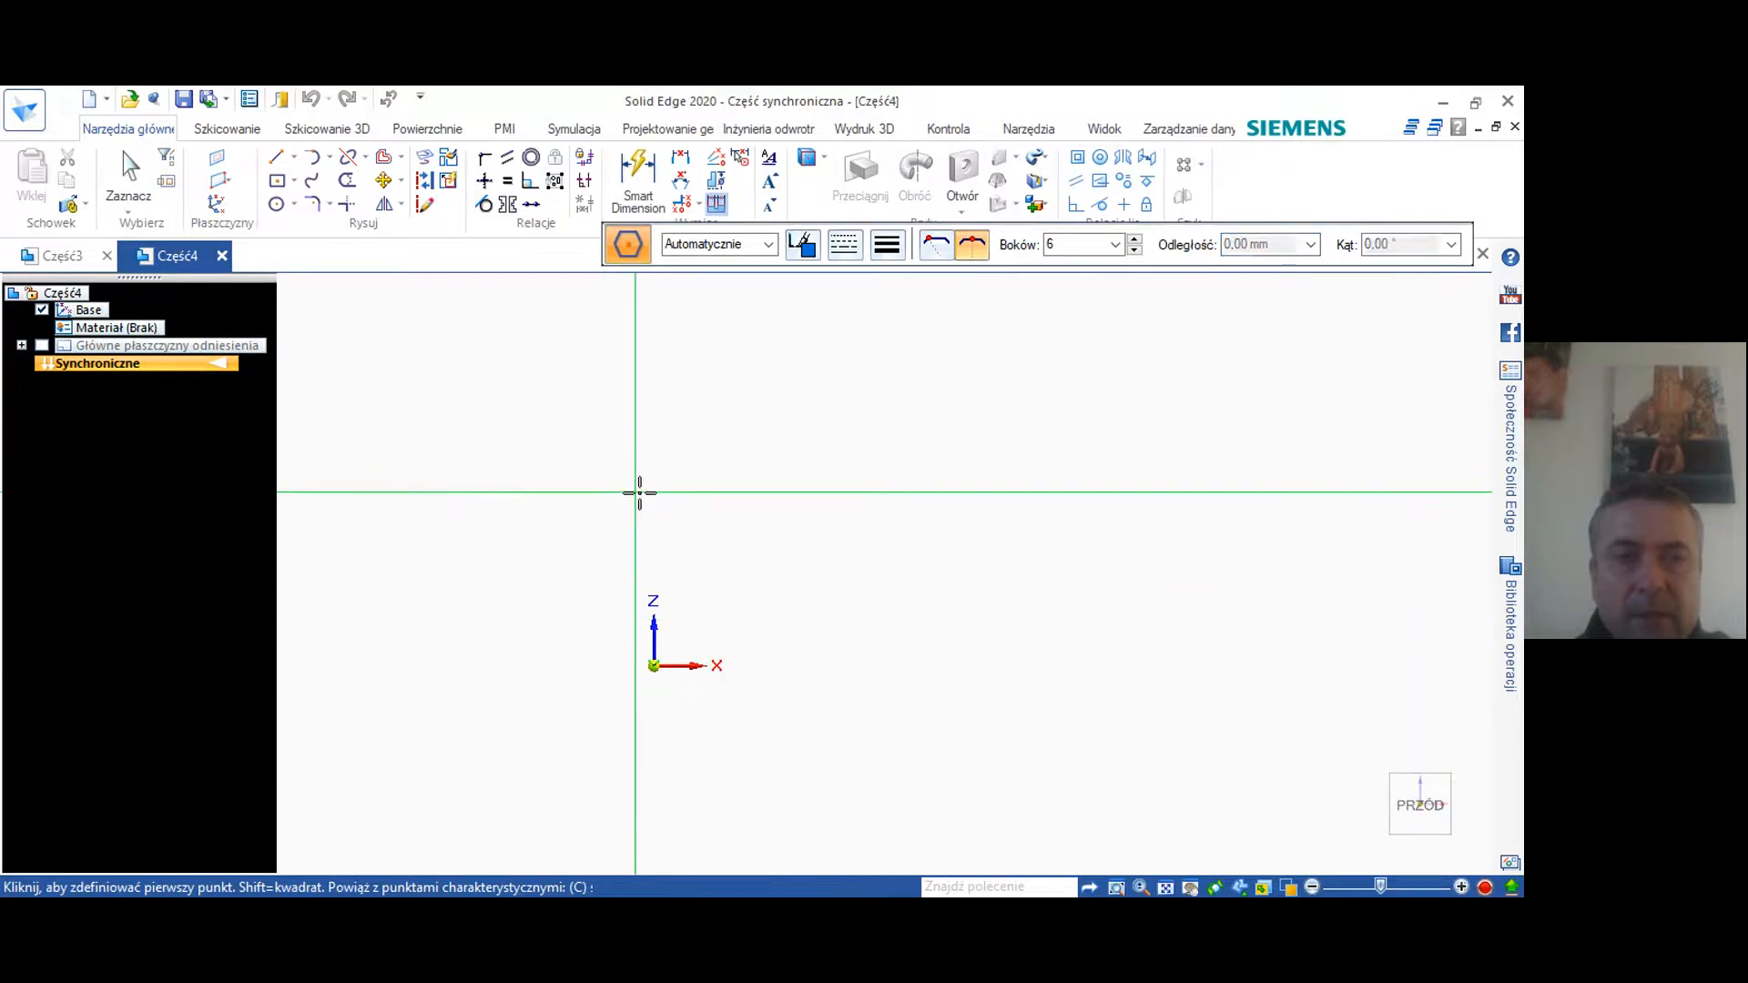
{"action": "left_click", "coordinate": [640, 490]}
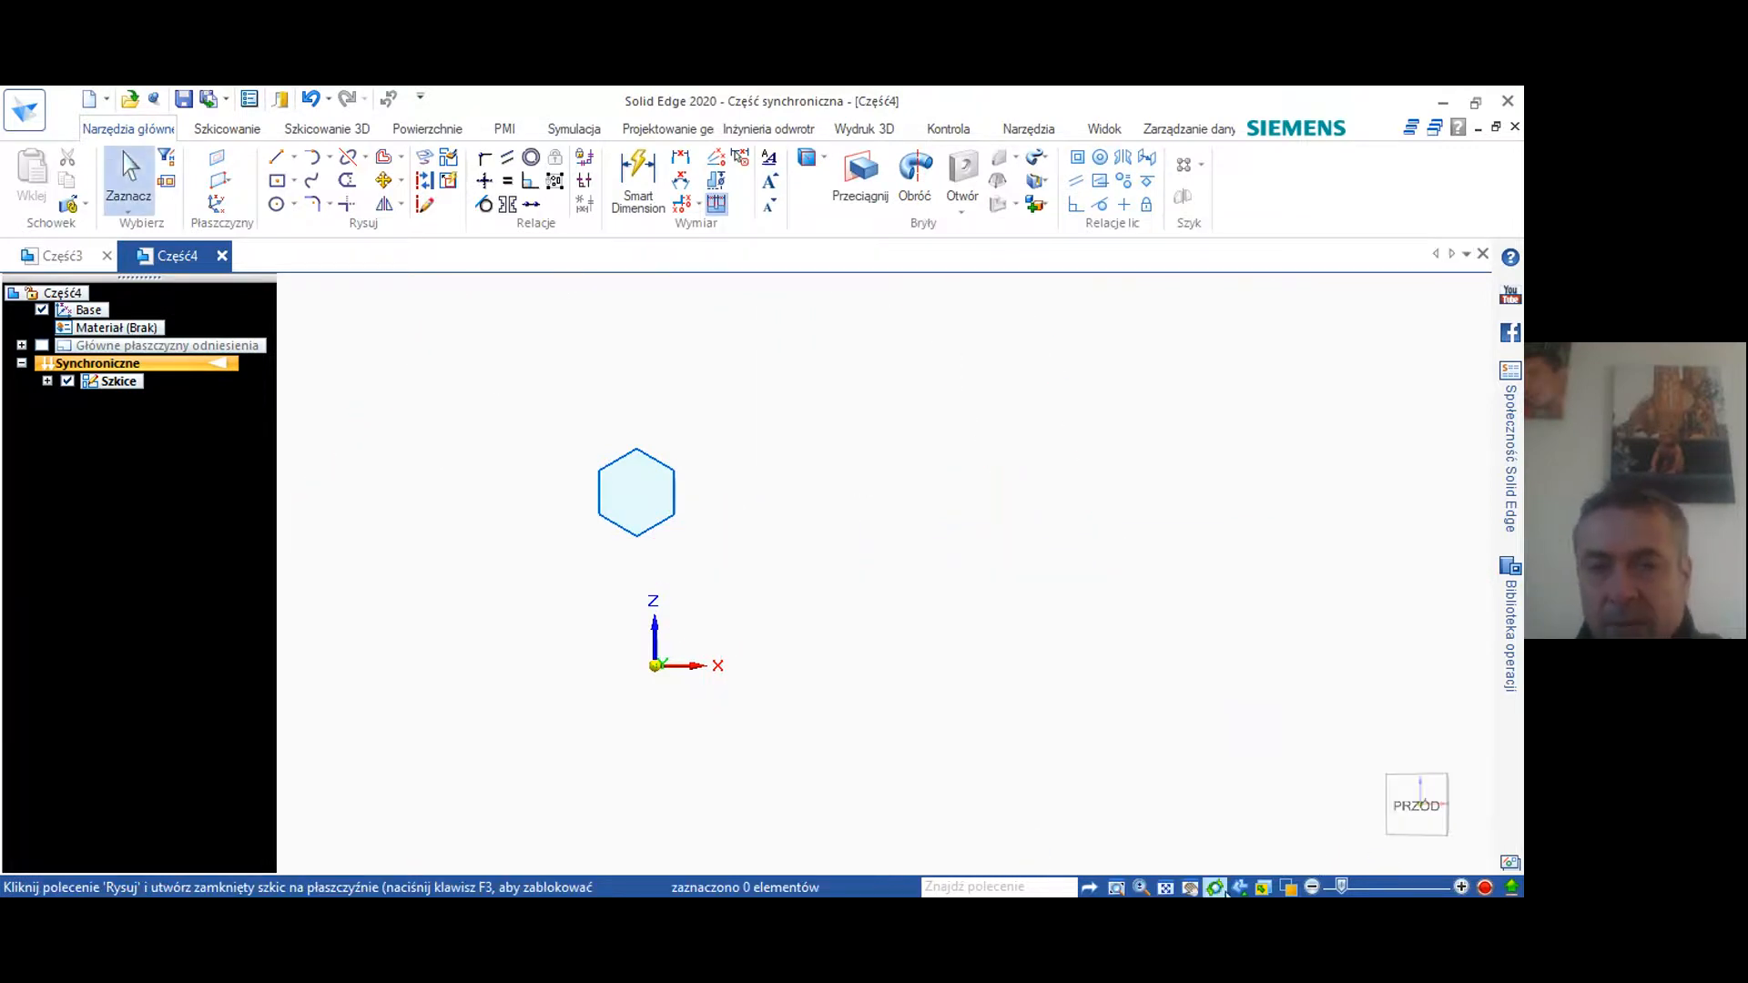
Extrude the hexagon region into a solid prism (Wyciągnięcie 1)
{"action": "left_click", "coordinate": [914, 173]}
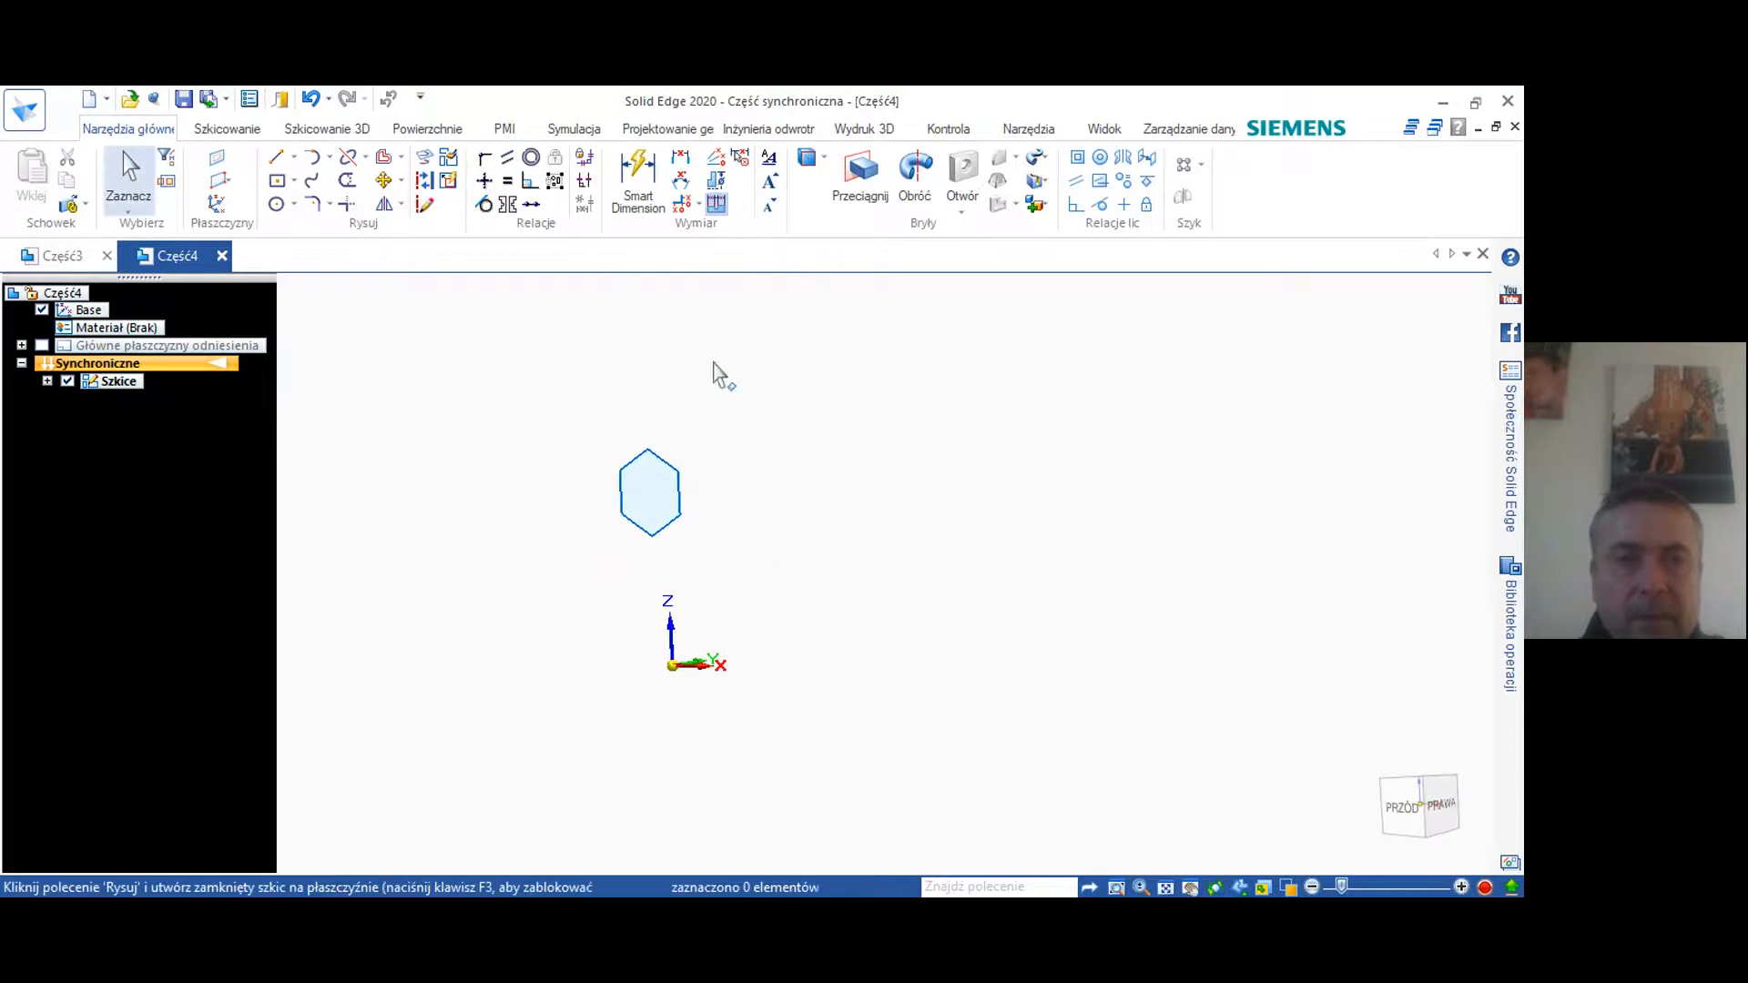
{"action": "left_click", "coordinate": [651, 493]}
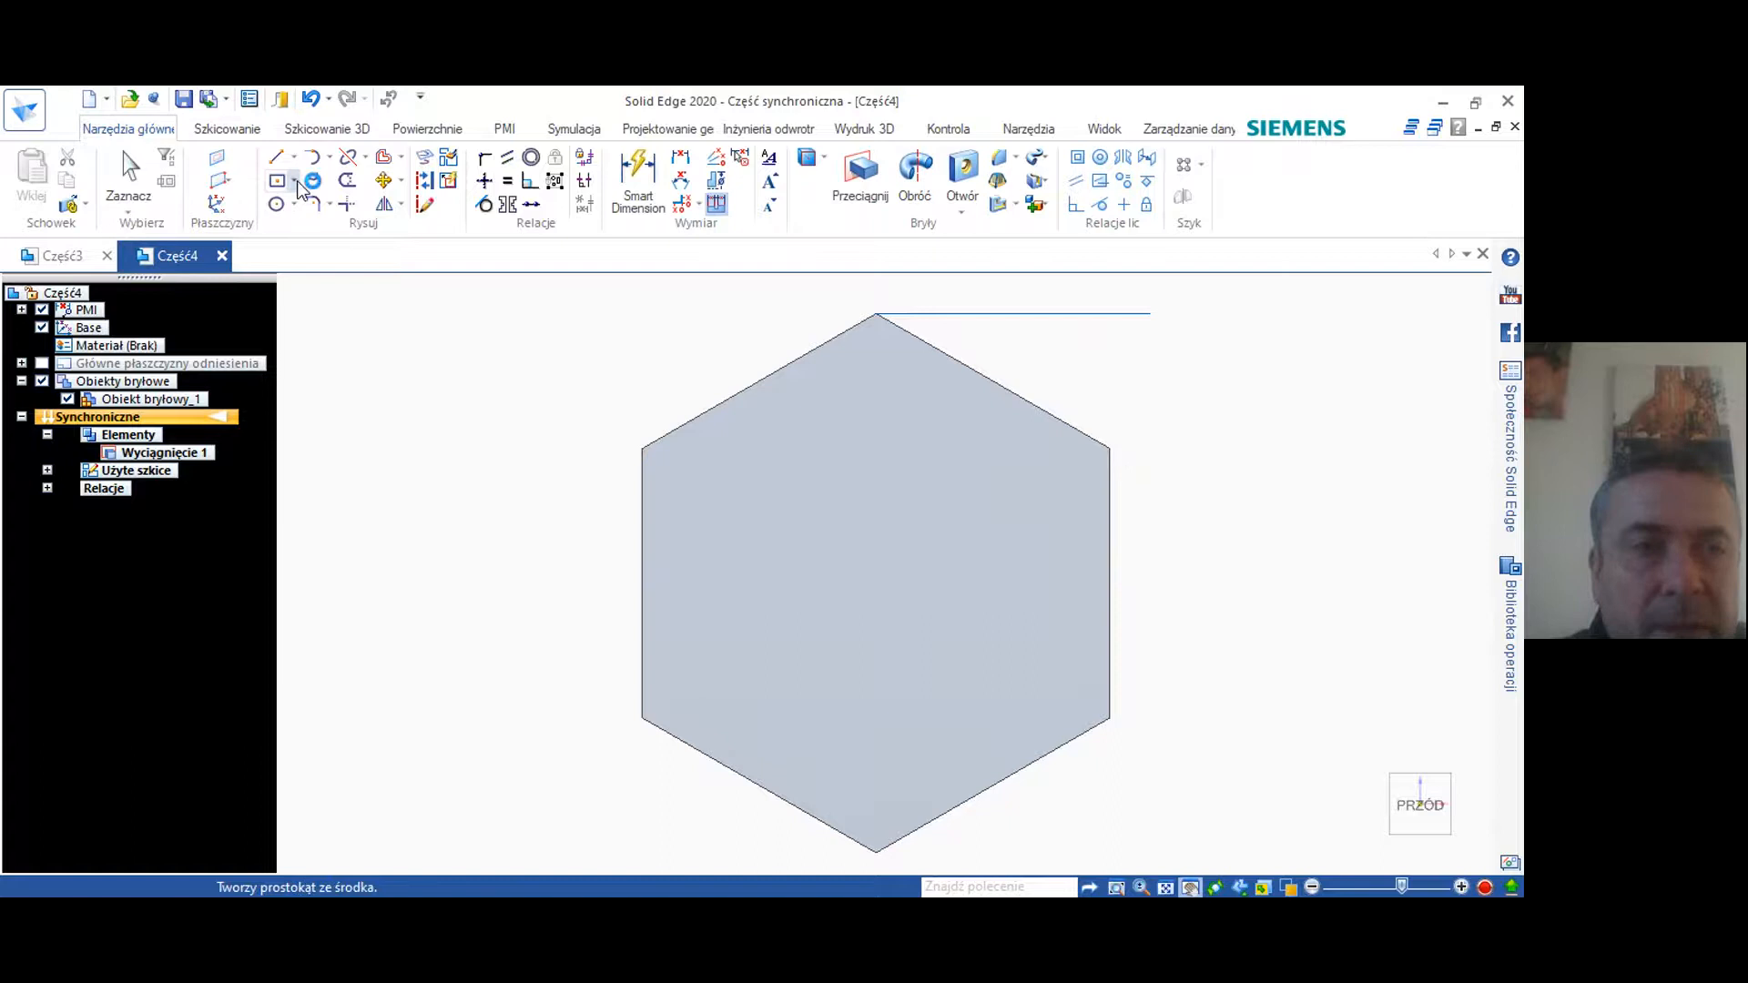
{"action": "left_click", "coordinate": [293, 180]}
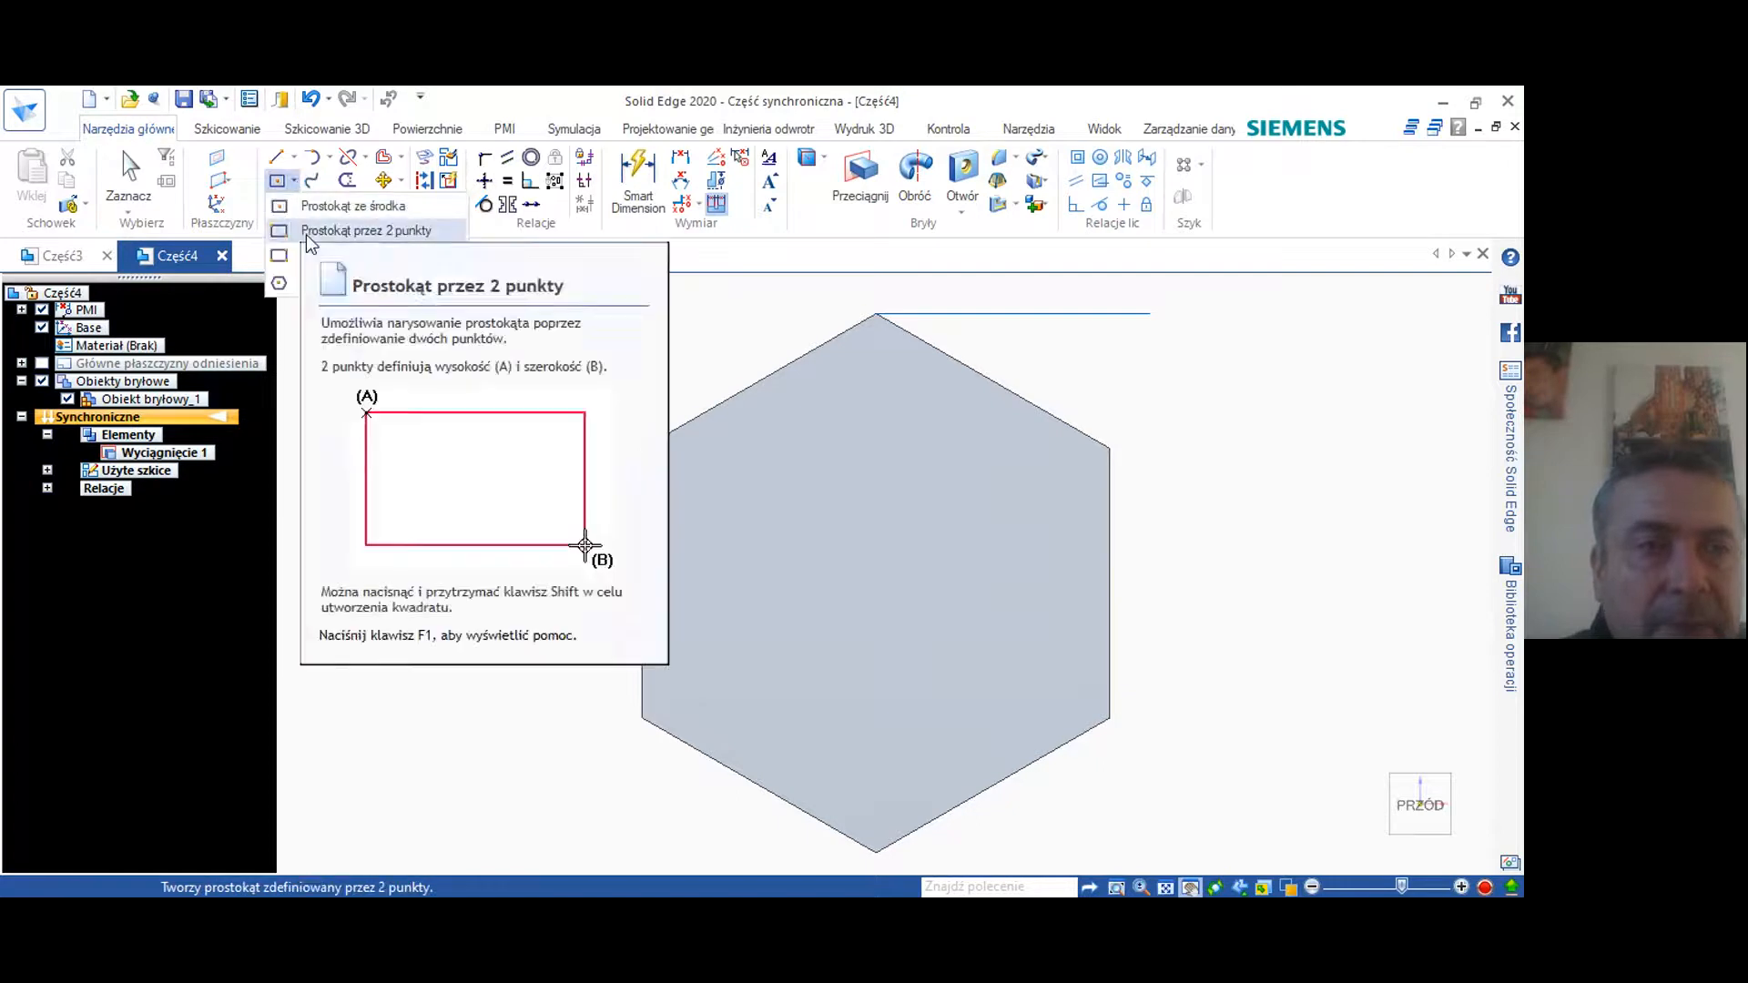
{"action": "left_click", "coordinate": [366, 230]}
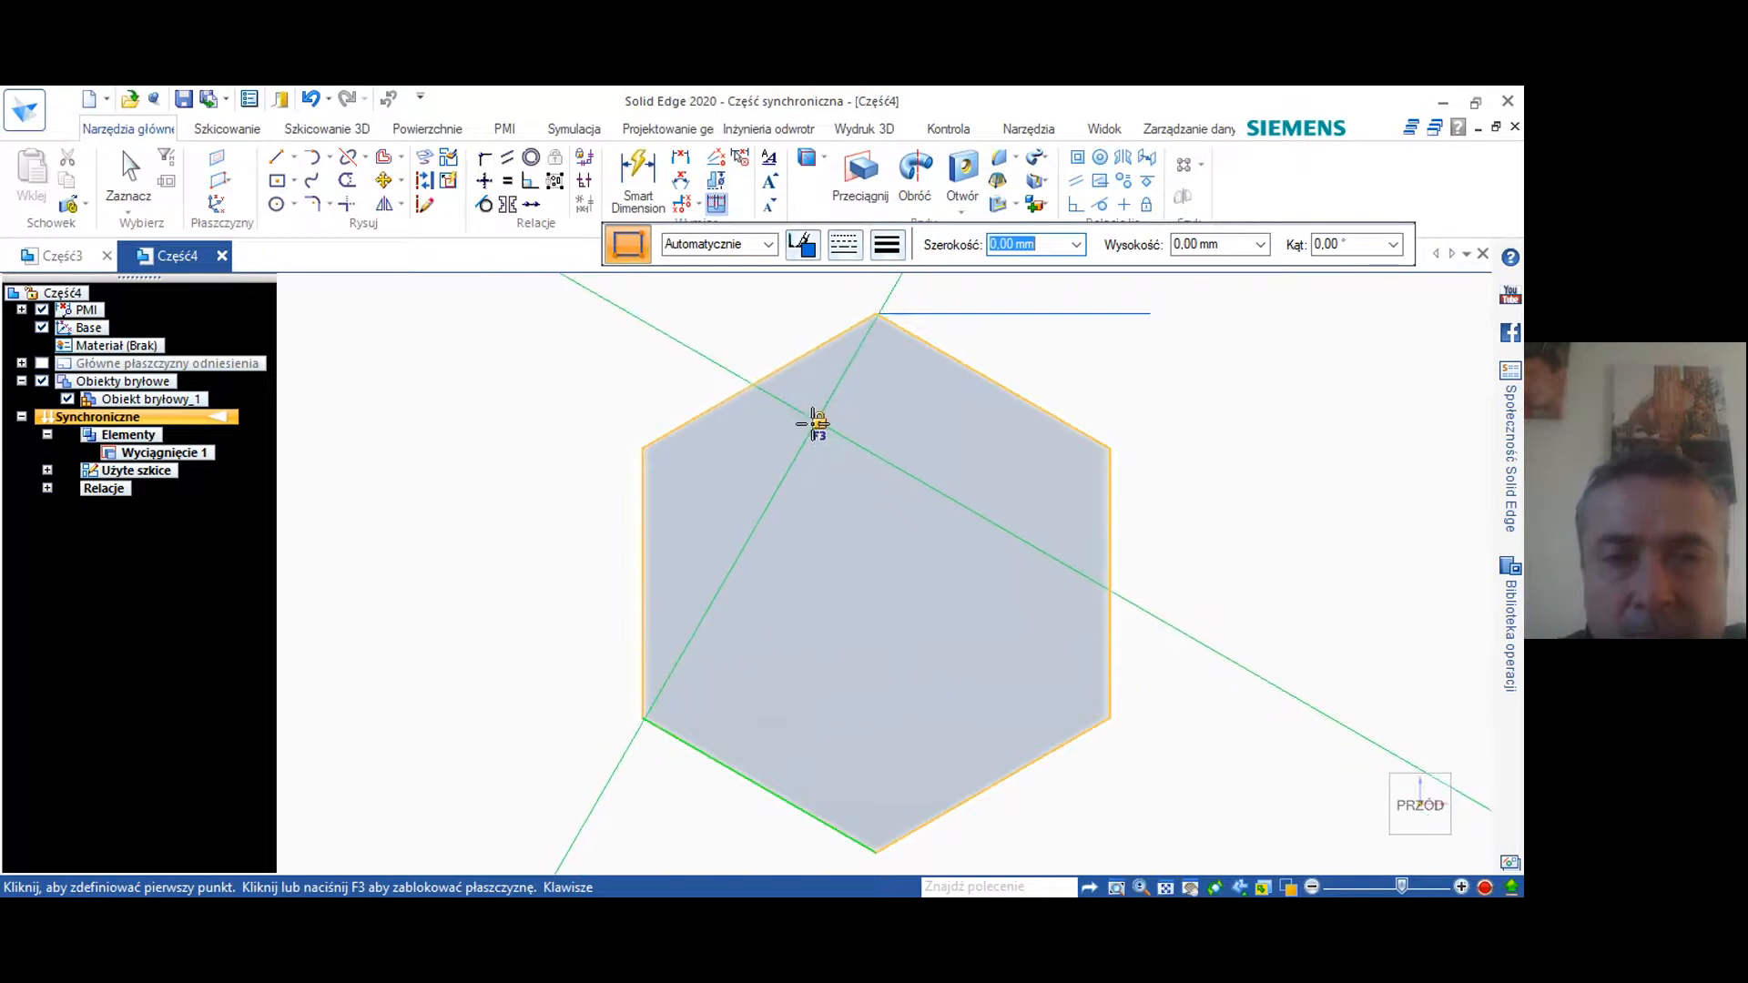
{"action": "mouse_move", "coordinate": [801, 436]}
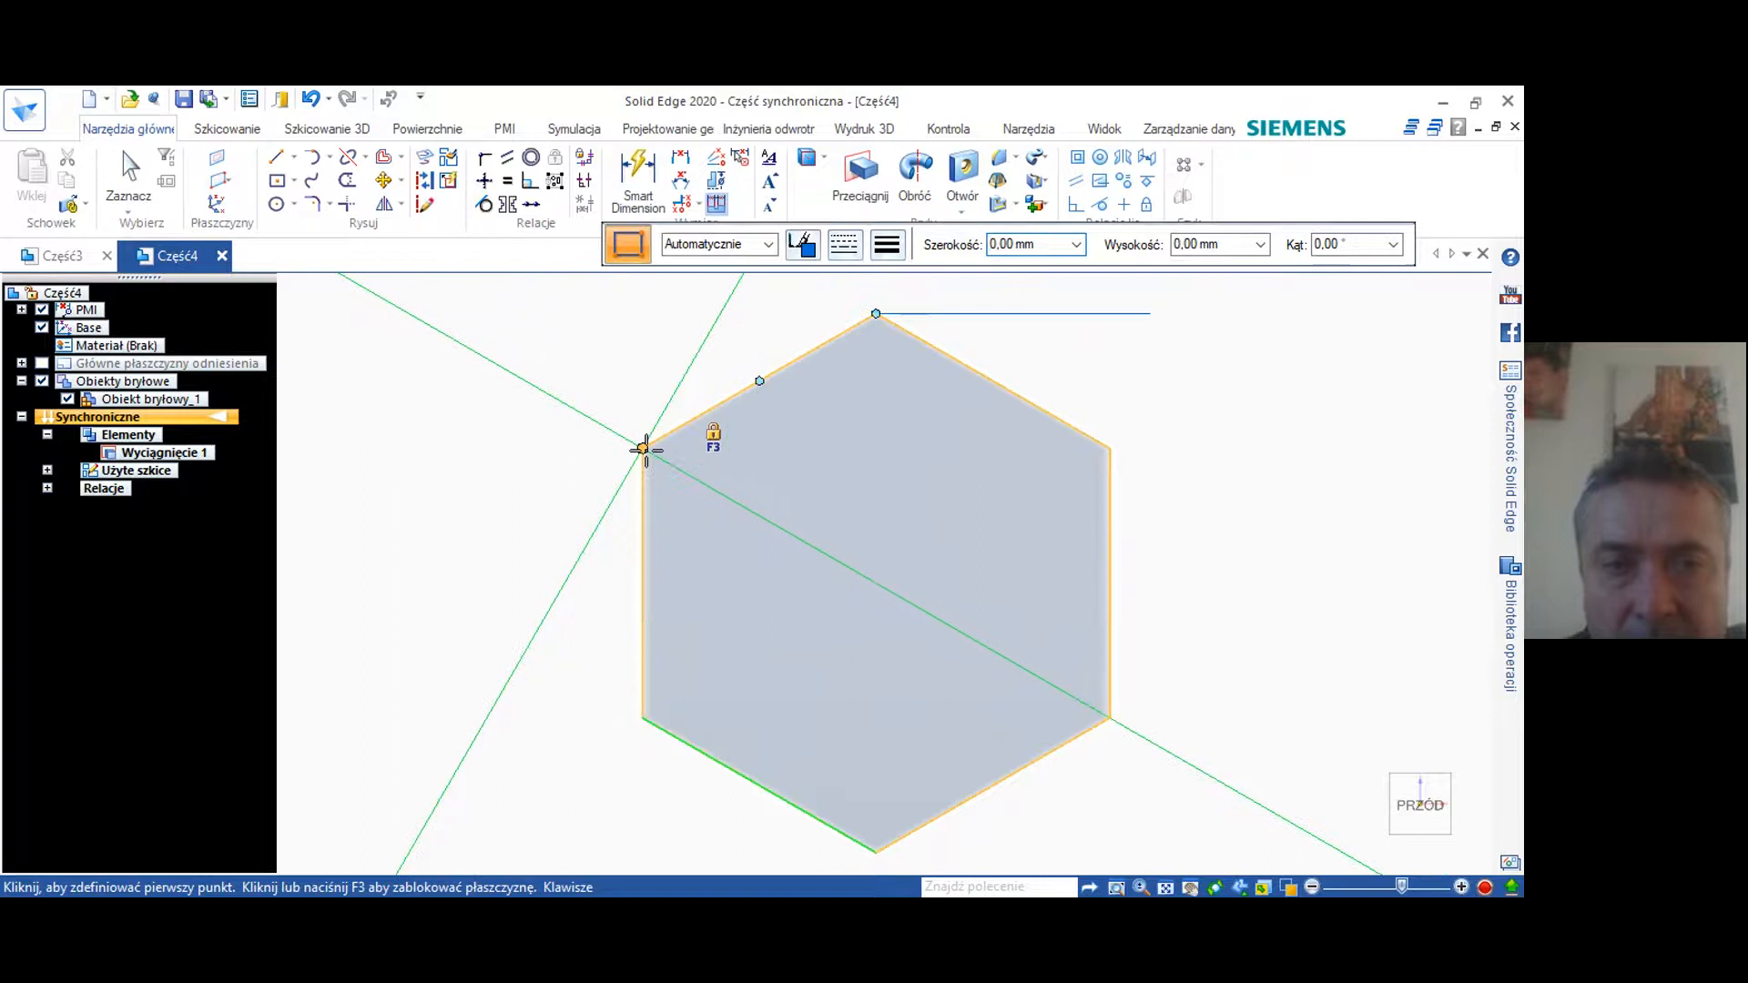
{"action": "left_click", "coordinate": [646, 448]}
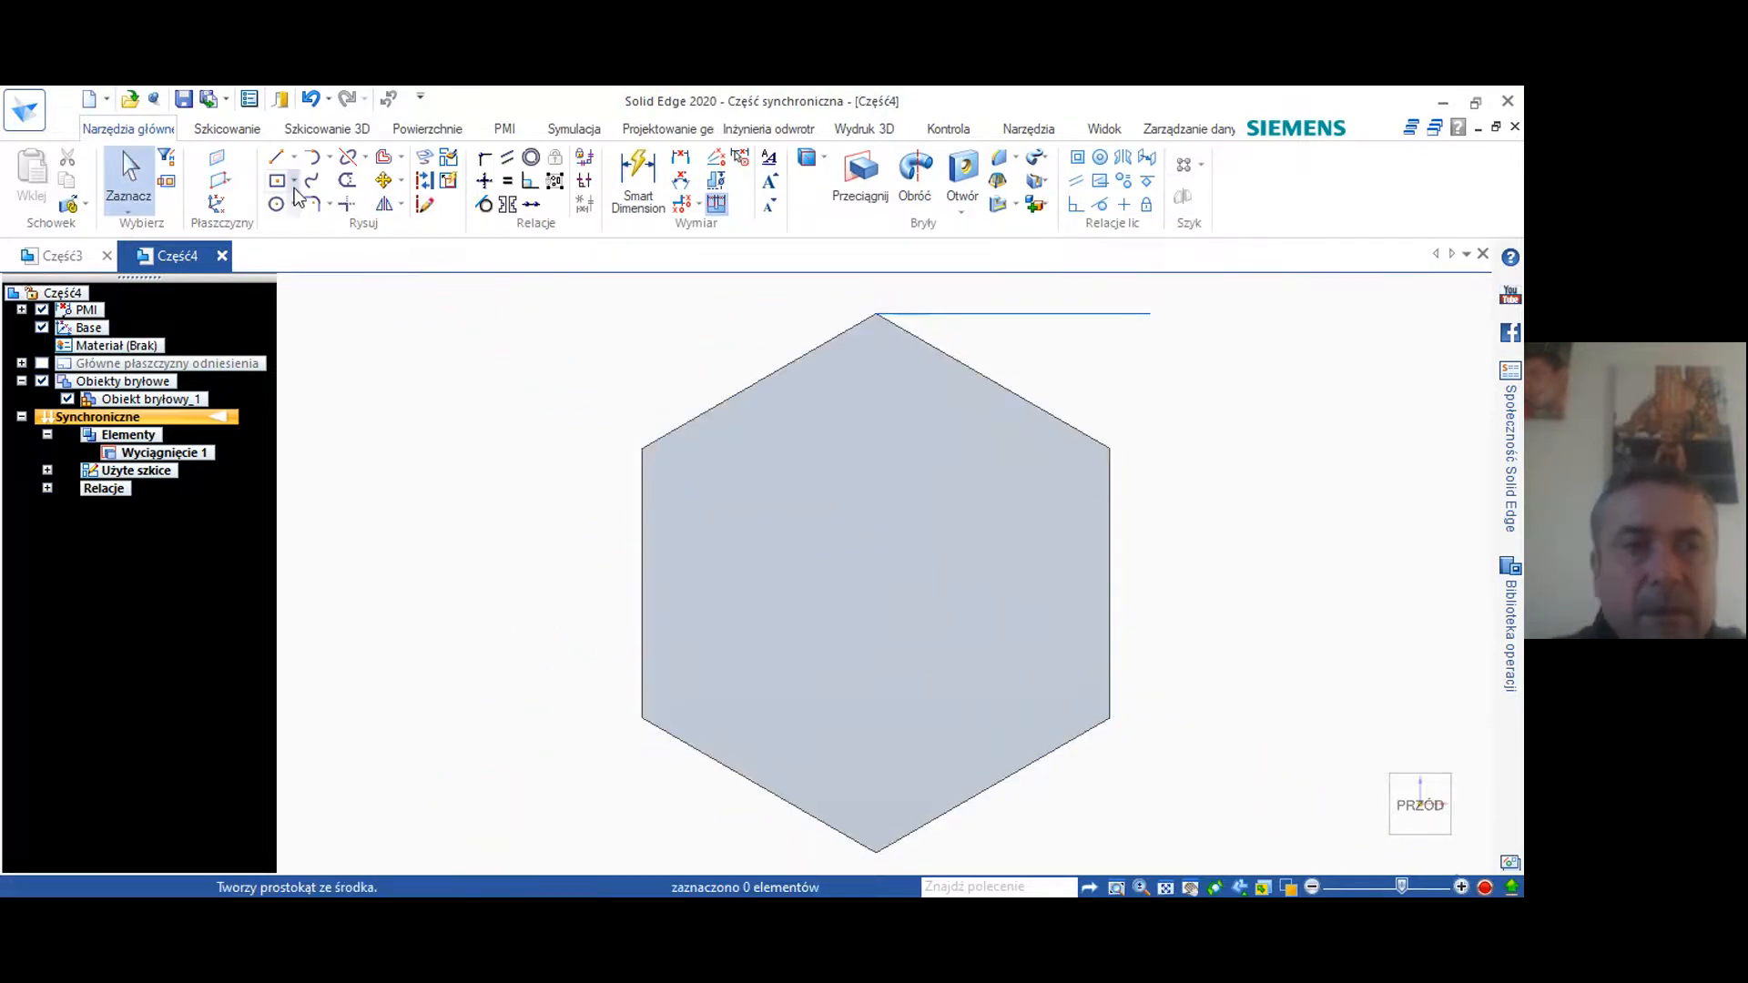
{"action": "left_click", "coordinate": [293, 180]}
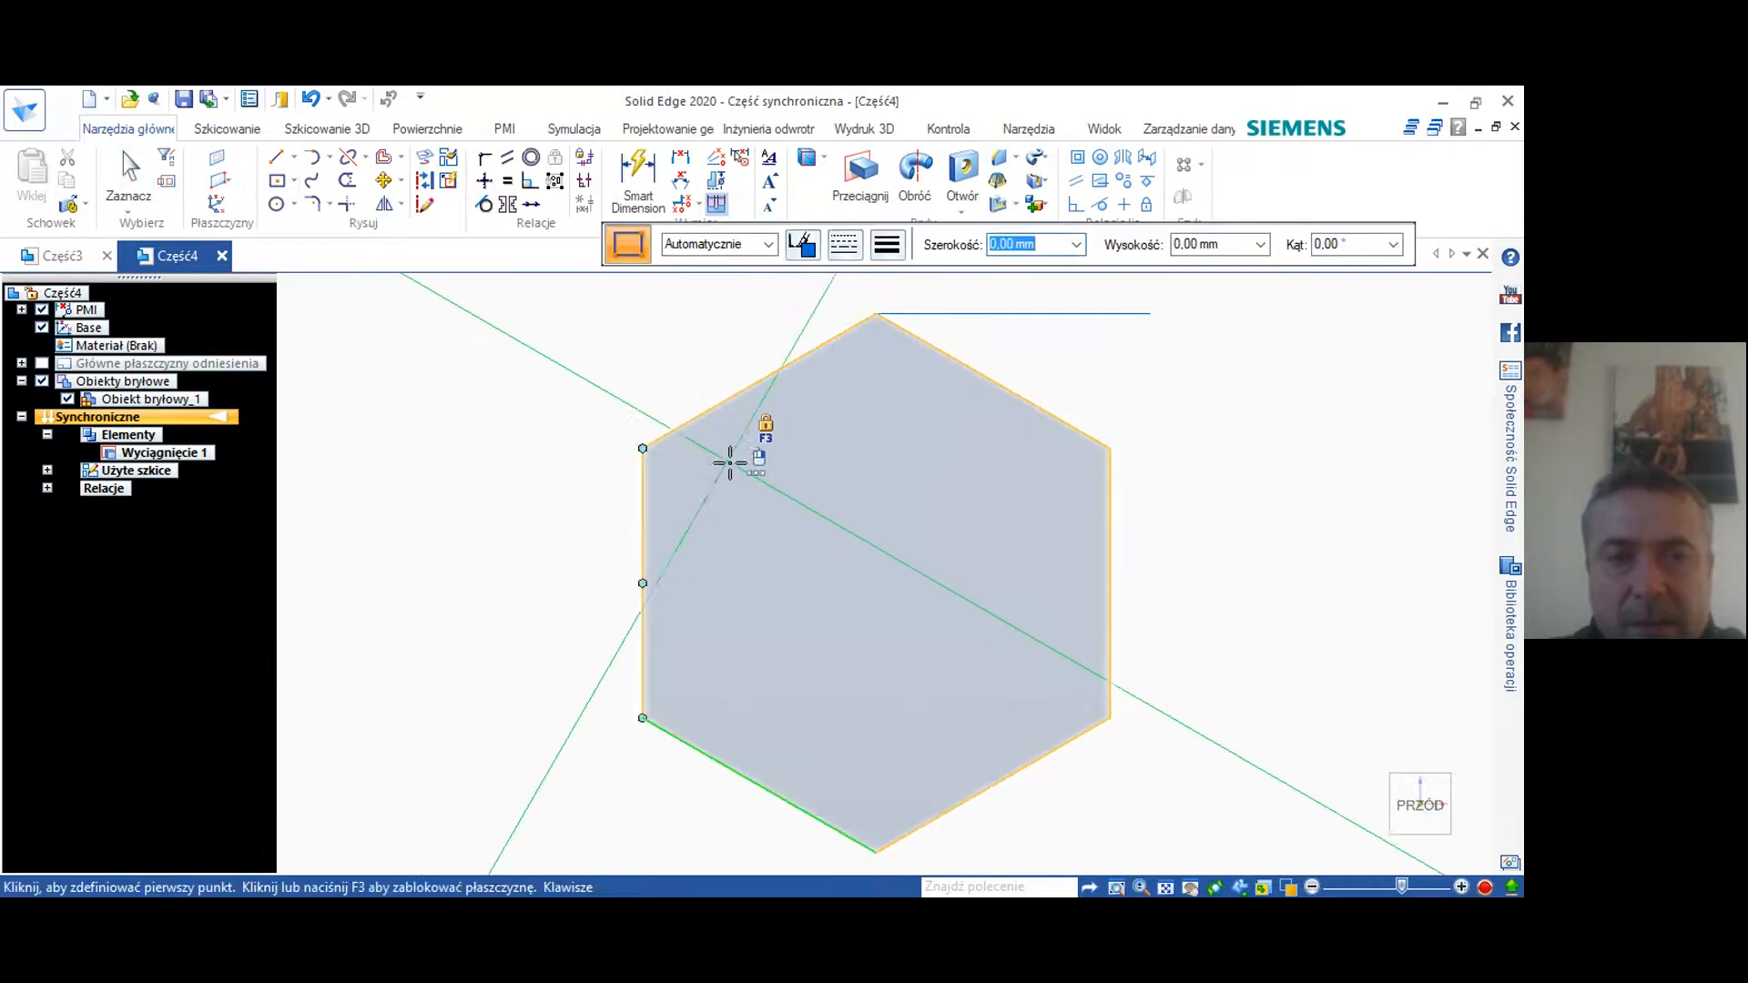
{"action": "mouse_move", "coordinate": [881, 401]}
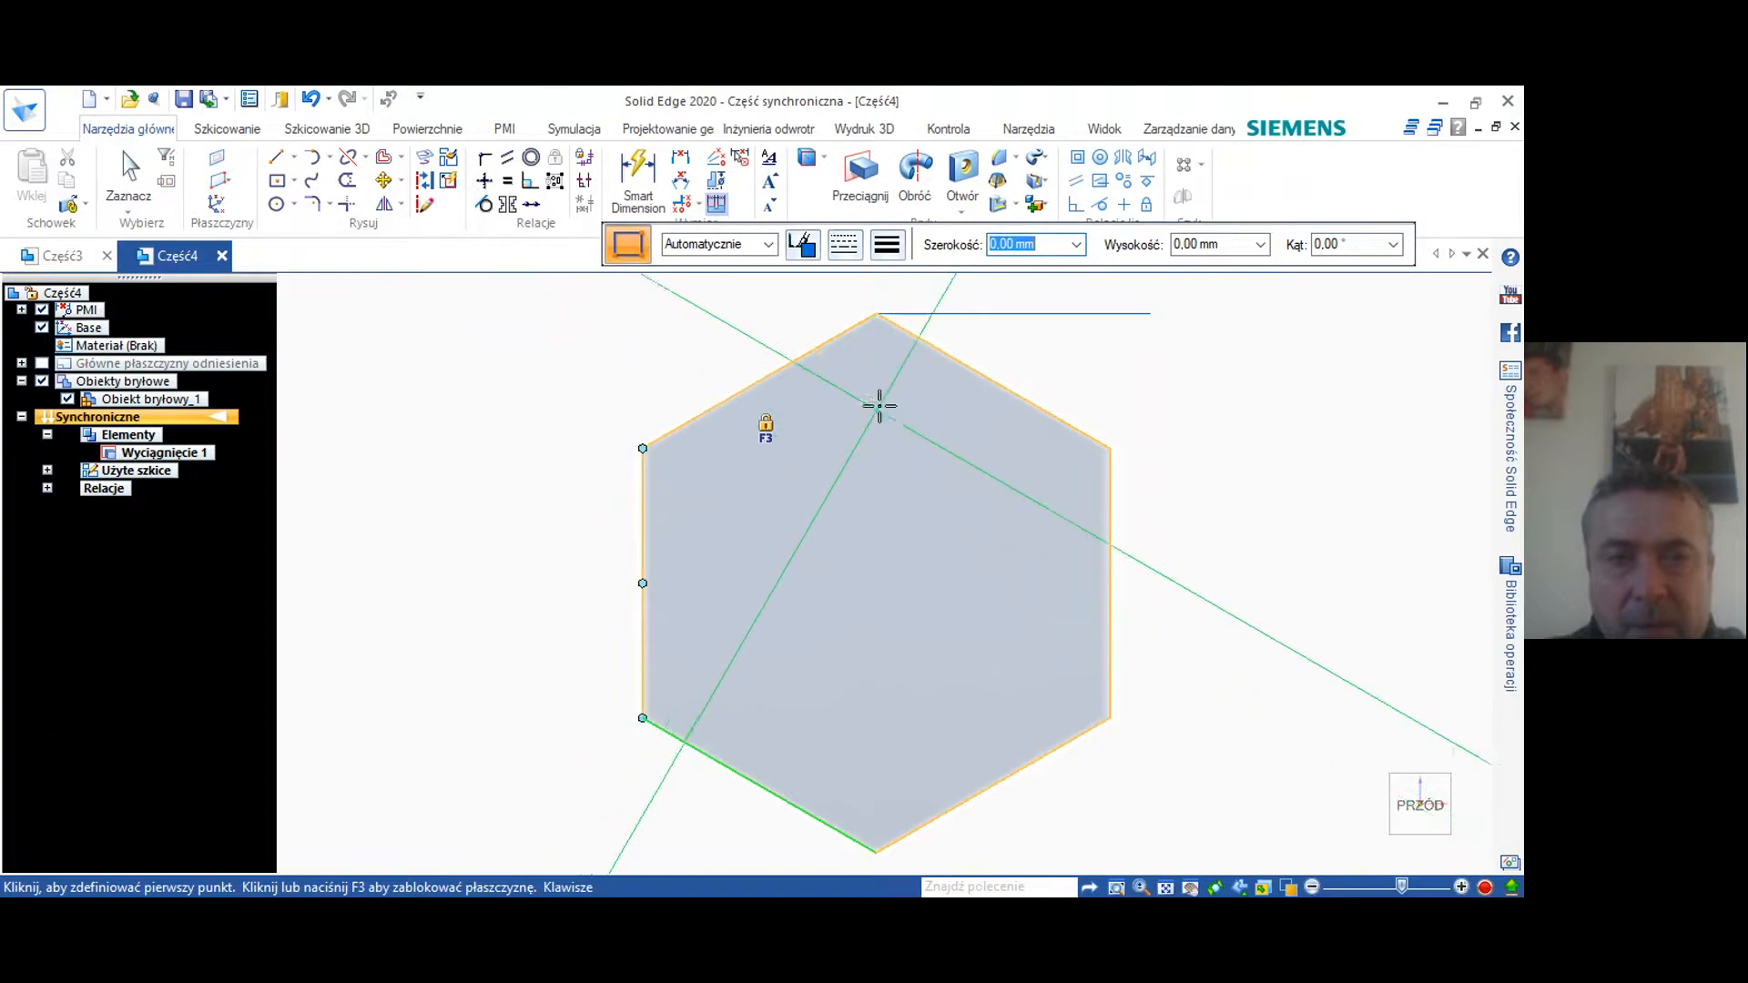
{"action": "mouse_move", "coordinate": [871, 393]}
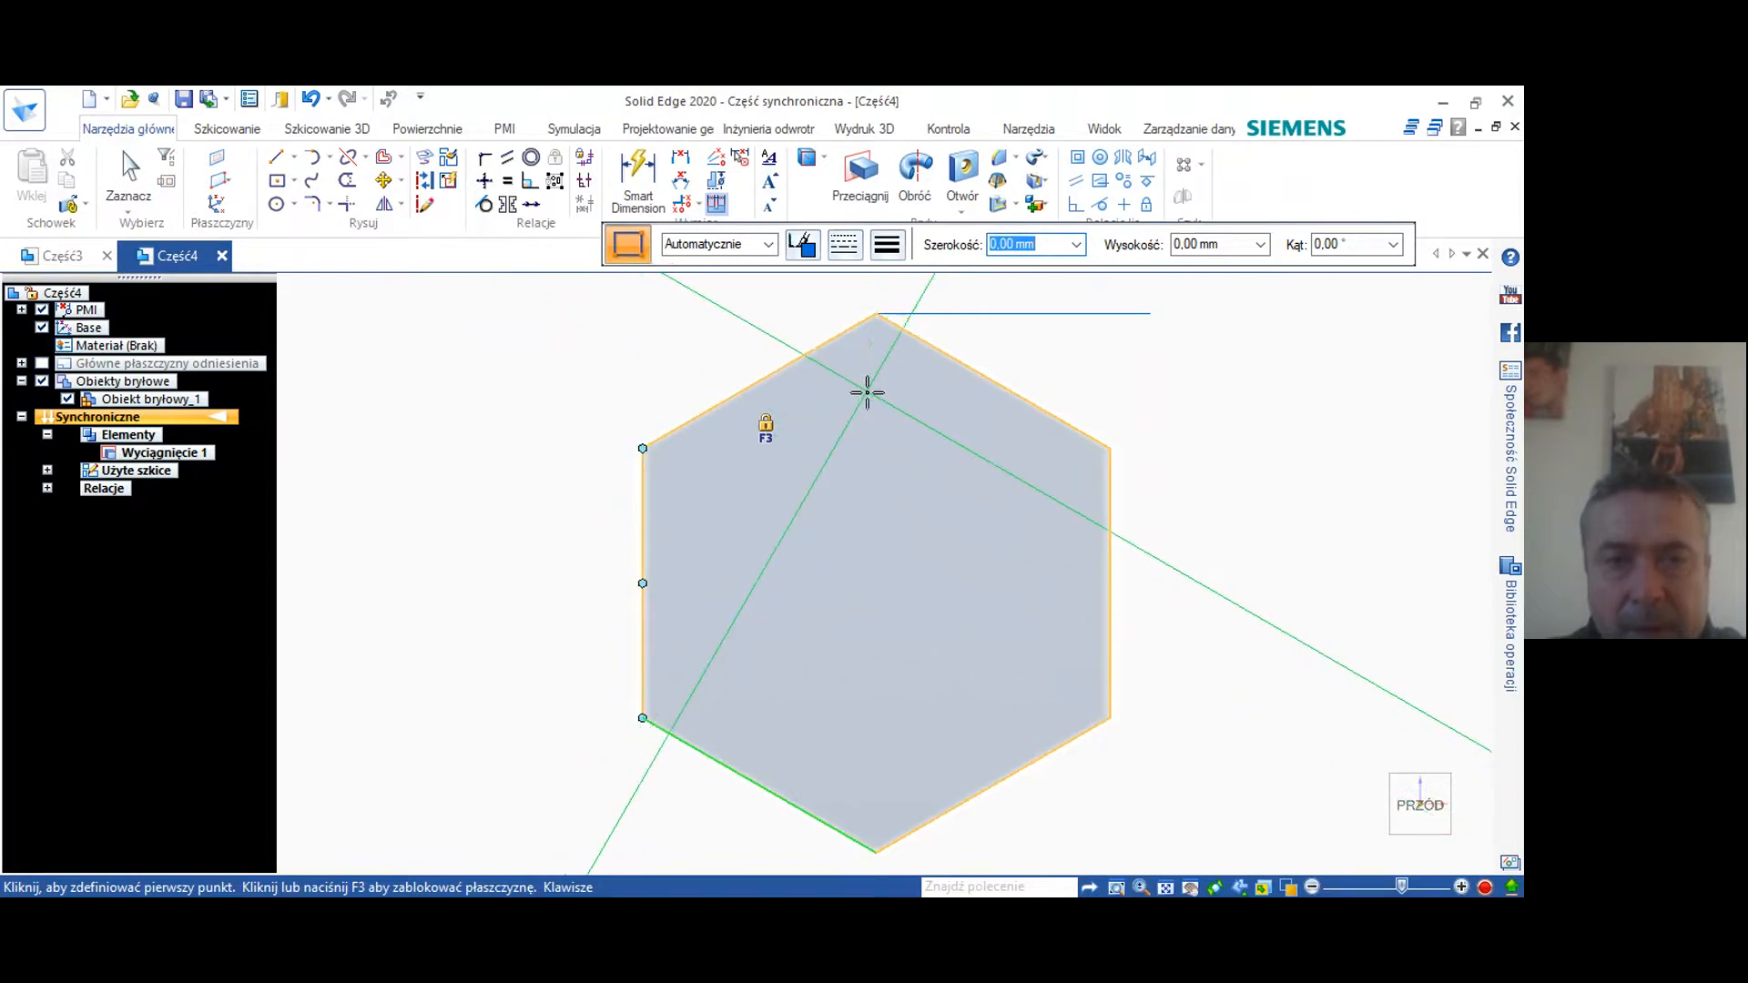
{"action": "mouse_move", "coordinate": [876, 317]}
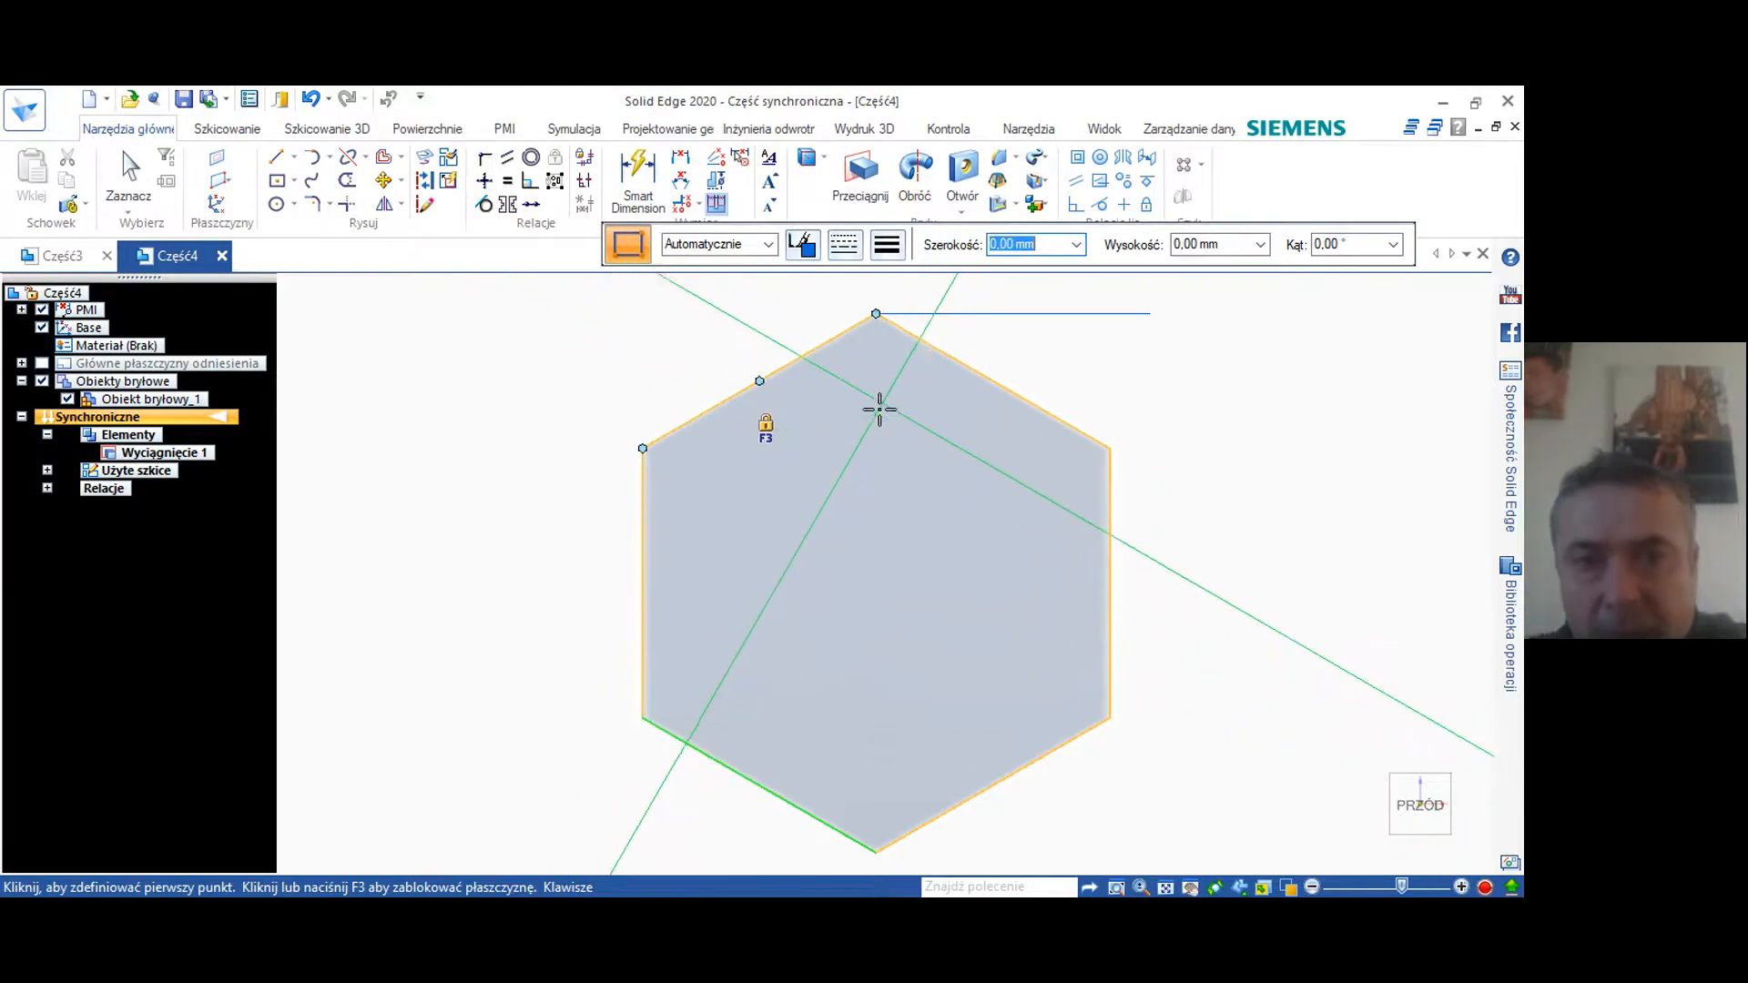
{"action": "mouse_move", "coordinate": [776, 510]}
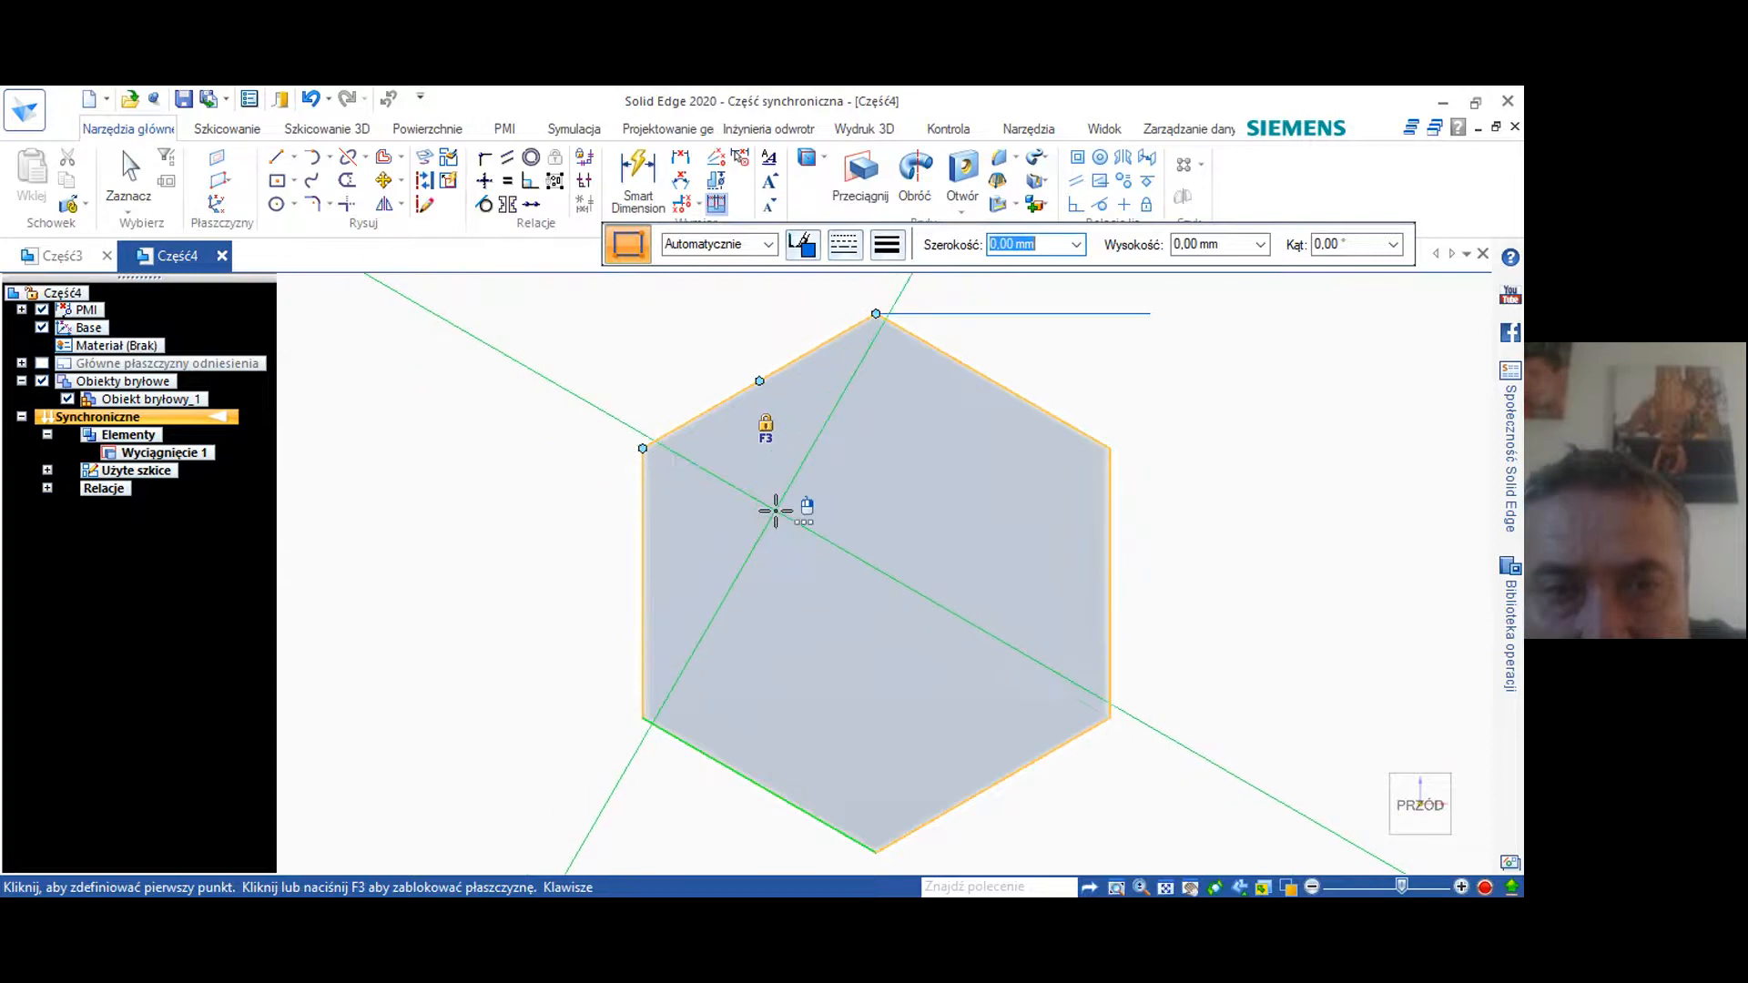
{"action": "mouse_move", "coordinate": [757, 510]}
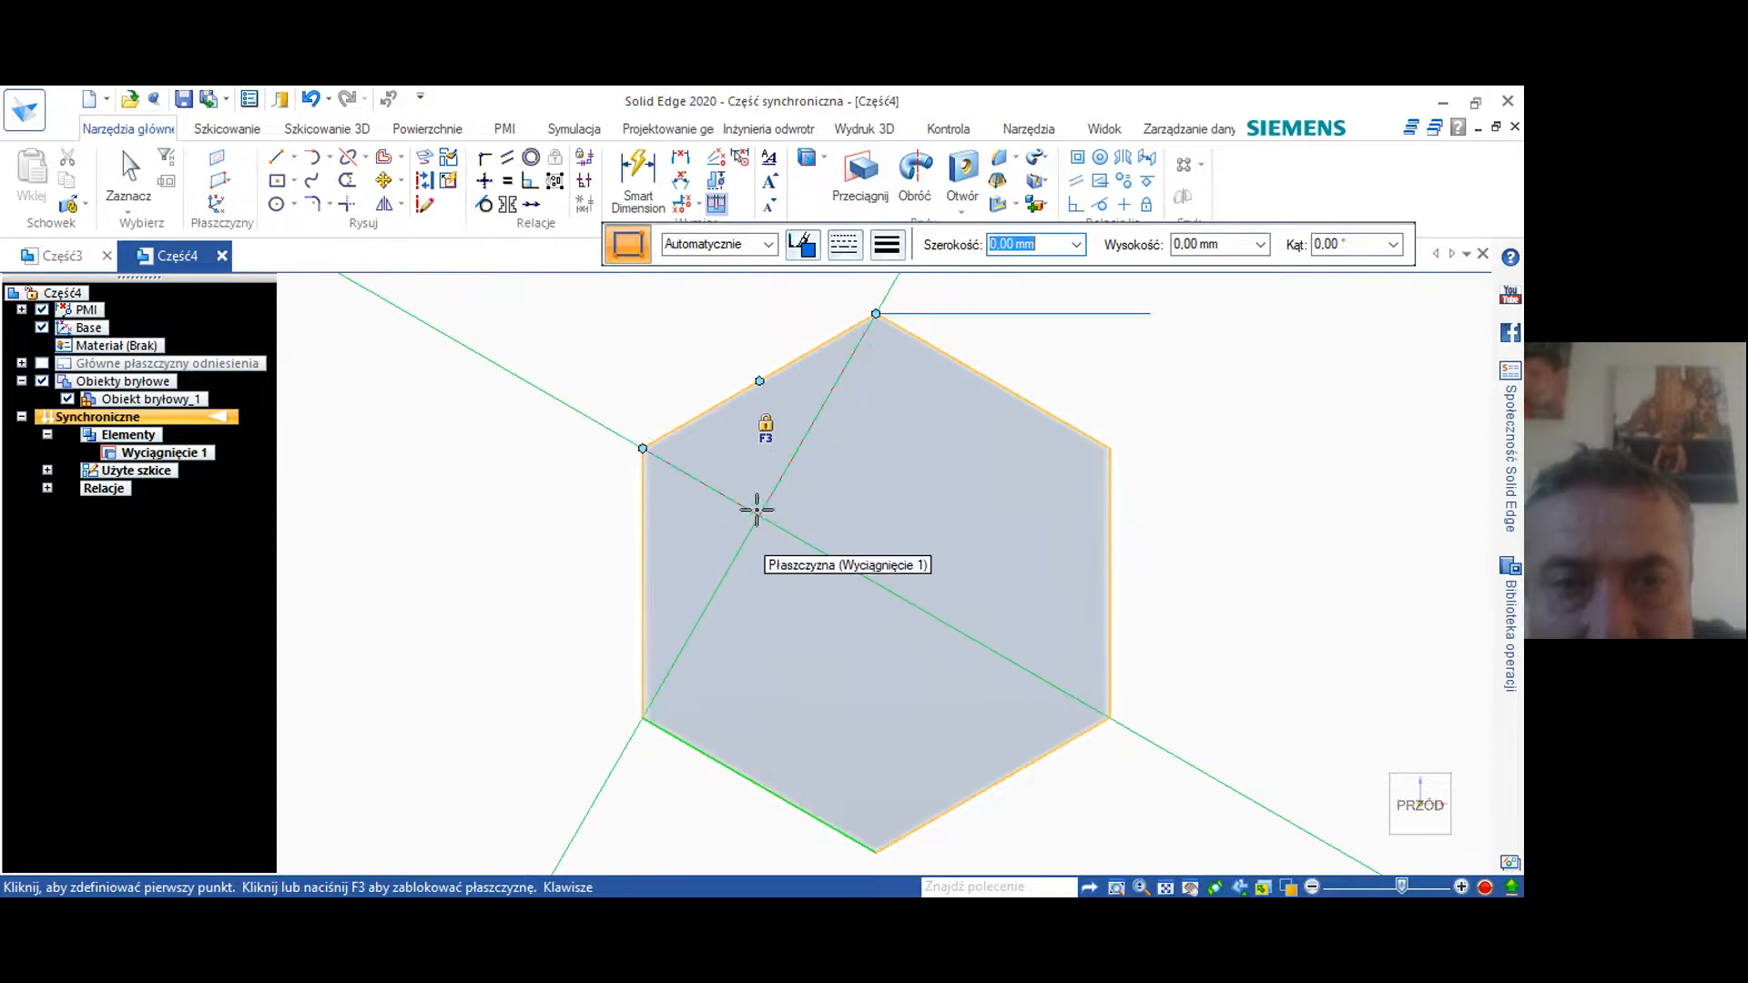
{"action": "mouse_move", "coordinate": [781, 451]}
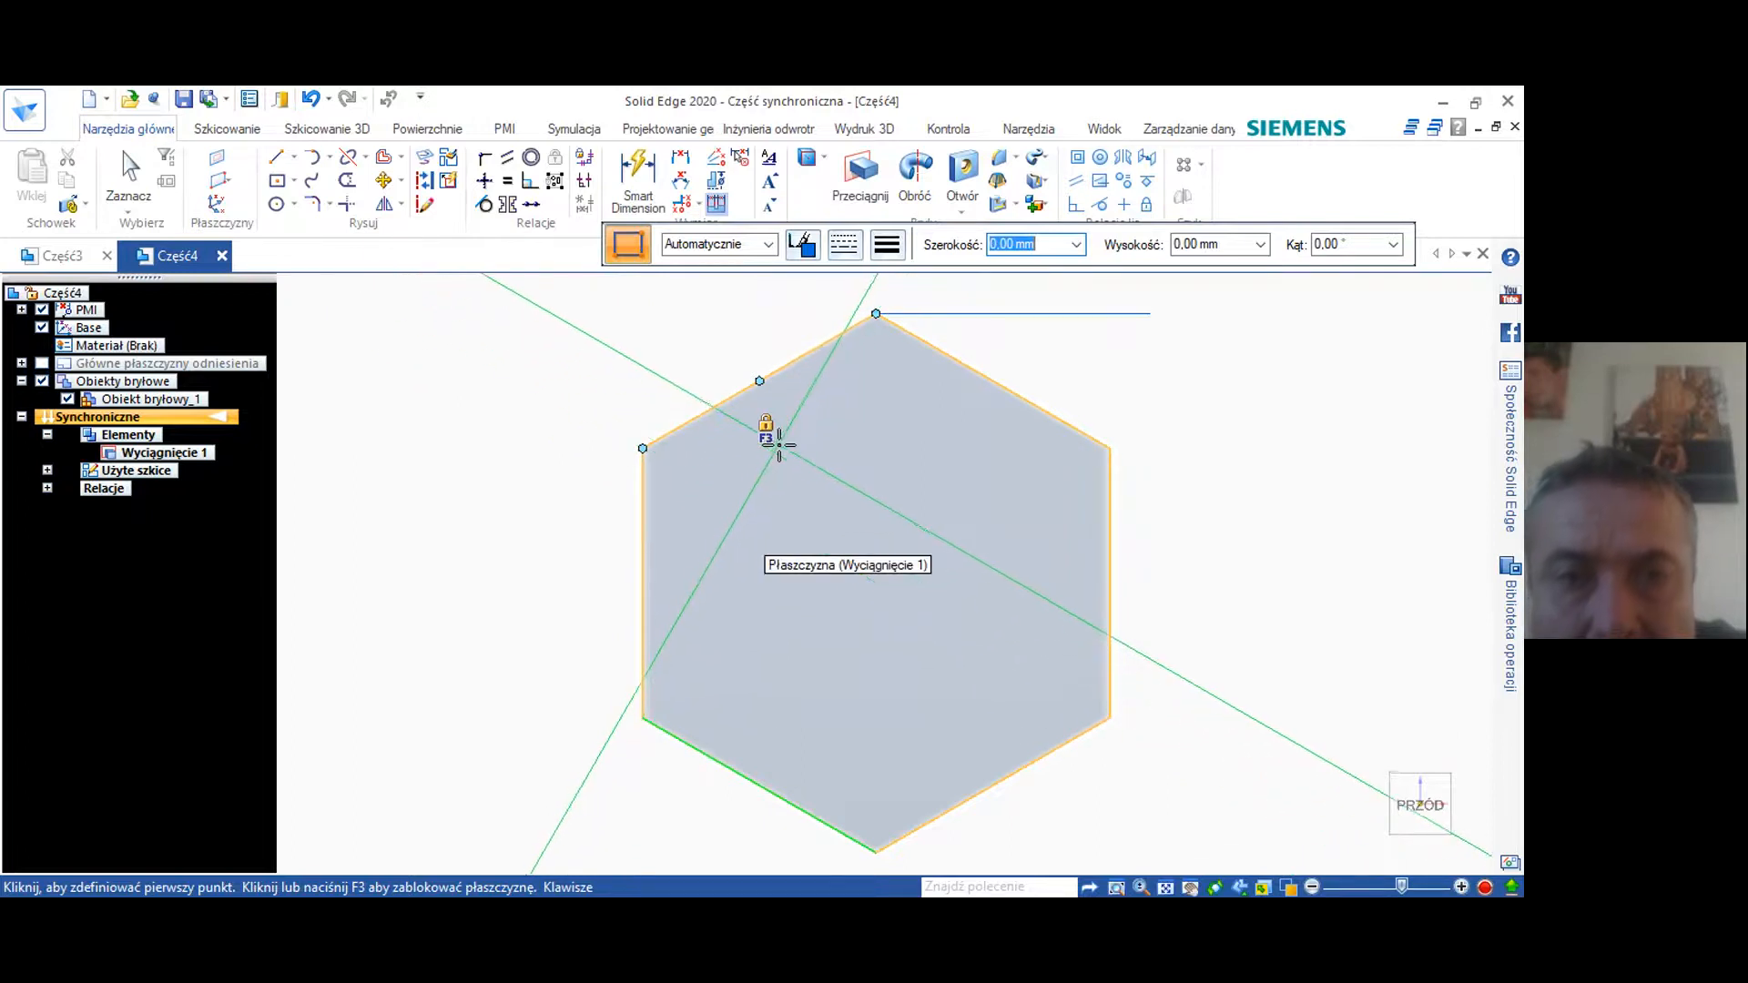
{"action": "mouse_move", "coordinate": [853, 433]}
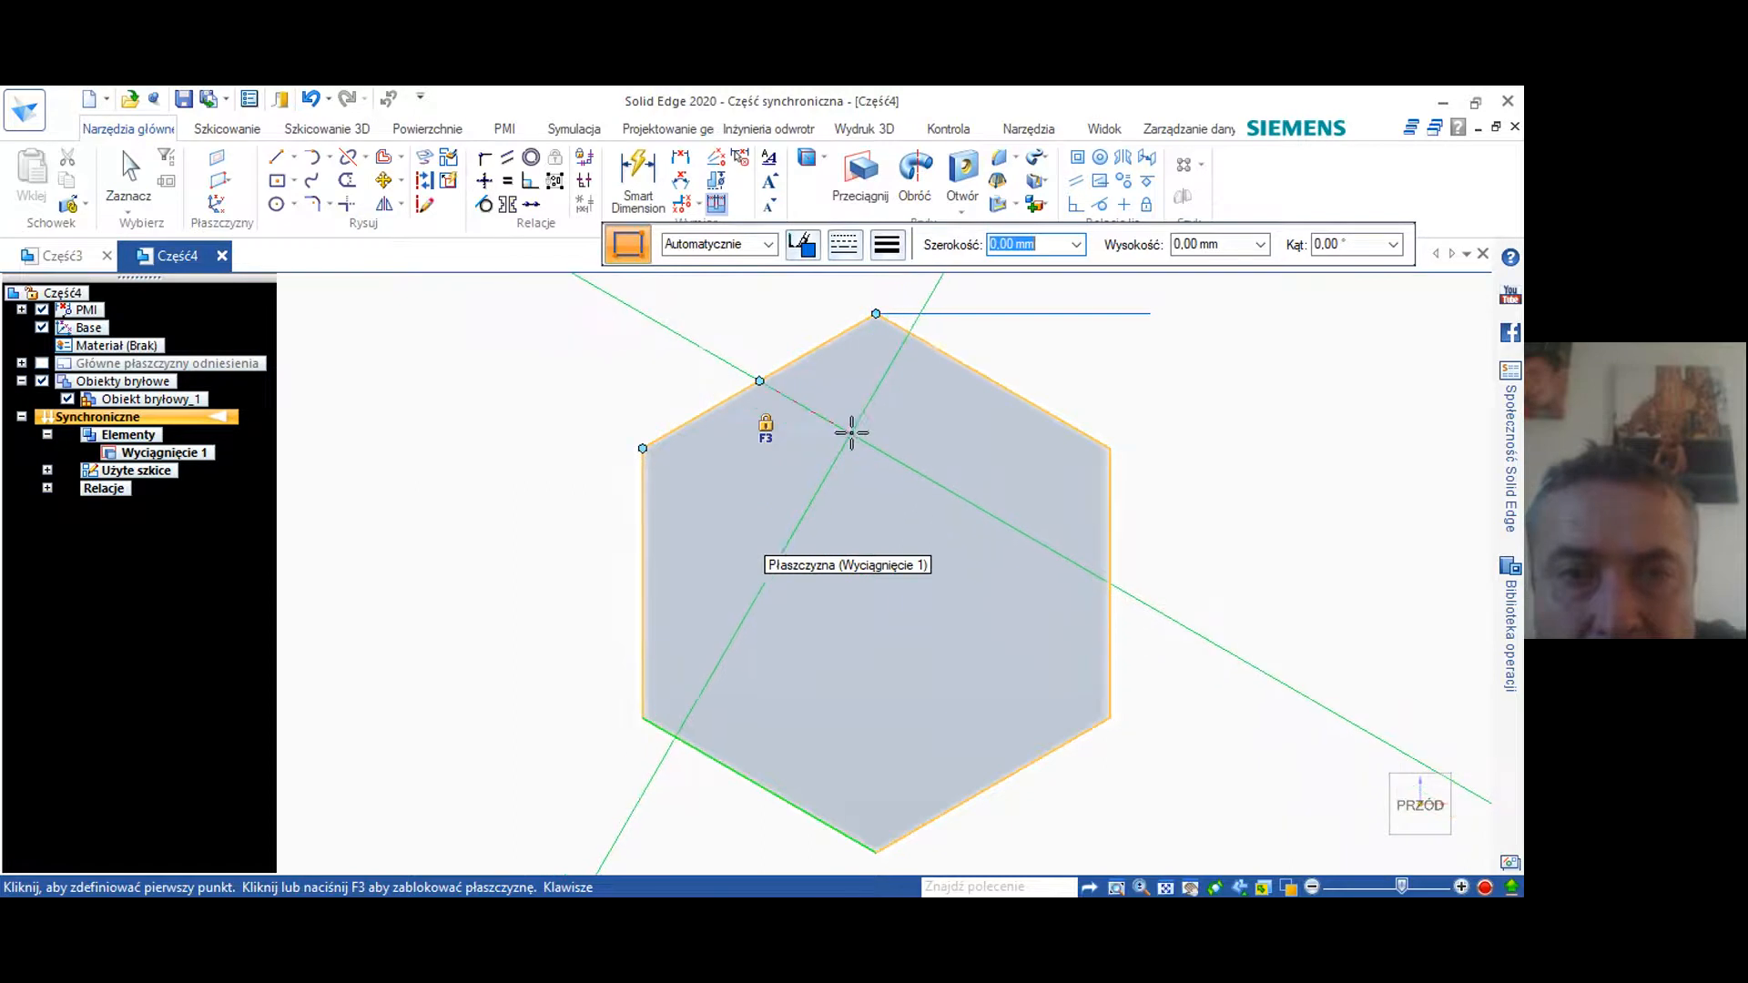
{"action": "mouse_move", "coordinate": [815, 450]}
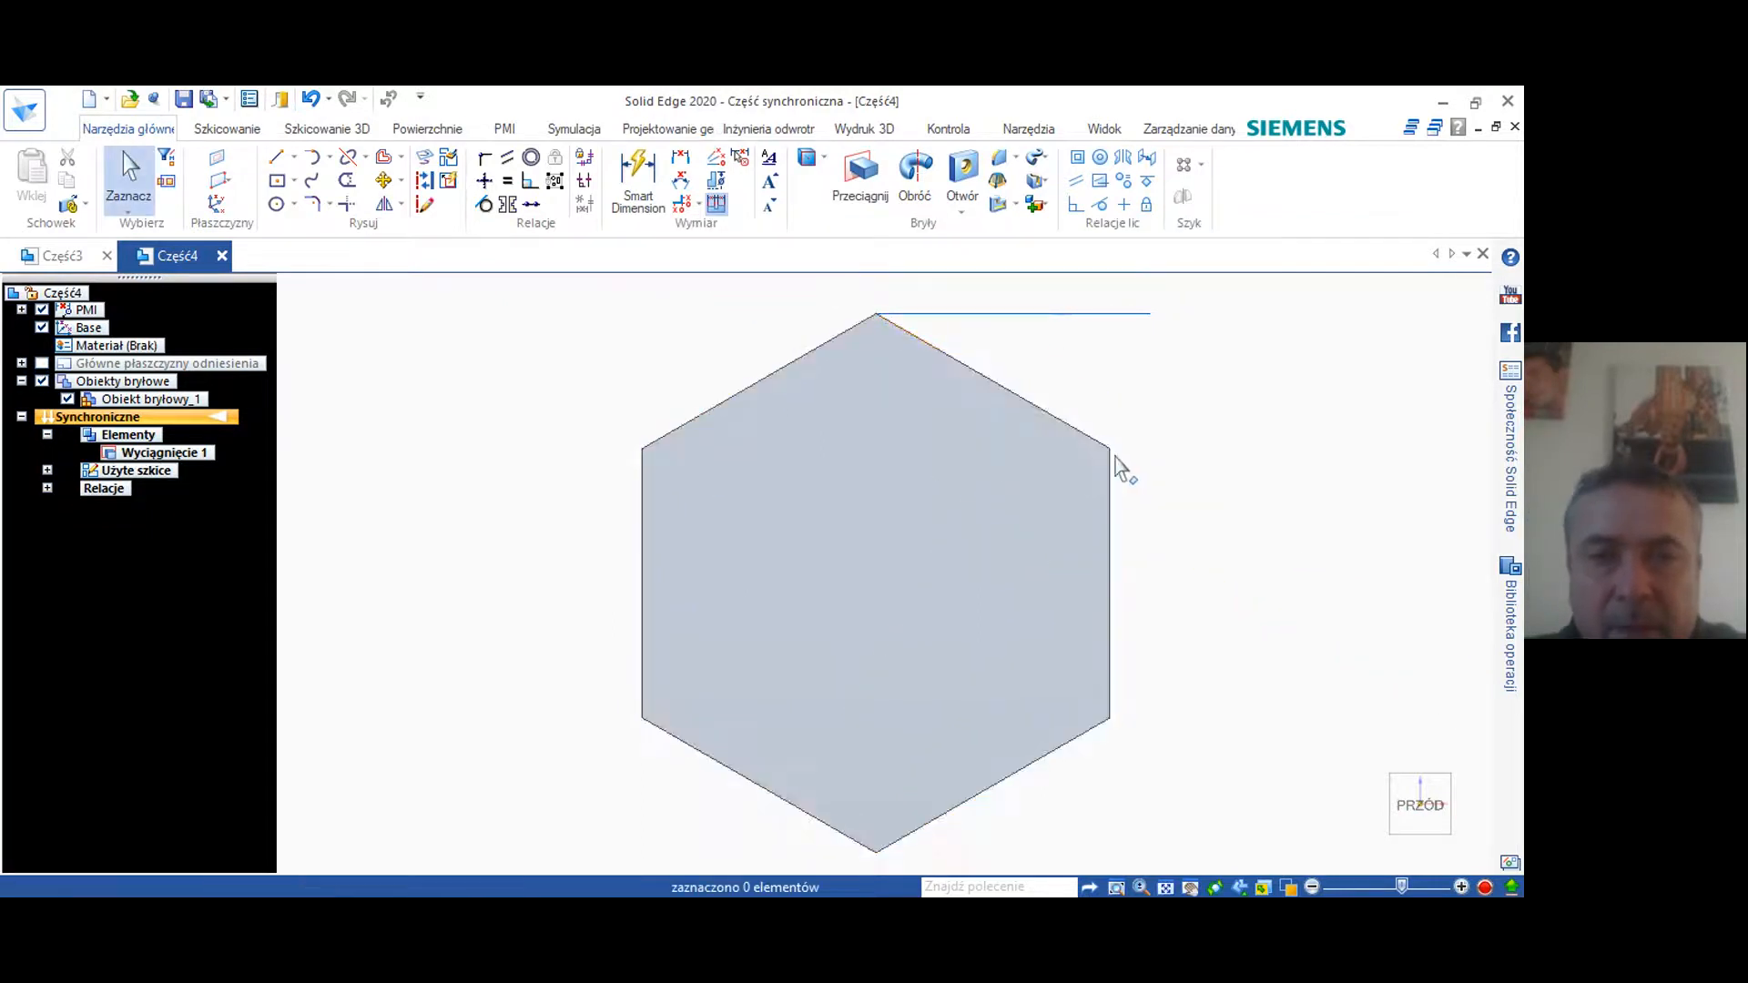
{"action": "mouse_move", "coordinate": [452, 125]}
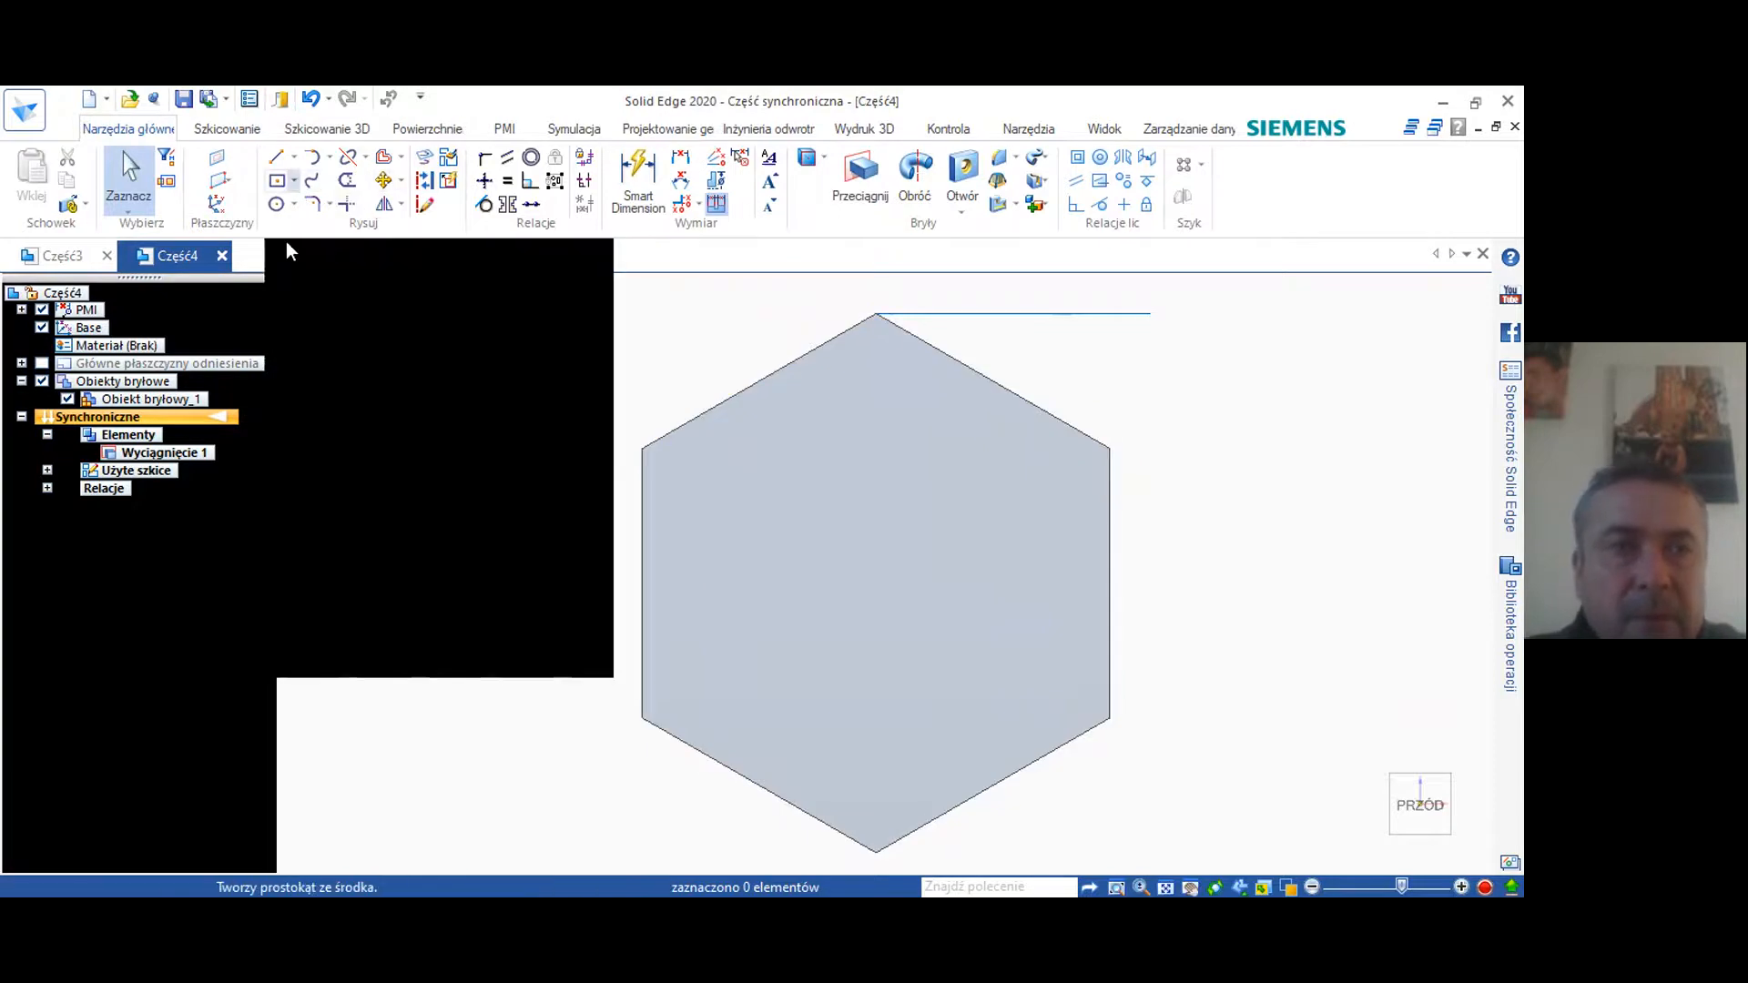
Start a rectangle by 3 points with its first corner on the hexagon face
{"action": "left_click", "coordinate": [295, 181]}
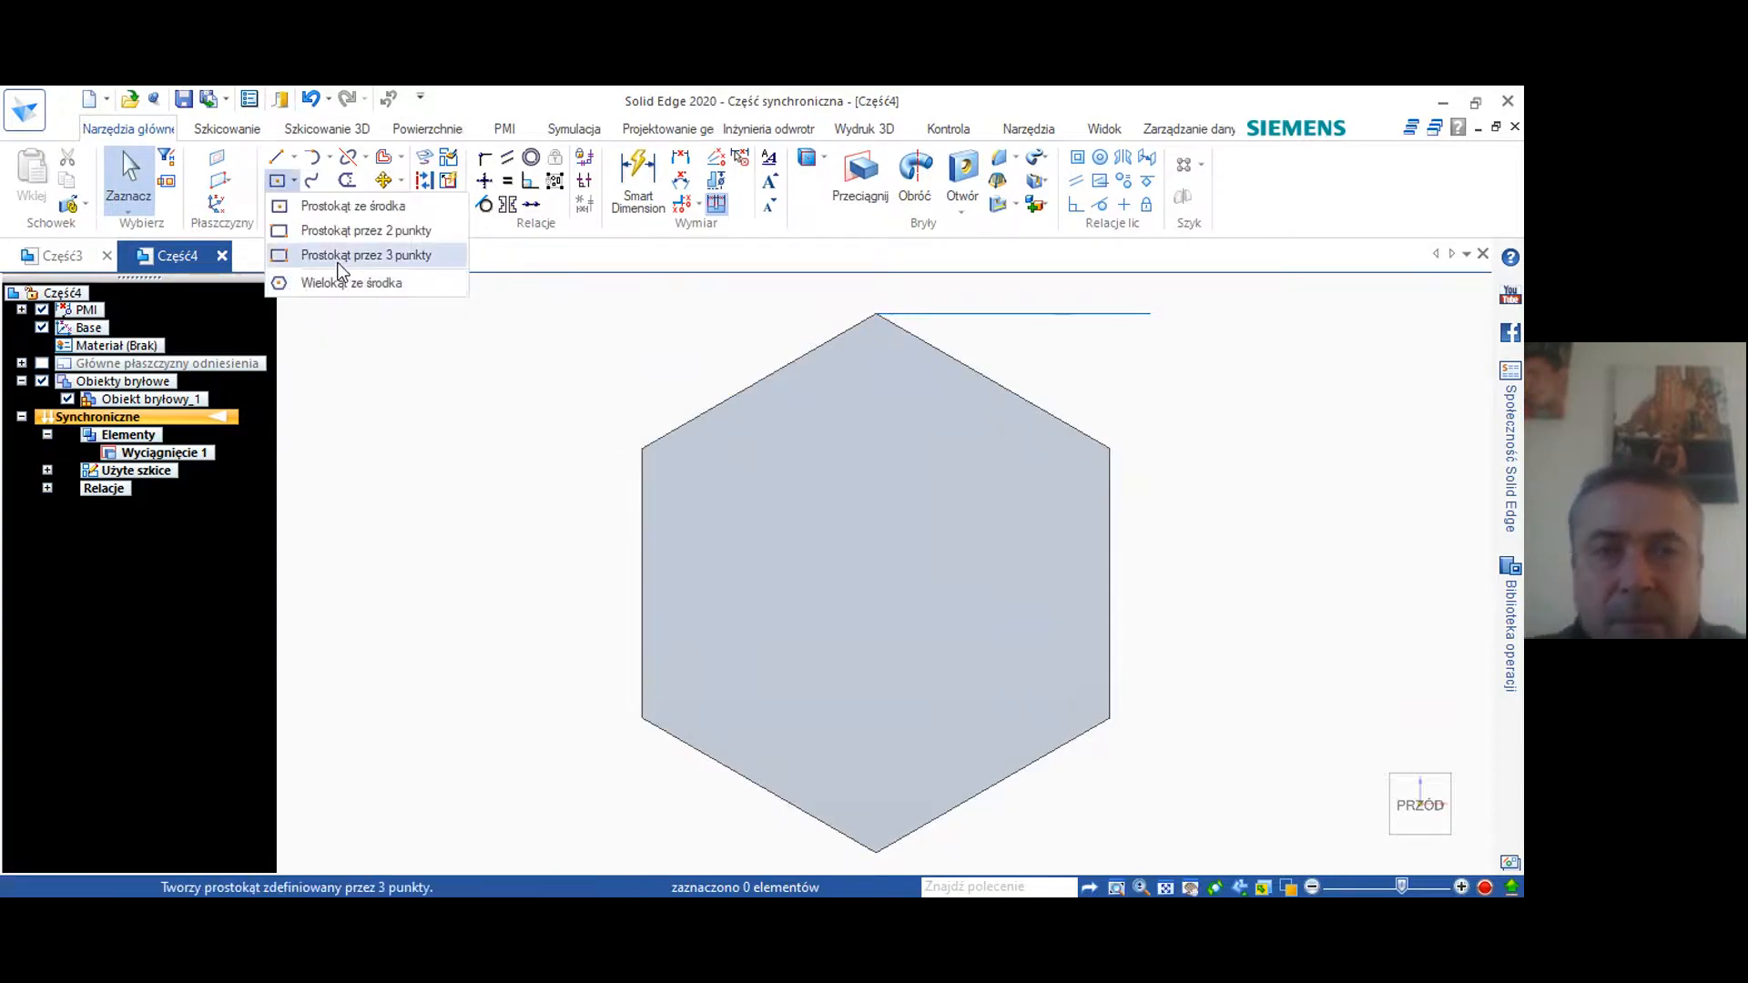
{"action": "left_click", "coordinate": [366, 255]}
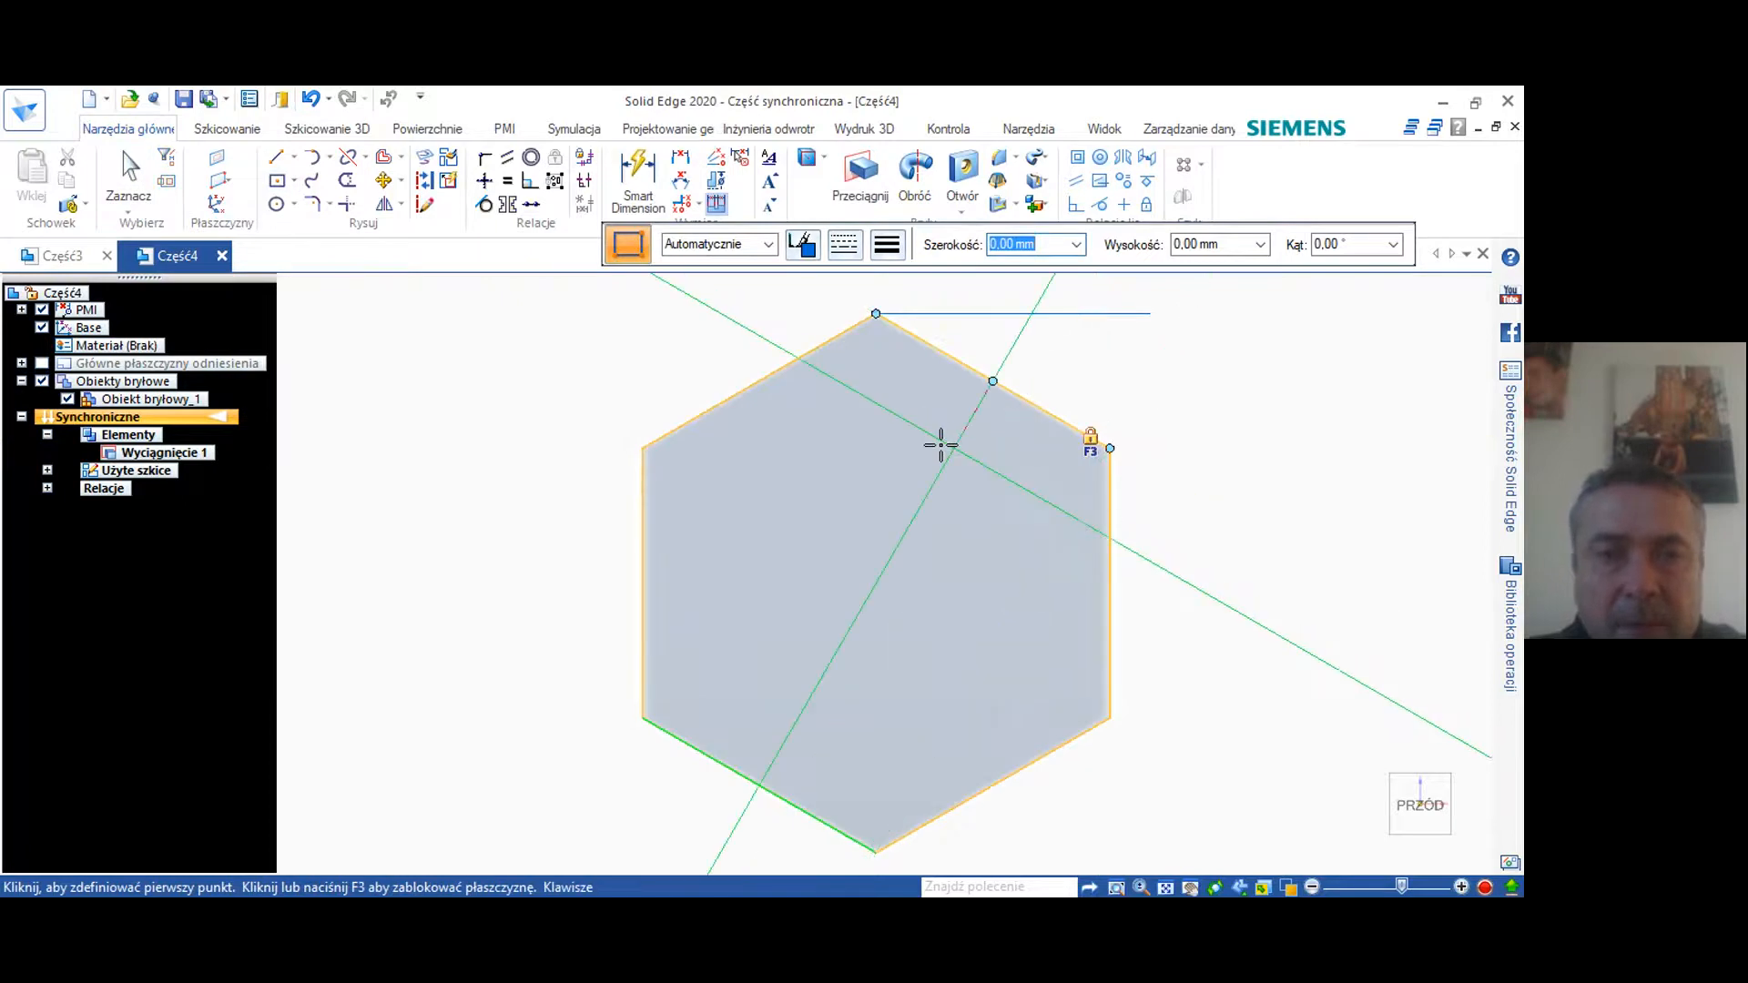
{"action": "mouse_move", "coordinate": [947, 446]}
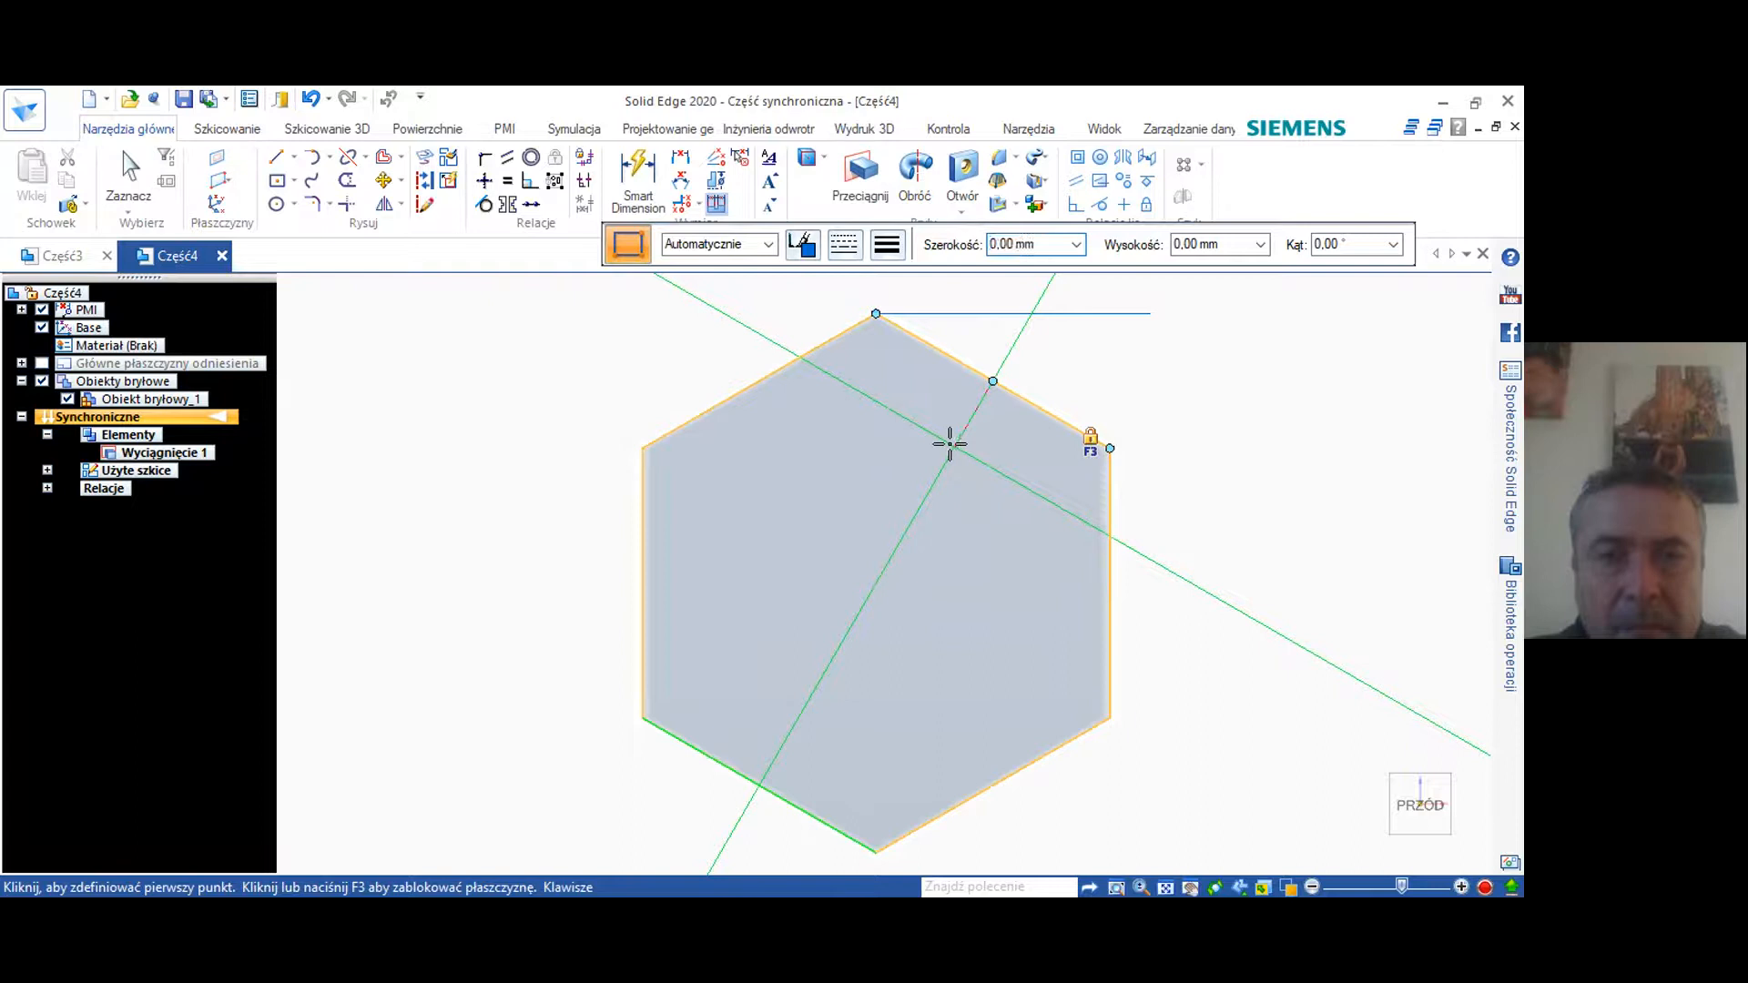
{"action": "left_click", "coordinate": [792, 448]}
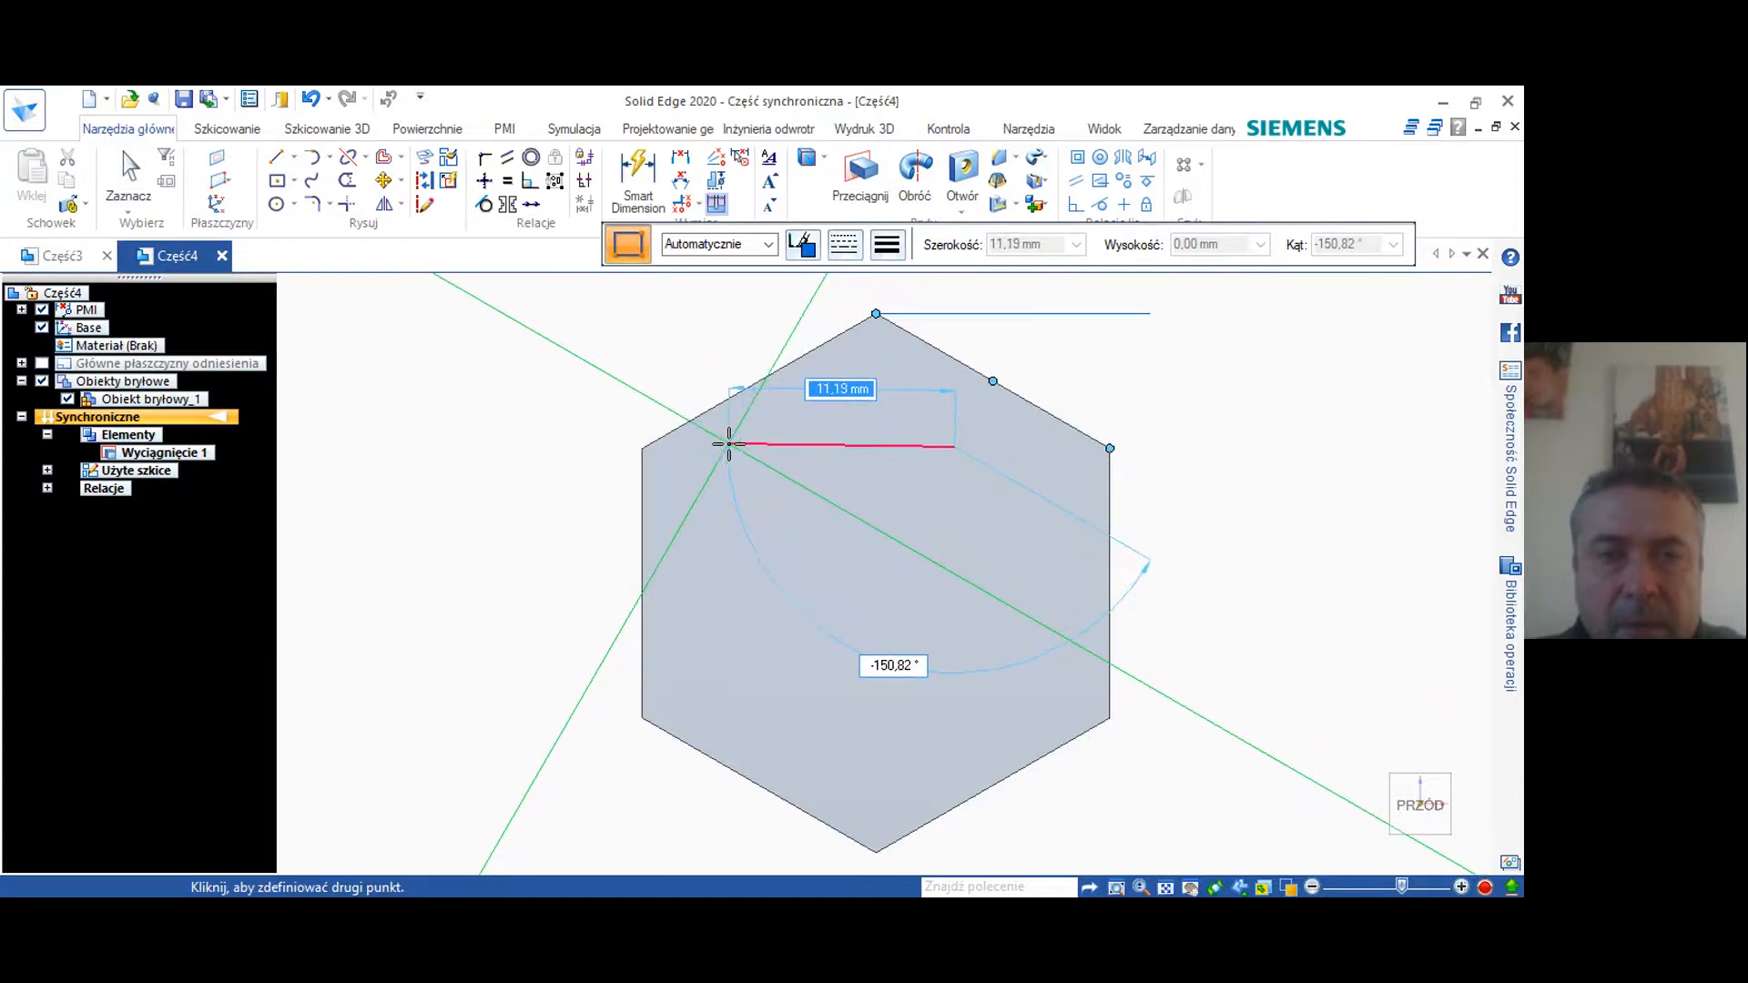
{"action": "mouse_move", "coordinate": [763, 446]}
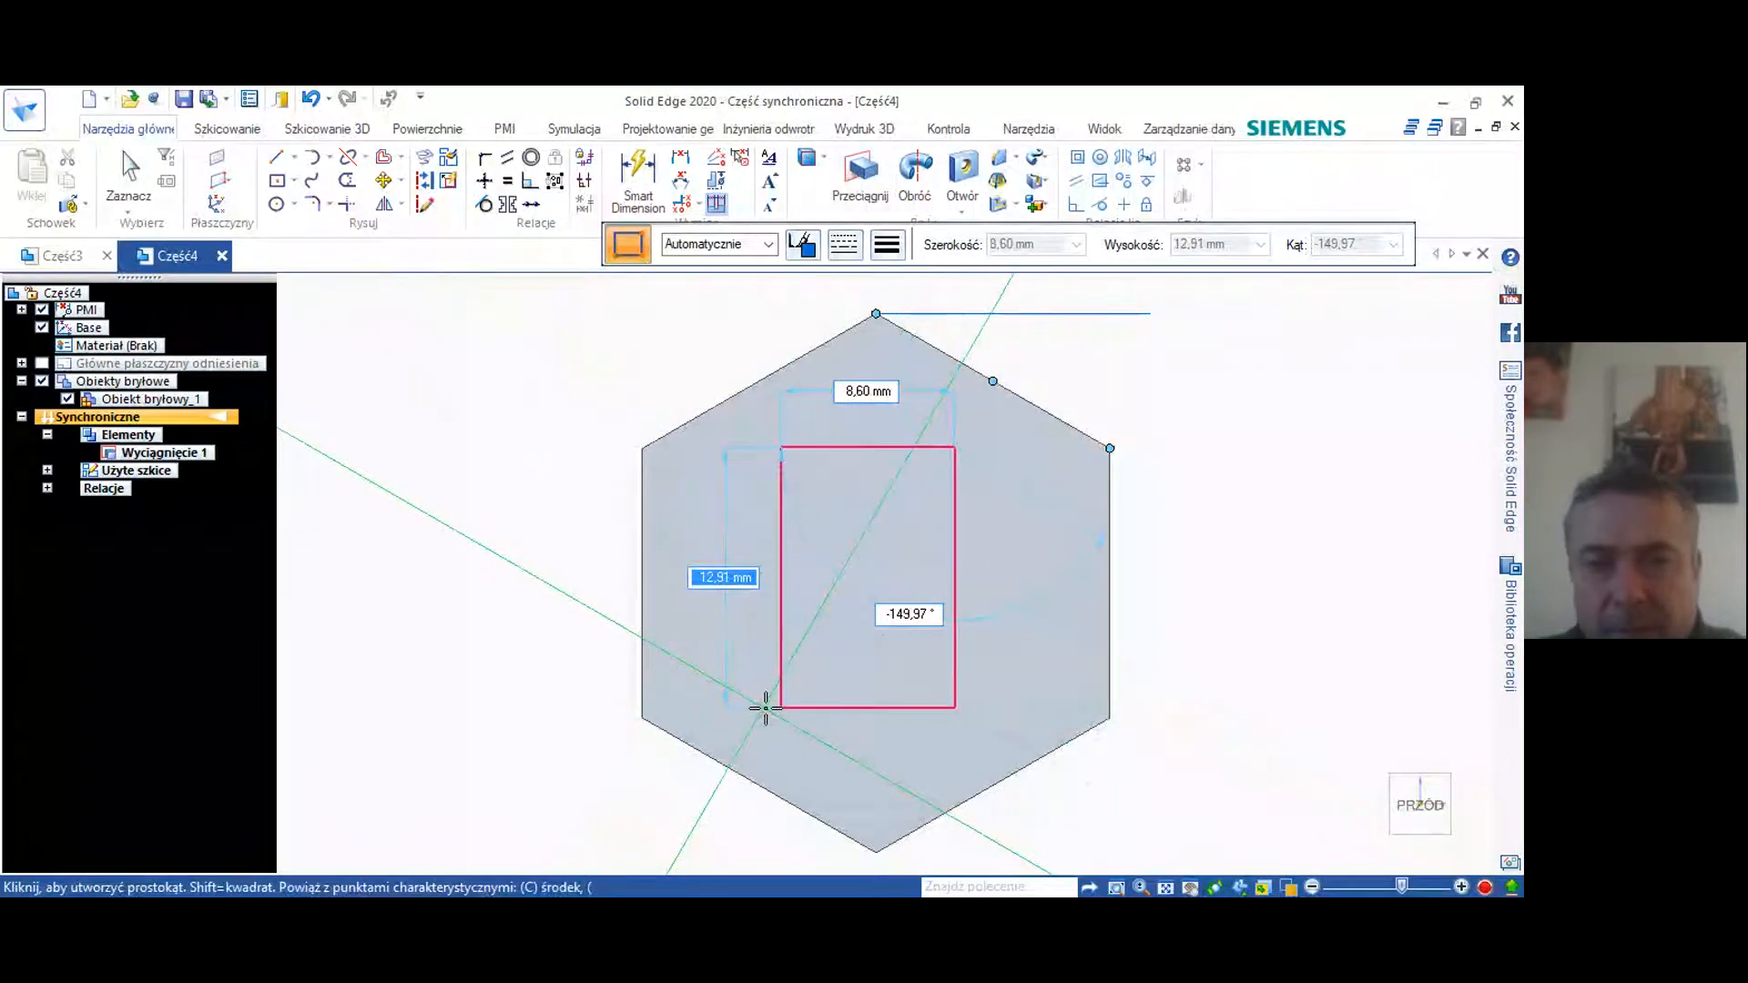
{"action": "mouse_move", "coordinate": [772, 688]}
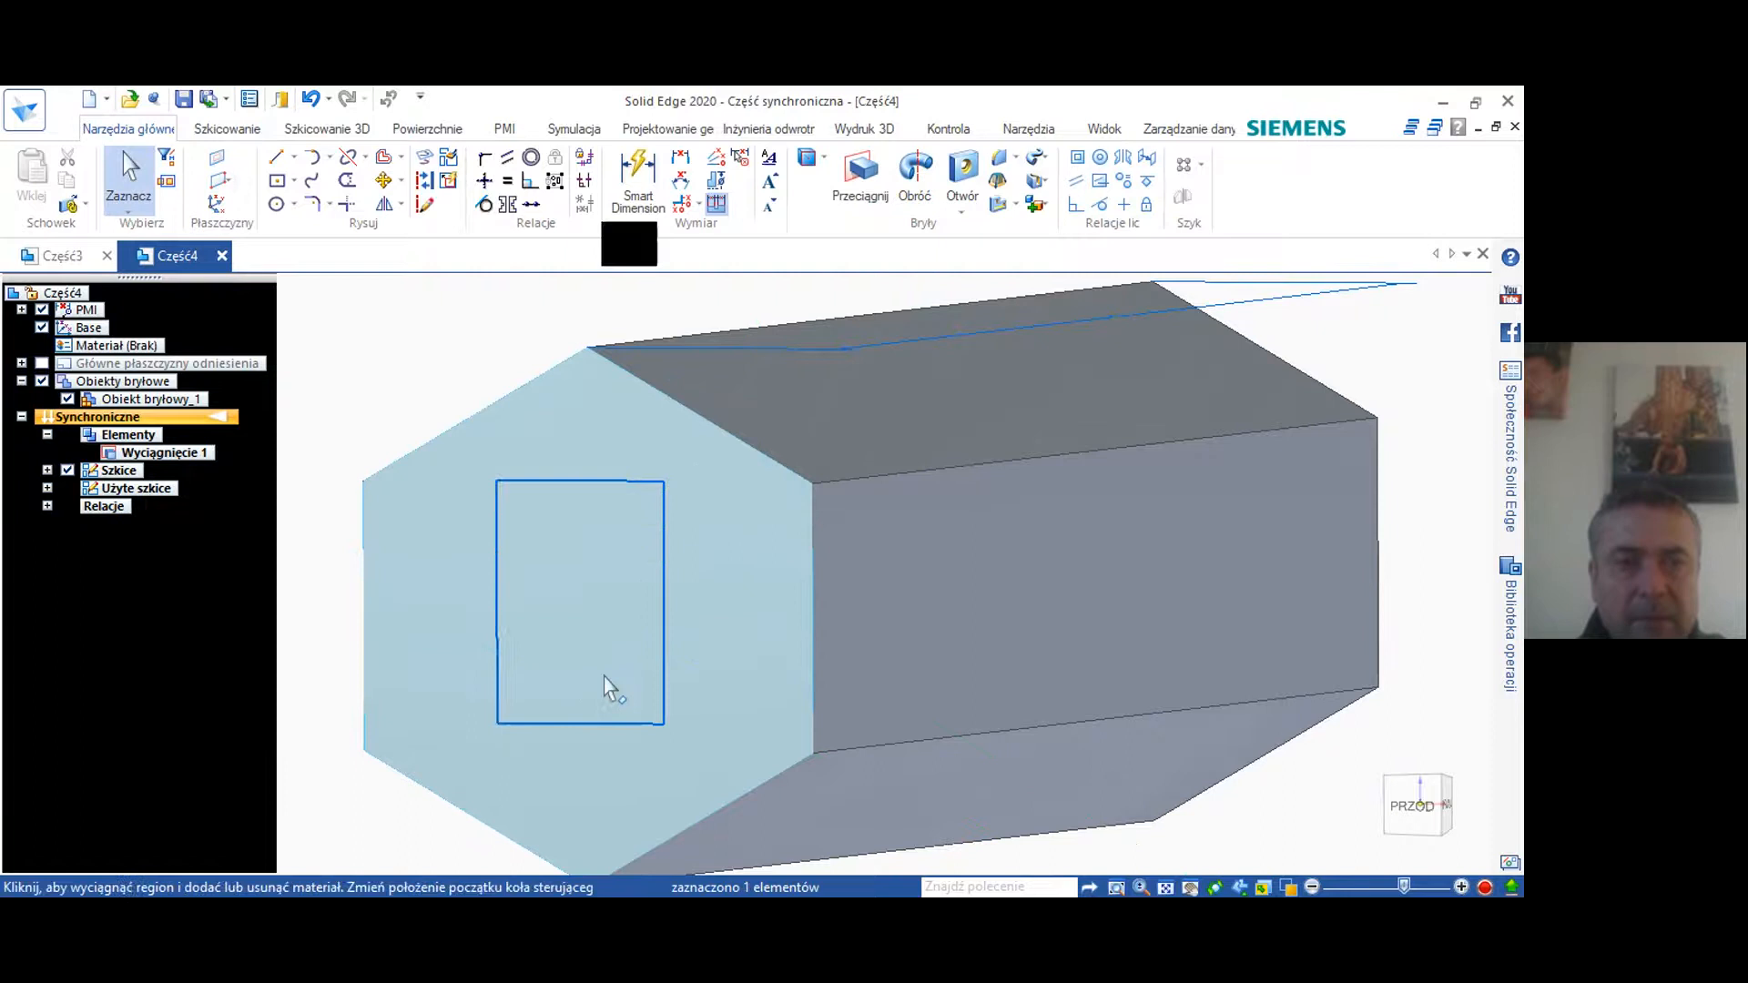
Cut the rectangular region into the end face as Wycięcie 1 and view it head-on
{"action": "left_click", "coordinate": [579, 602]}
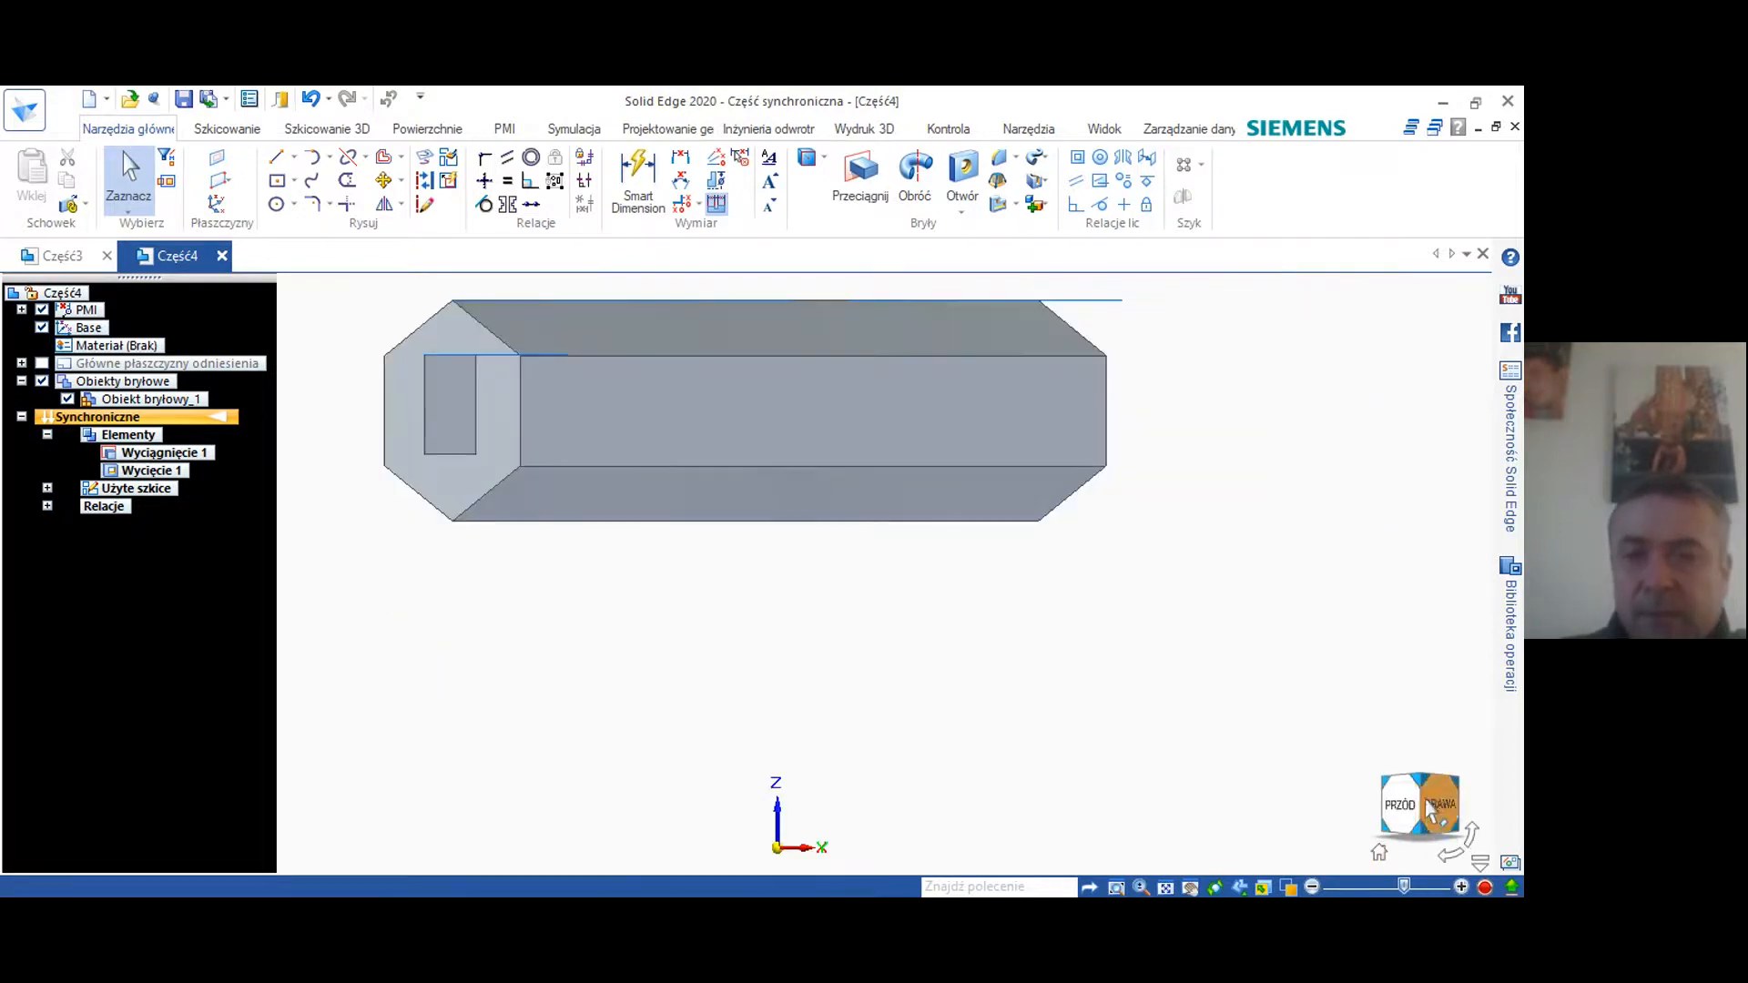
{"action": "left_click", "coordinate": [1399, 803]}
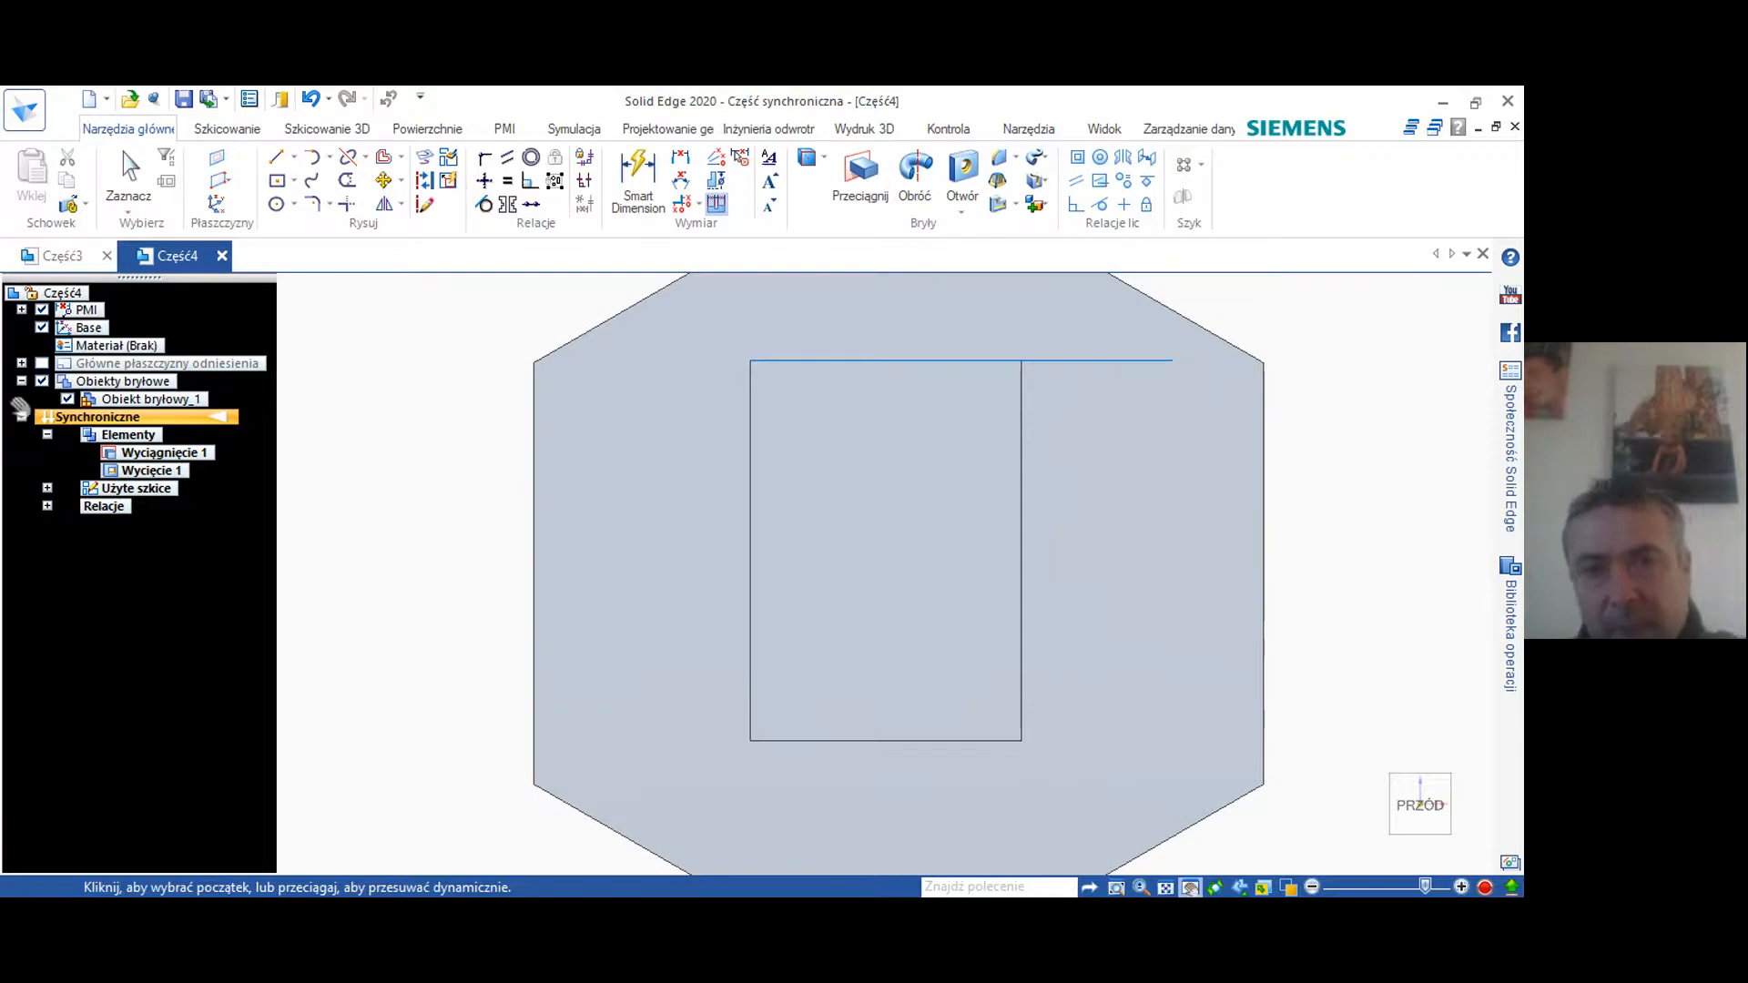
{"action": "mouse_move", "coordinate": [824, 237]}
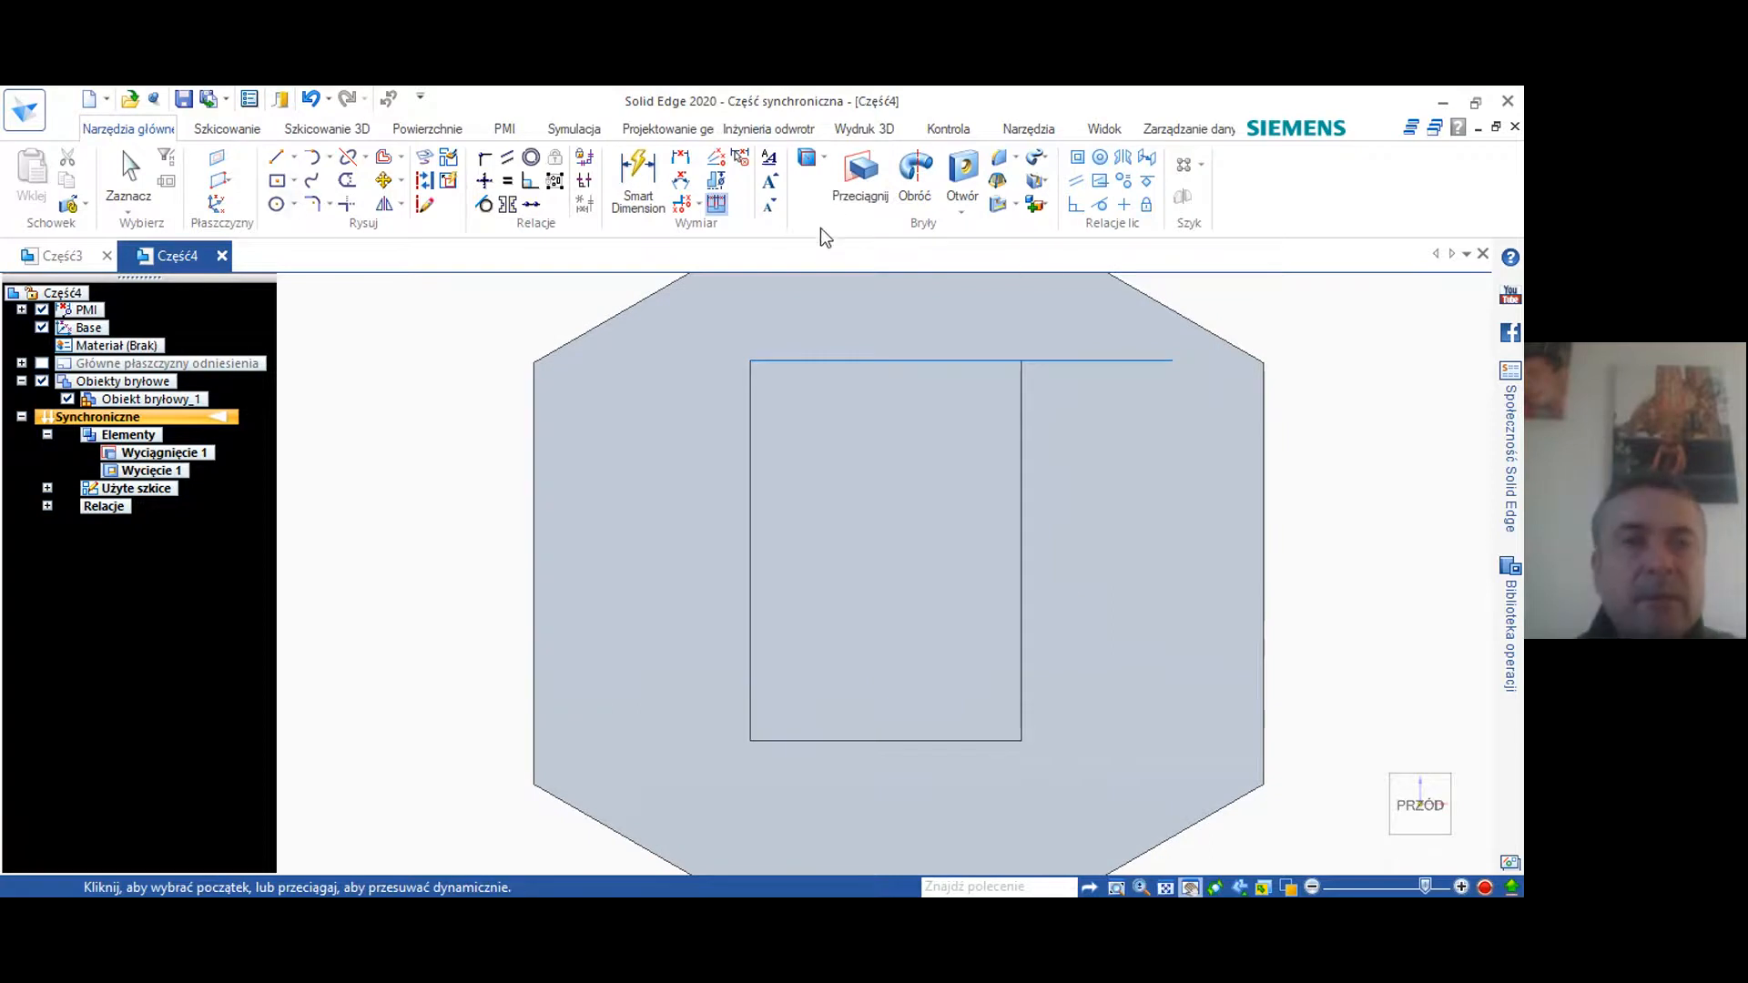
Smart-dimension the pocket 6 mm from the hexagon's right and left side edges
{"action": "left_click", "coordinate": [638, 179]}
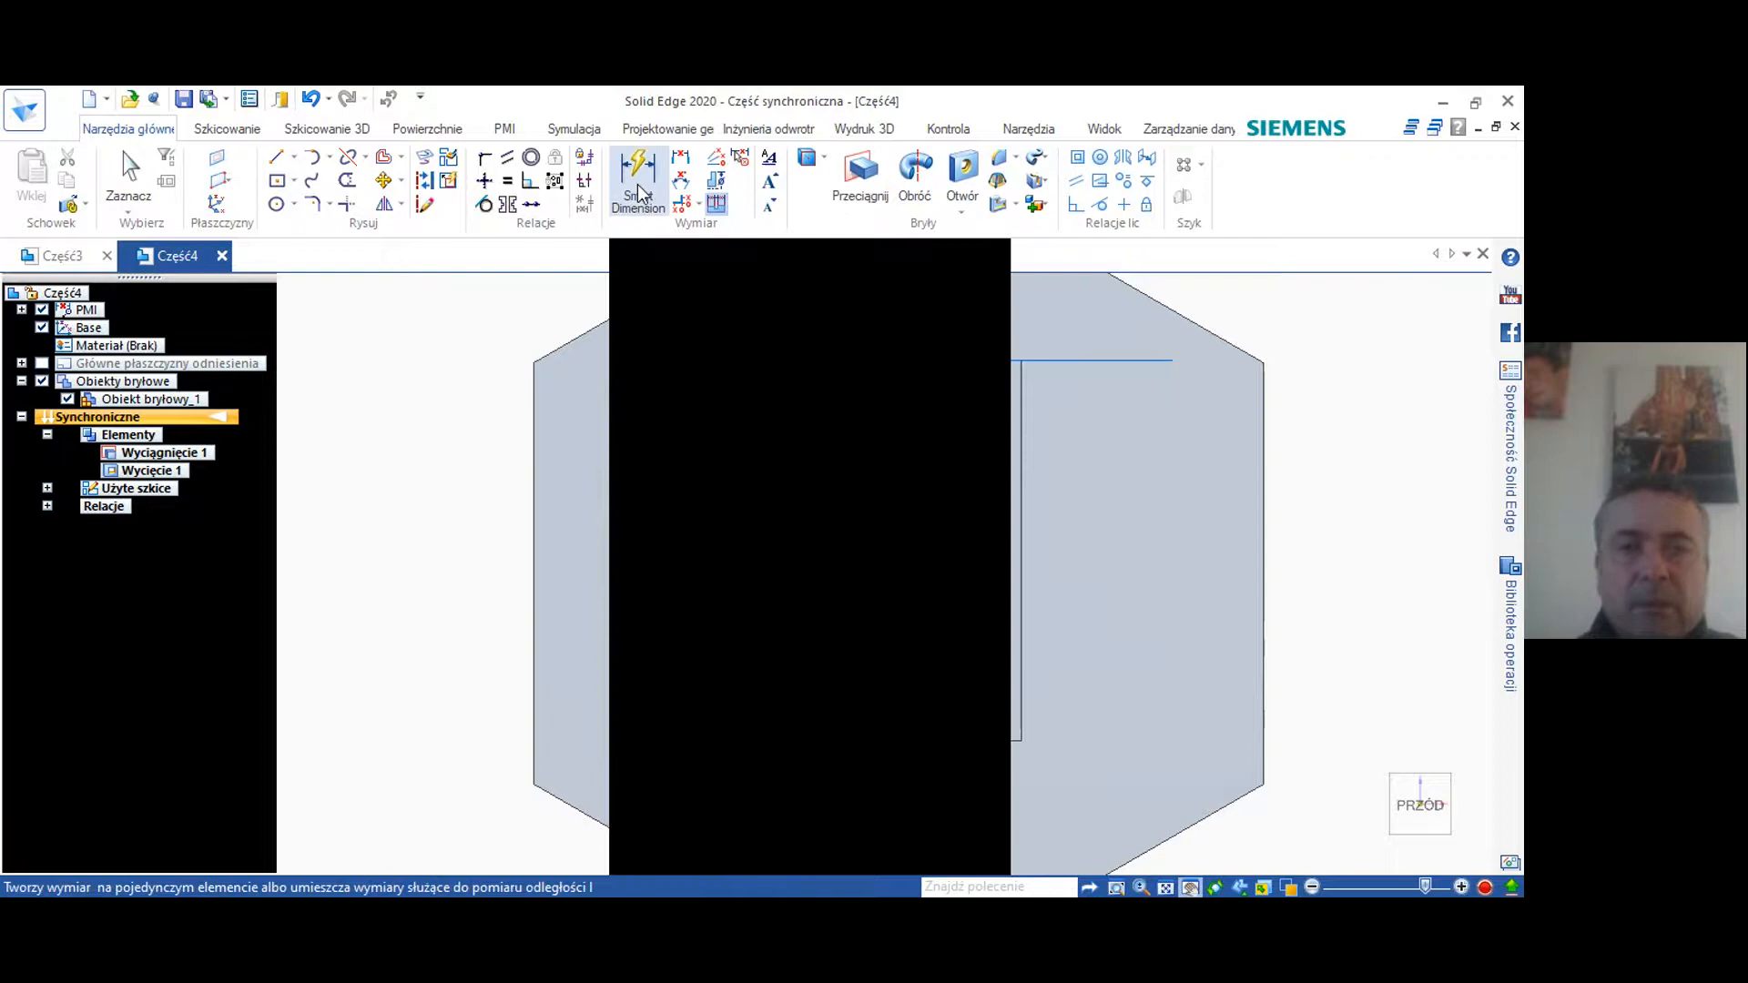
{"action": "left_click", "coordinate": [637, 182]}
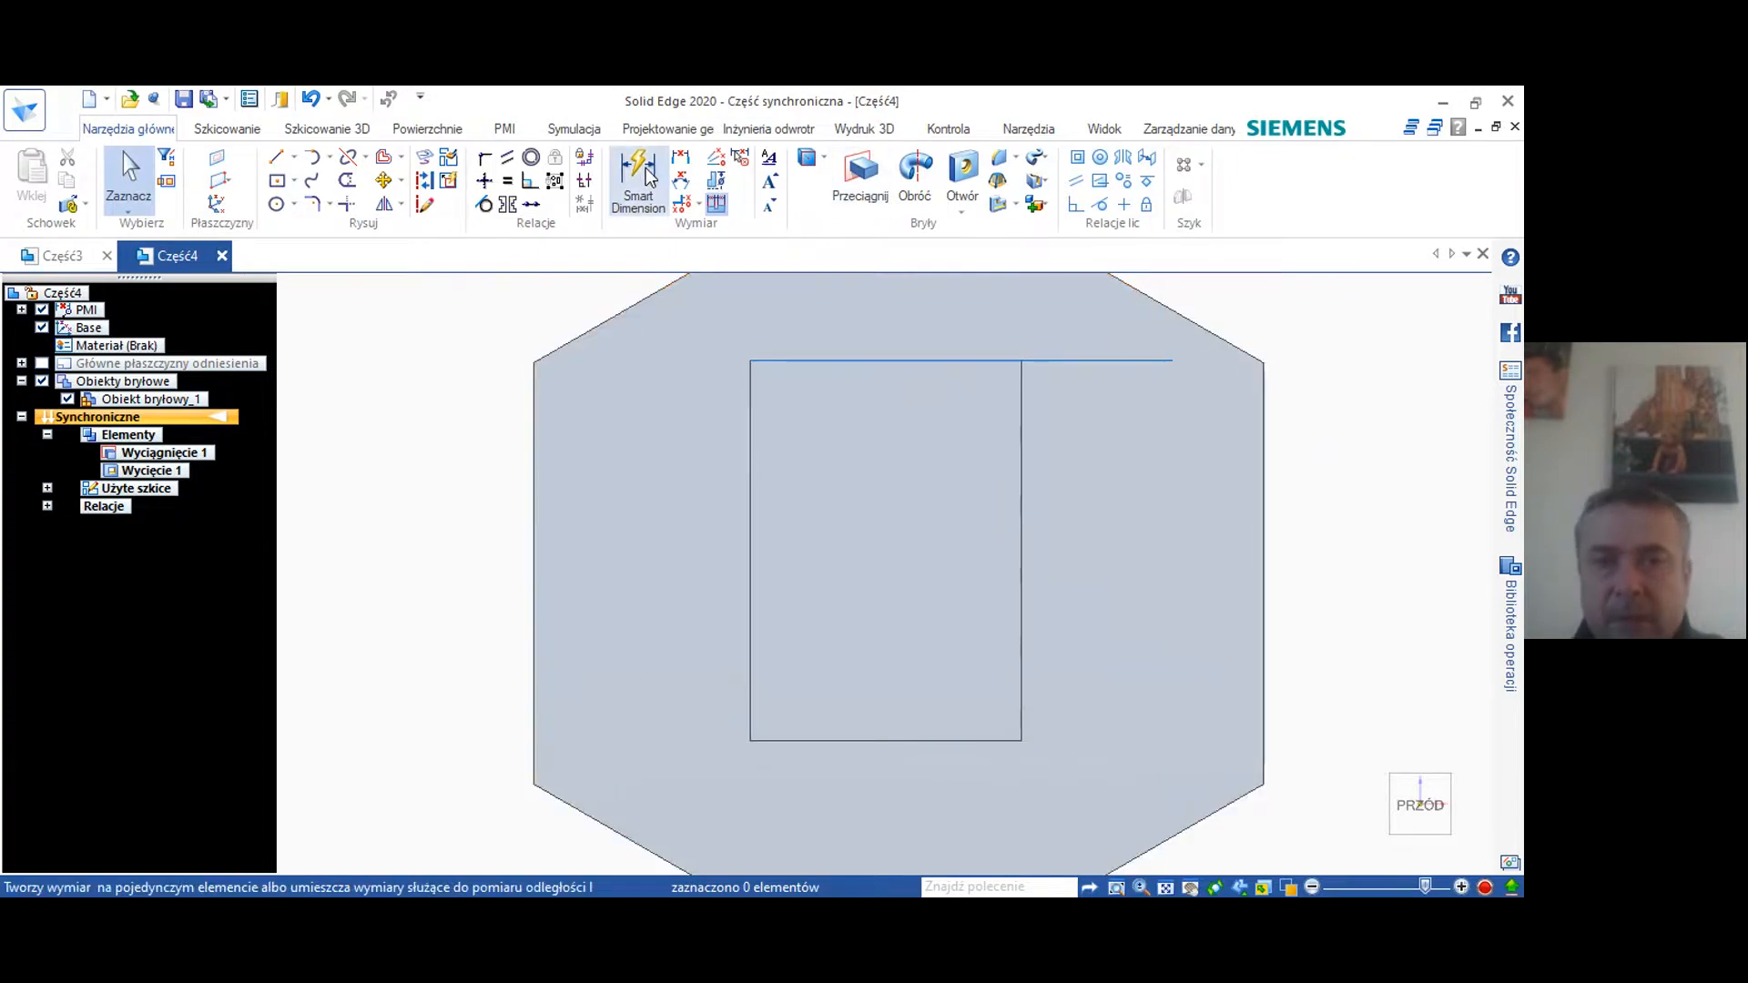
{"action": "left_click", "coordinate": [637, 178]}
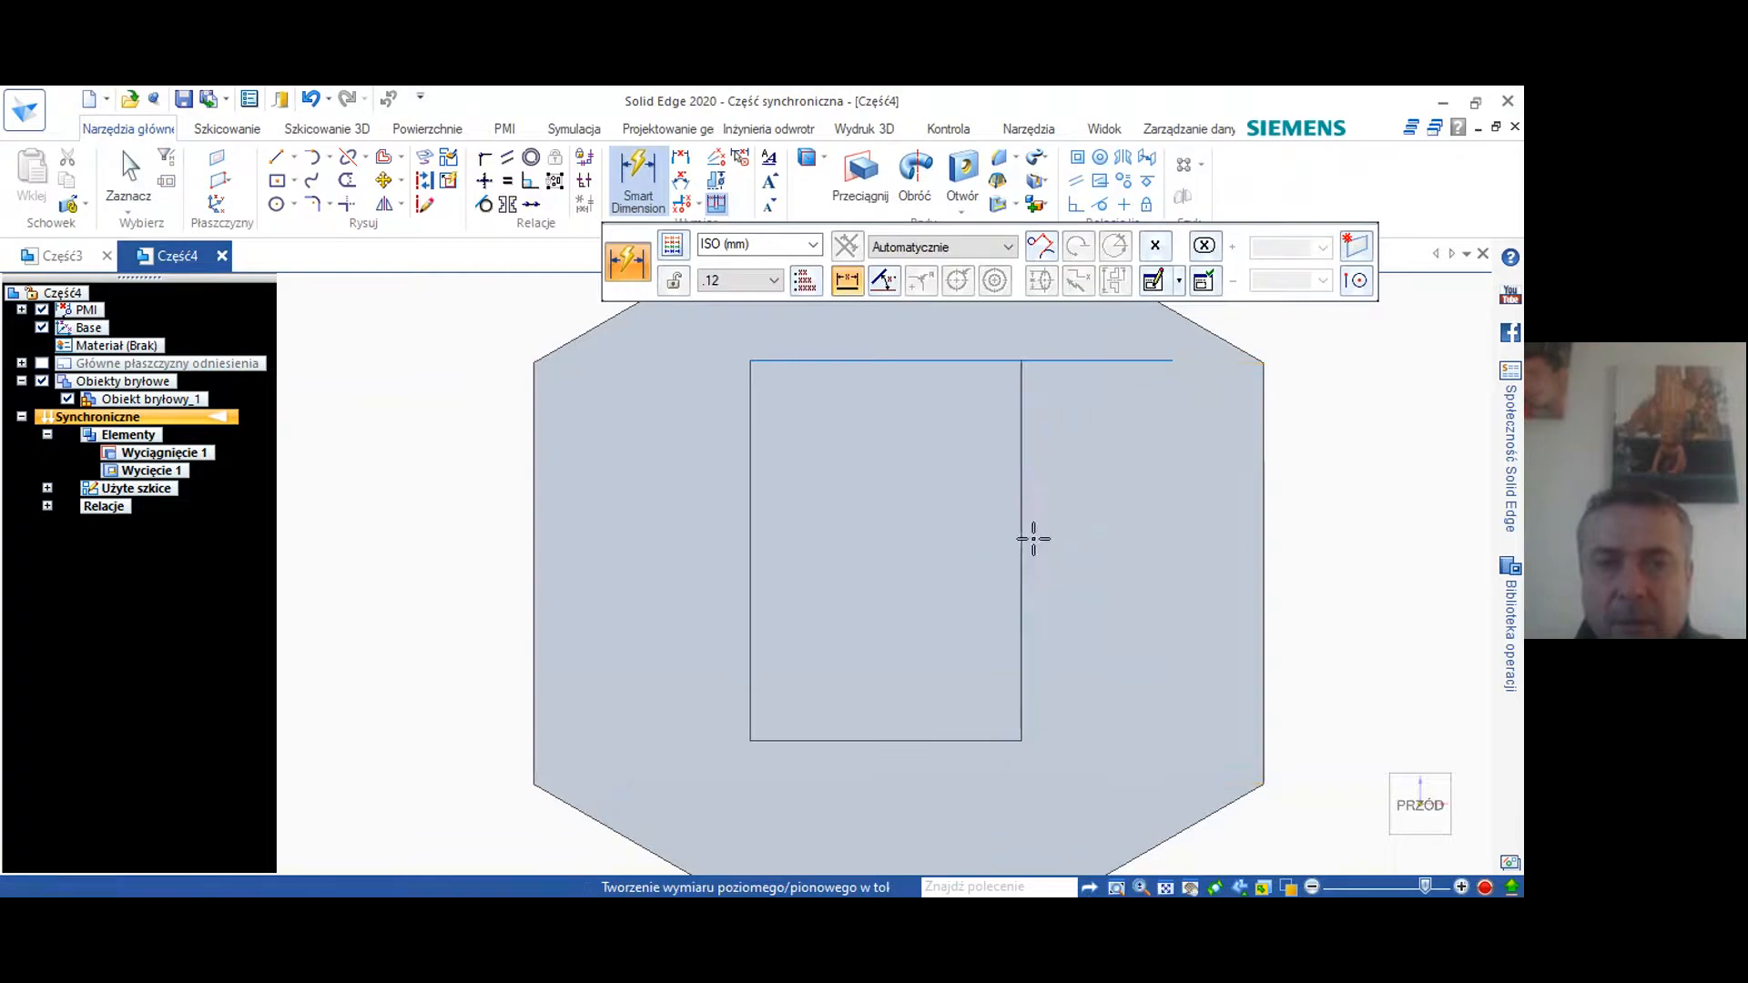
{"action": "left_click", "coordinate": [1031, 544]}
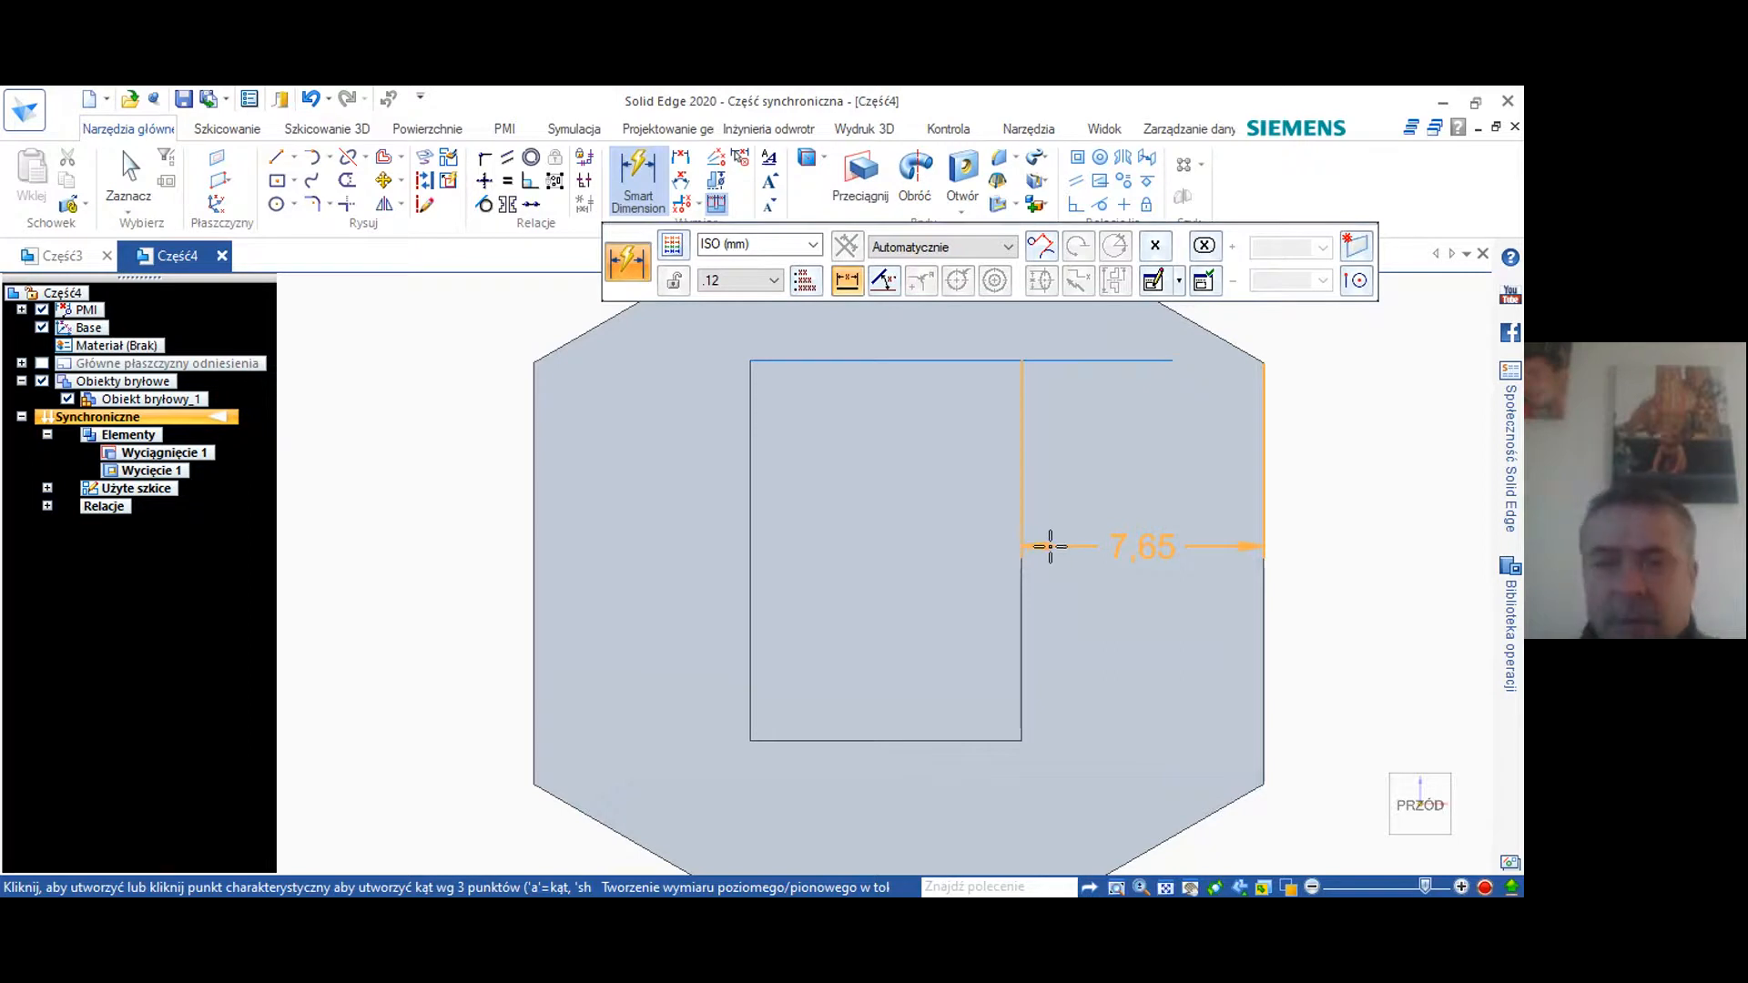
{"action": "left_click", "coordinate": [1020, 546]}
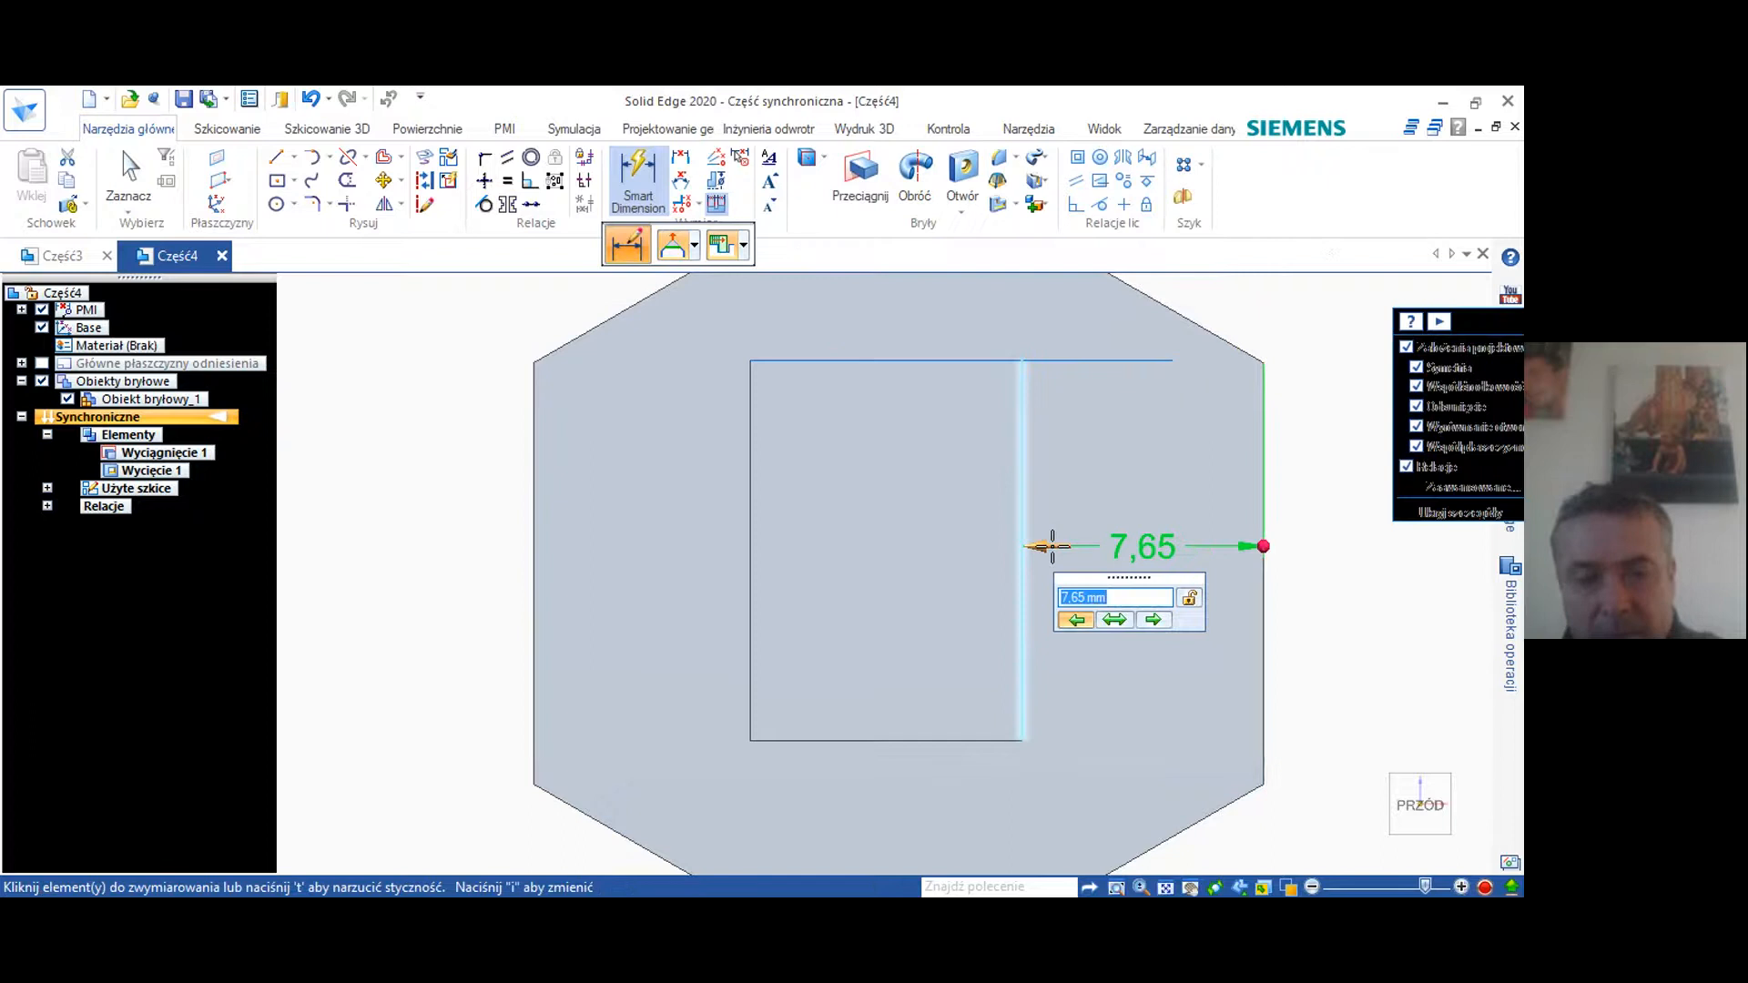
{"action": "type", "text": "6"}
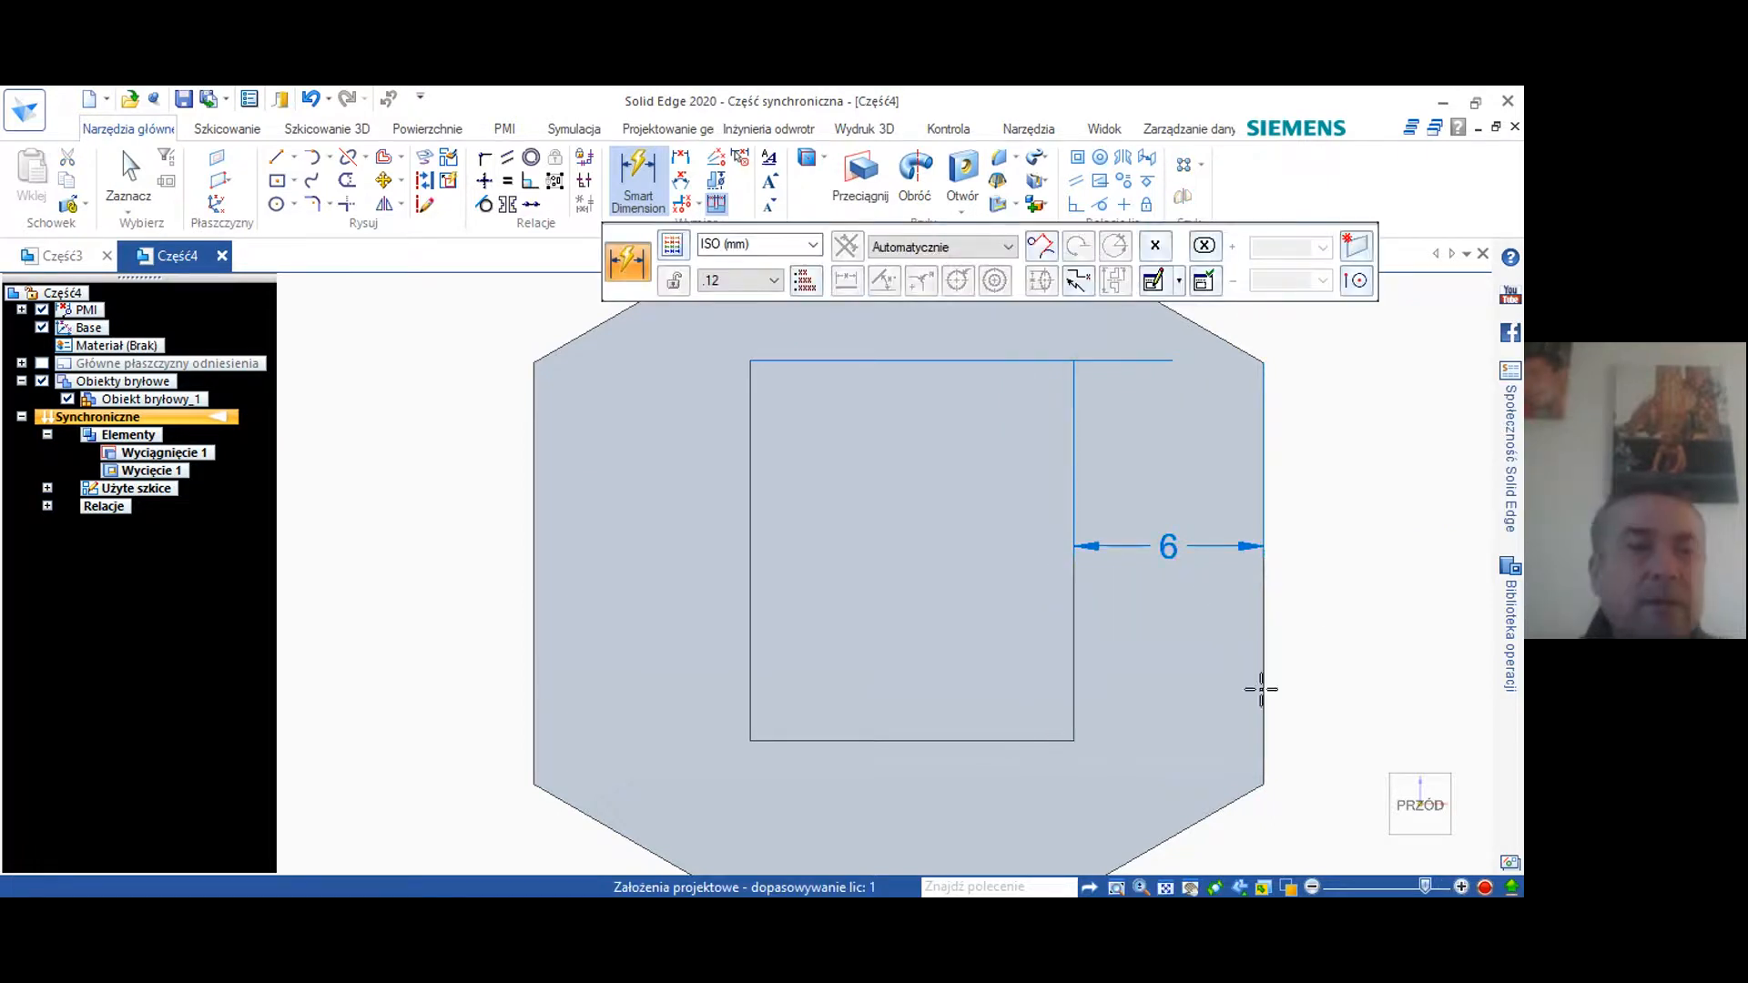
{"action": "mouse_move", "coordinate": [404, 579]}
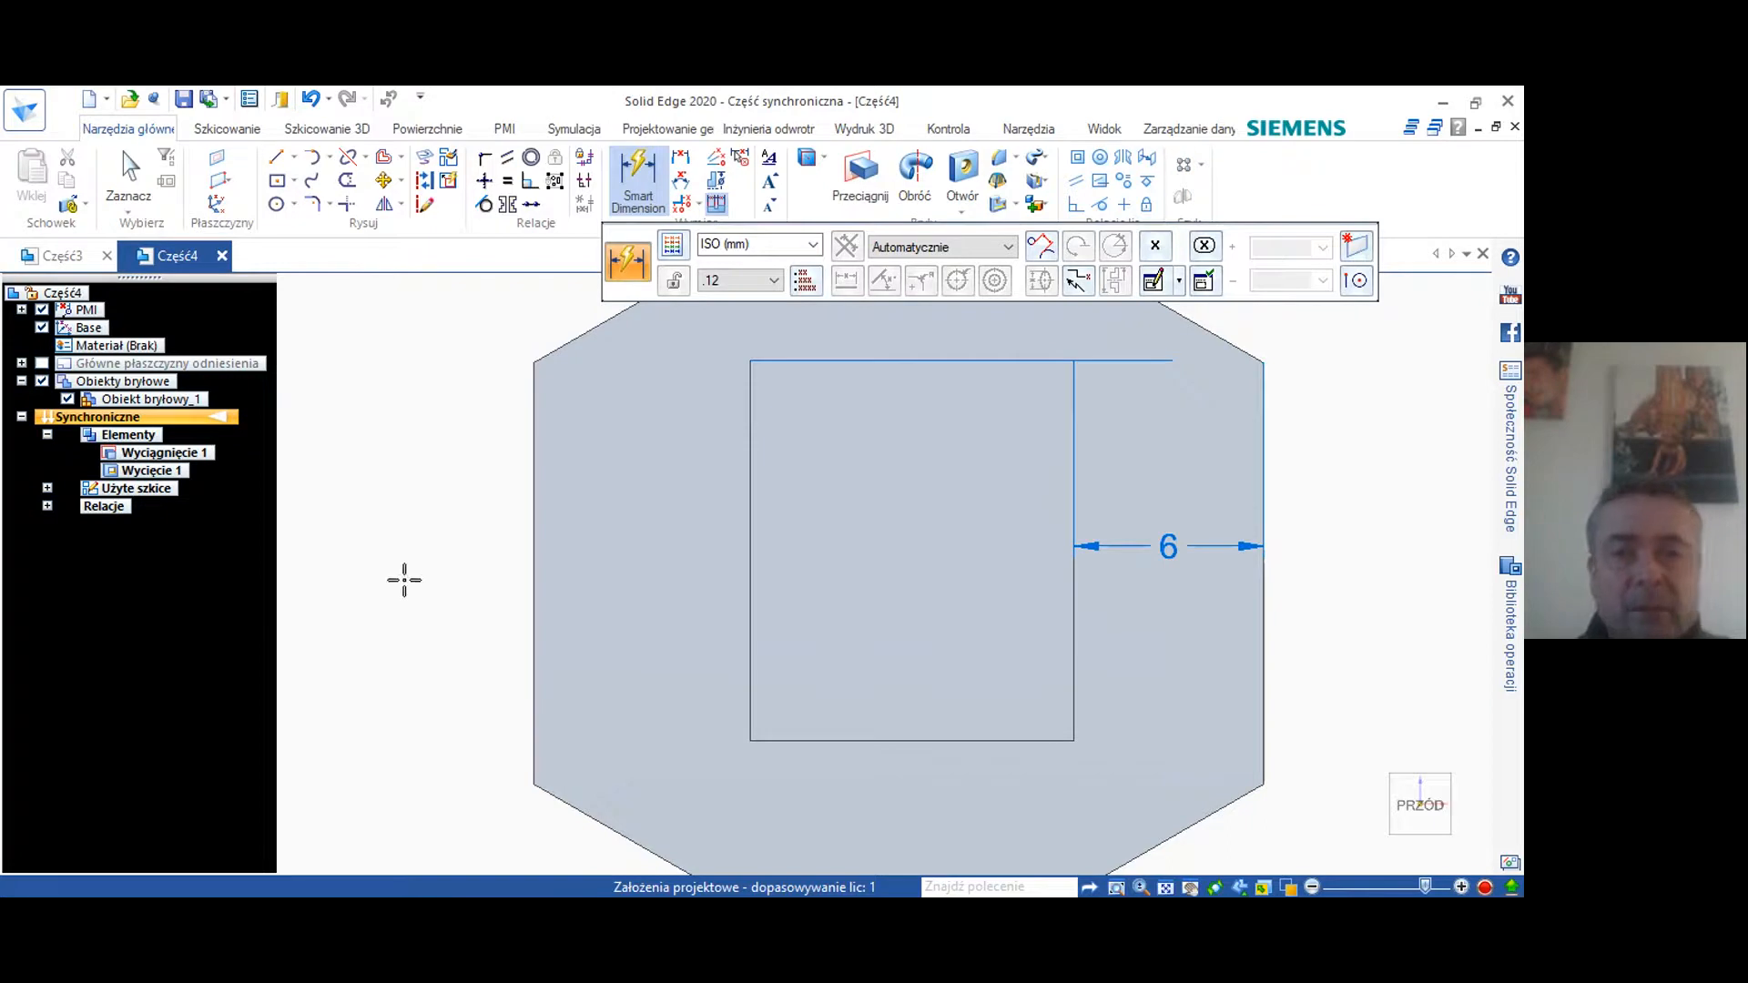
{"action": "mouse_move", "coordinate": [525, 538]}
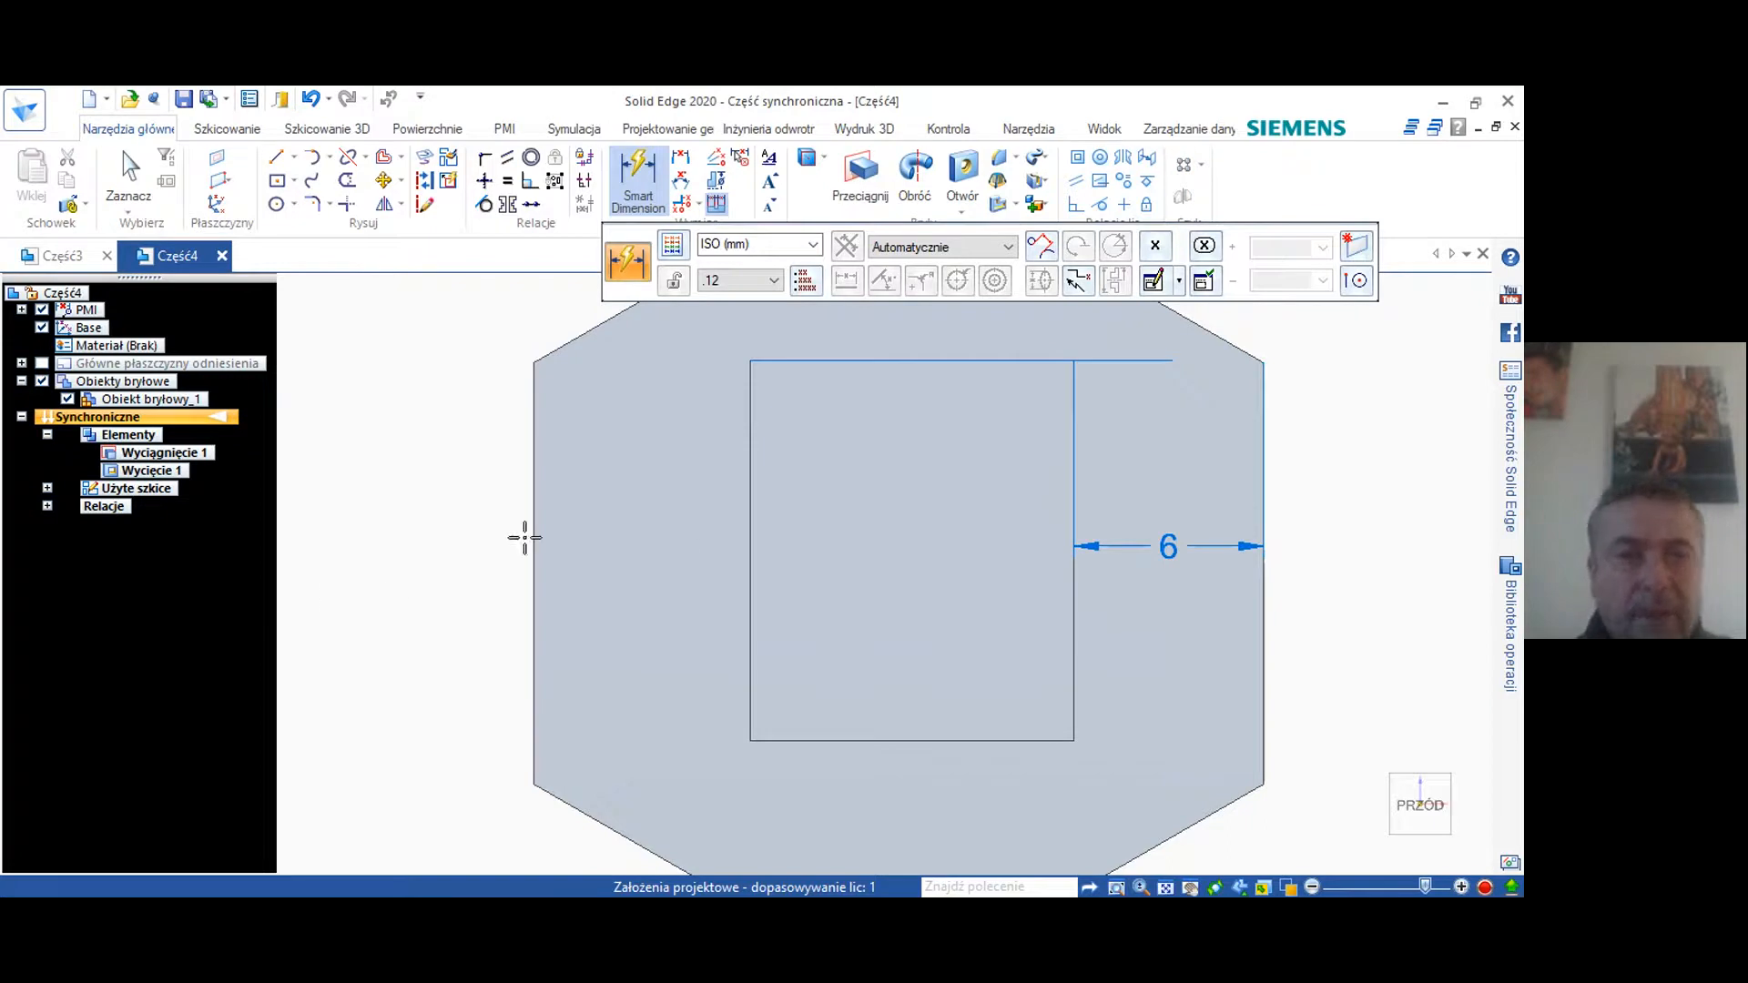
{"action": "mouse_move", "coordinate": [532, 532]}
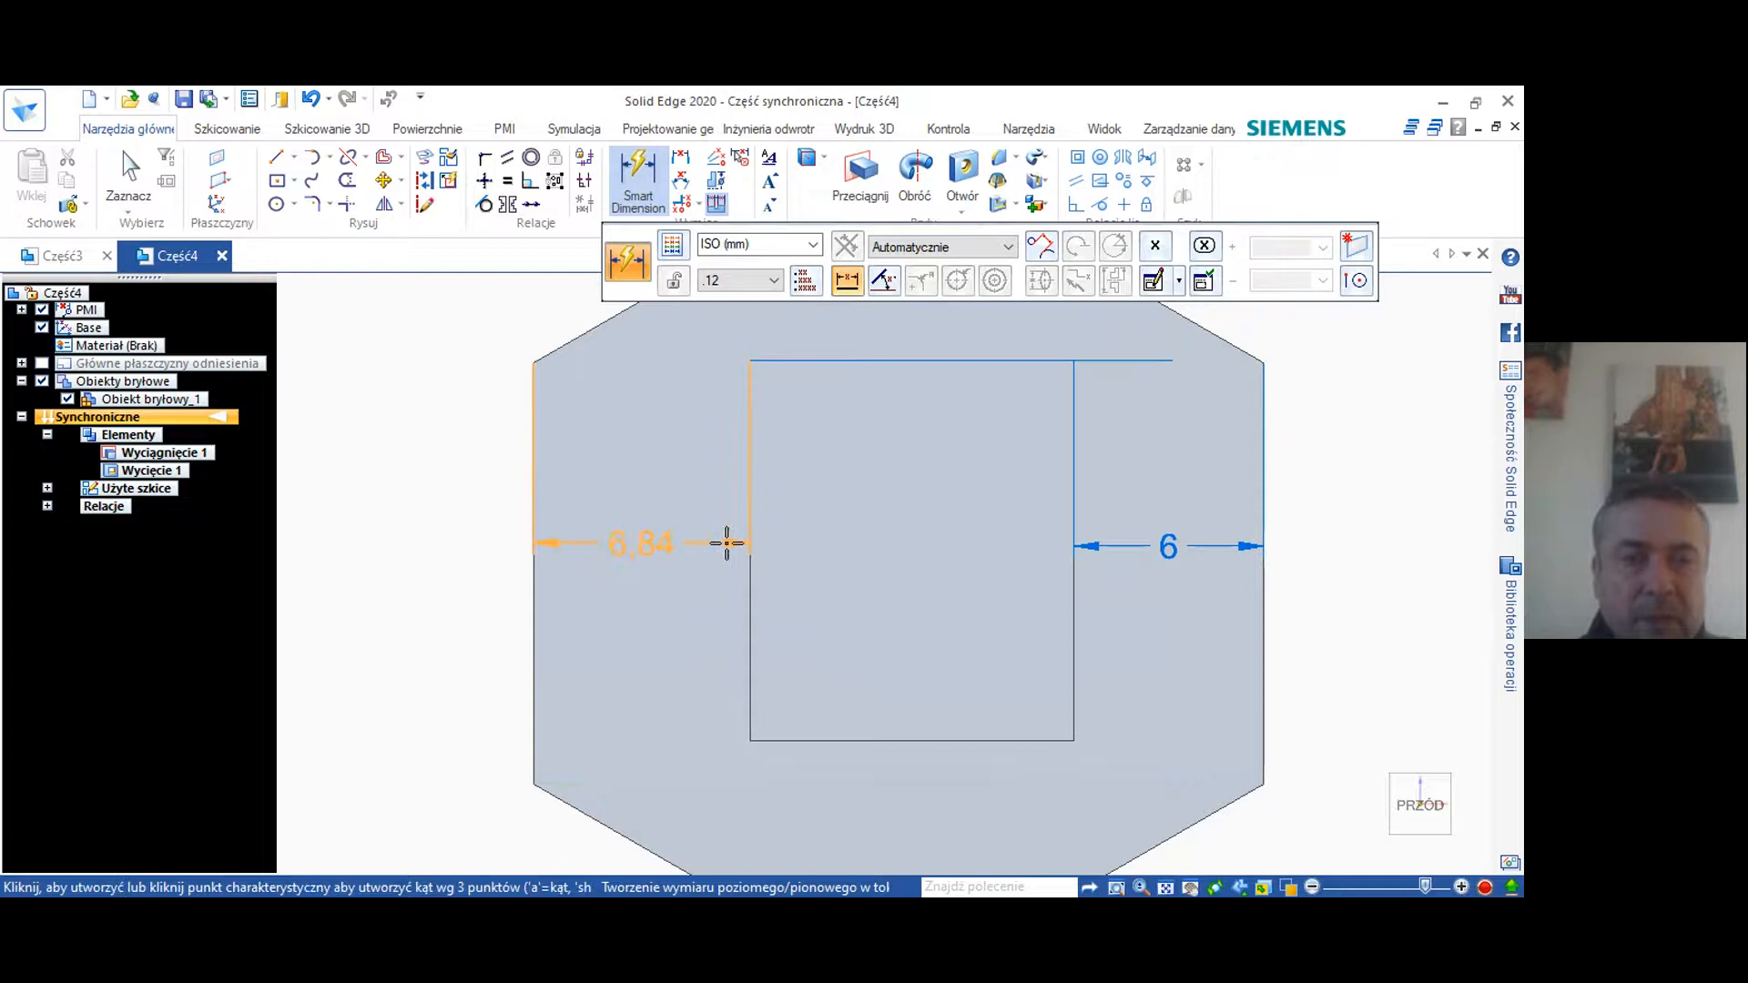
{"action": "left_click", "coordinate": [710, 562]}
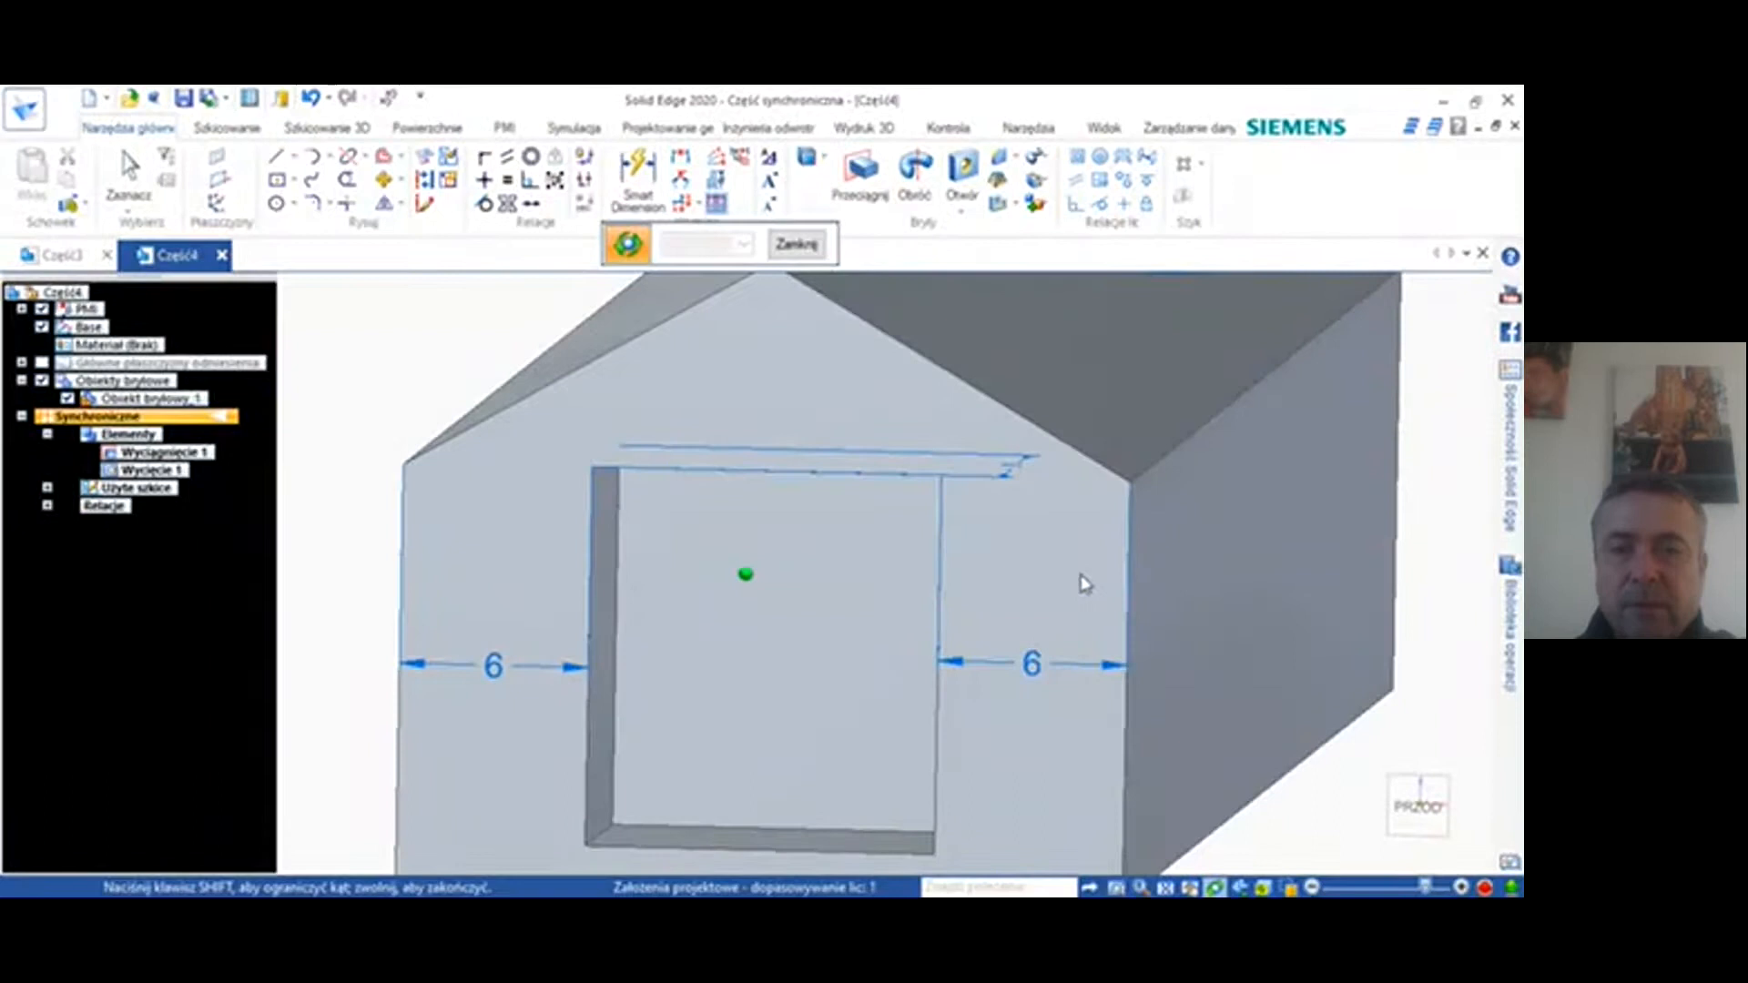
View the end face head-on and dimension the pocket outline to the hexagon side
{"action": "left_click", "coordinate": [744, 573]}
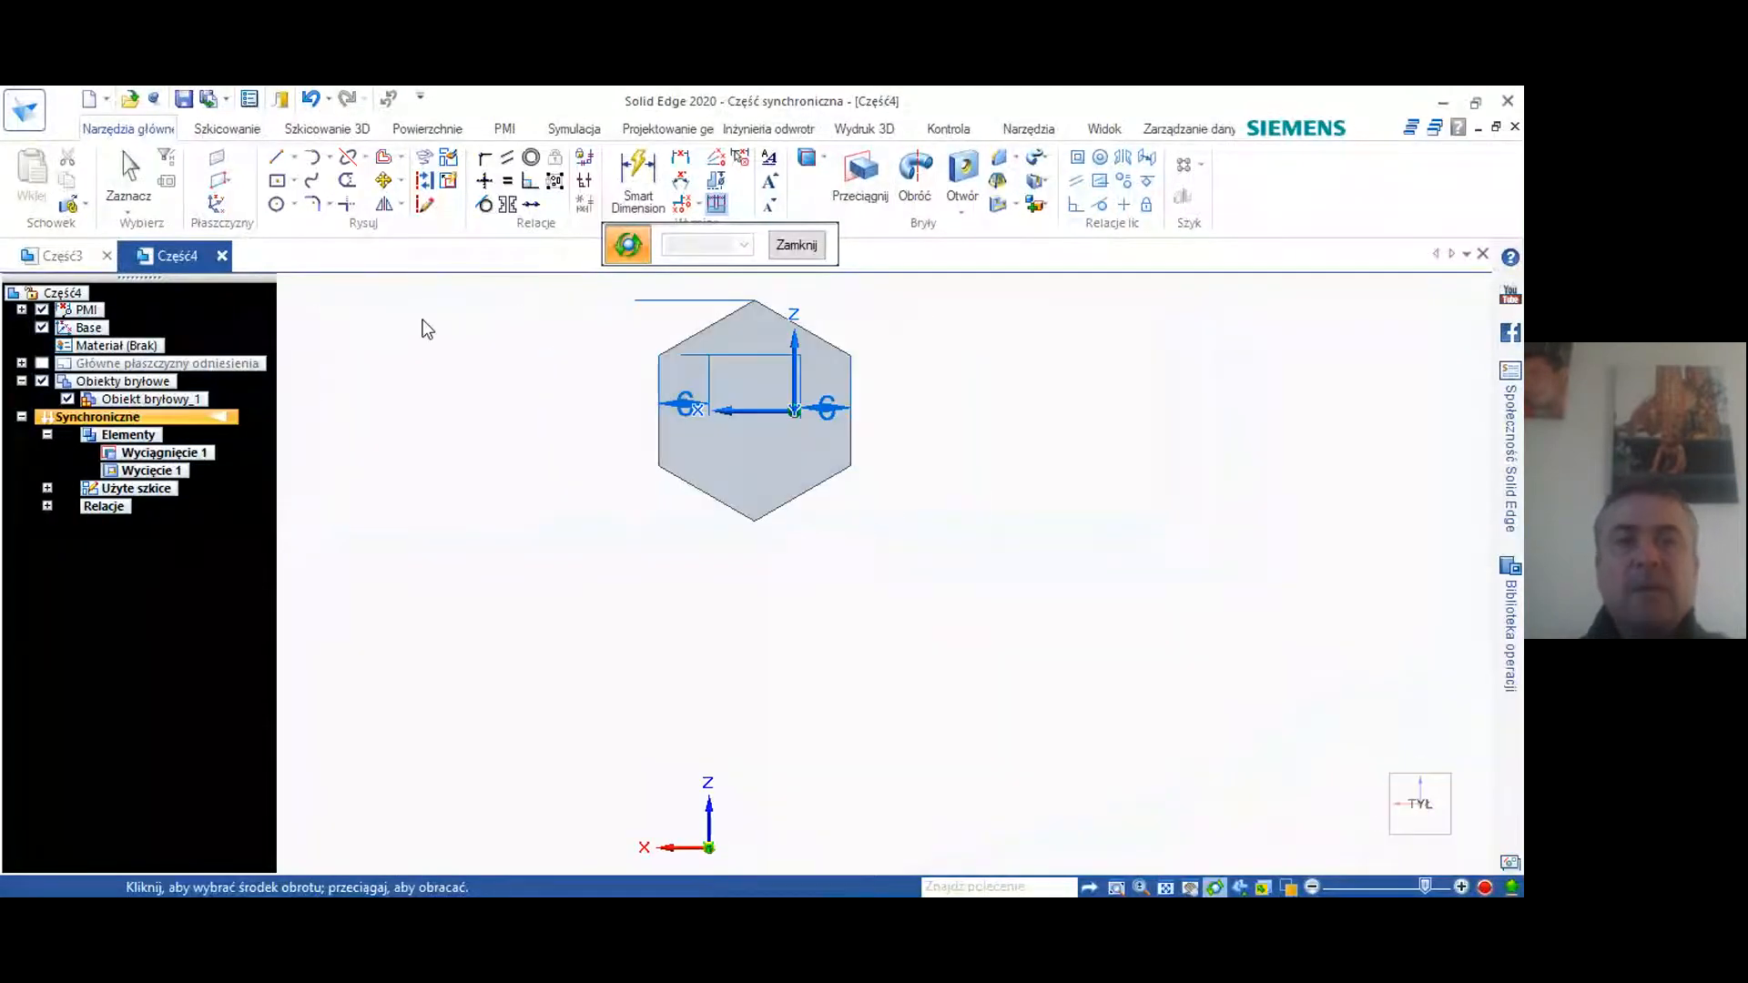
{"action": "left_click", "coordinate": [637, 179]}
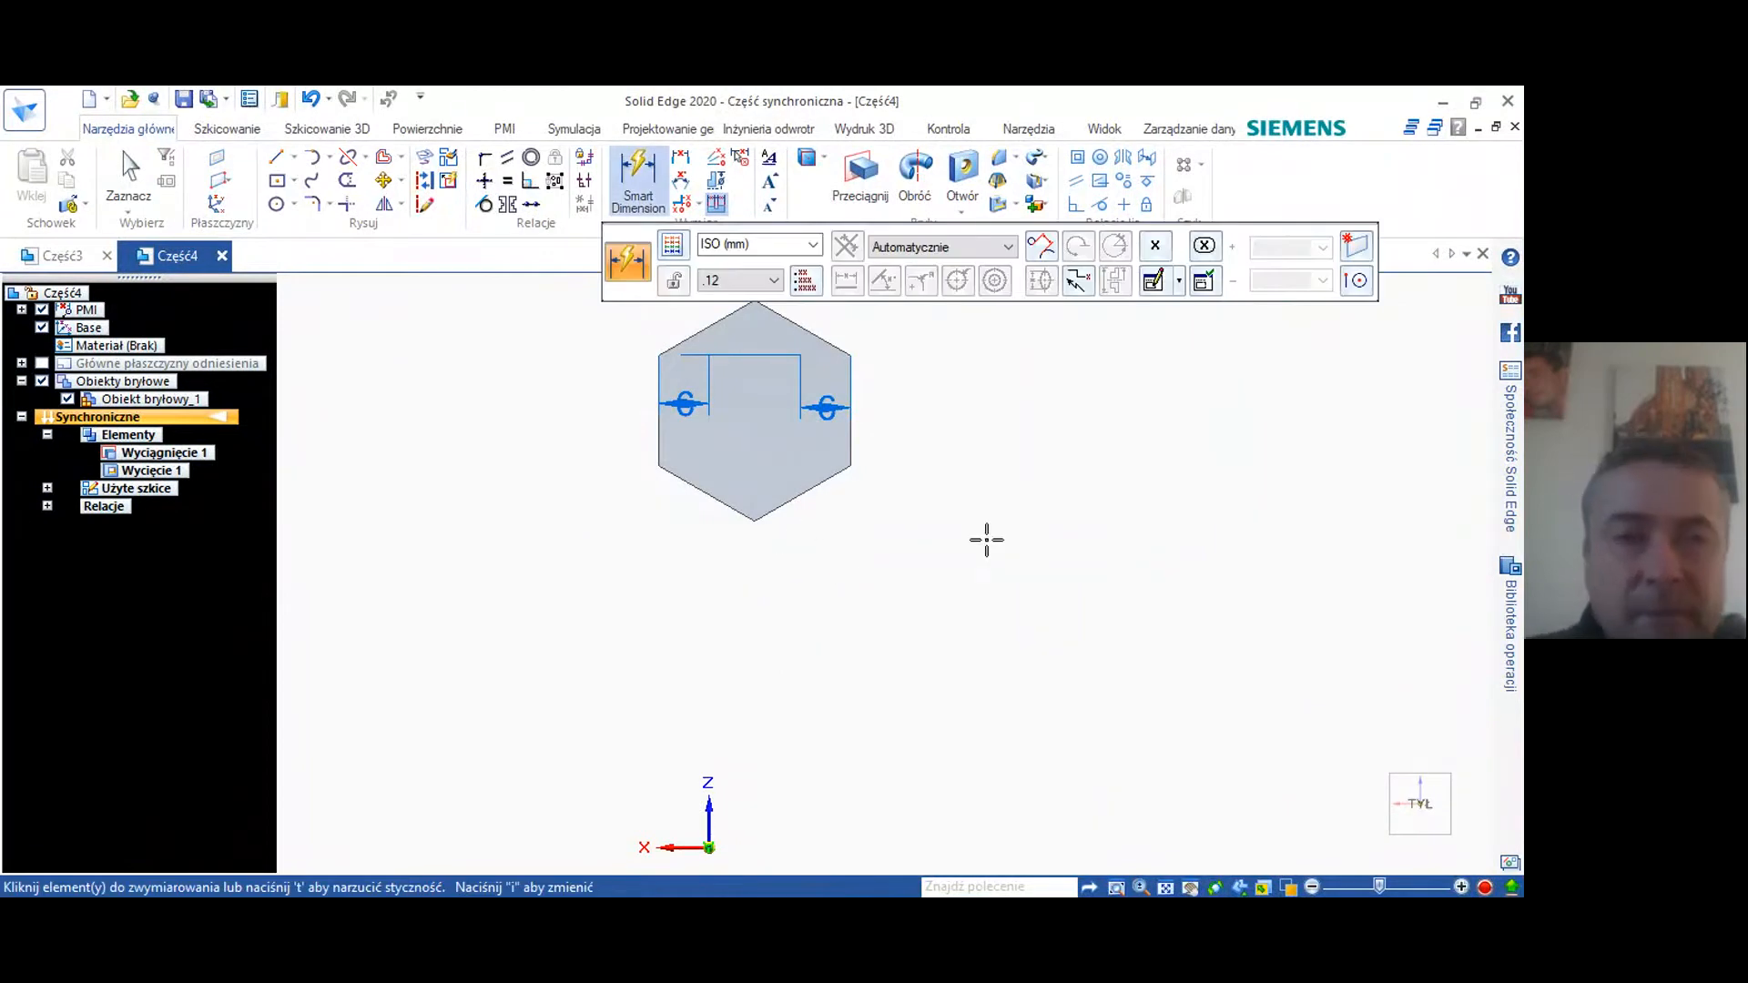
{"action": "mouse_move", "coordinate": [276, 204]}
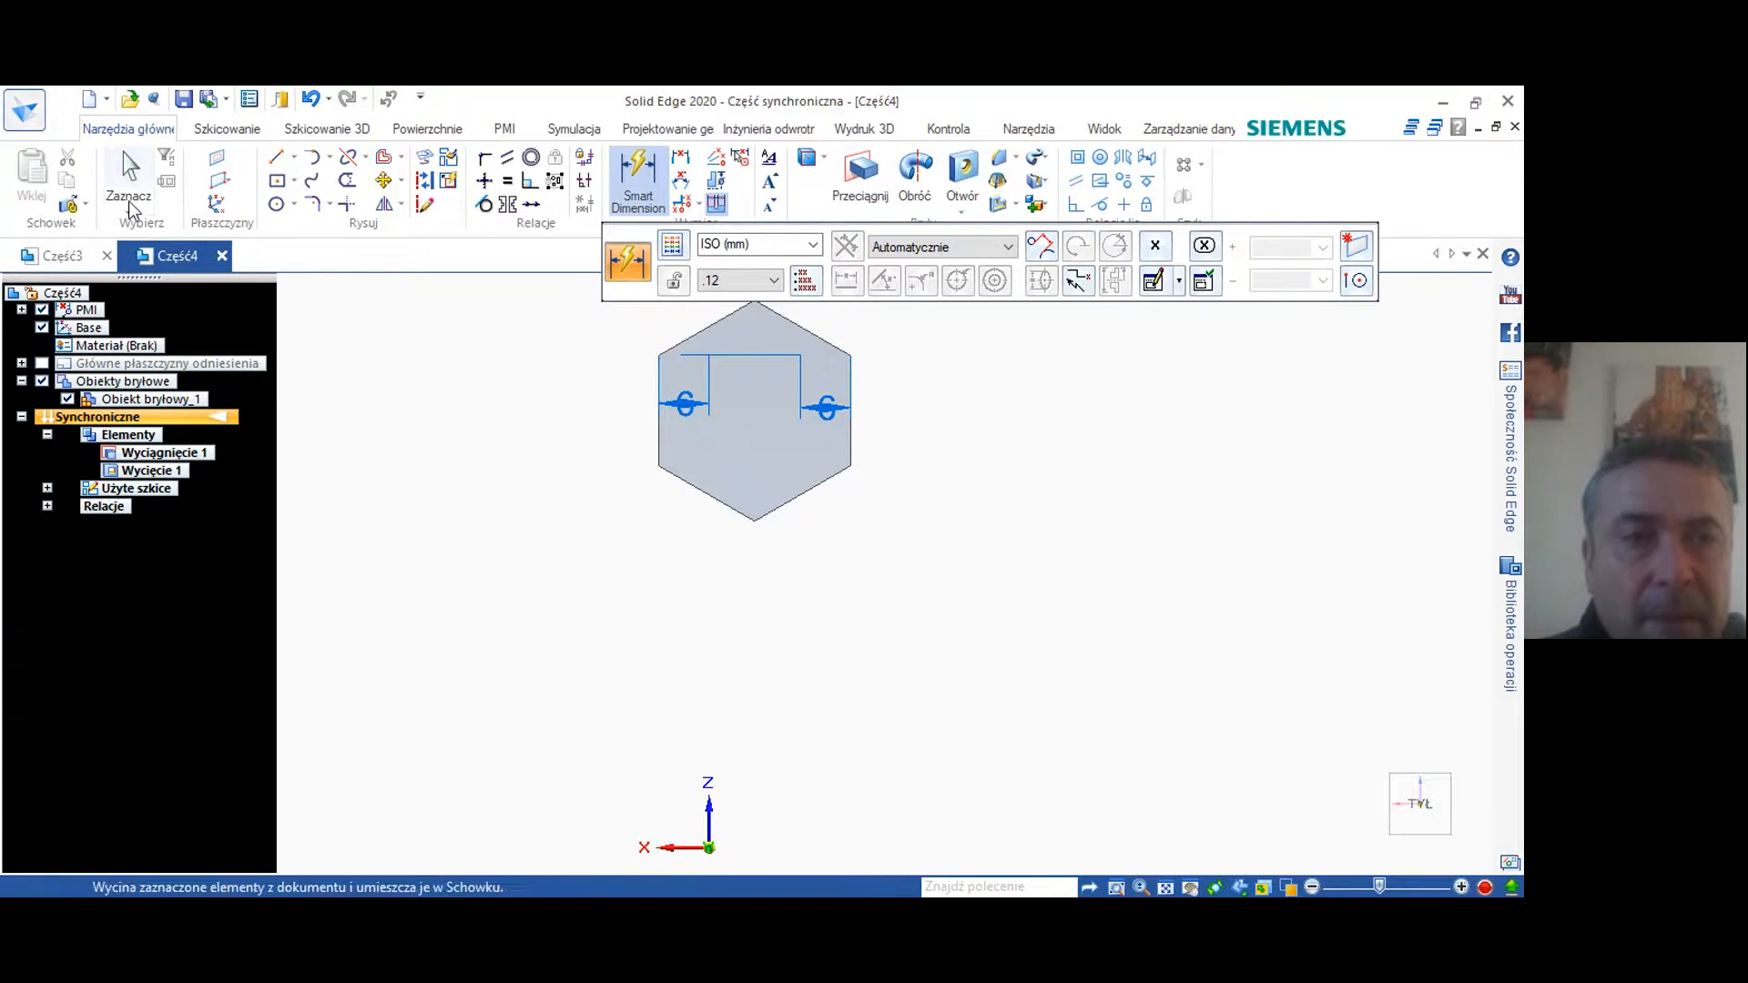
{"action": "left_click", "coordinate": [293, 202]}
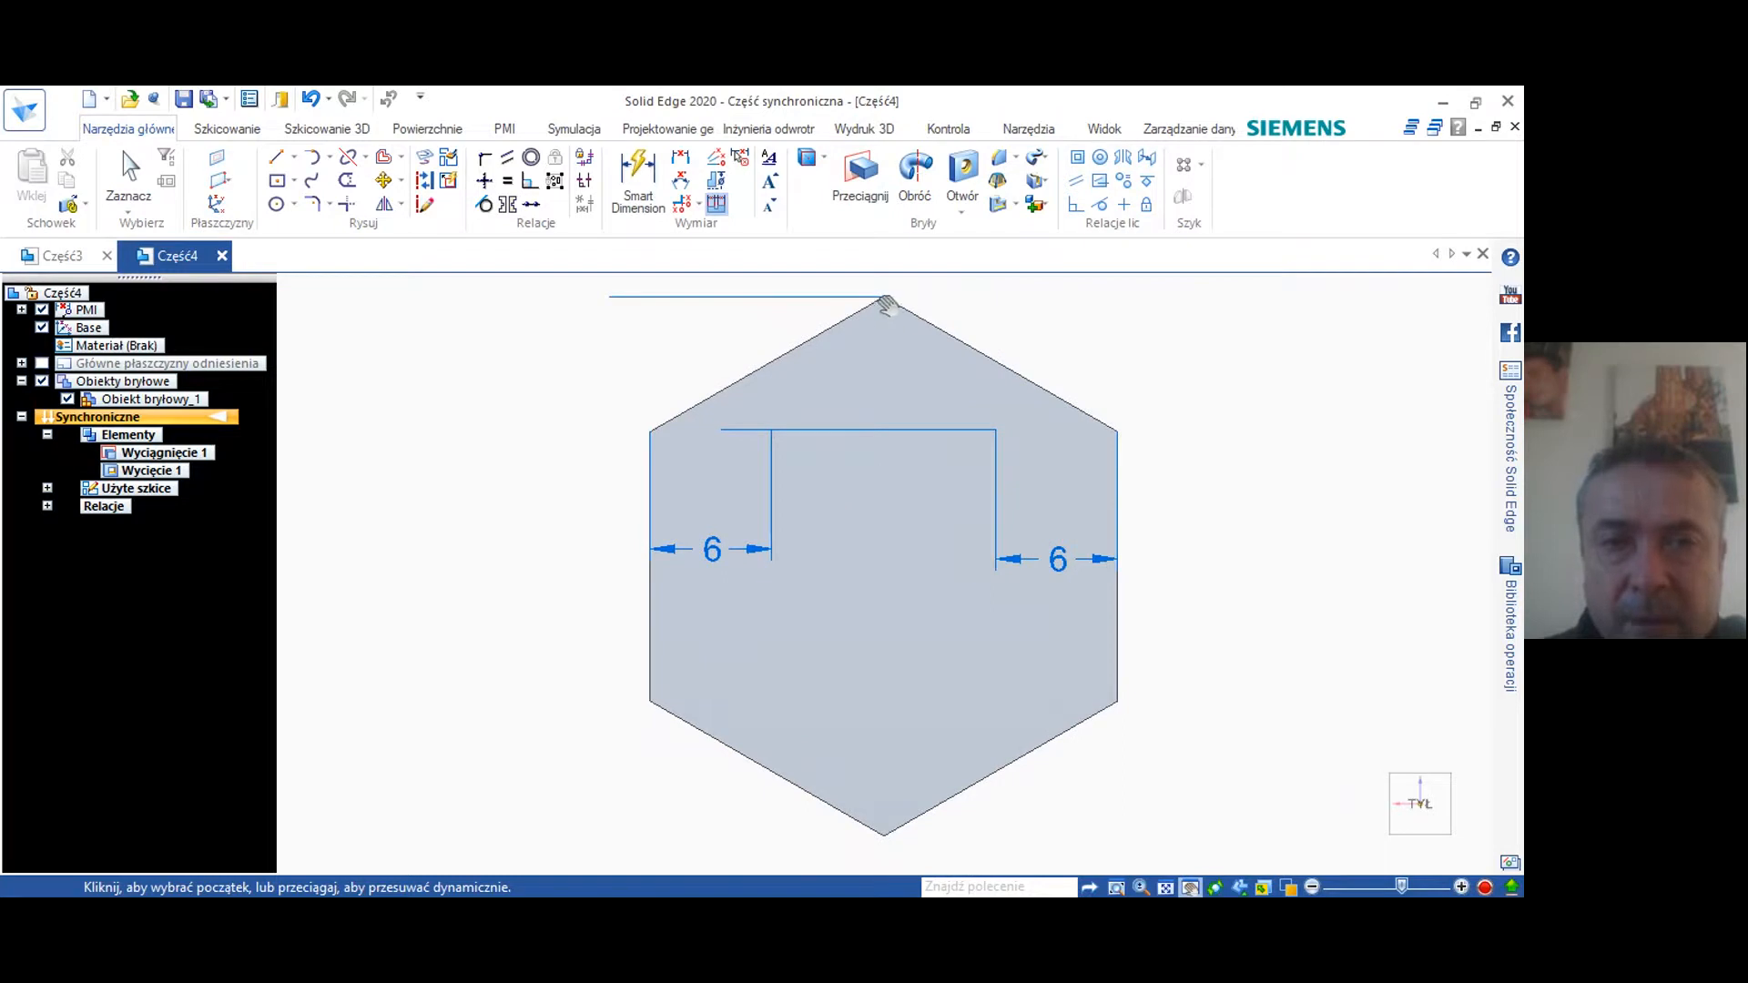
Draw a circle by centre snapped to the hexagon face's midpoint
{"action": "left_click", "coordinate": [276, 204]}
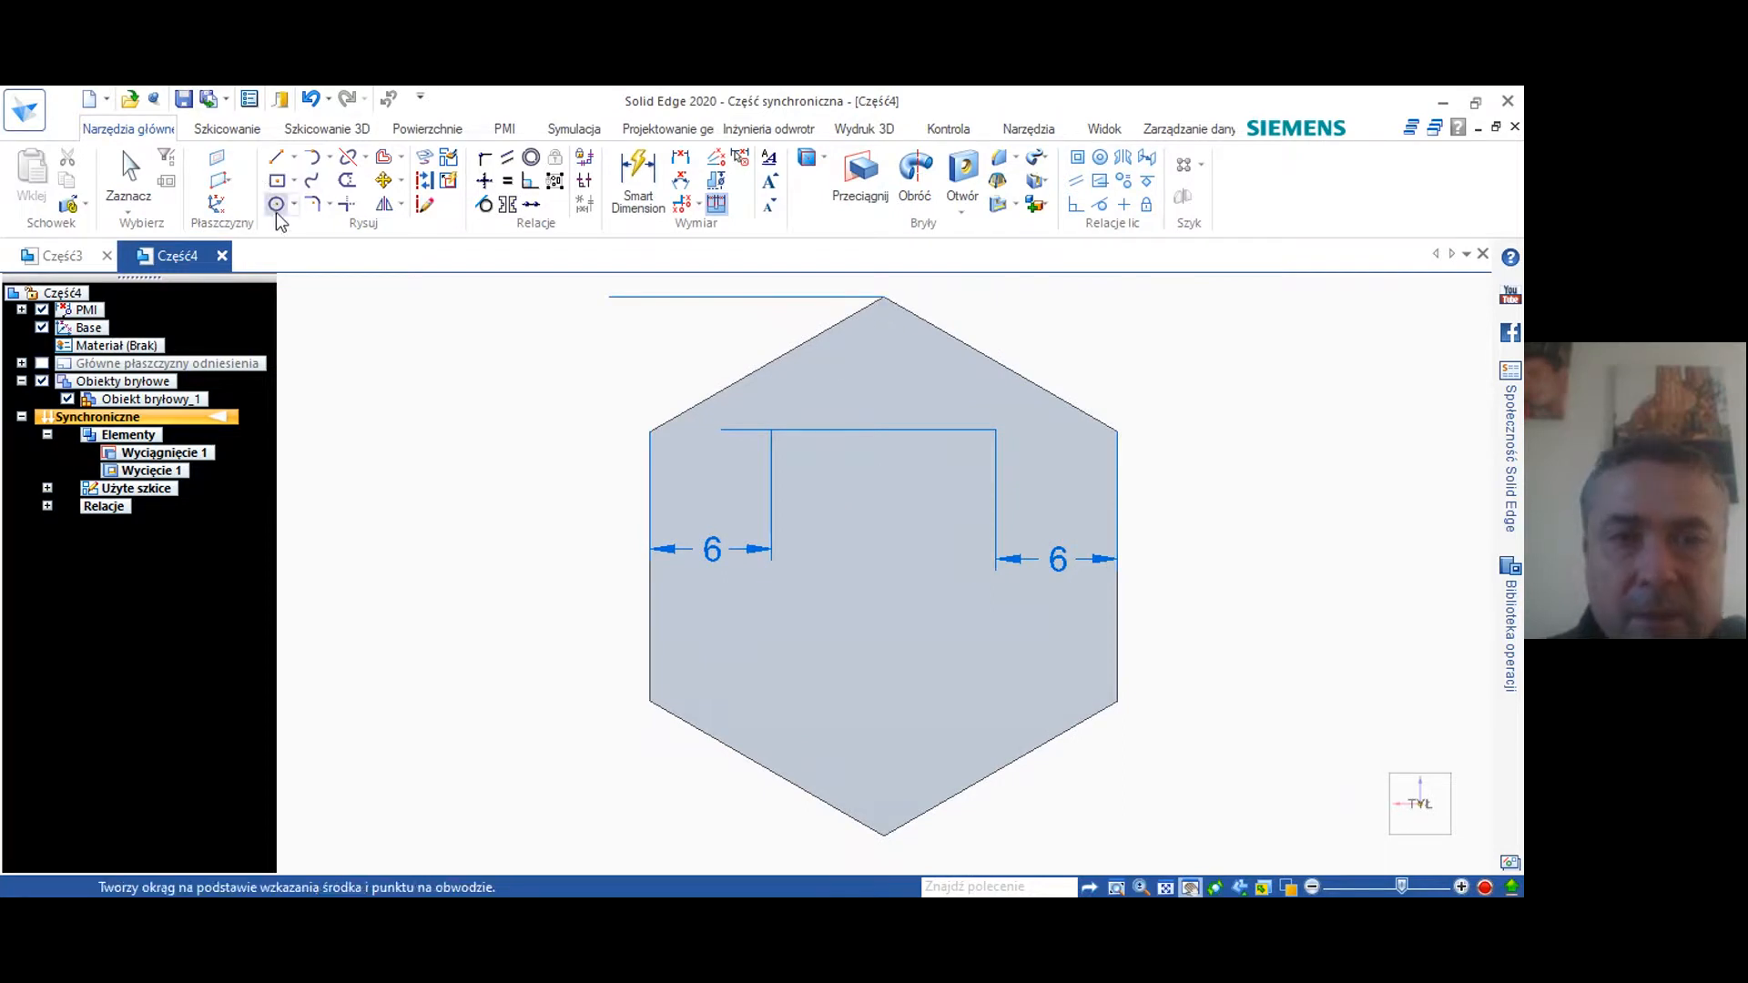
{"action": "left_click", "coordinate": [275, 204]}
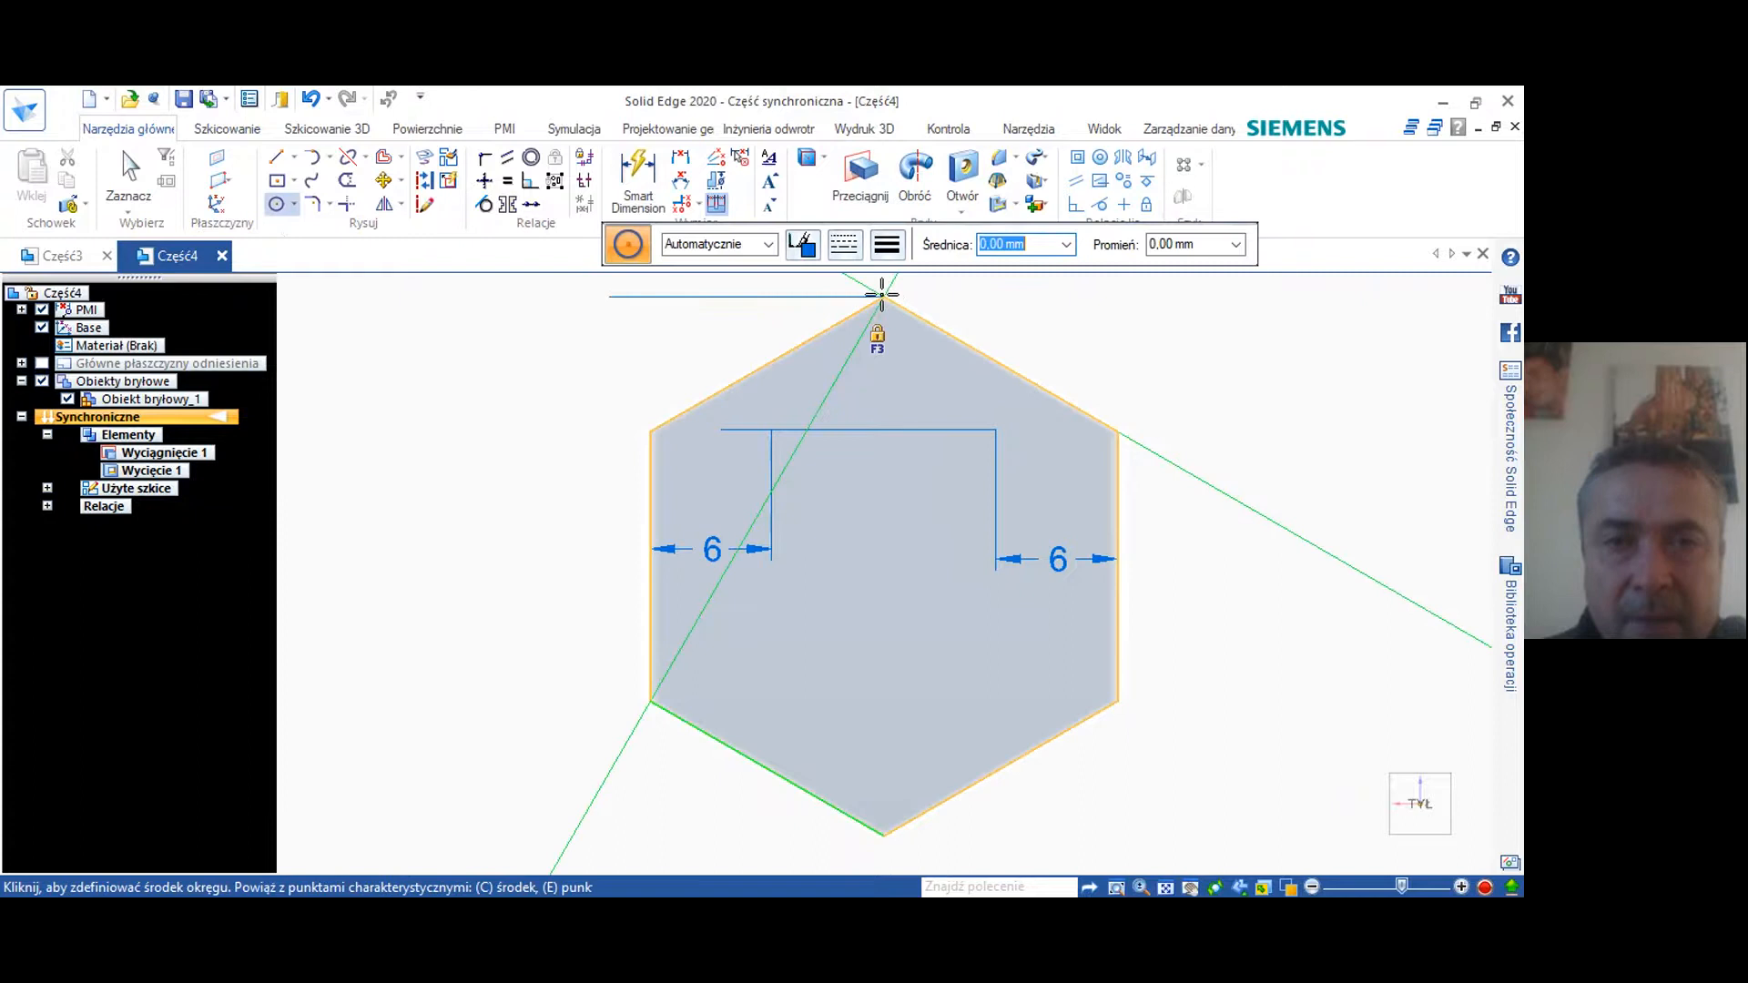
{"action": "mouse_move", "coordinate": [663, 455]}
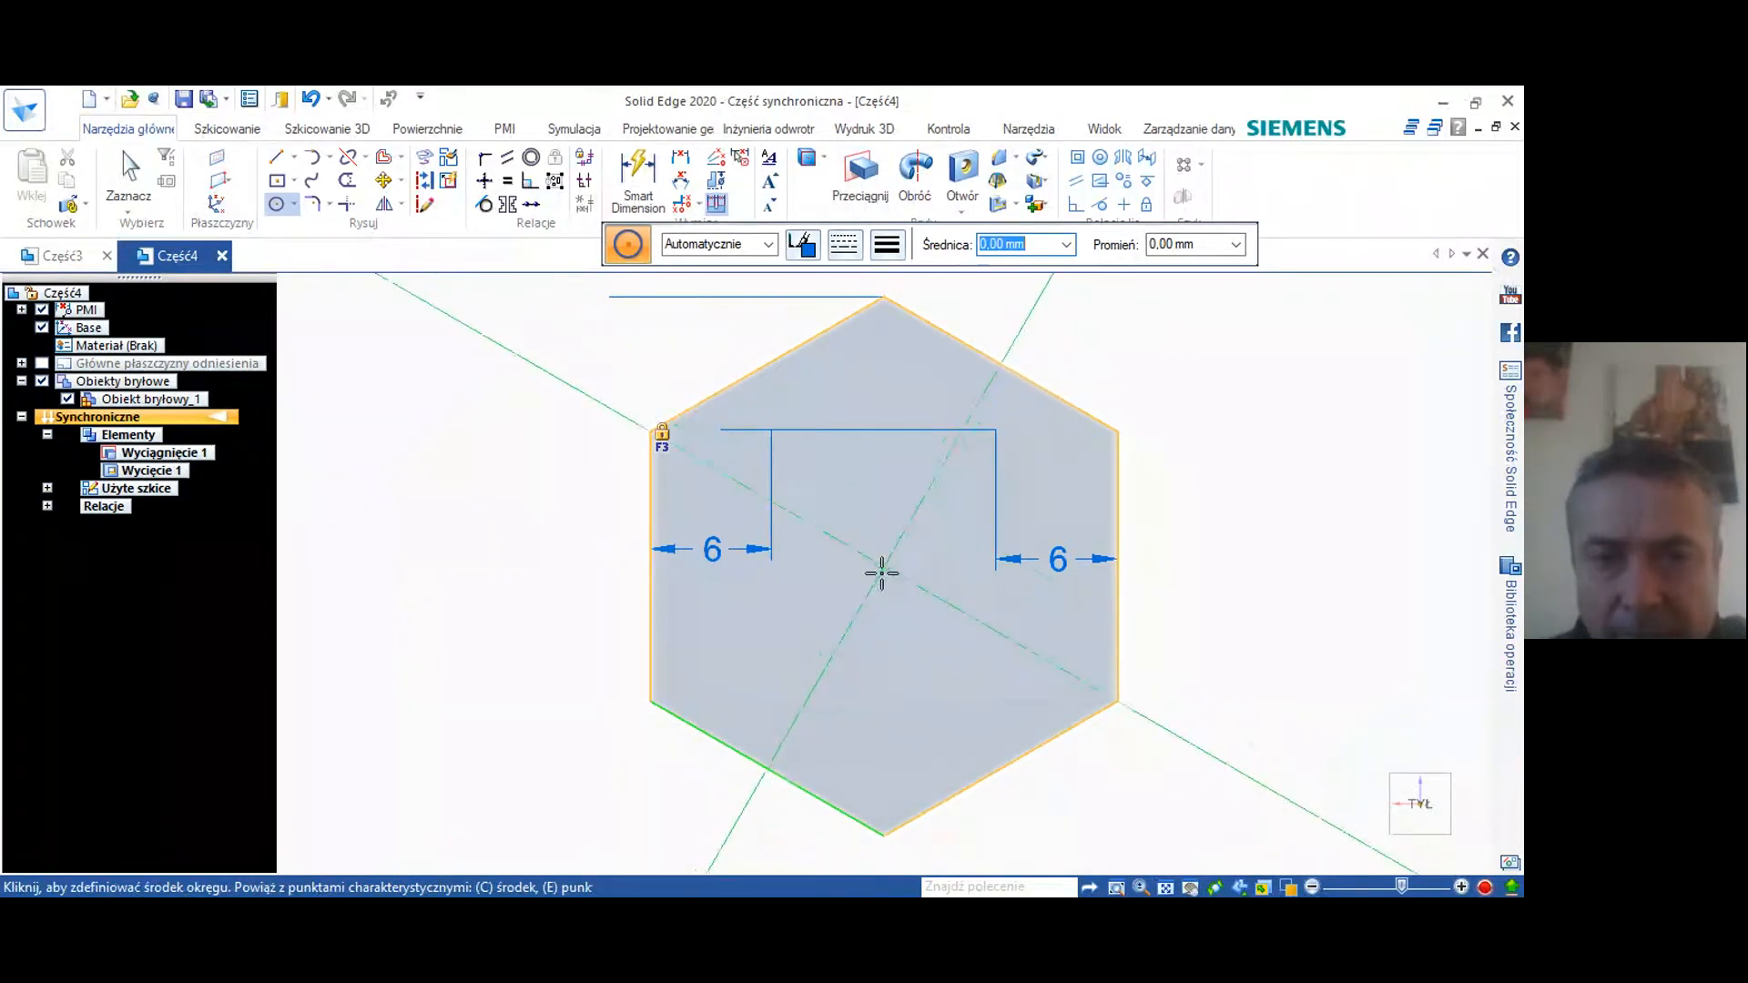
{"action": "mouse_move", "coordinate": [887, 574]}
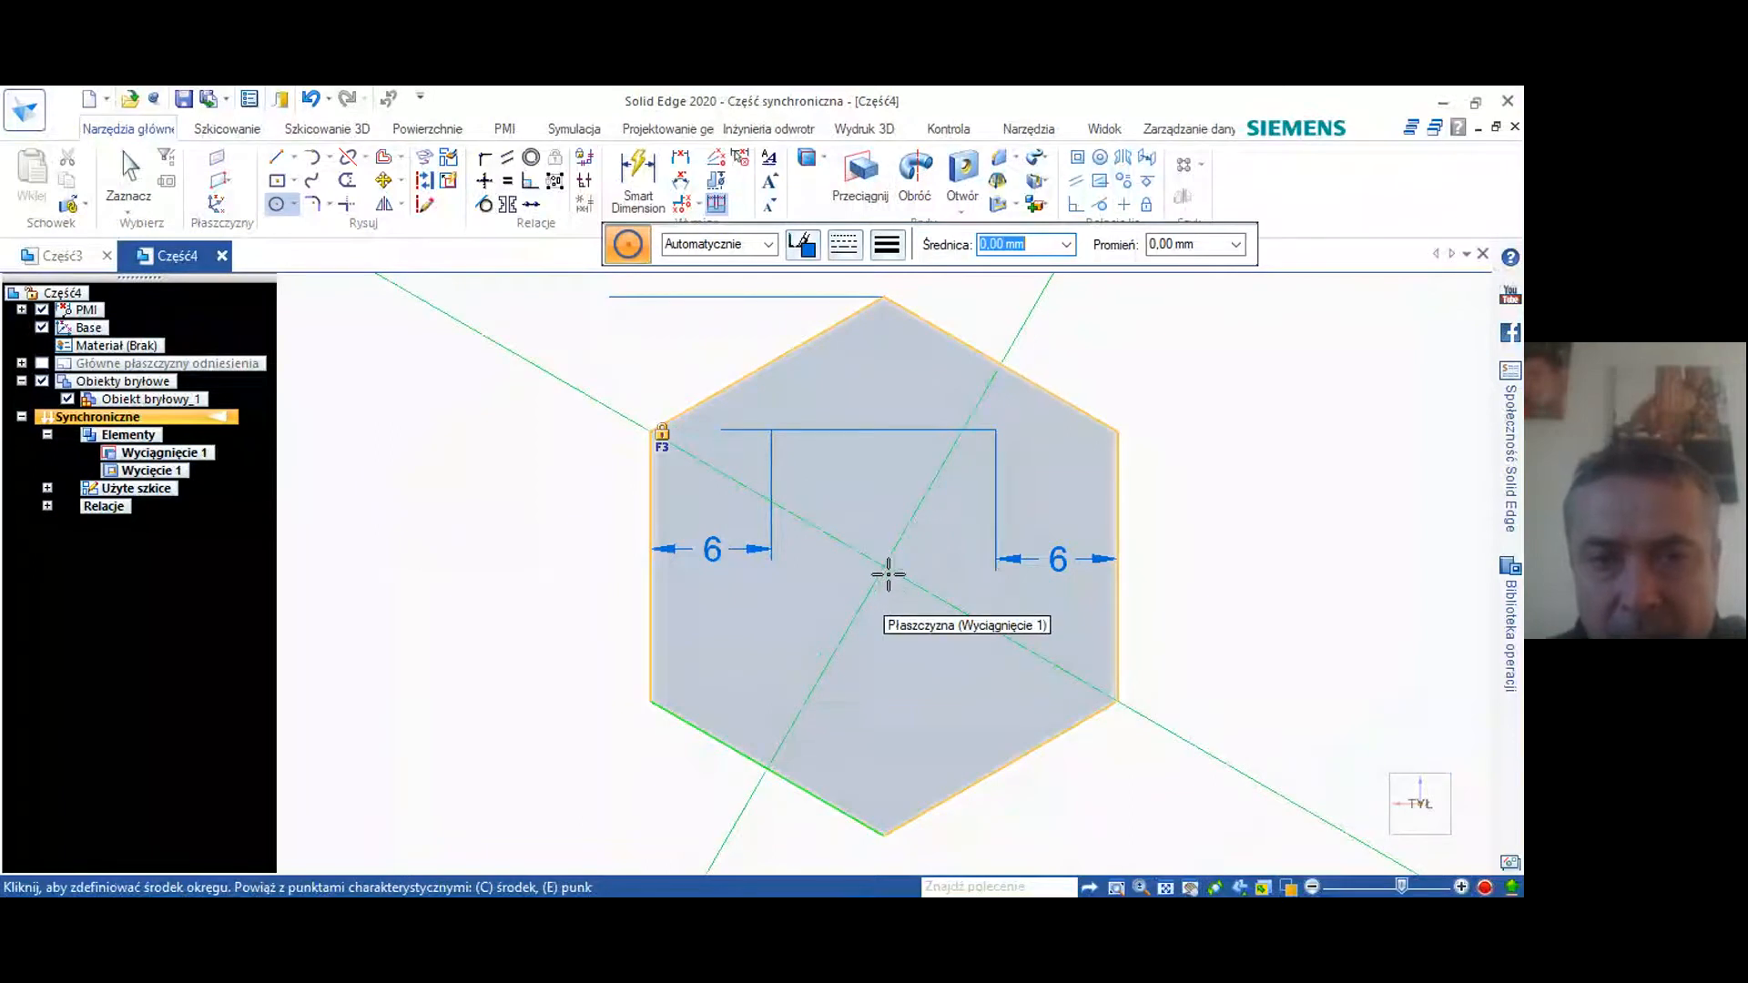
{"action": "mouse_move", "coordinate": [867, 572]}
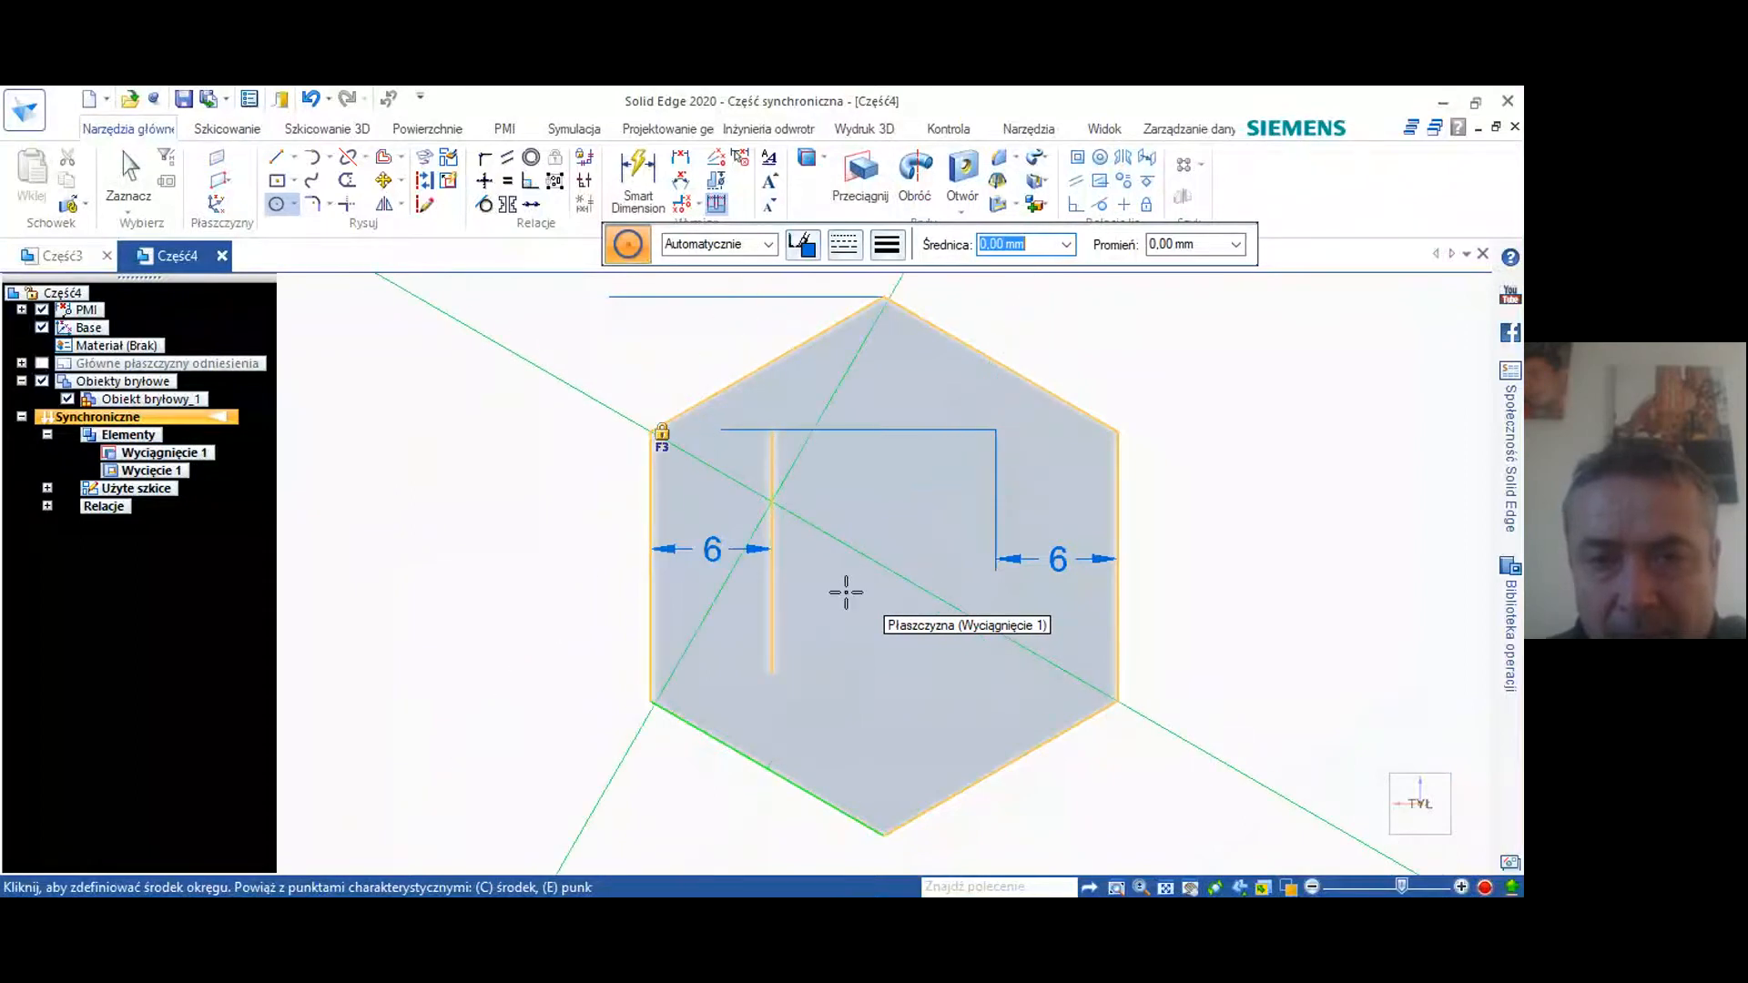
{"action": "mouse_move", "coordinate": [1120, 708]}
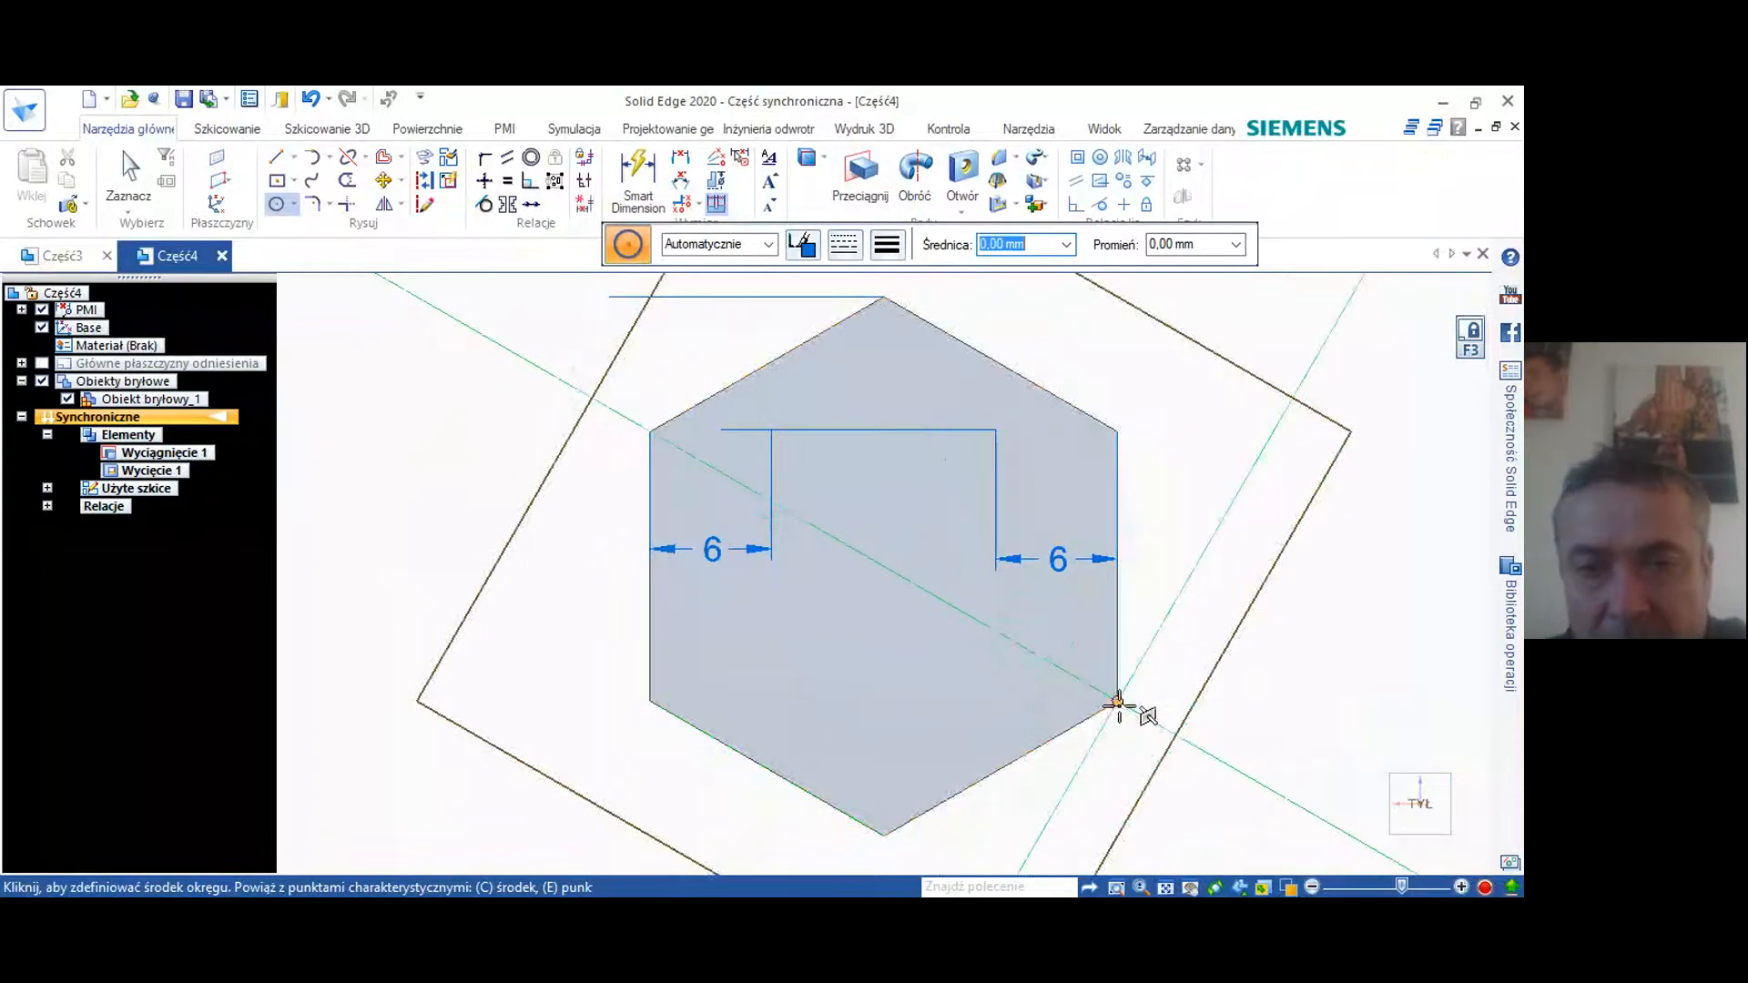
{"action": "mouse_move", "coordinate": [910, 583]}
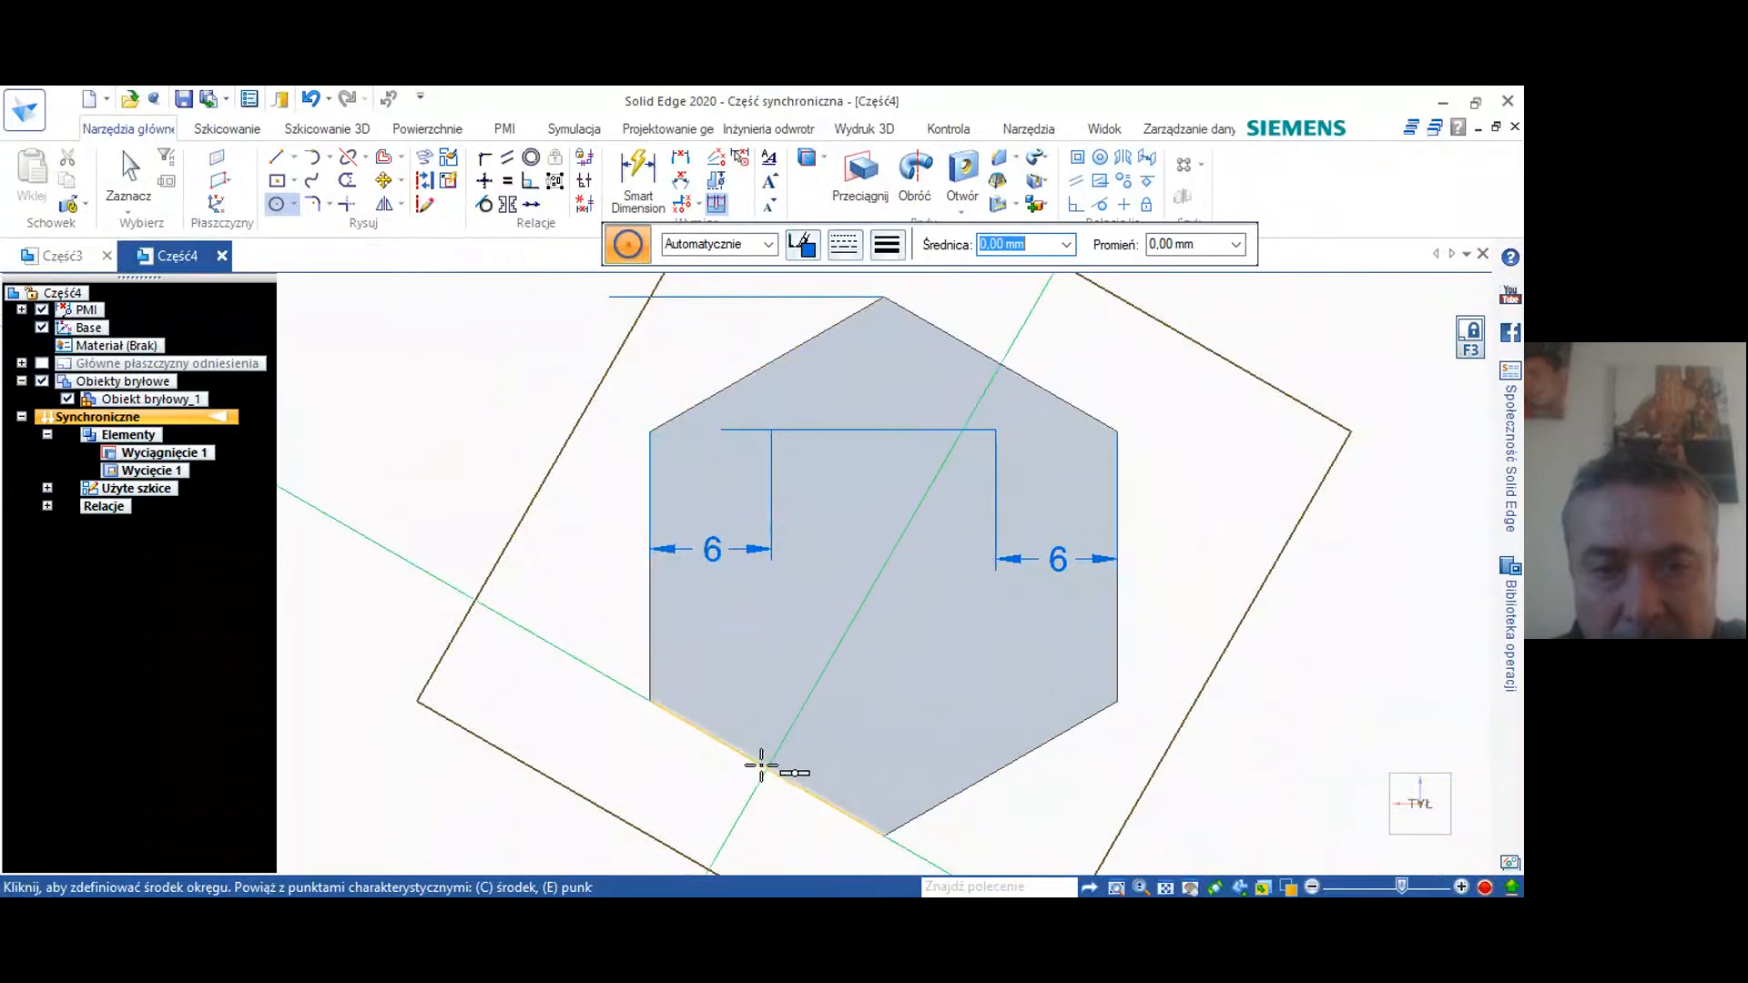
{"action": "mouse_move", "coordinate": [1082, 704]}
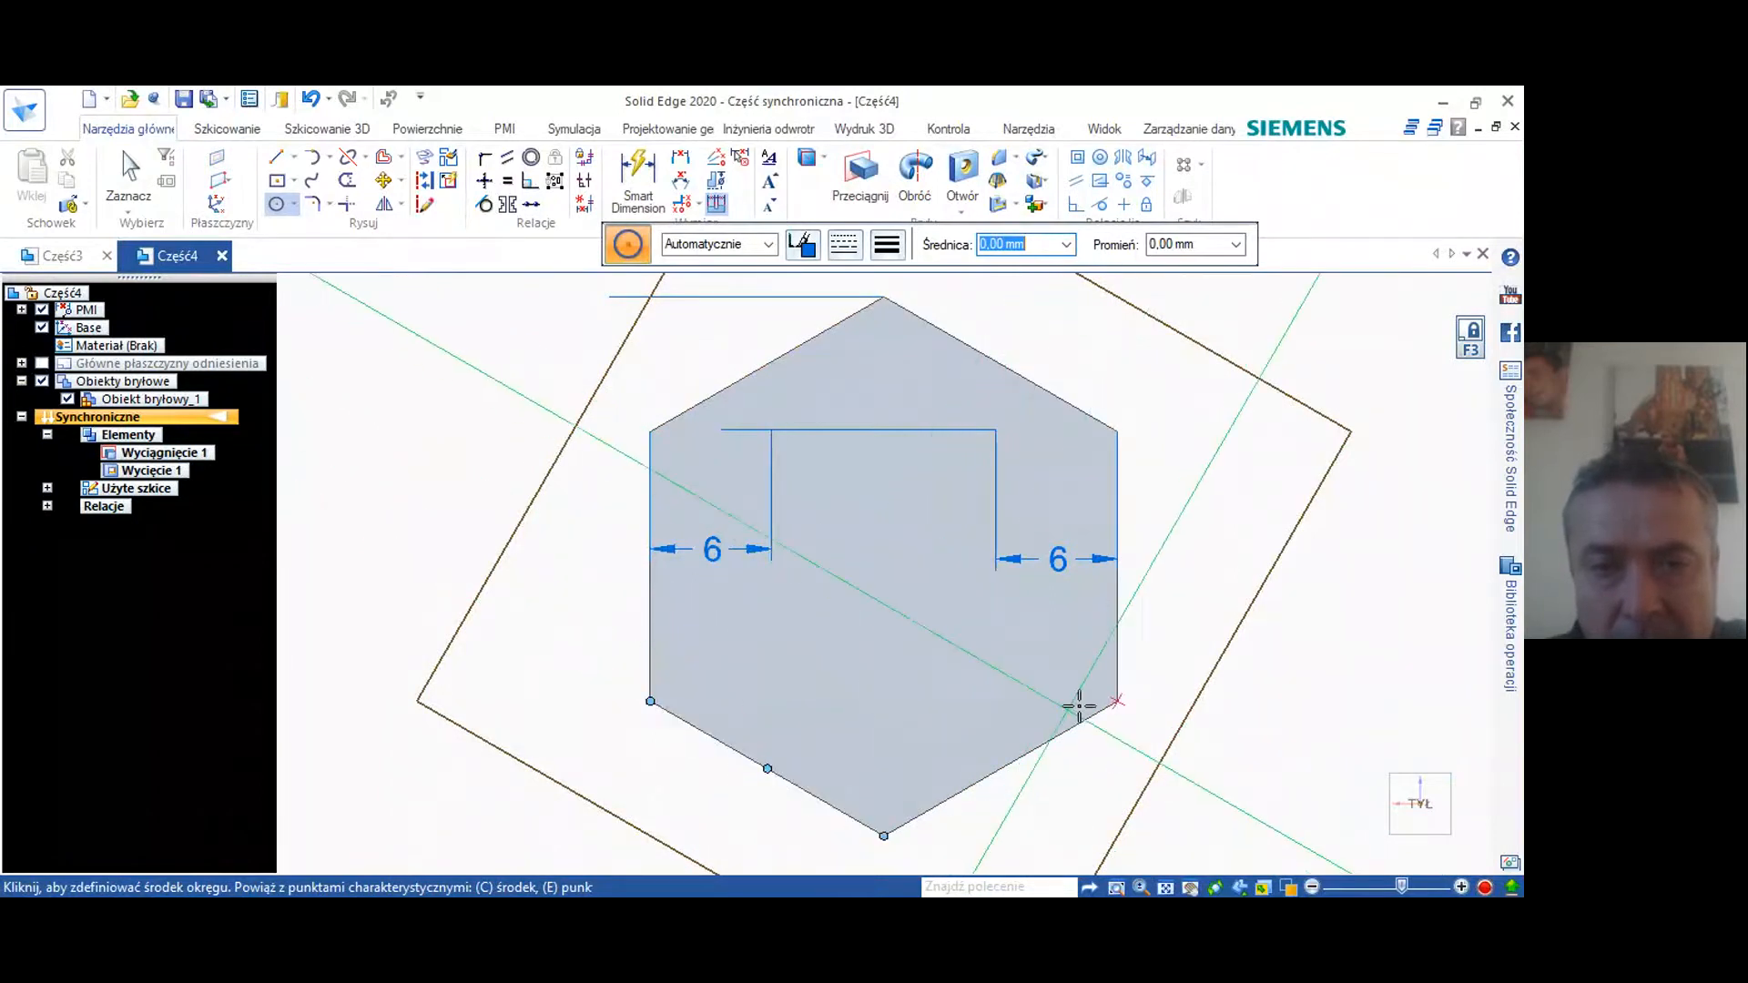
{"action": "mouse_move", "coordinate": [915, 382]}
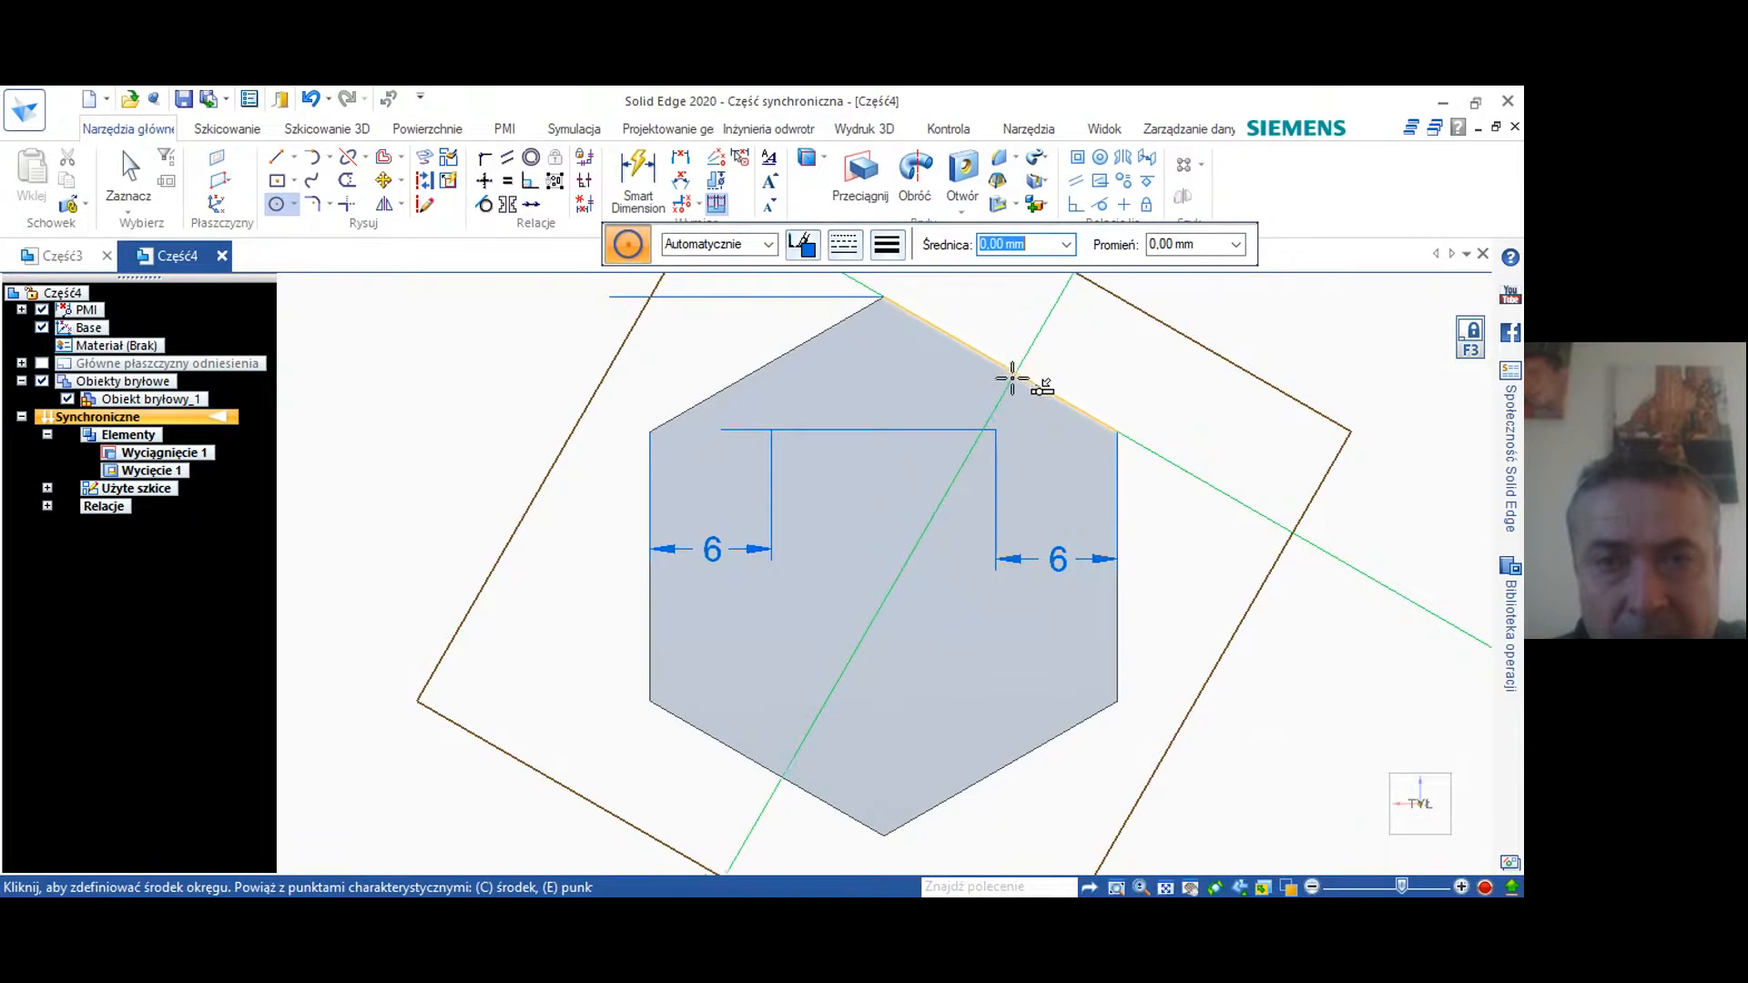
{"action": "mouse_move", "coordinate": [983, 404]}
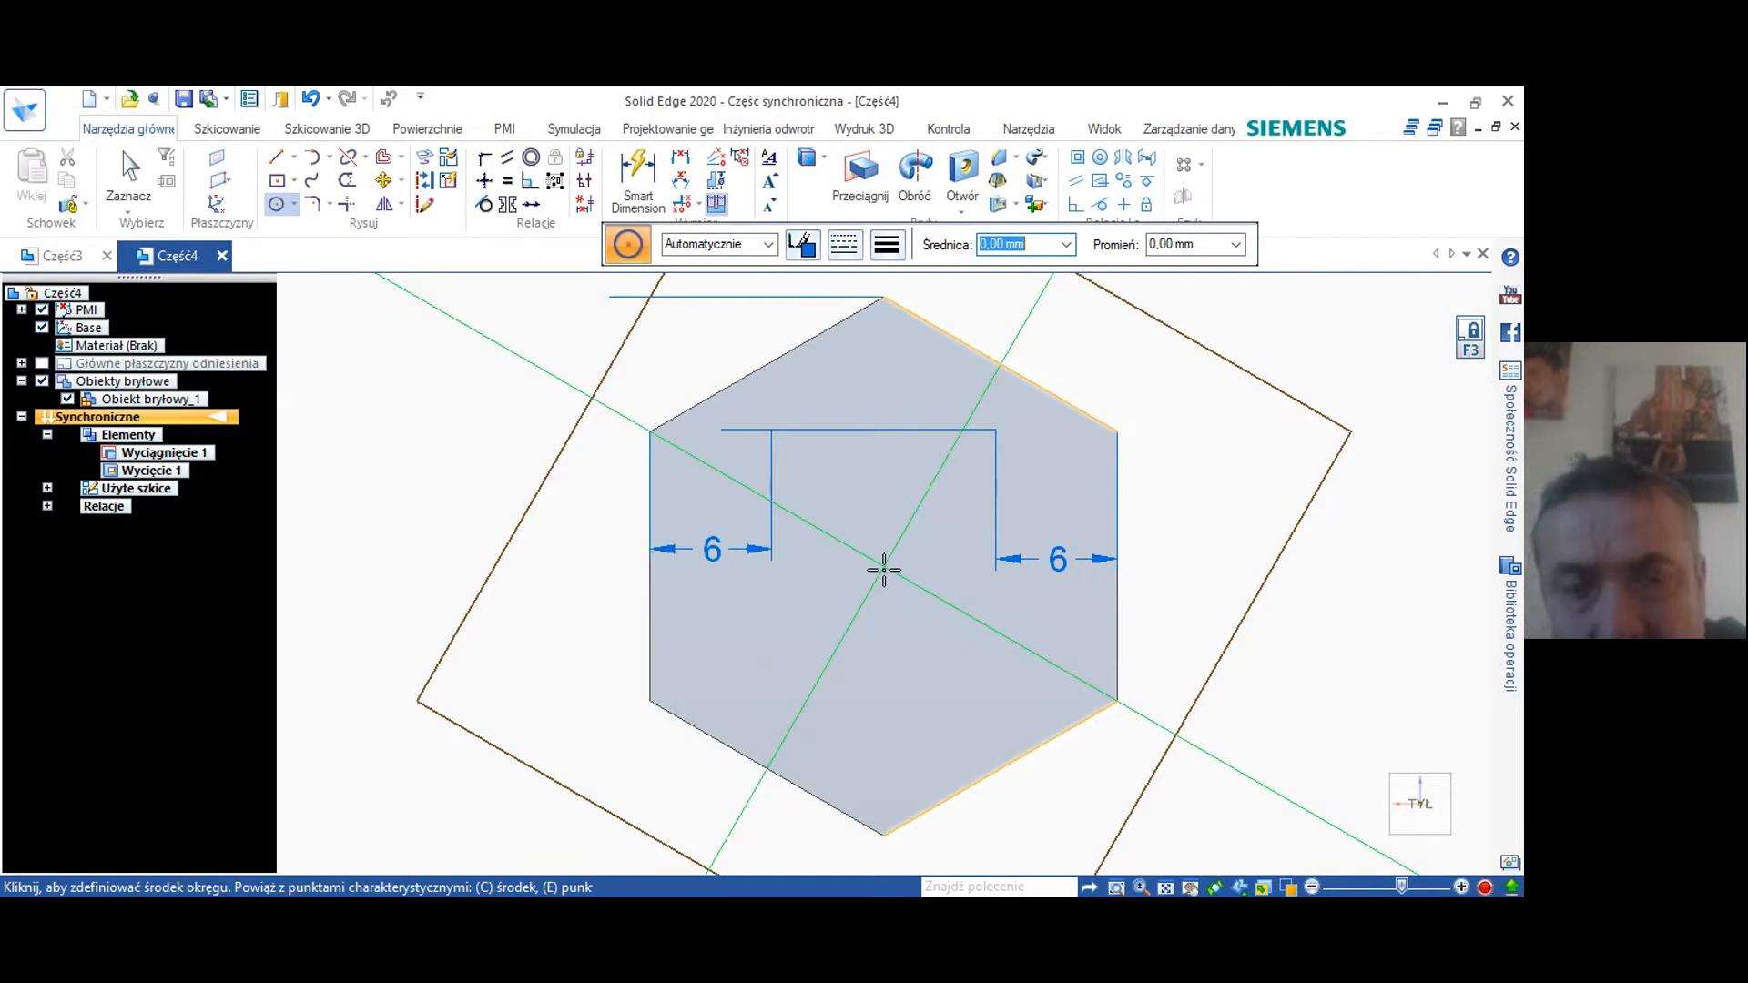
{"action": "left_click", "coordinate": [885, 570]}
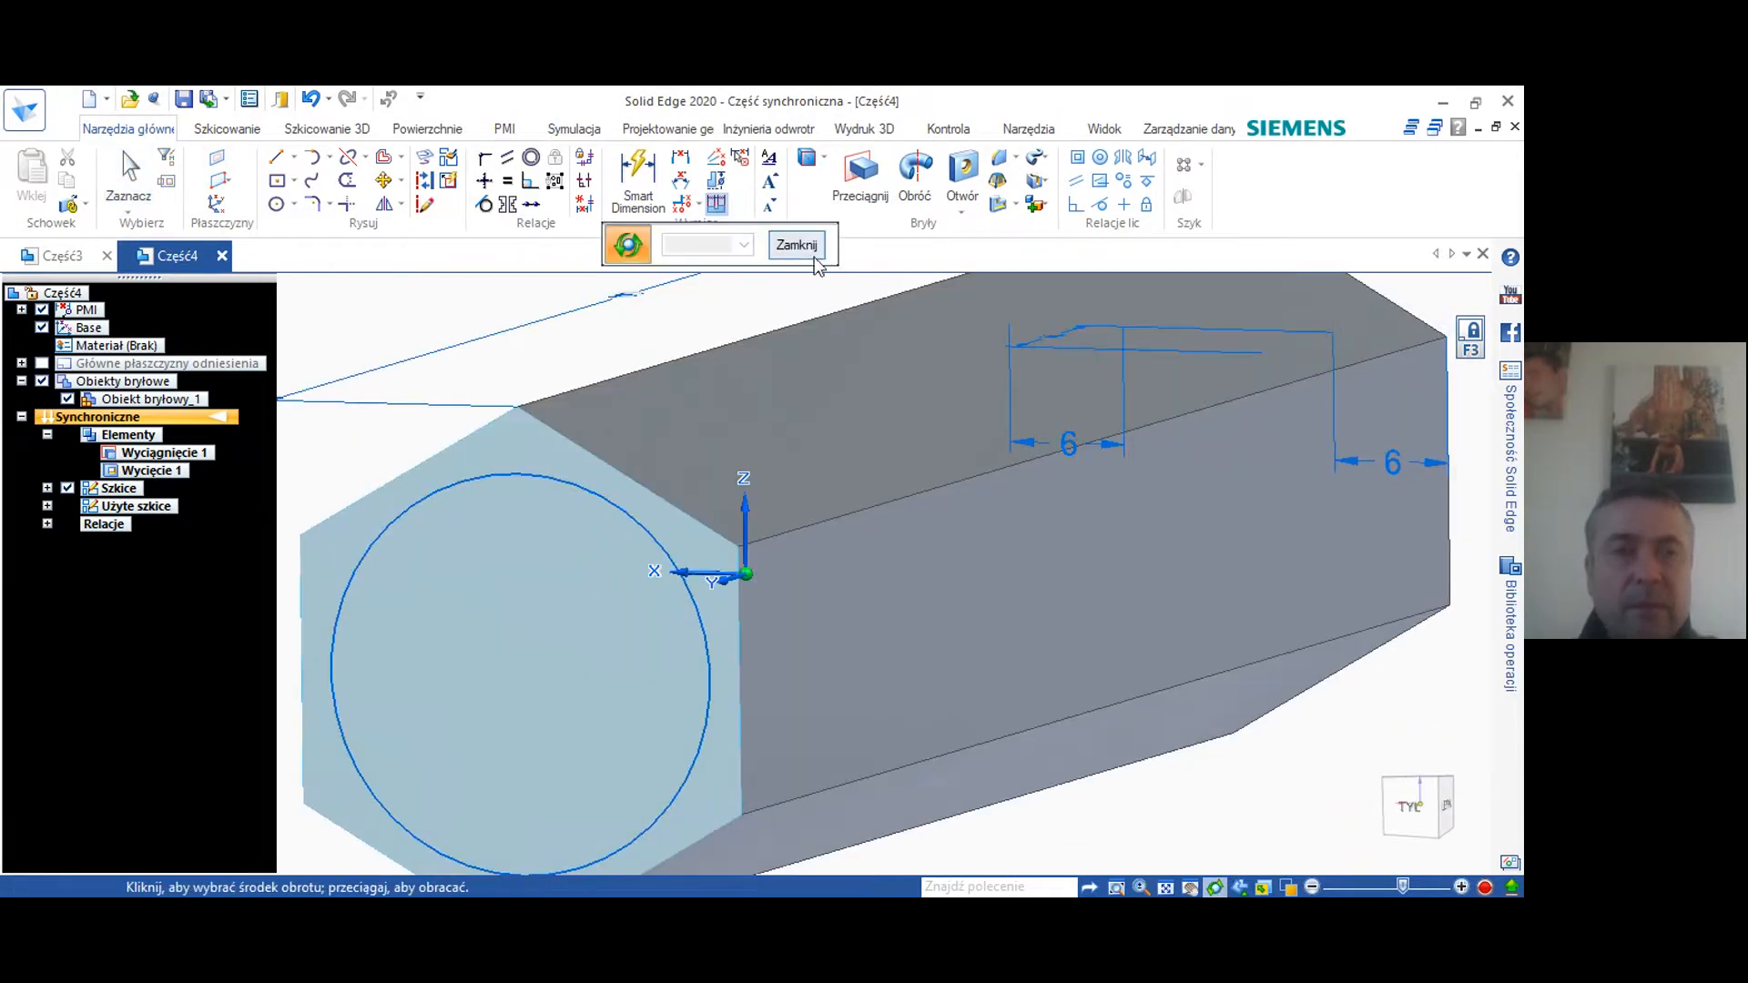
Finish the circle sketch so it can be extruded into Wyciągnięcie 2
{"action": "left_click", "coordinate": [796, 244]}
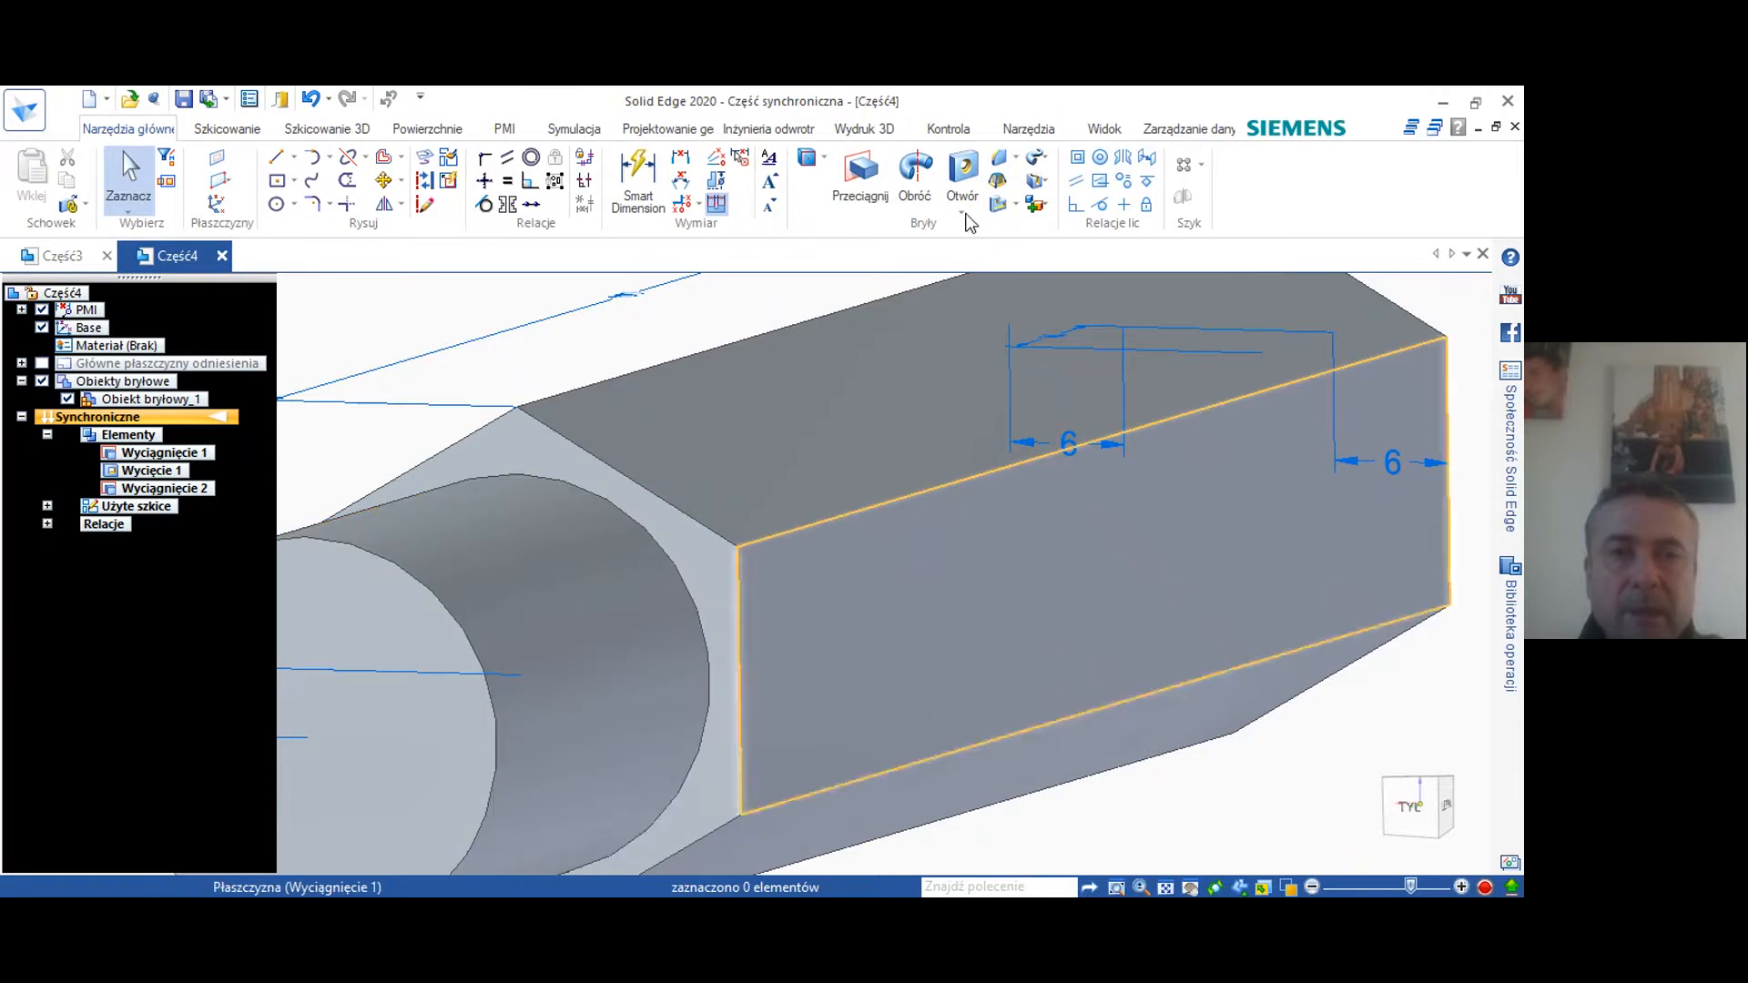
Add a Tr 20 x 4 thread of length 20 to the cylindrical end
{"action": "left_click", "coordinate": [961, 164]}
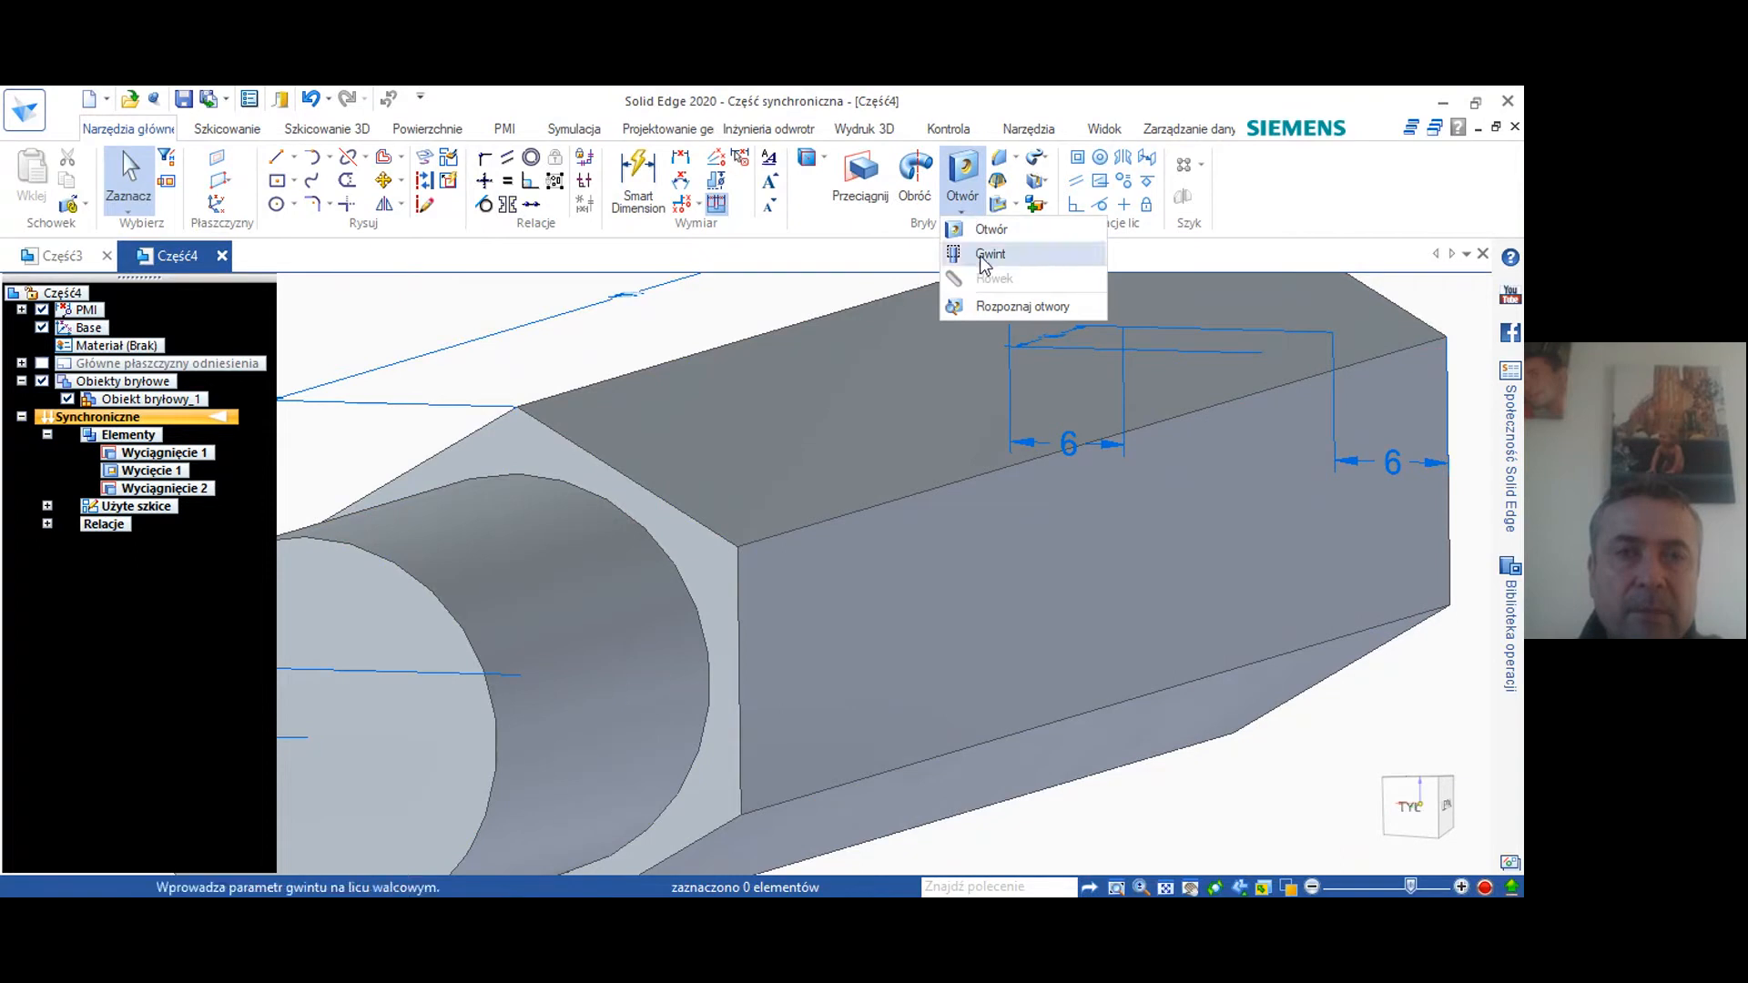
{"action": "left_click", "coordinate": [990, 253]}
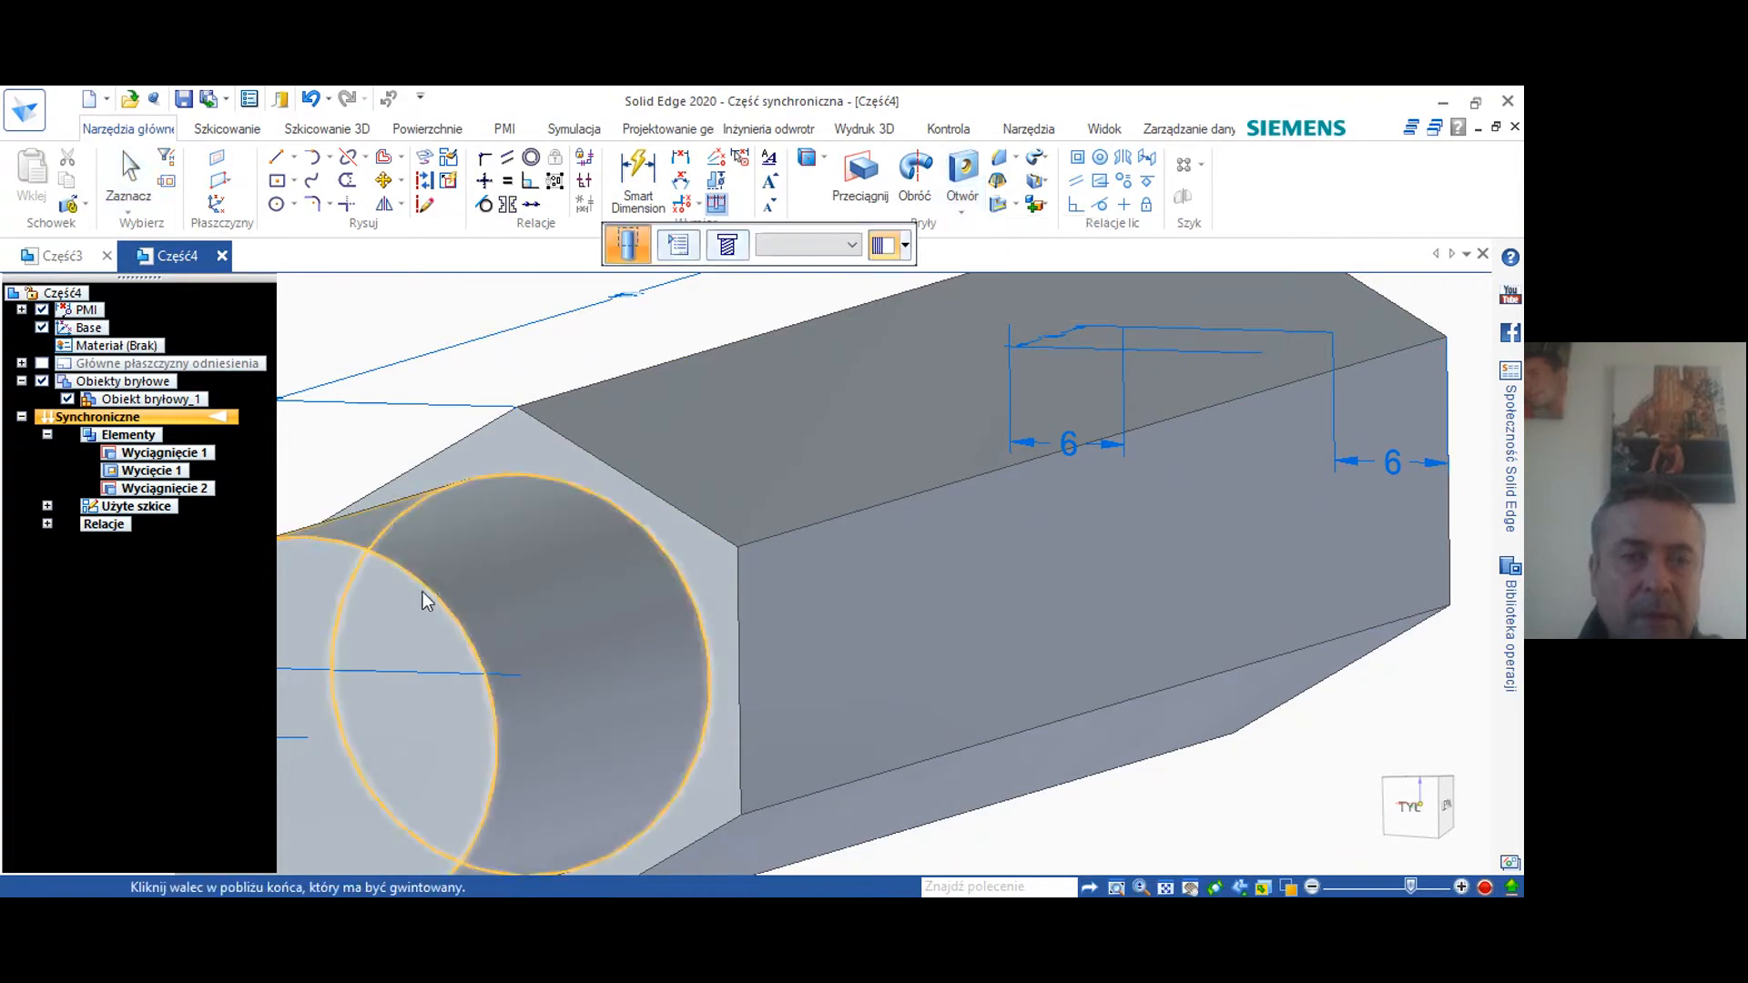
{"action": "left_click", "coordinate": [446, 614]}
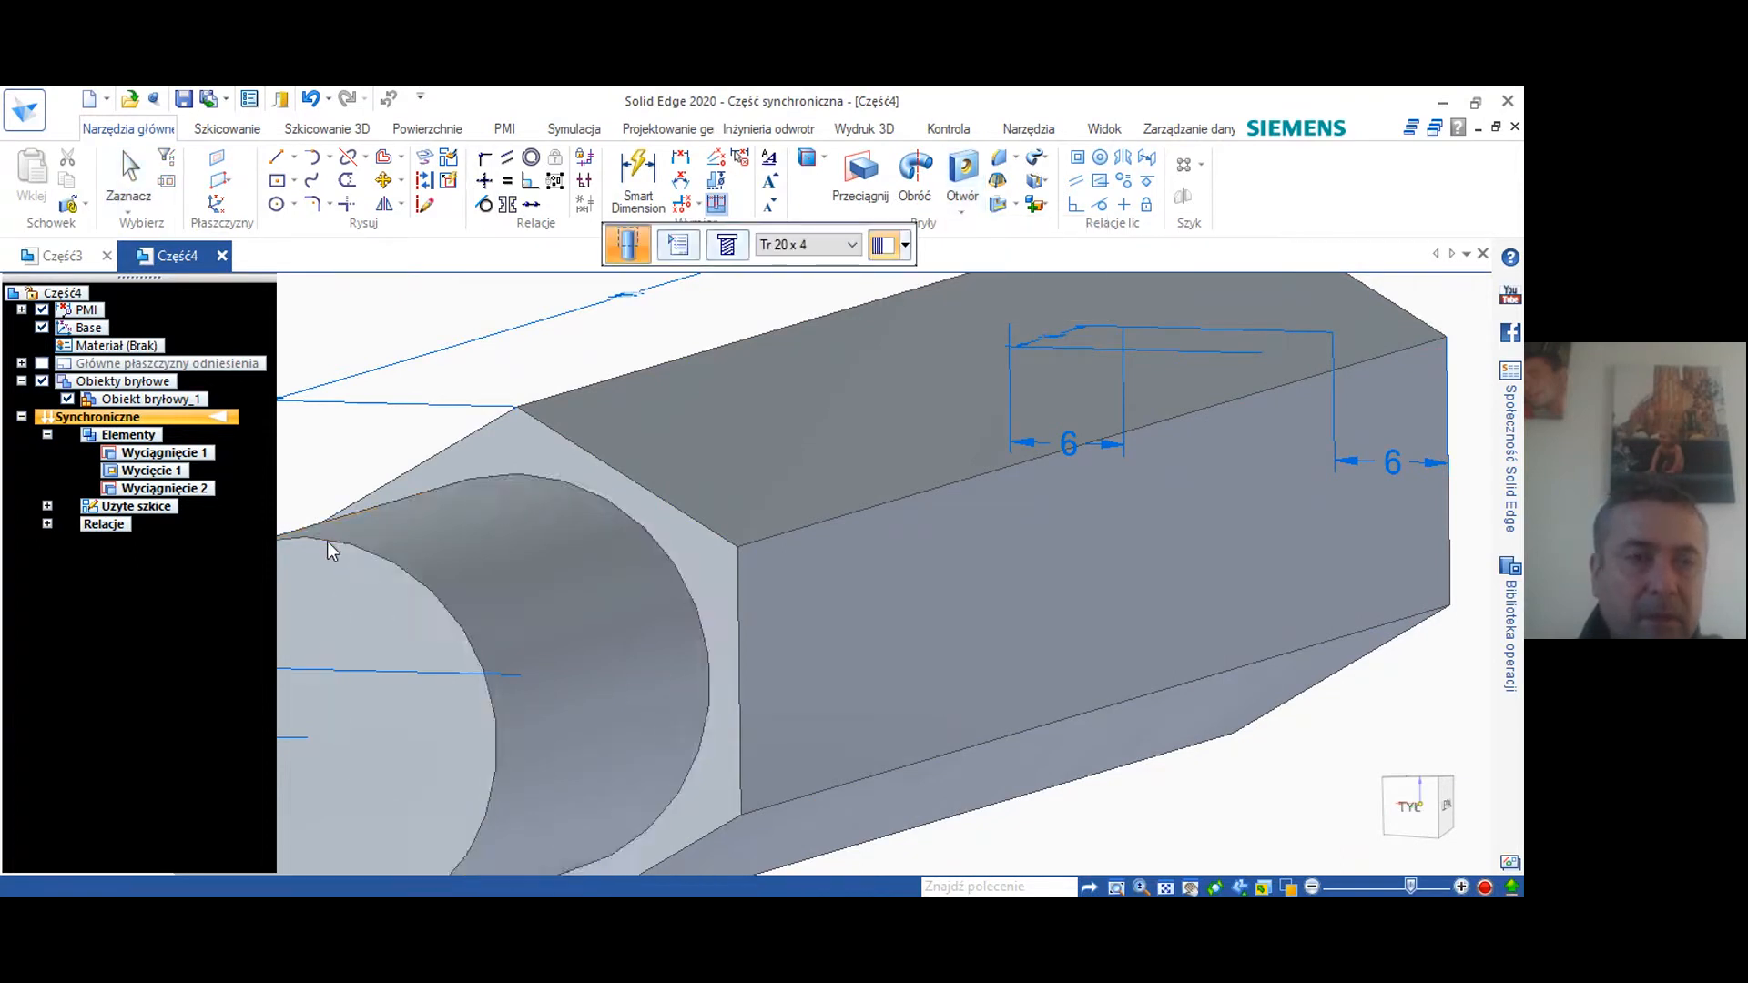
{"action": "left_click", "coordinate": [446, 614]}
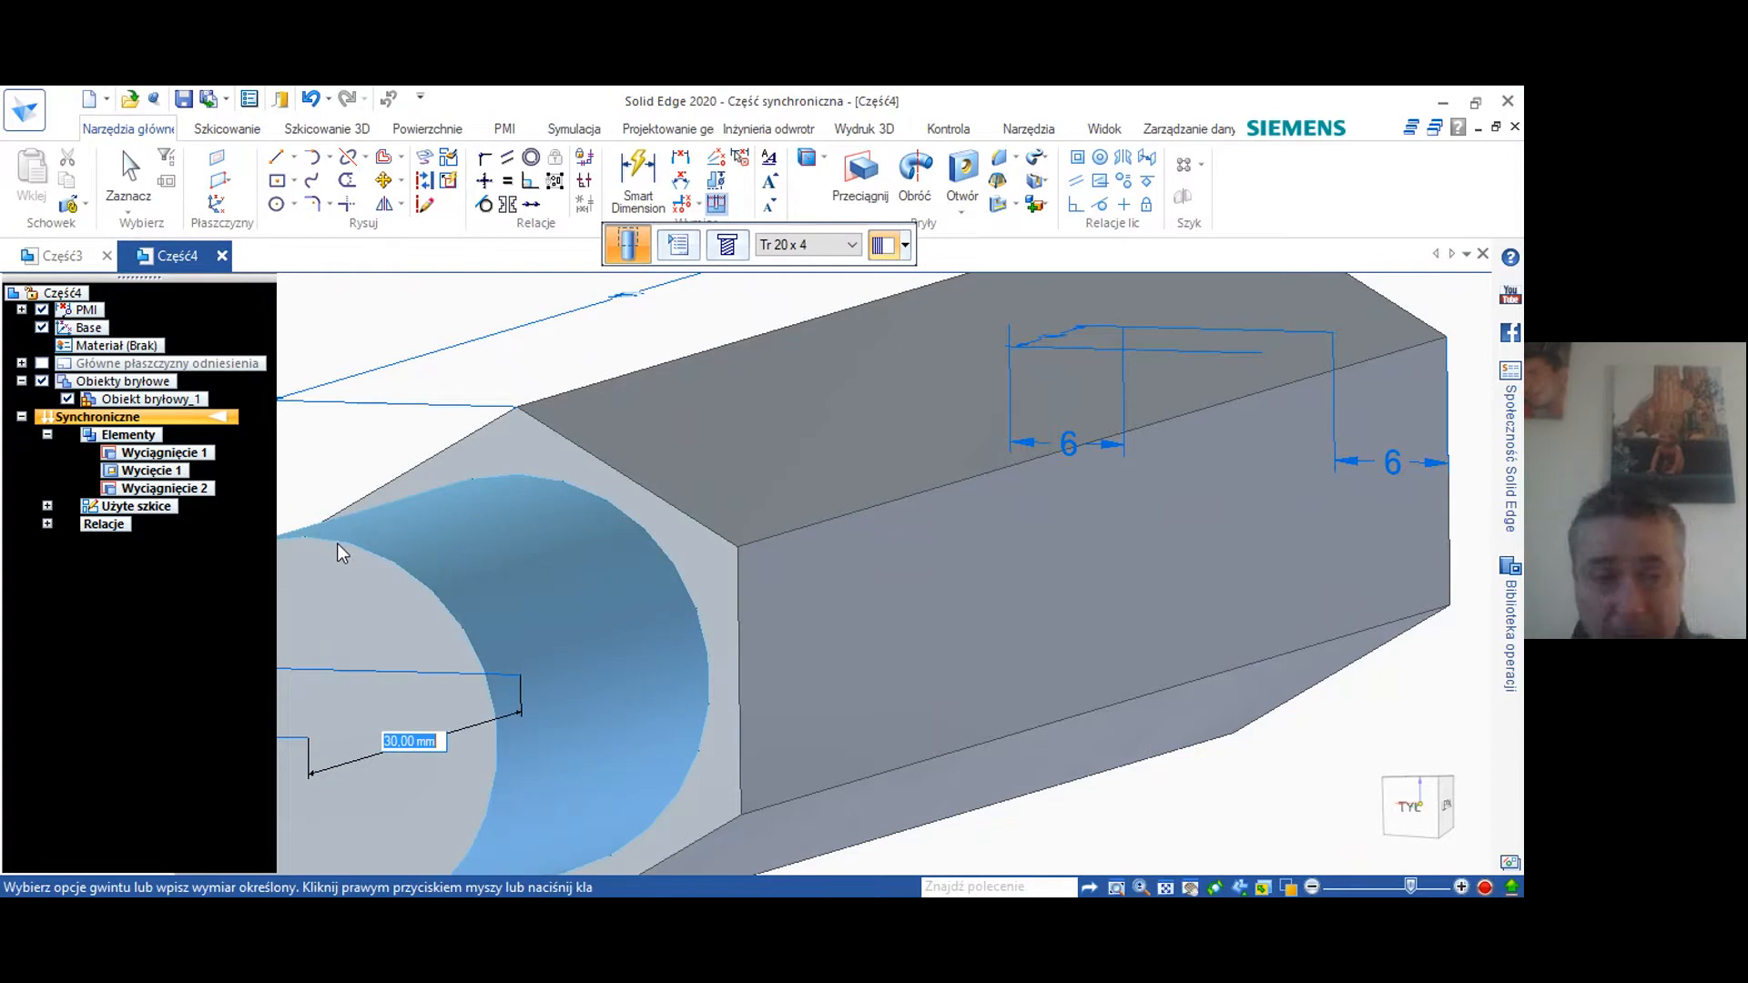
{"action": "type", "text": "20"}
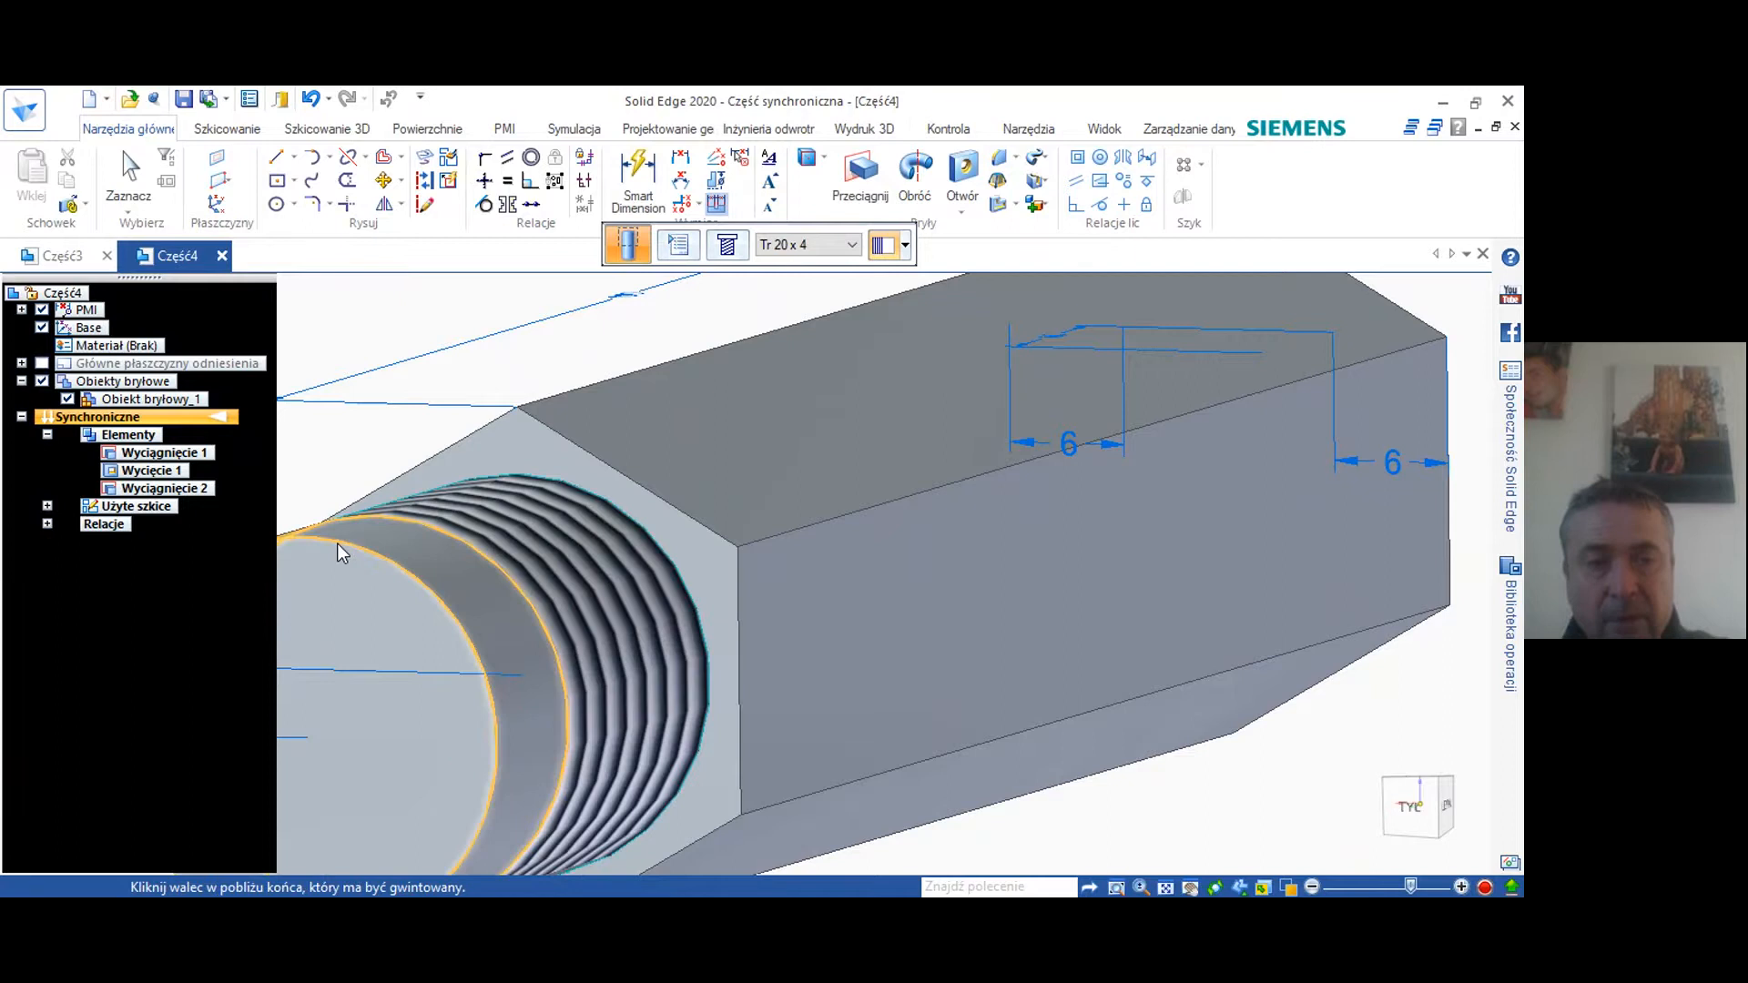
{"action": "left_click", "coordinate": [341, 552]}
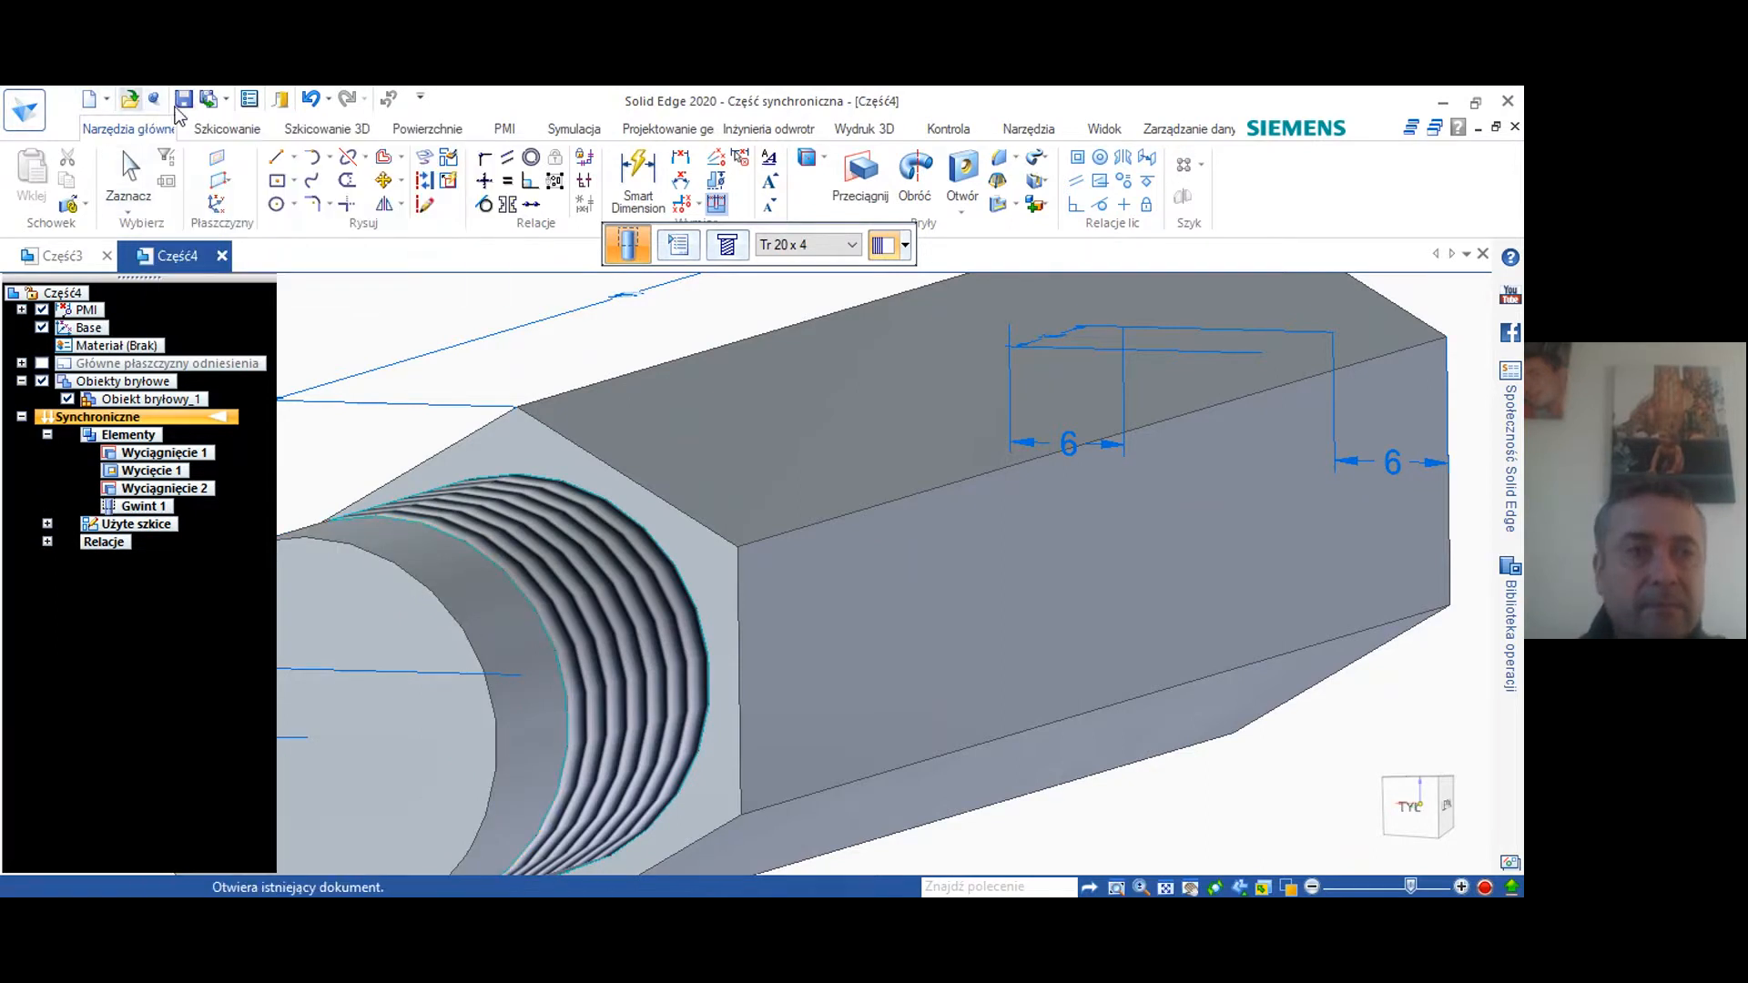
{"action": "left_click", "coordinate": [332, 99]}
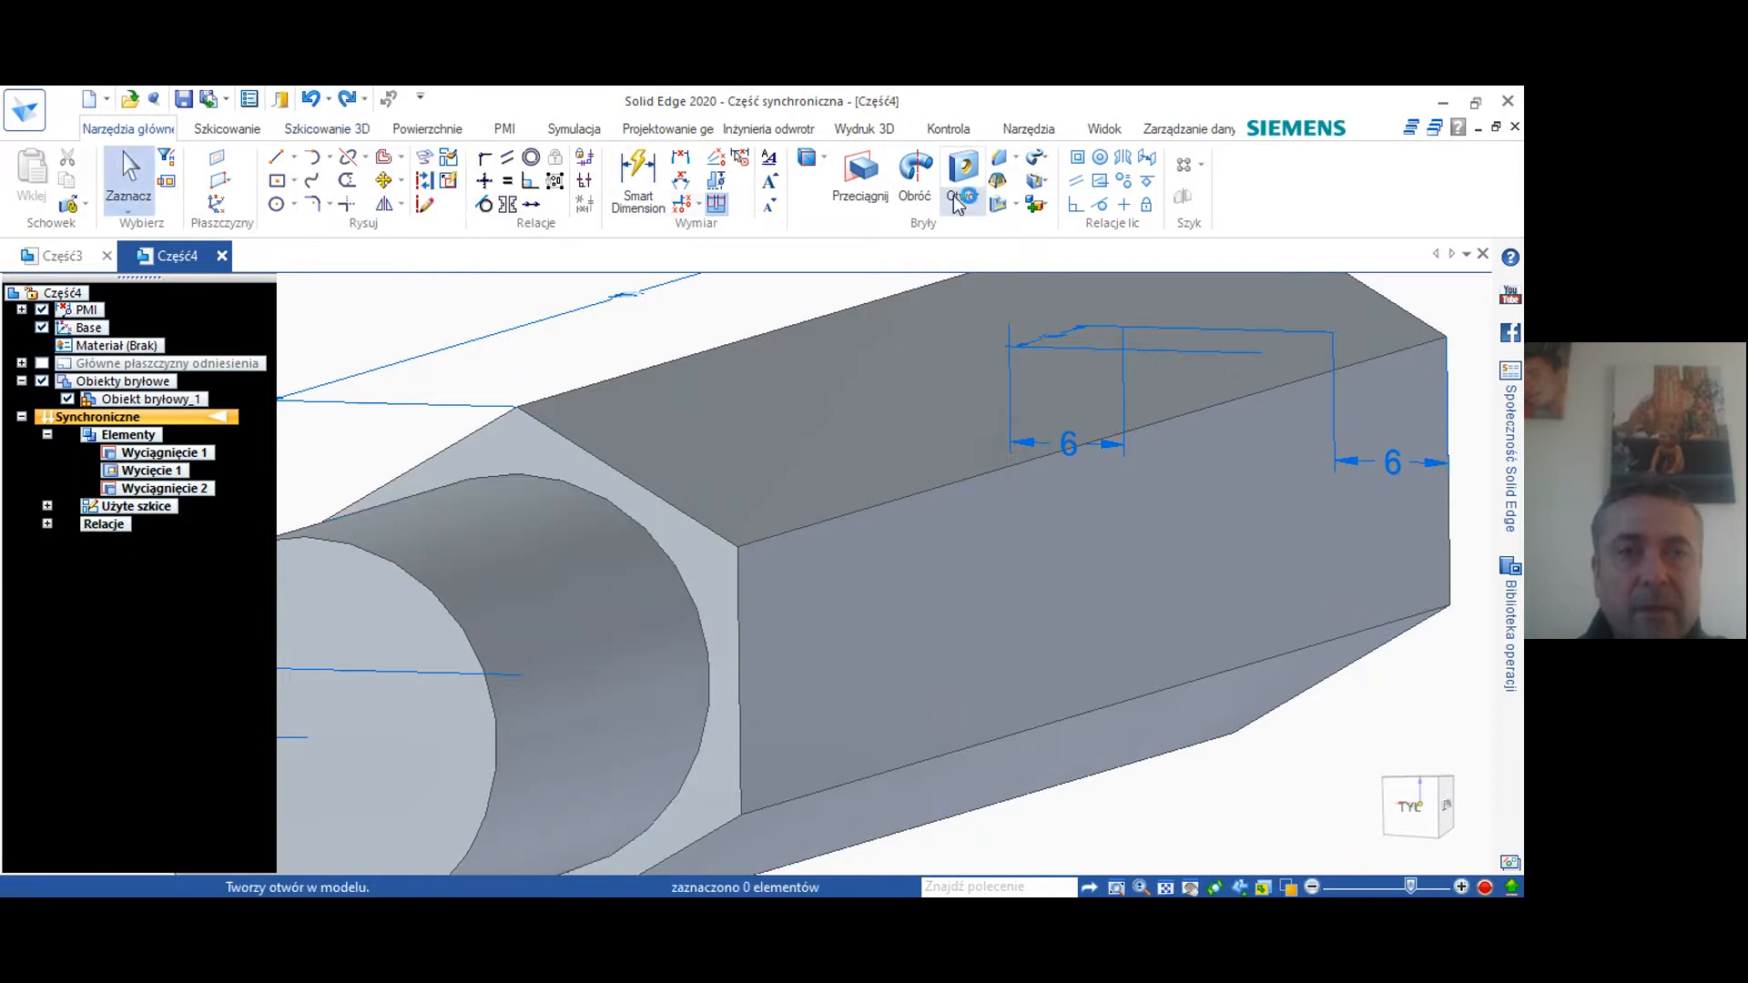
Thread the cylindrical end face with a Tr 20 x 4 thread, creating Gwint 2
{"action": "left_click", "coordinate": [962, 178]}
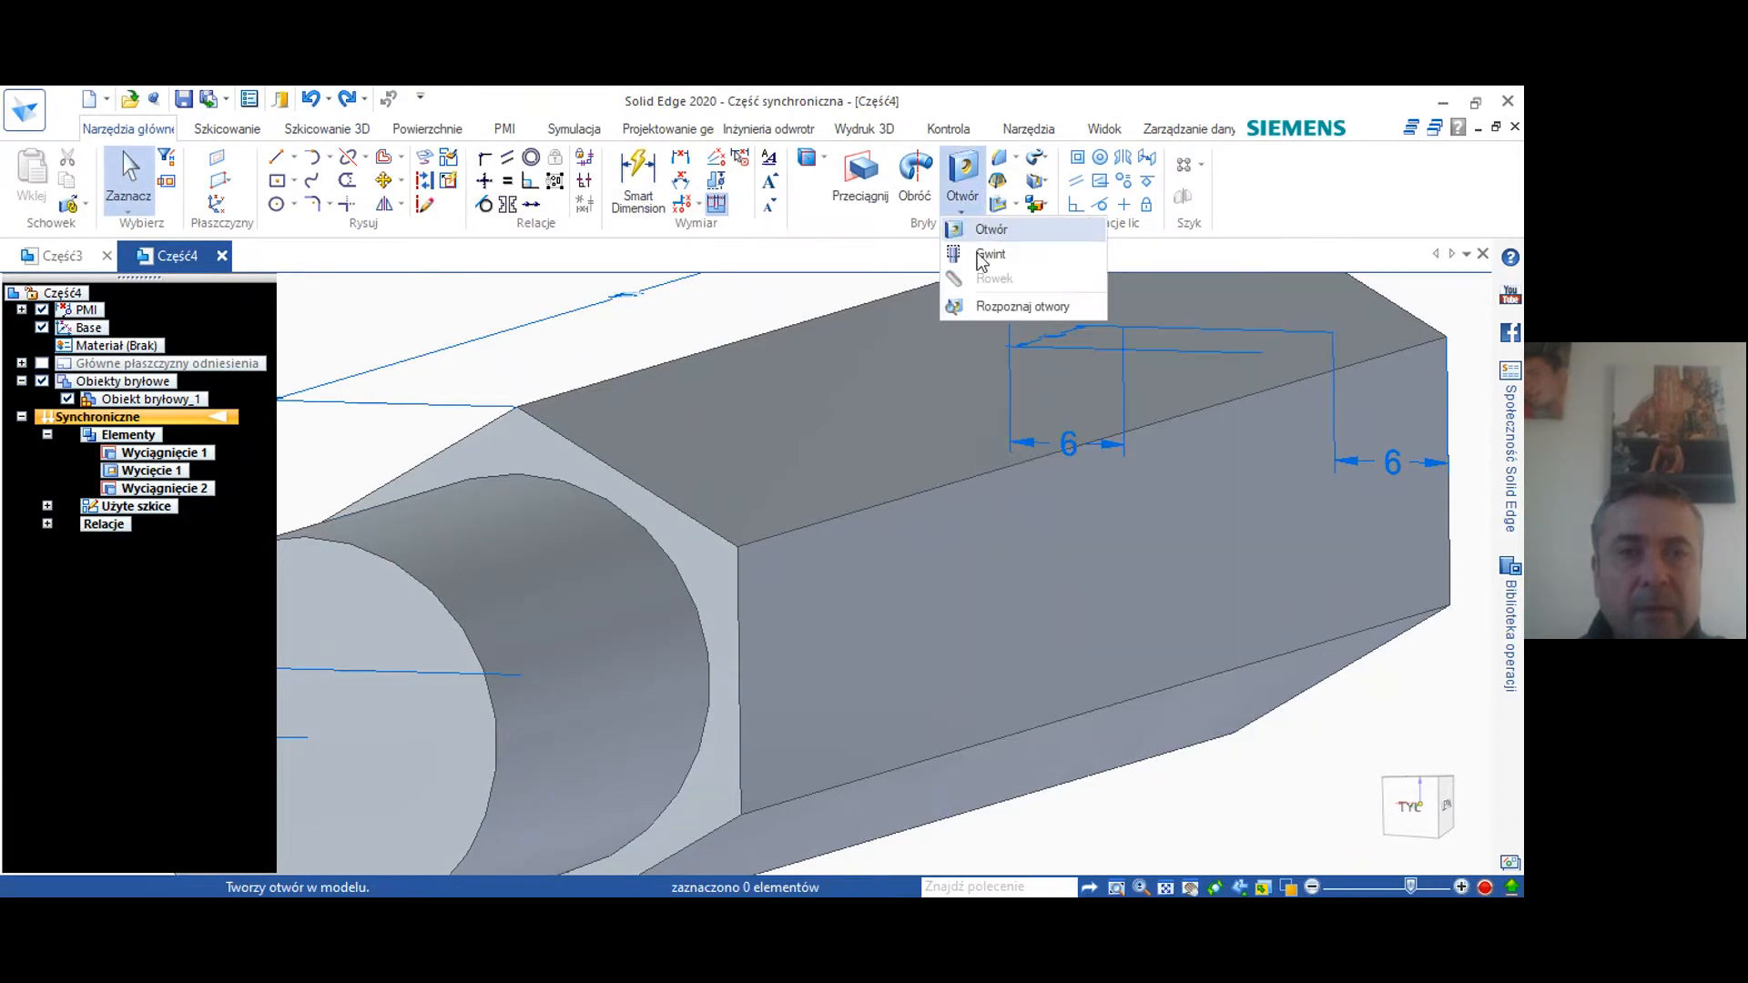
{"action": "left_click", "coordinate": [991, 255]}
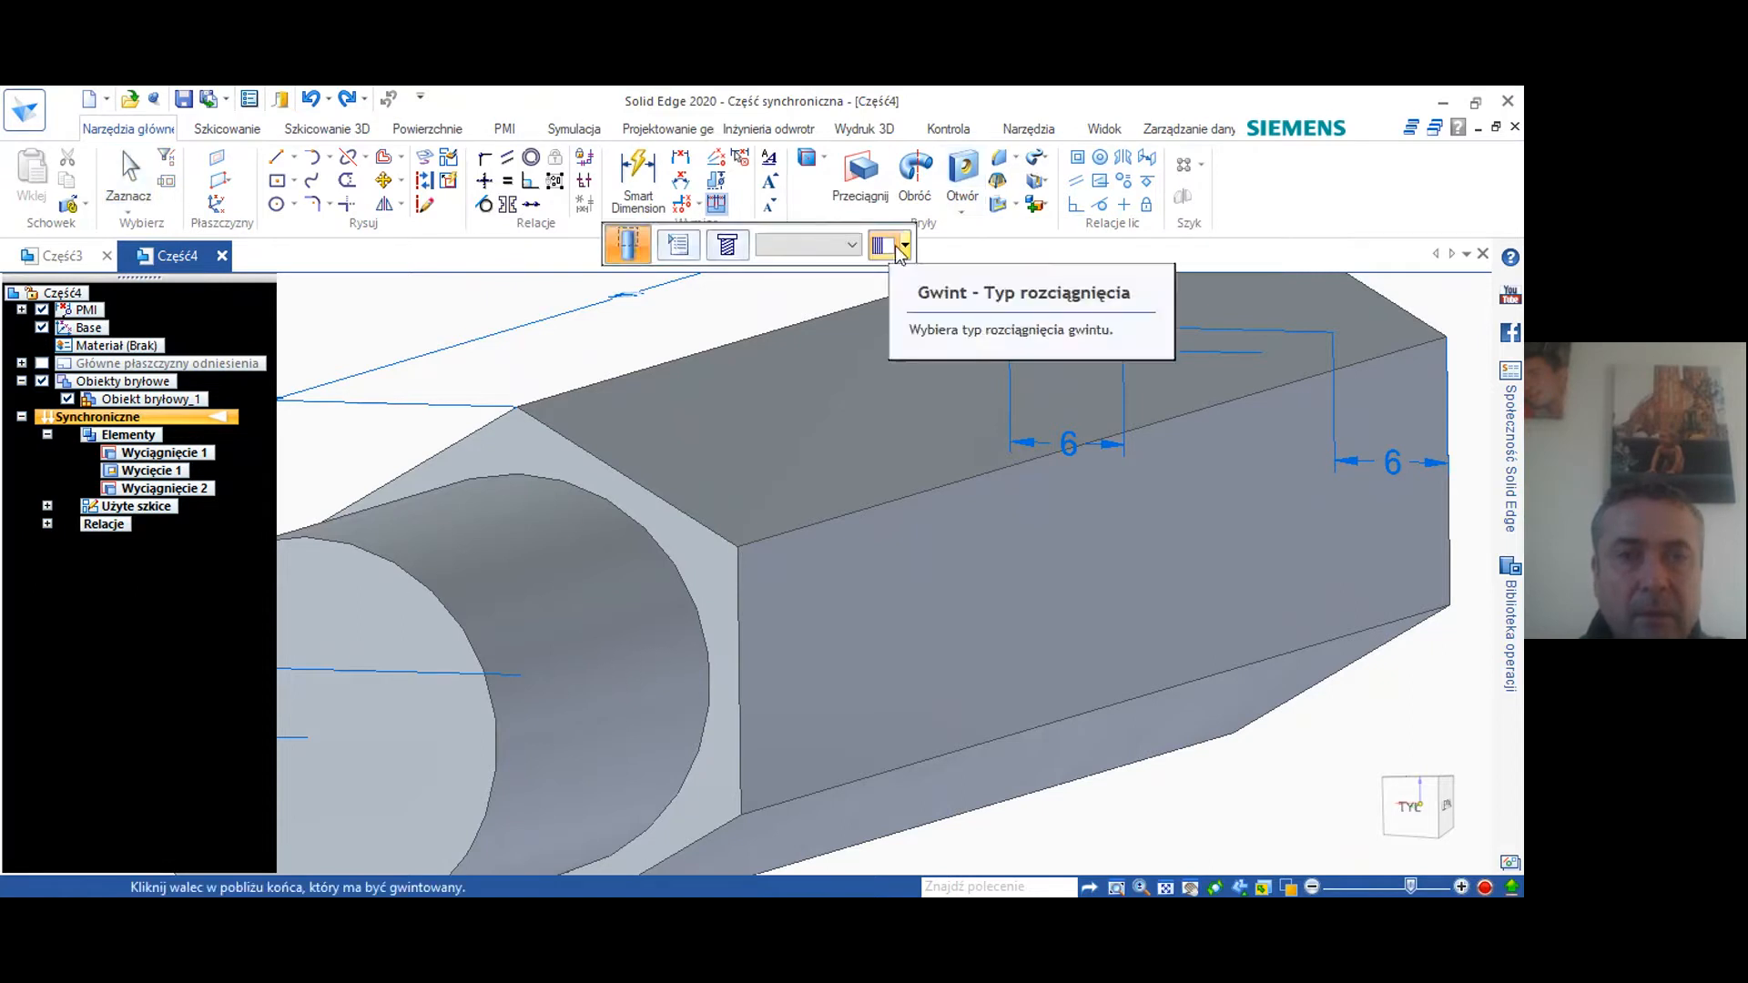
{"action": "left_click", "coordinate": [903, 245]}
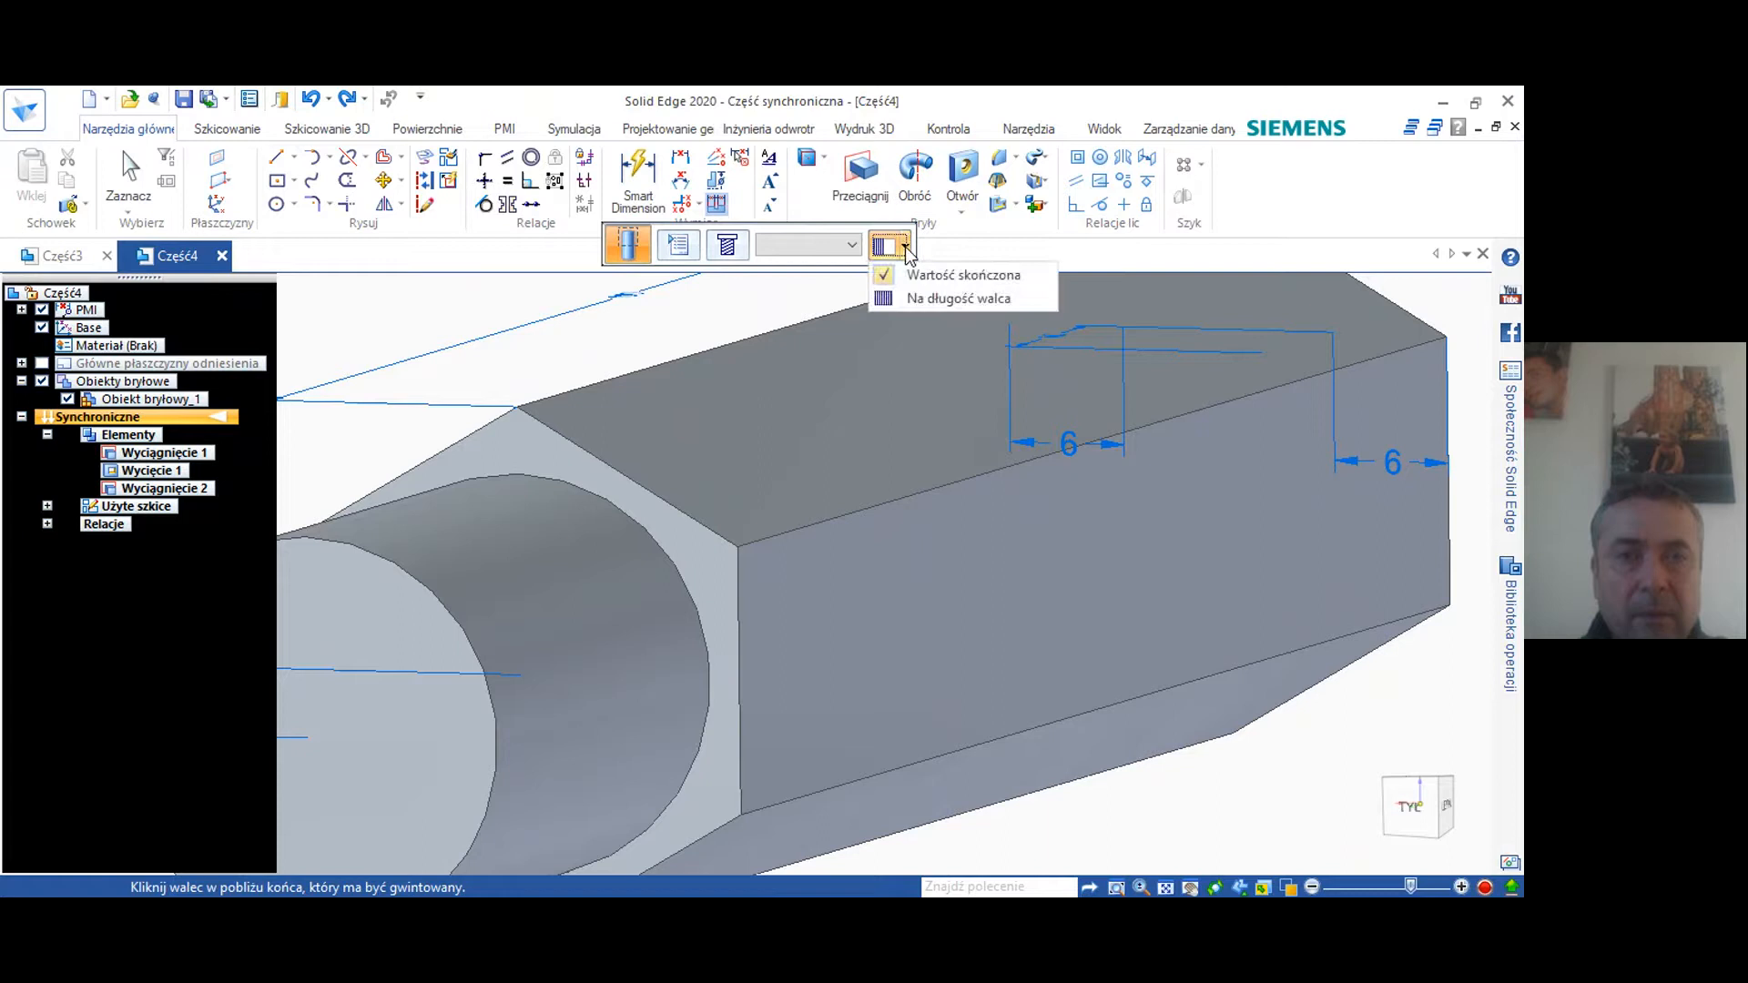
{"action": "mouse_move", "coordinate": [794, 243]}
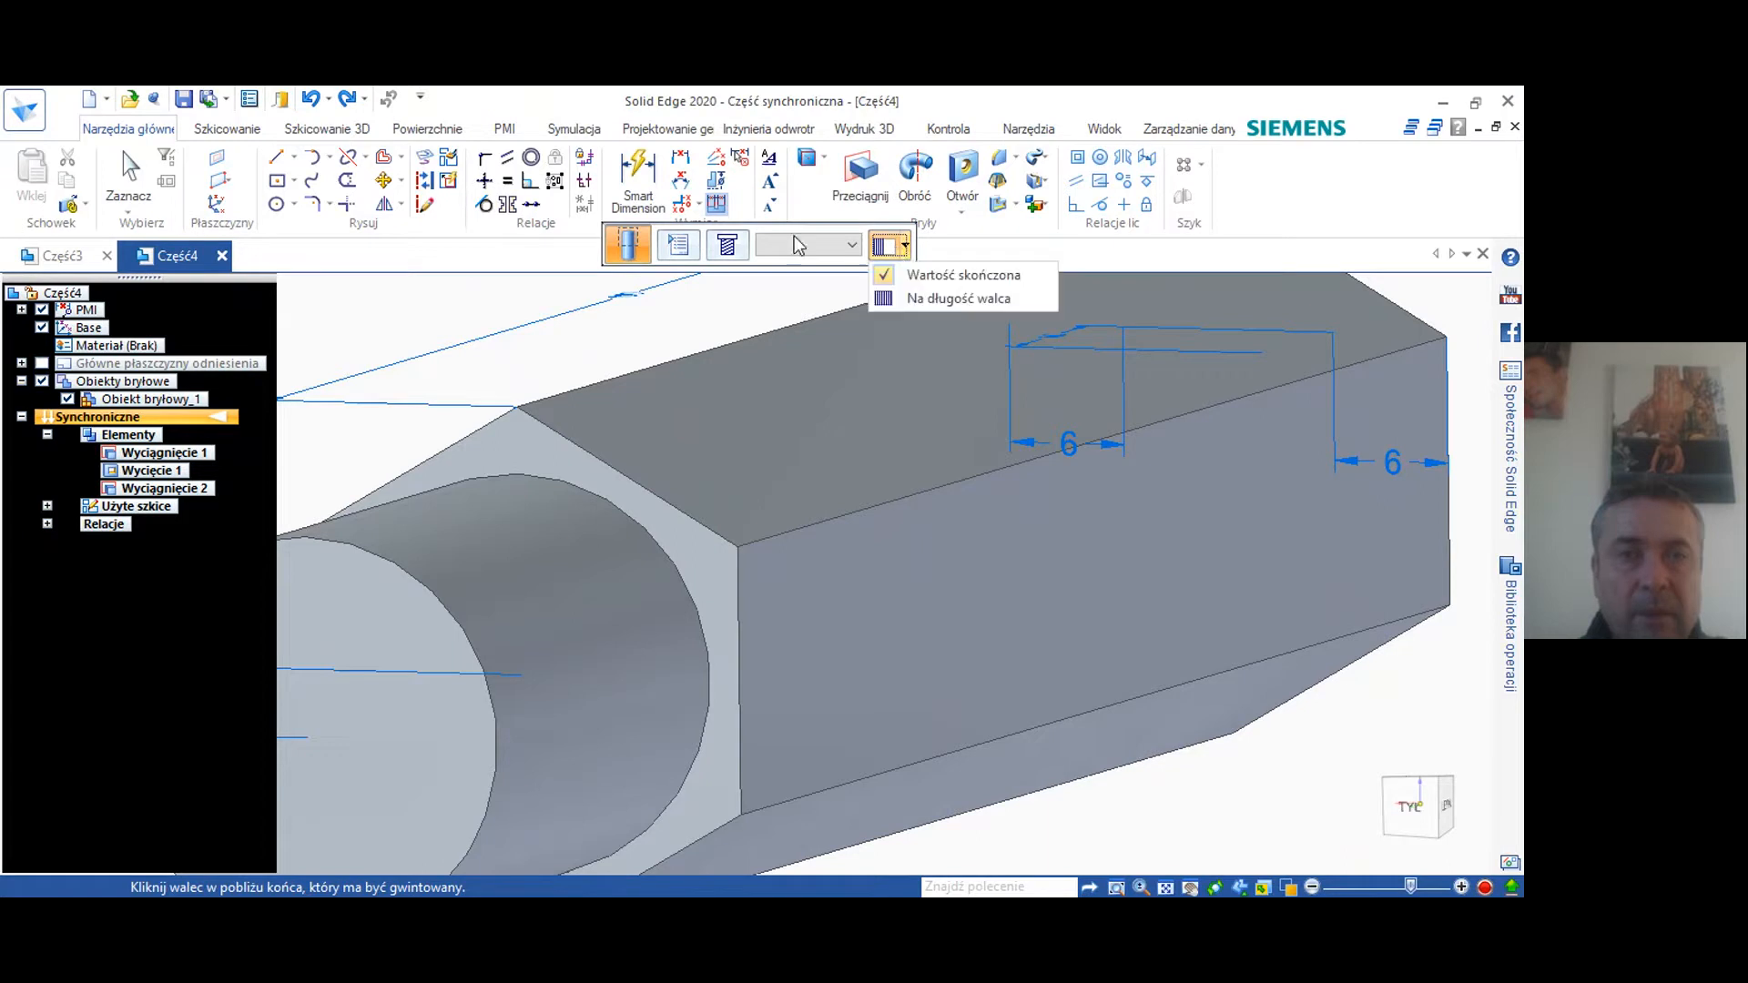
{"action": "mouse_move", "coordinate": [756, 272]}
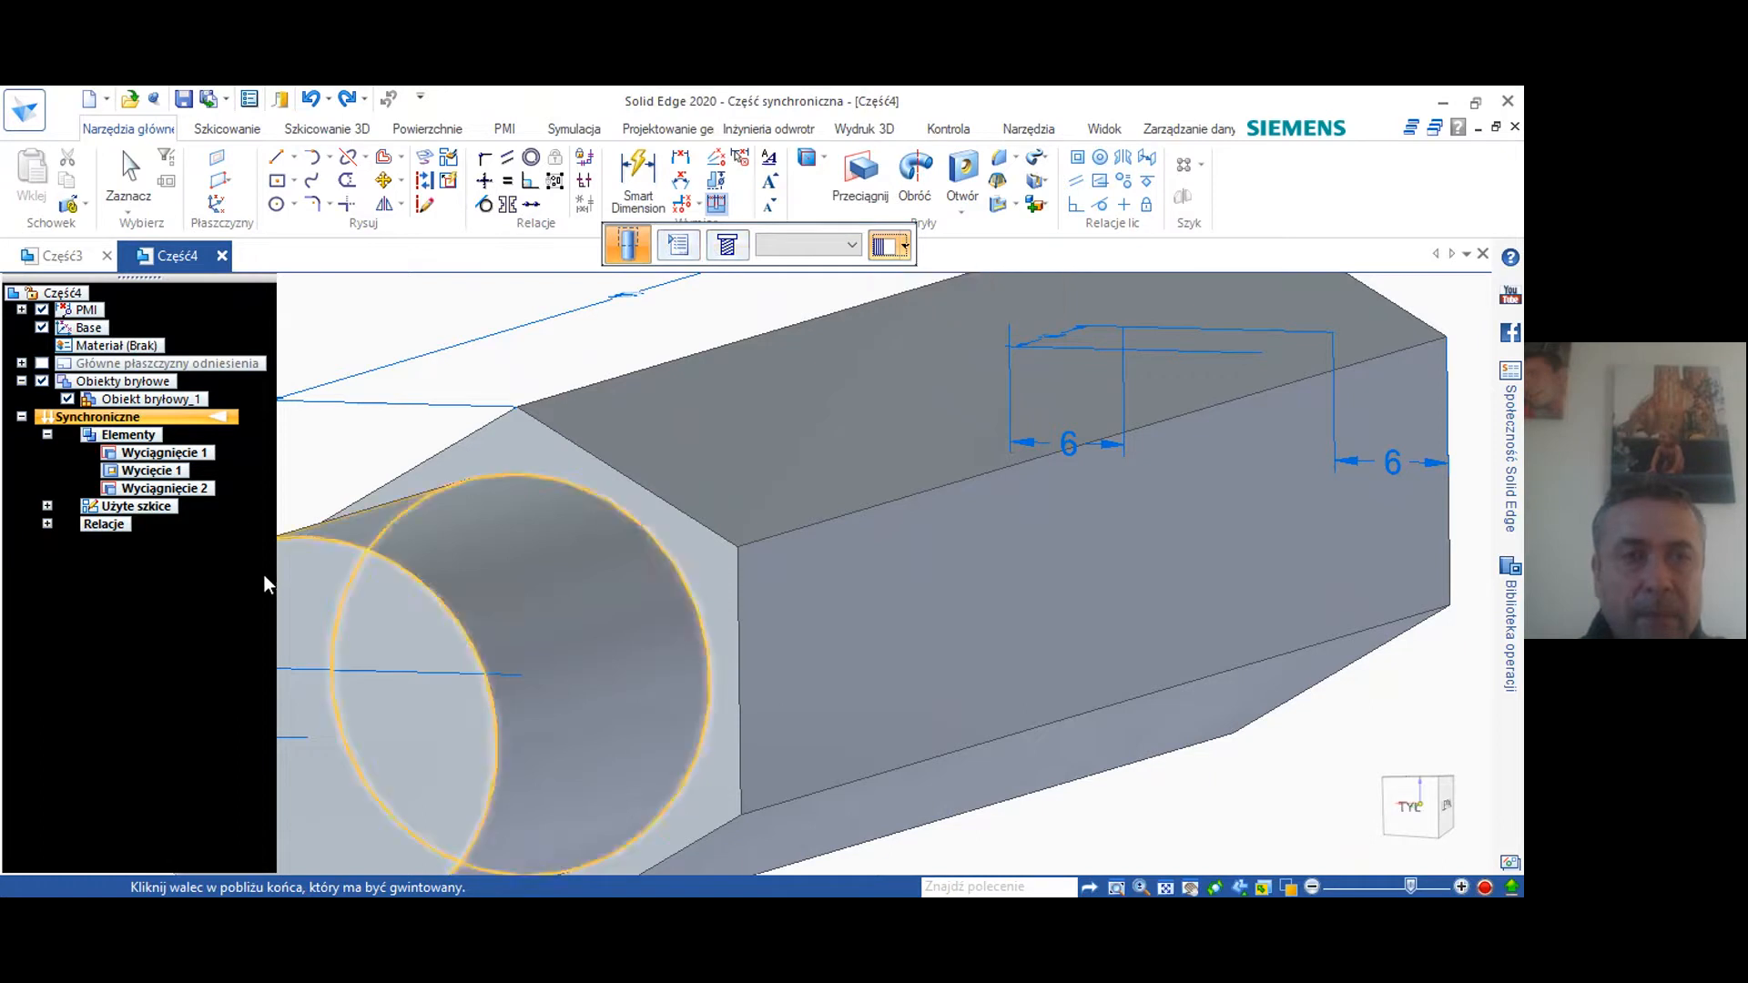
{"action": "left_click", "coordinate": [479, 646]}
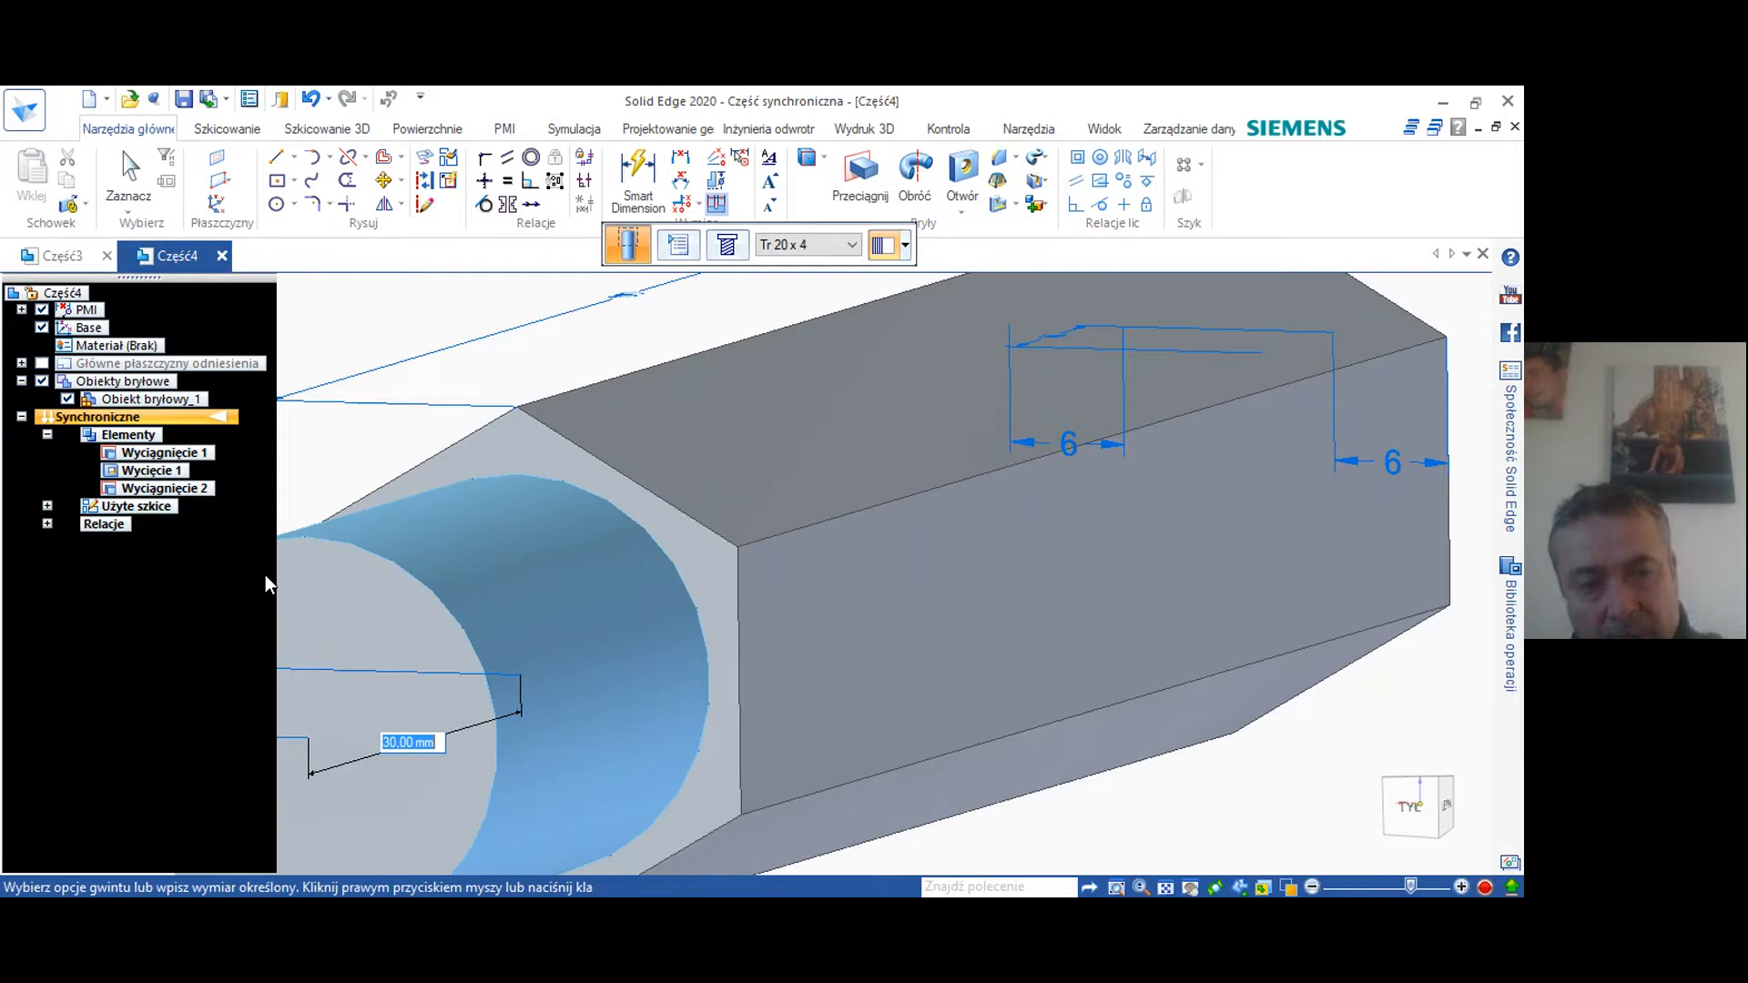
{"action": "type", "text": "20"}
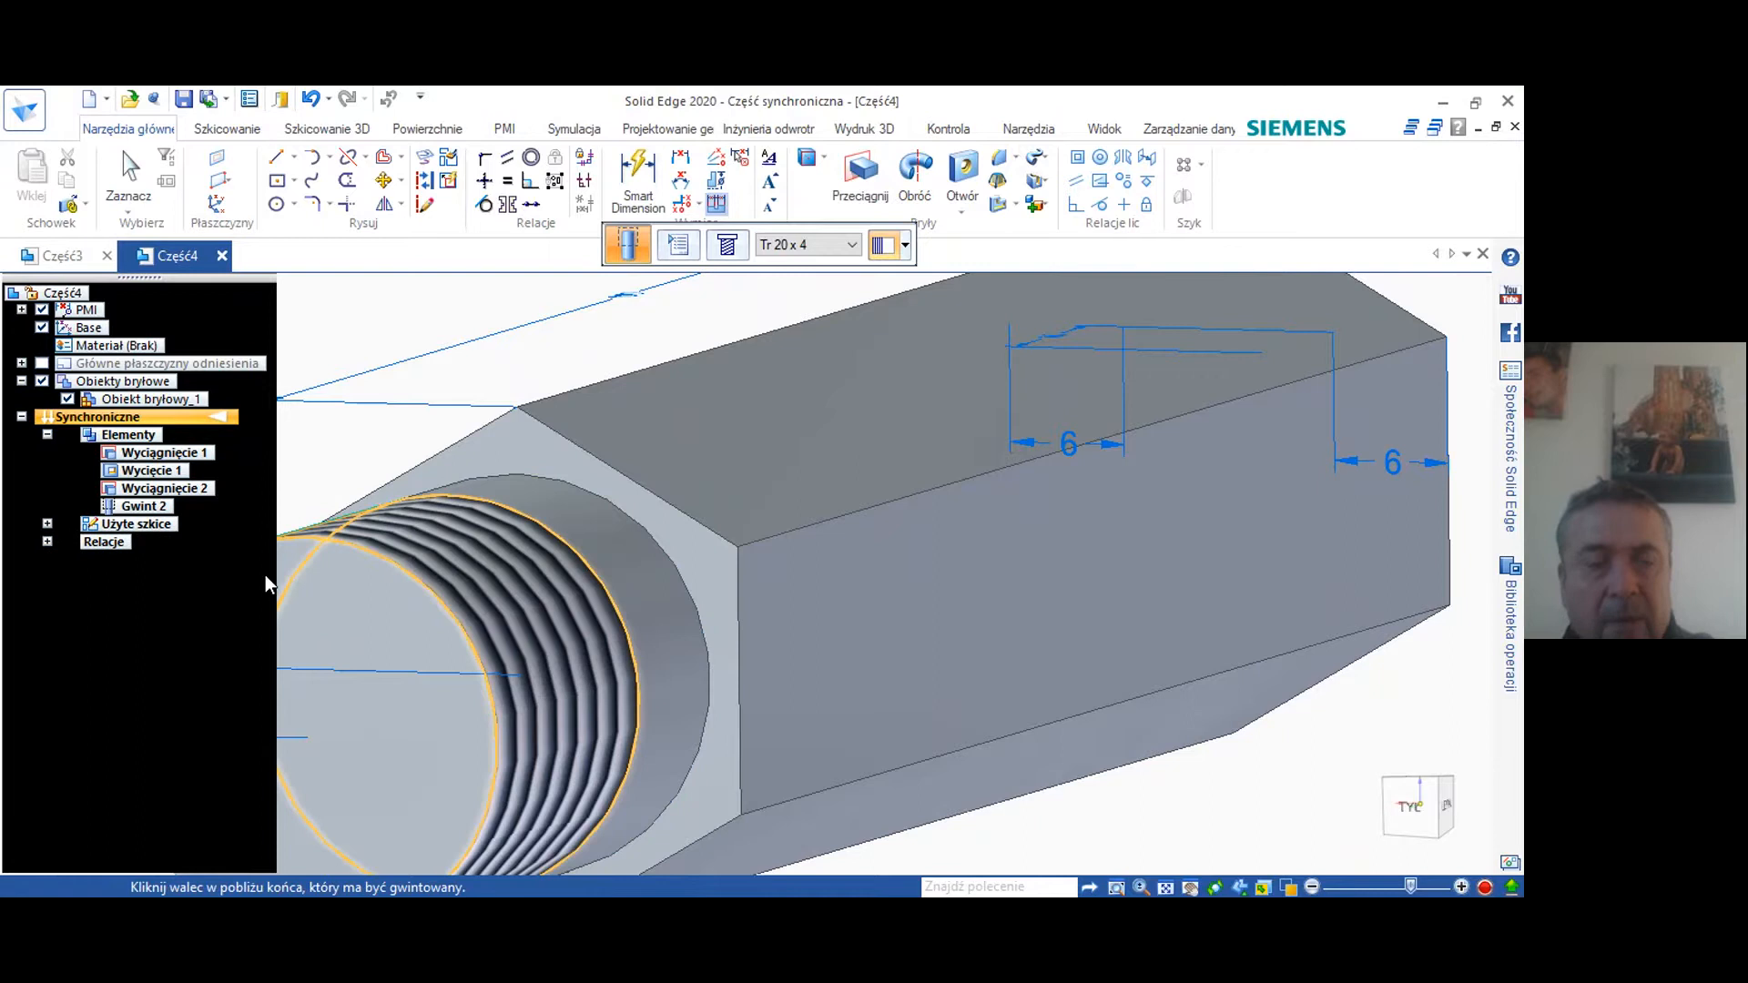
{"action": "mouse_move", "coordinate": [342, 585]}
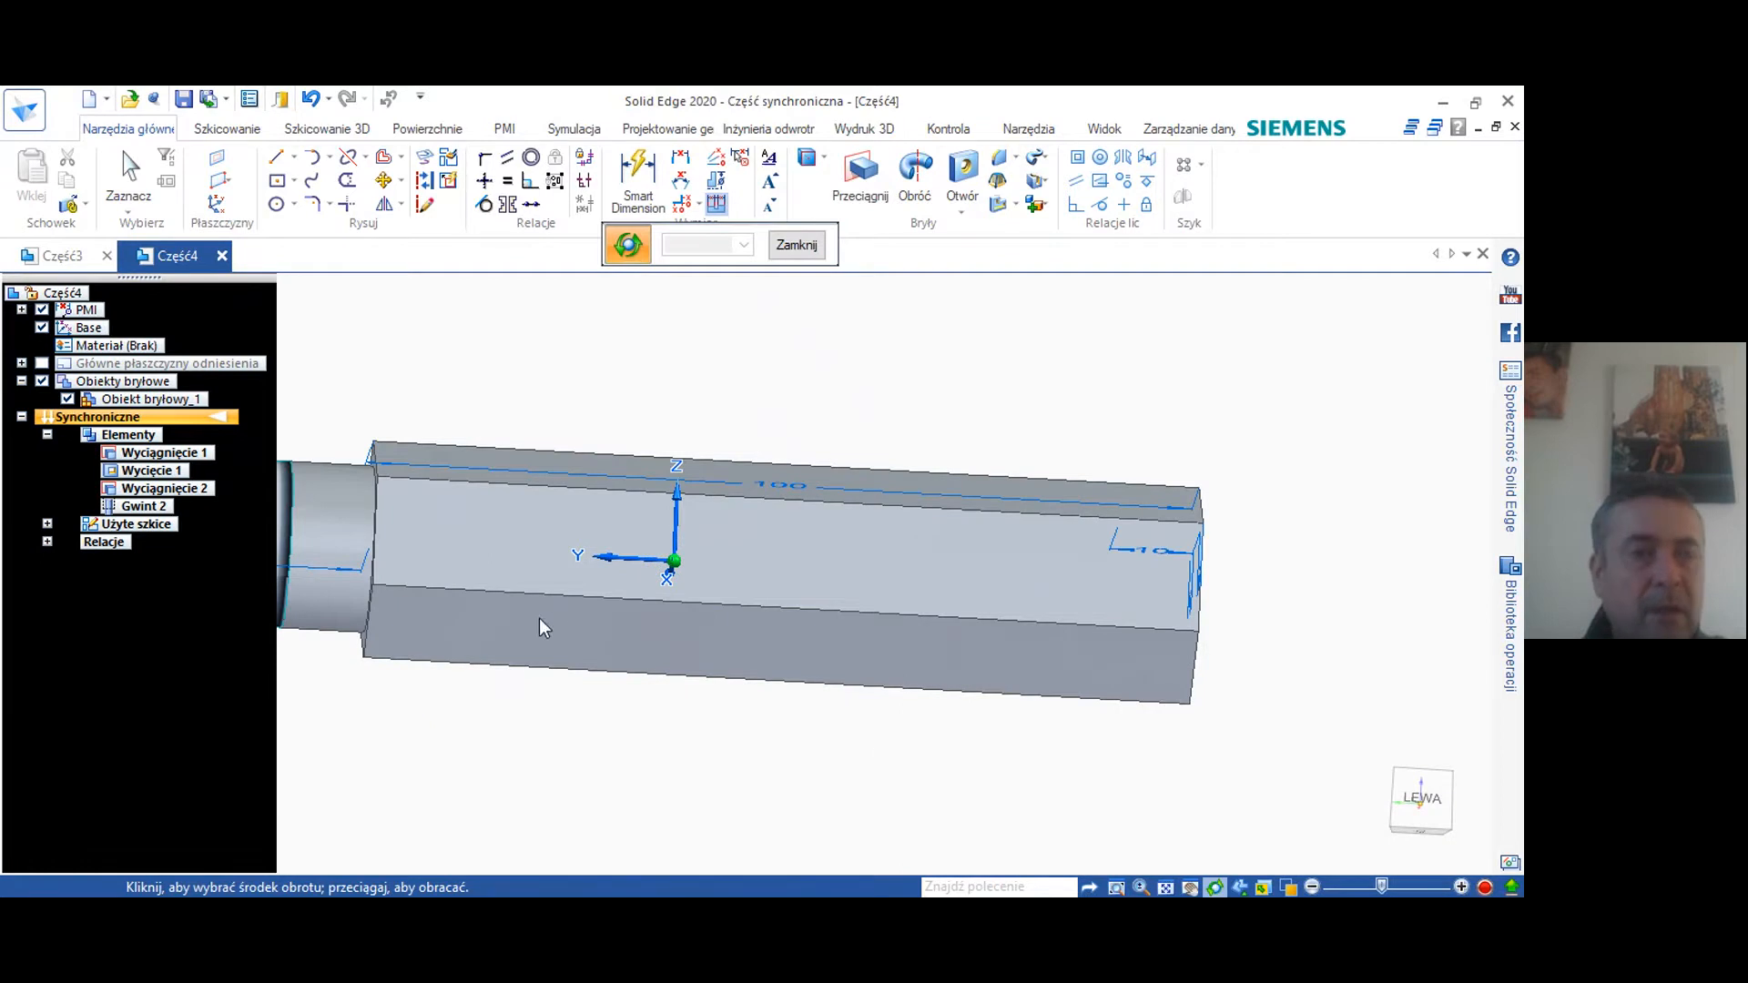
{"action": "mouse_move", "coordinate": [778, 628]}
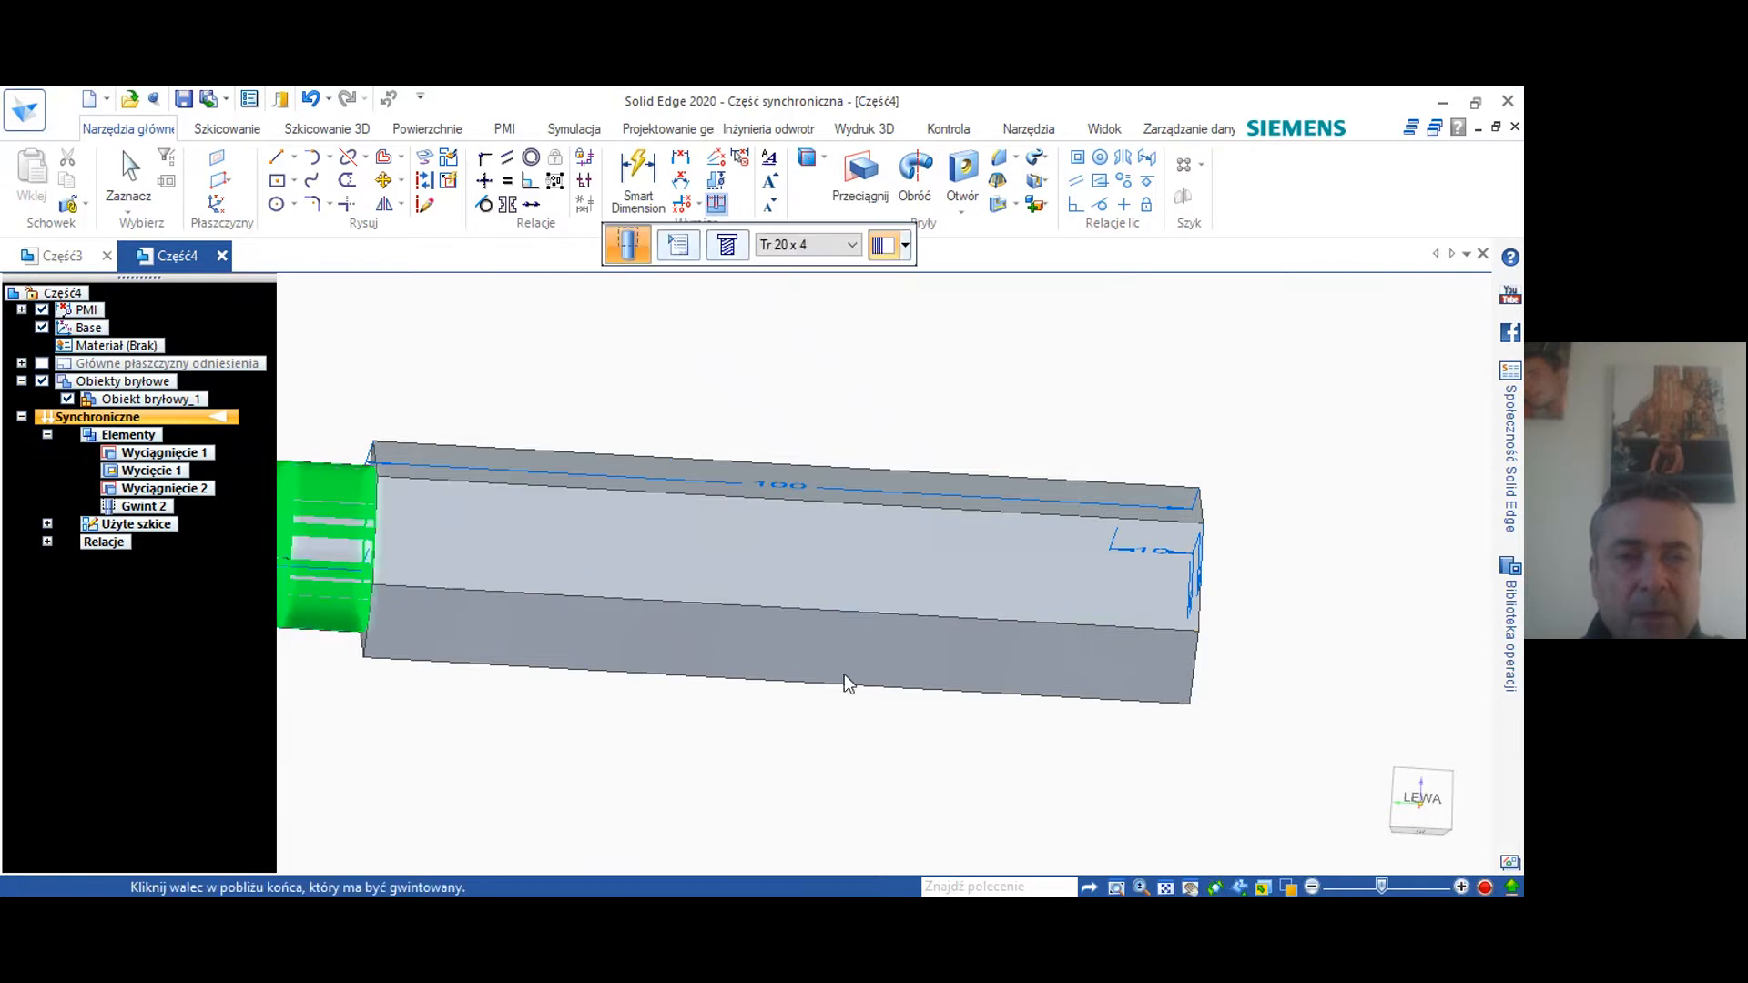
{"action": "mouse_move", "coordinate": [311, 226]}
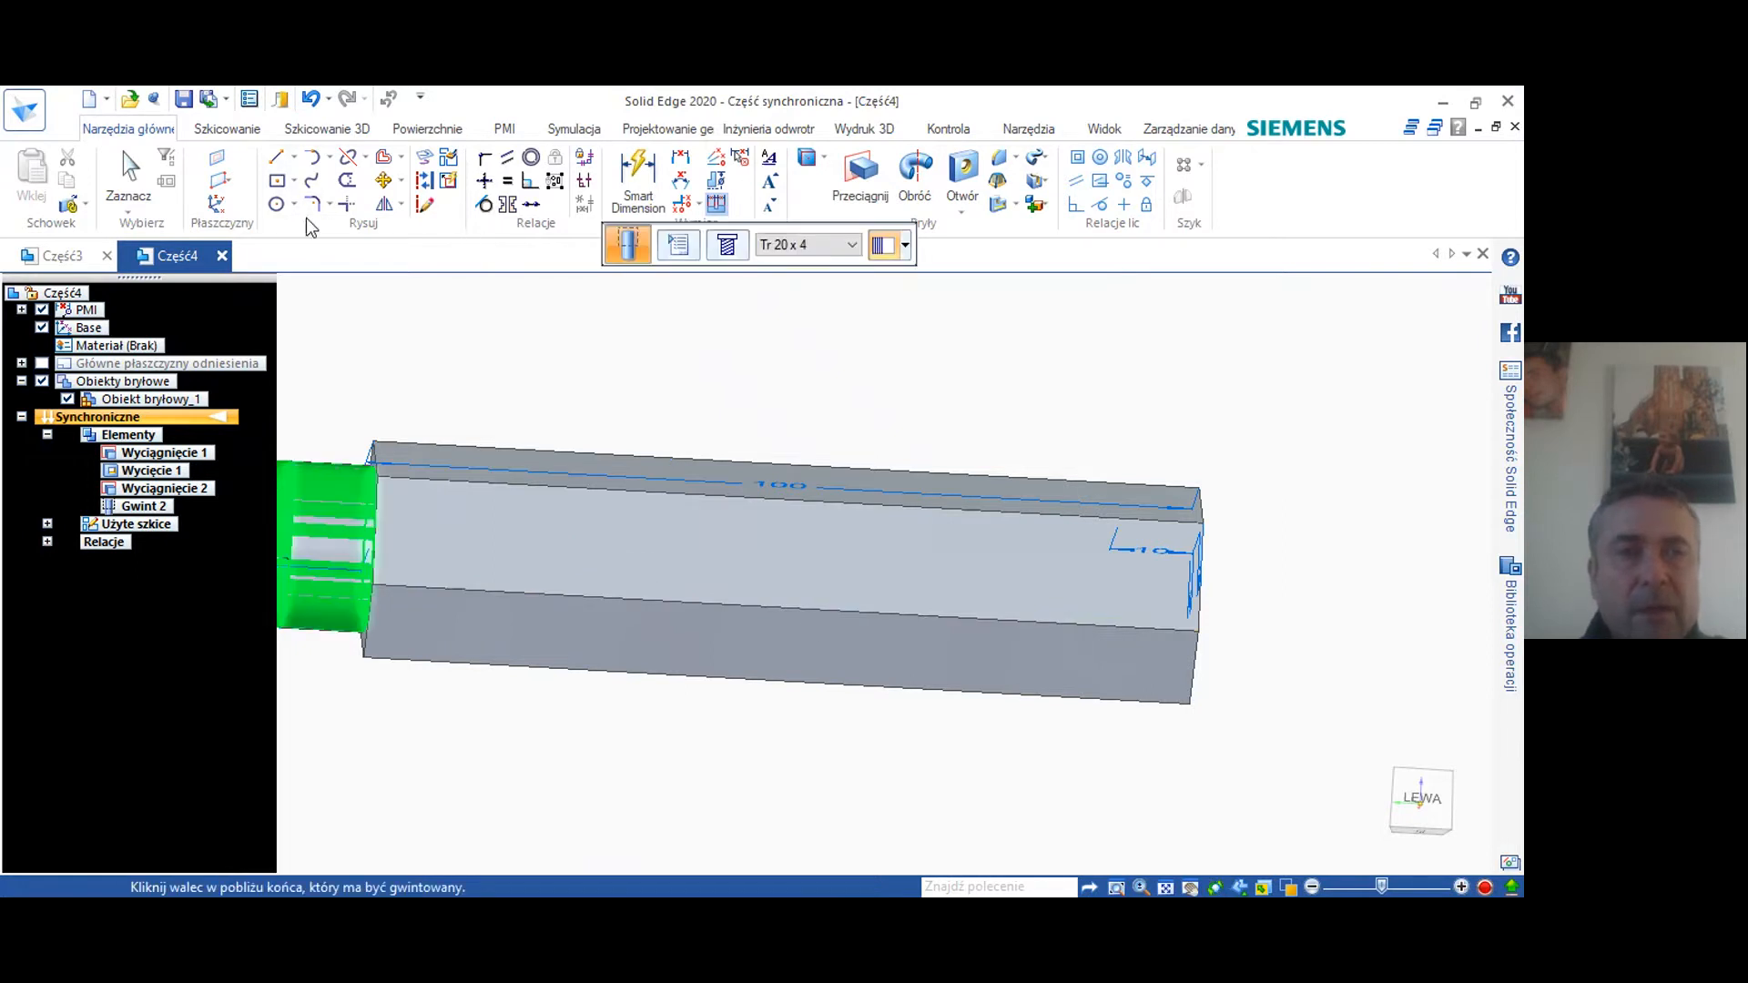
Start the Circle by Center tool to sketch on a flat hexagon face
{"action": "left_click", "coordinate": [277, 204]}
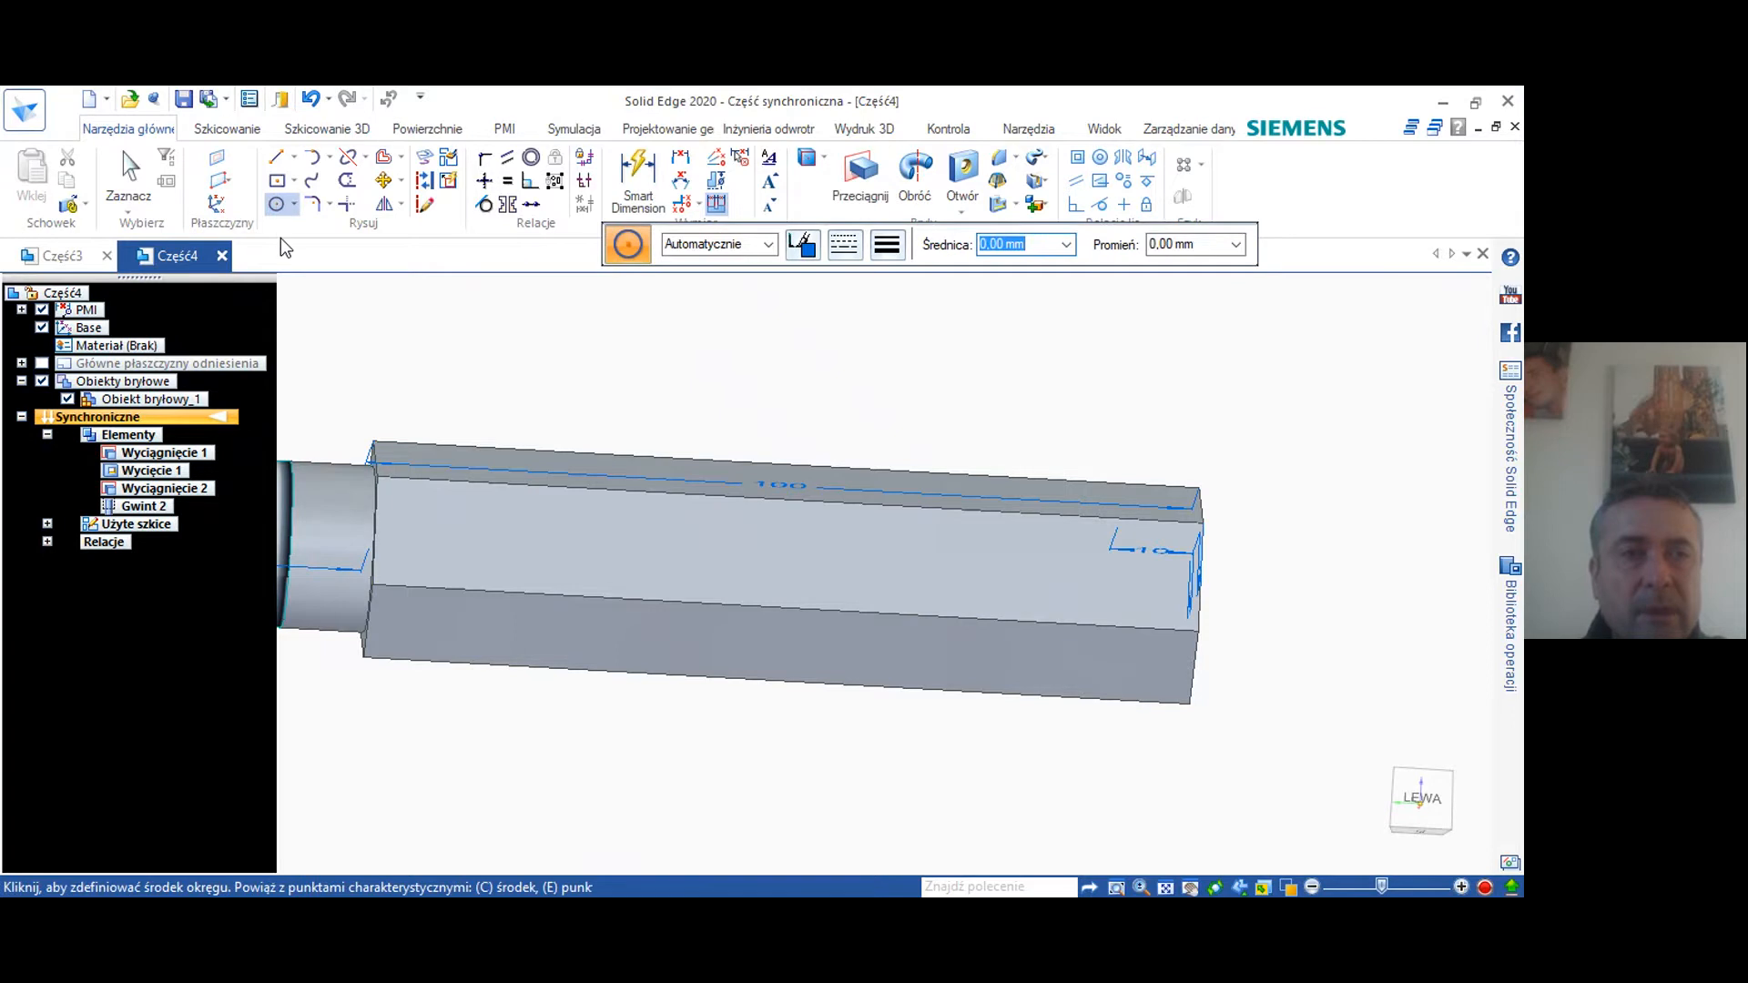
{"action": "mouse_move", "coordinate": [641, 532]}
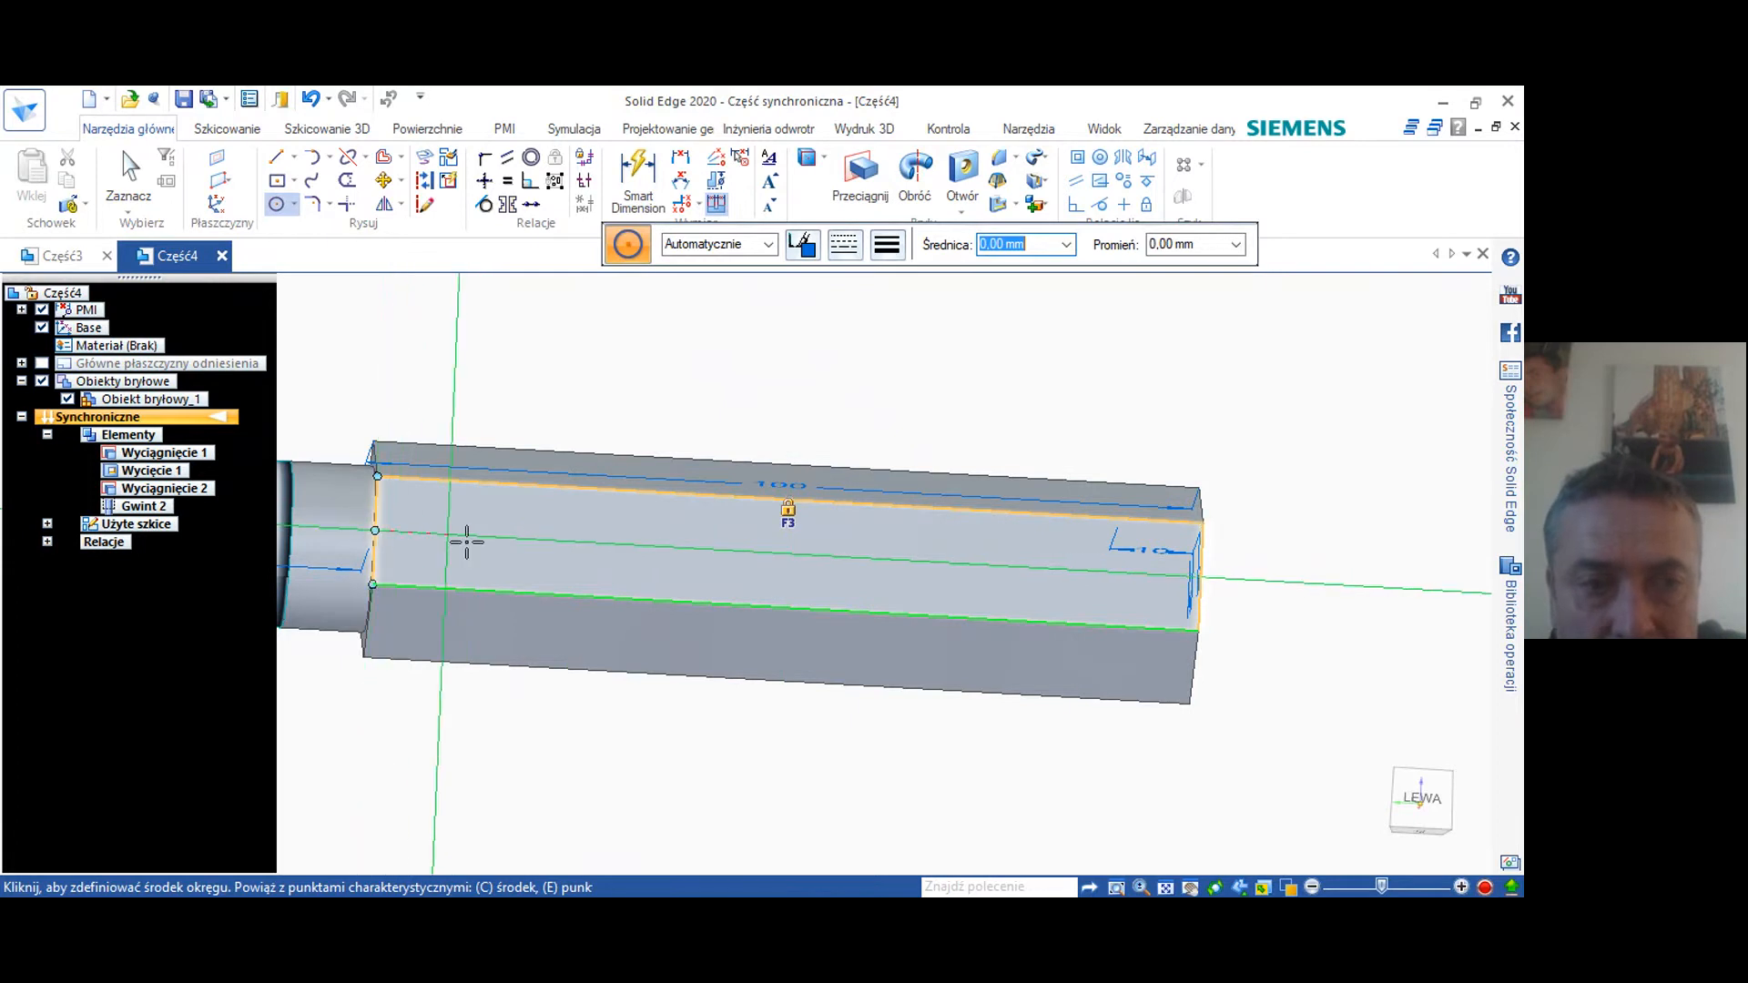
{"action": "mouse_move", "coordinate": [807, 553]}
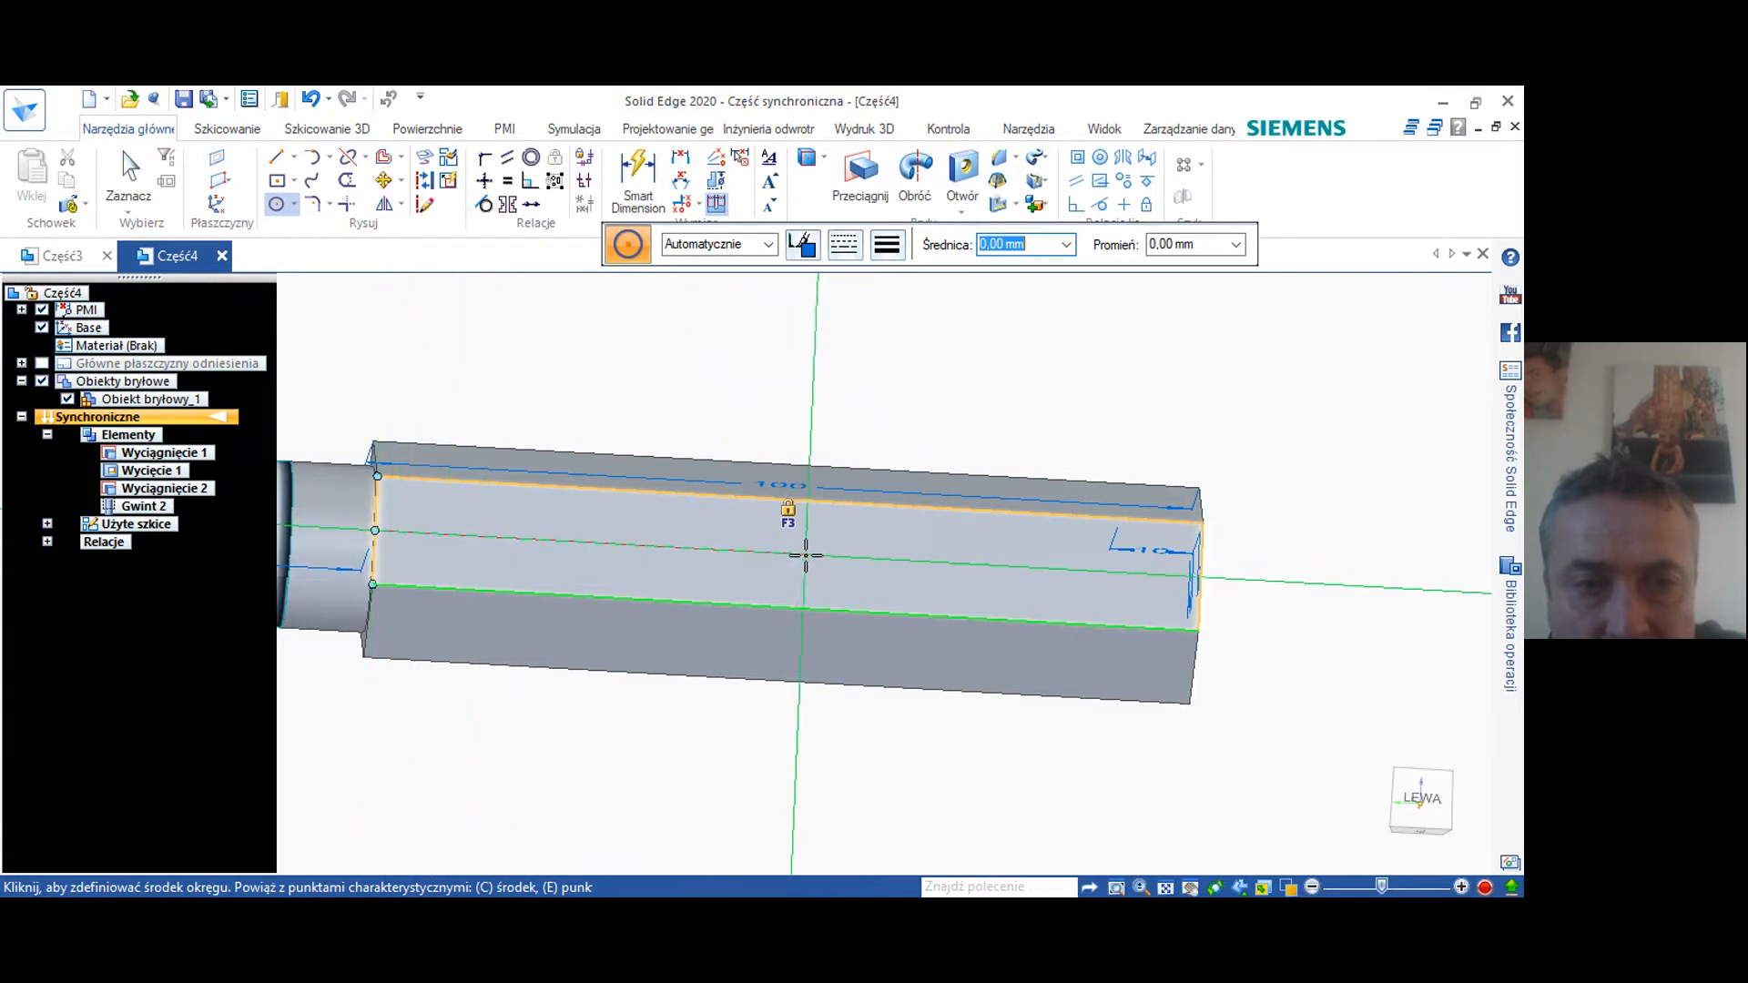
{"action": "mouse_move", "coordinate": [792, 557]}
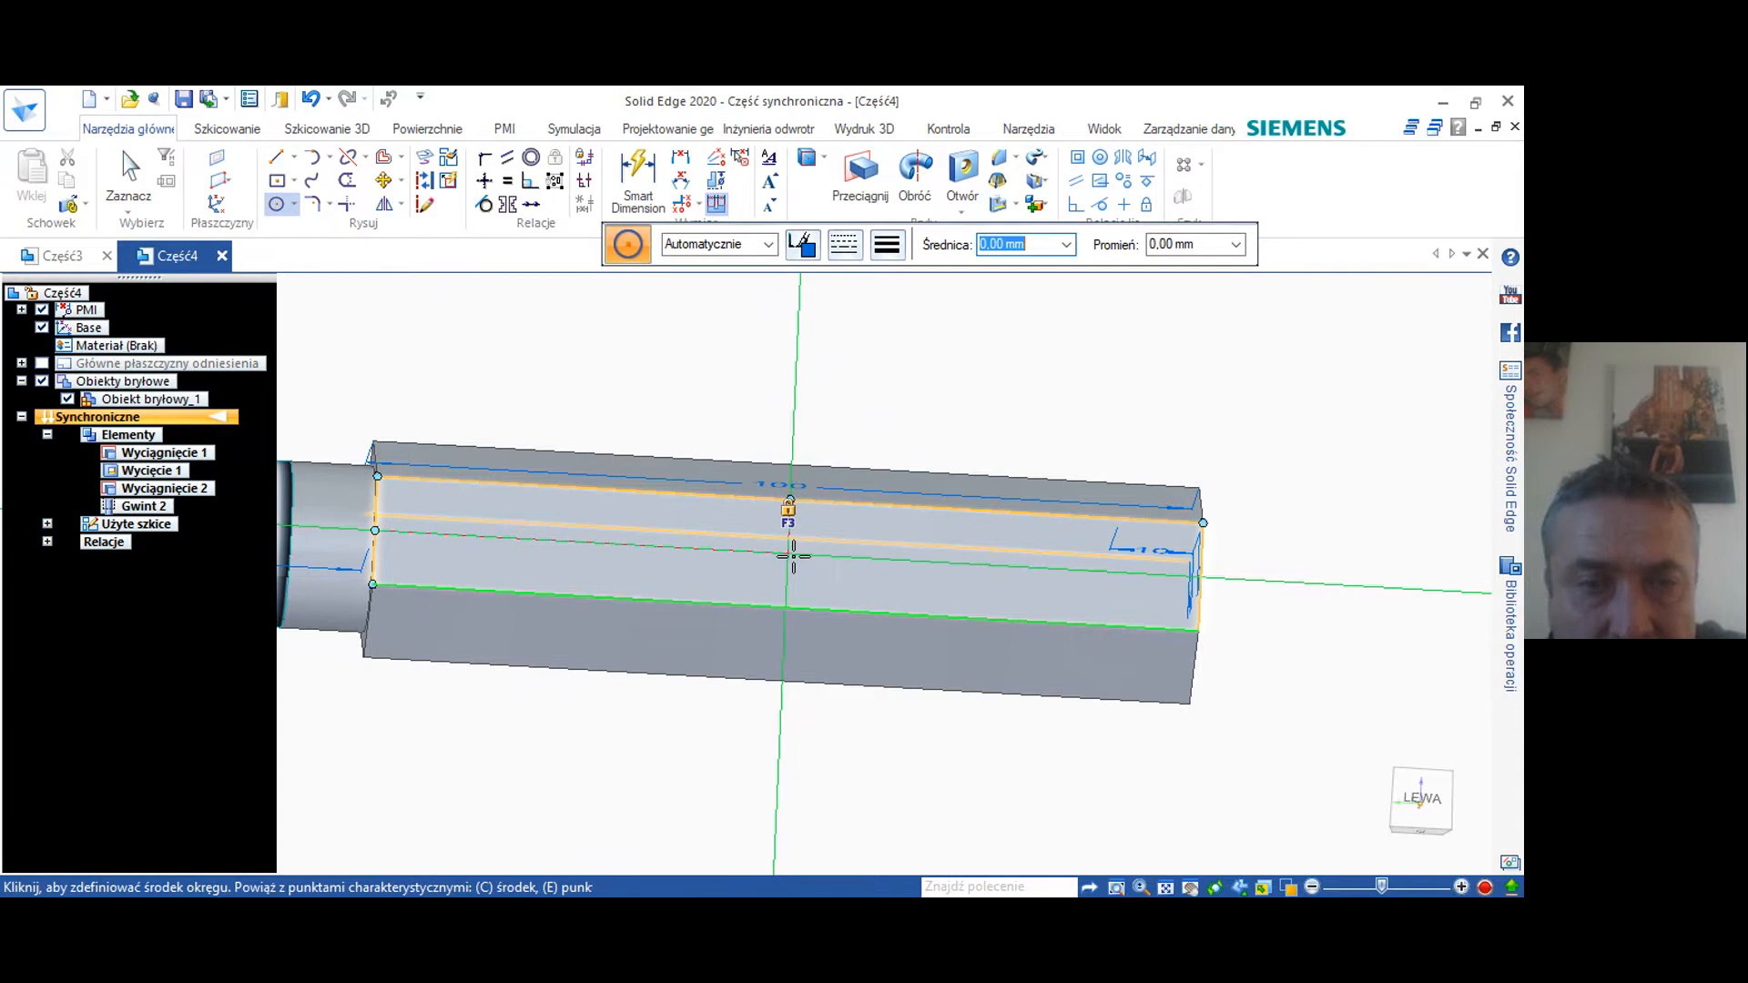
{"action": "mouse_move", "coordinate": [792, 555]}
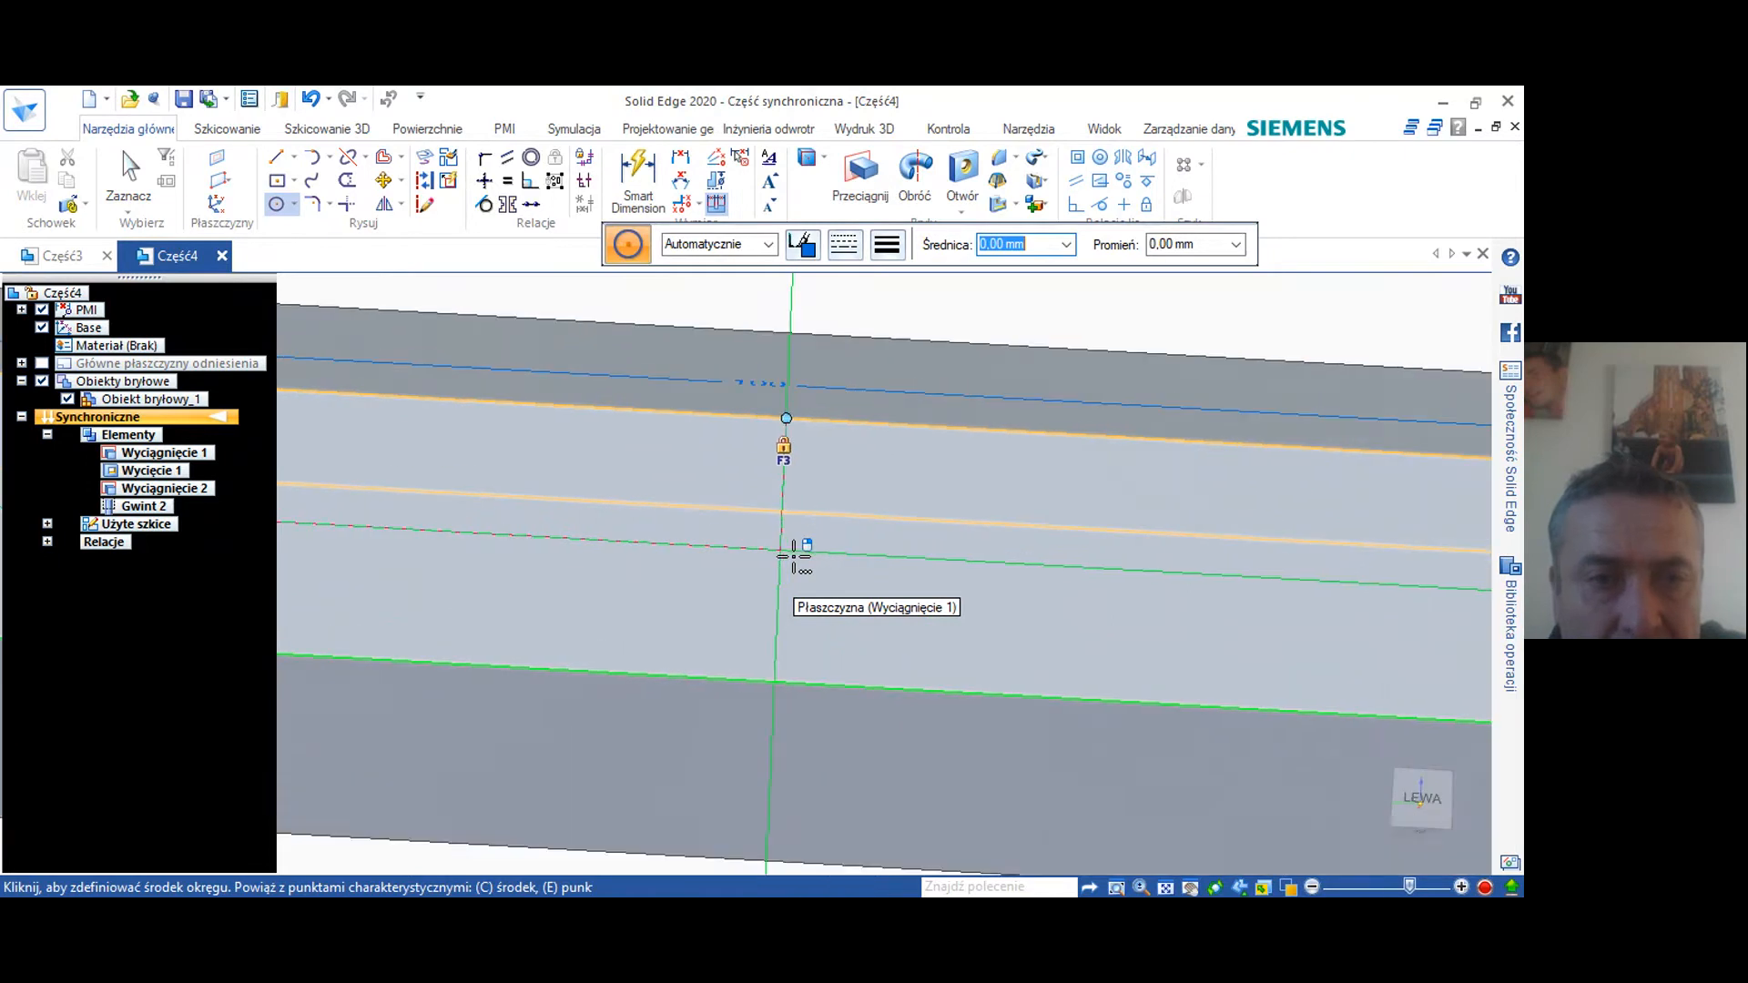
{"action": "mouse_move", "coordinate": [787, 557]}
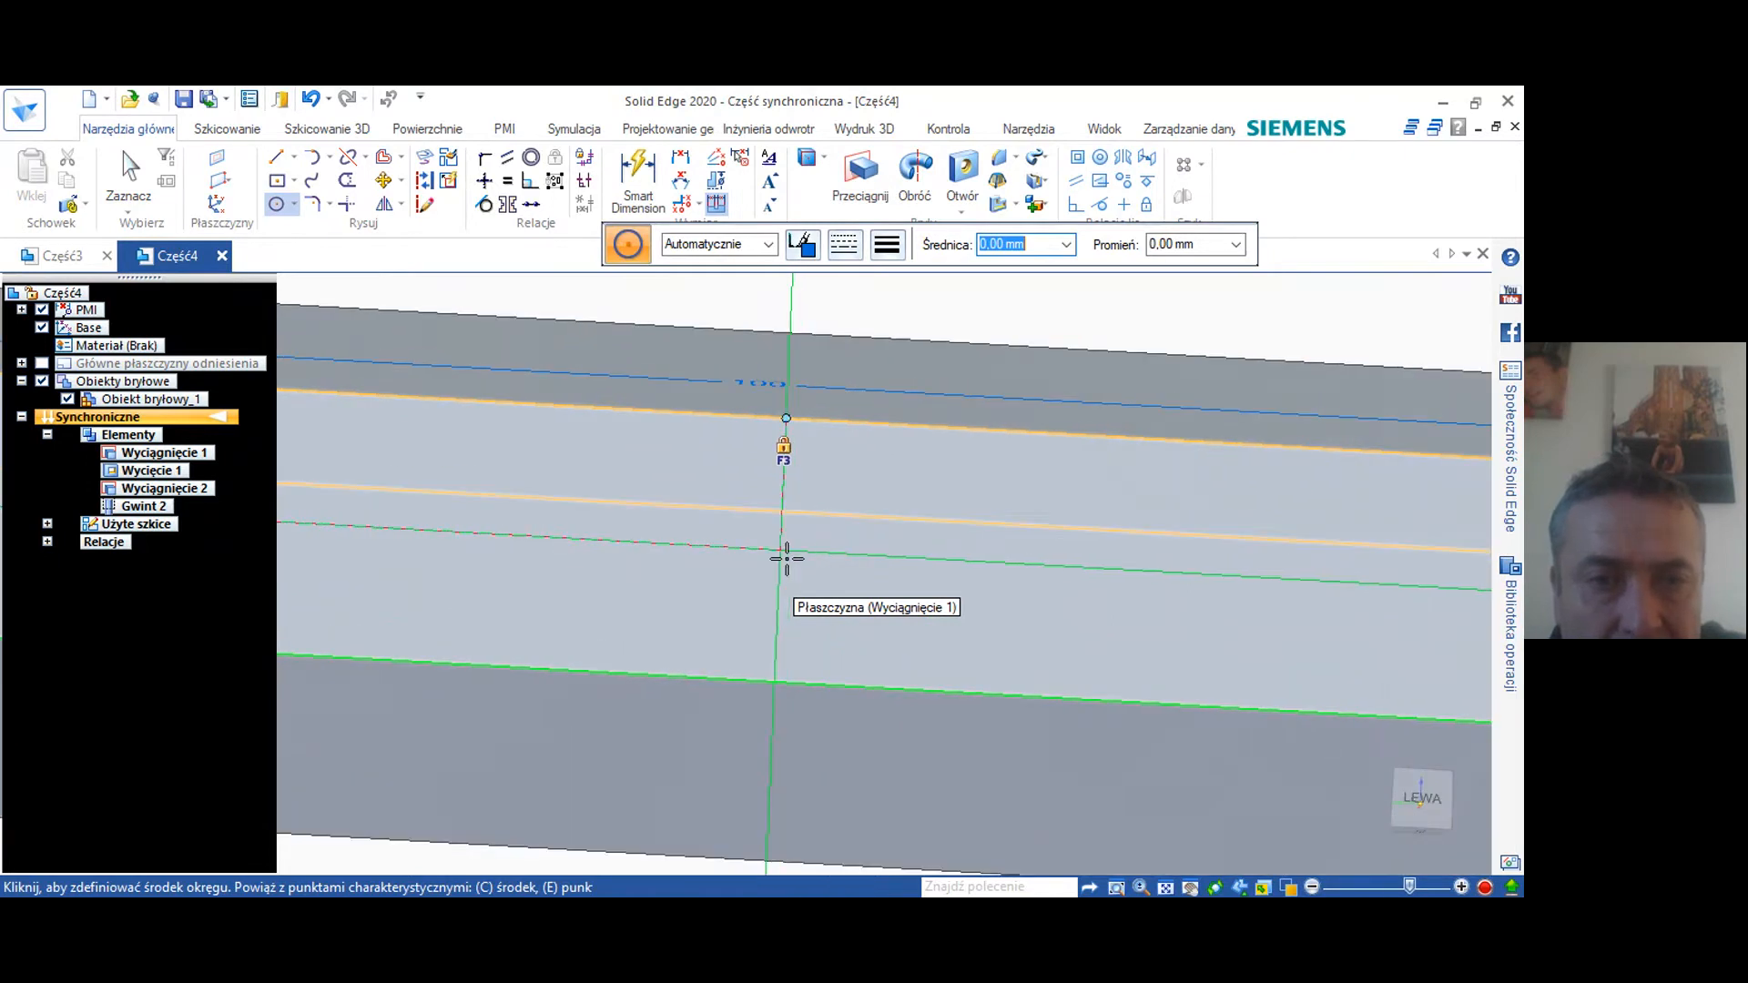
Place the circle centred midway along the flat hexagon face and select its region
{"action": "left_click", "coordinate": [785, 549]}
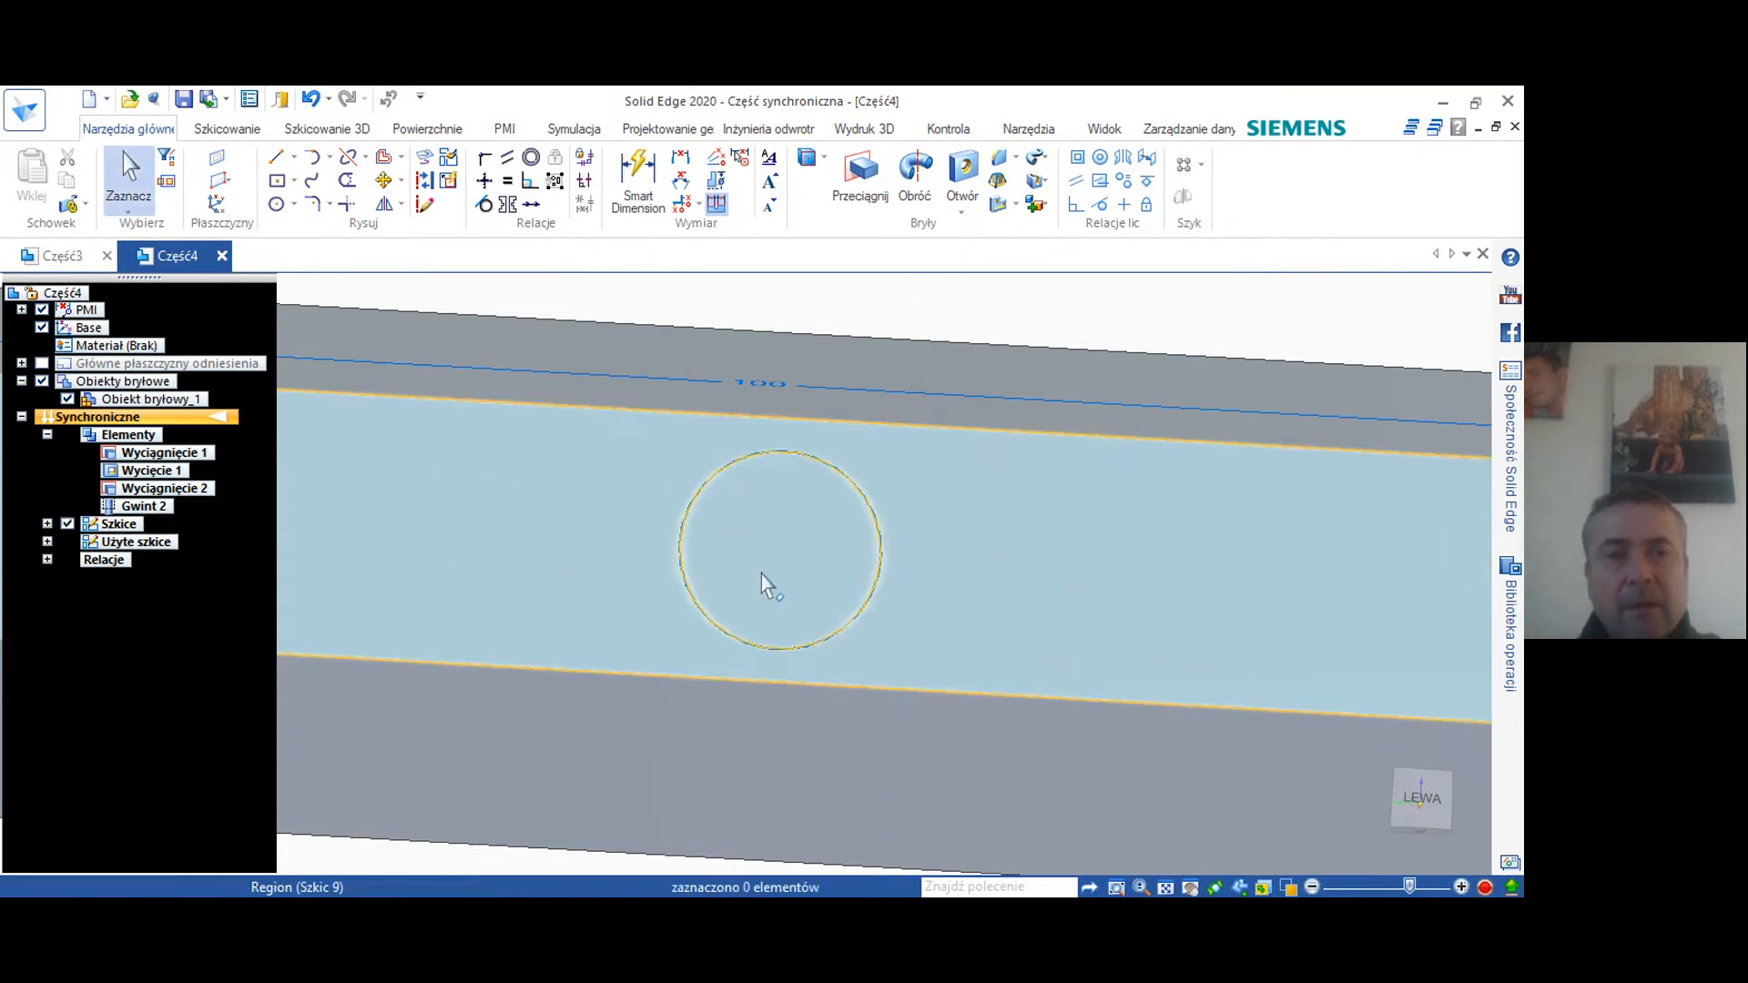
{"action": "left_click", "coordinate": [781, 552]}
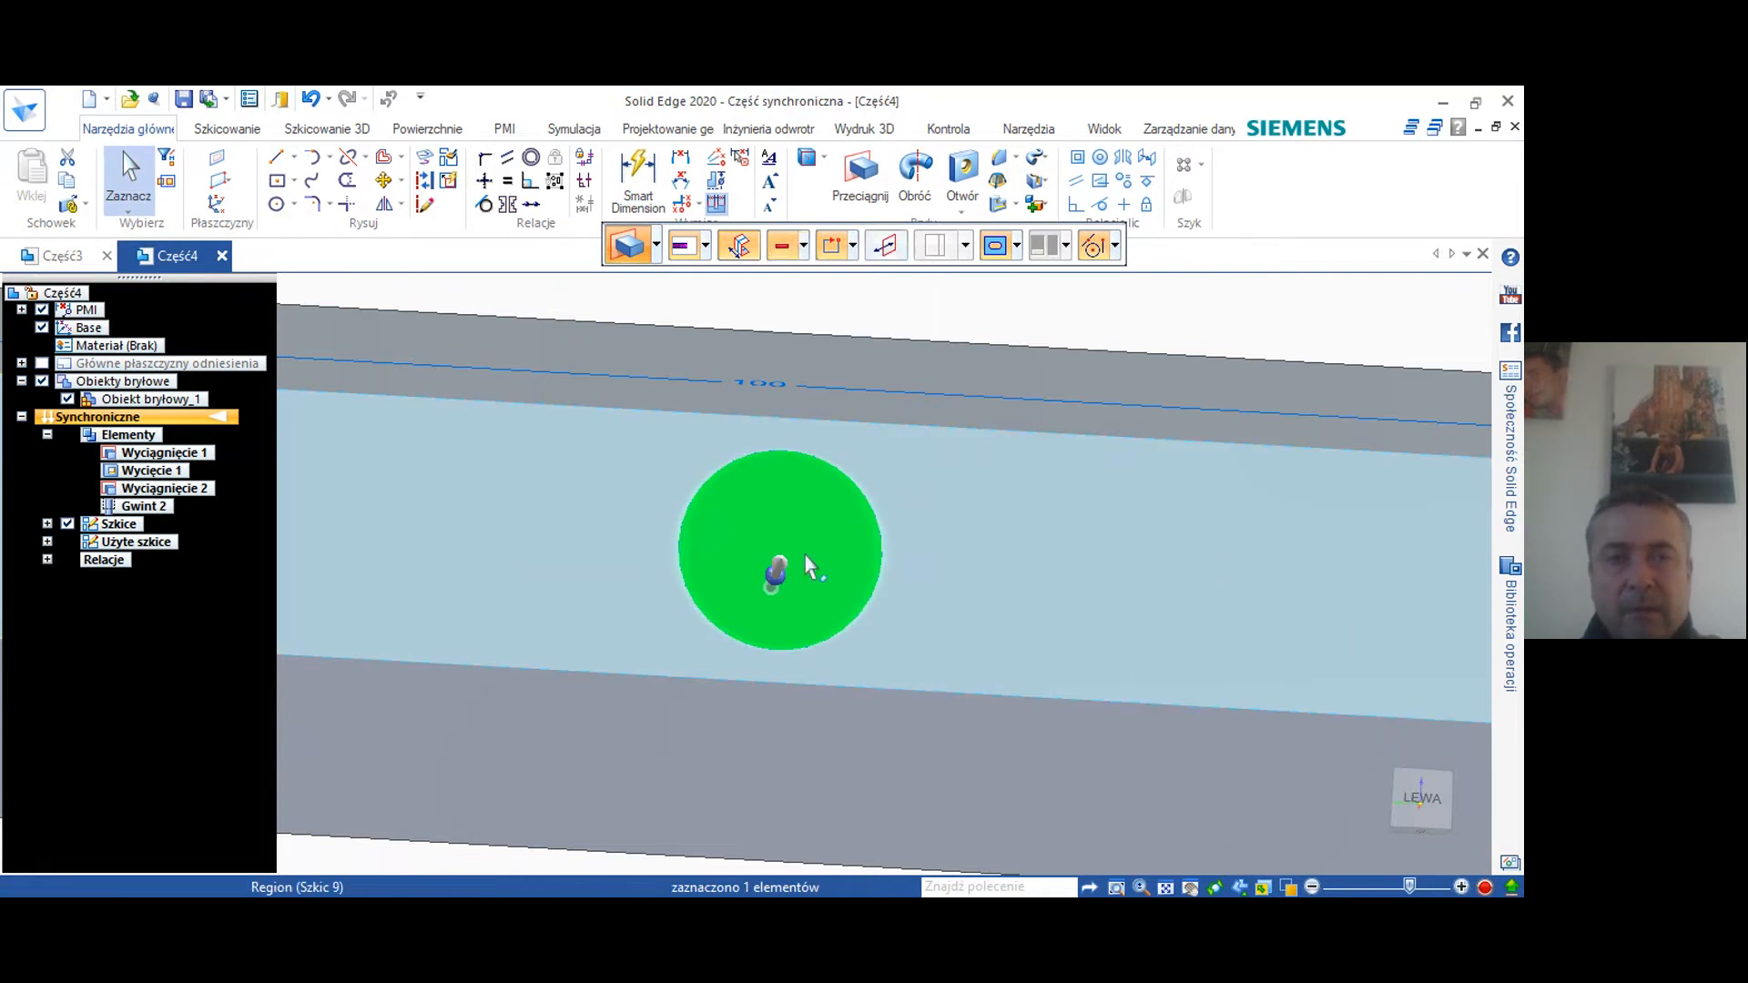
Cut the circle region through the whole shaft as a Through All cutout, Wycięcie 2
{"action": "left_click", "coordinate": [913, 179]}
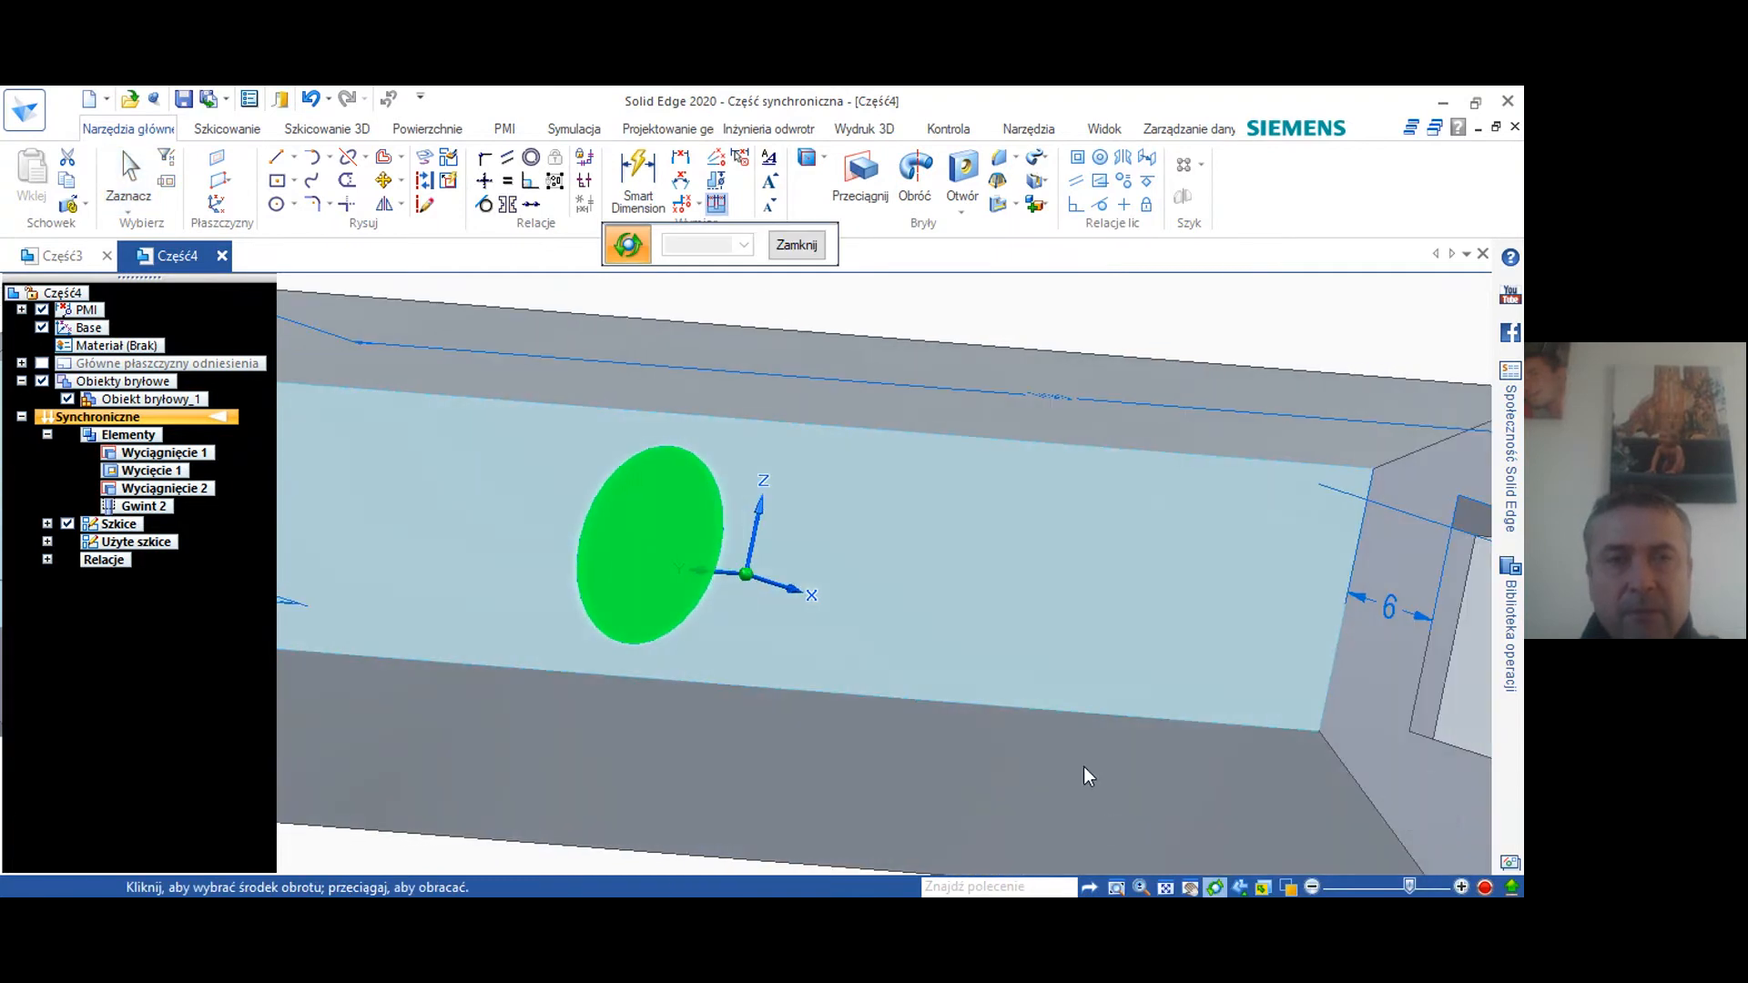
{"action": "left_click", "coordinate": [652, 547]}
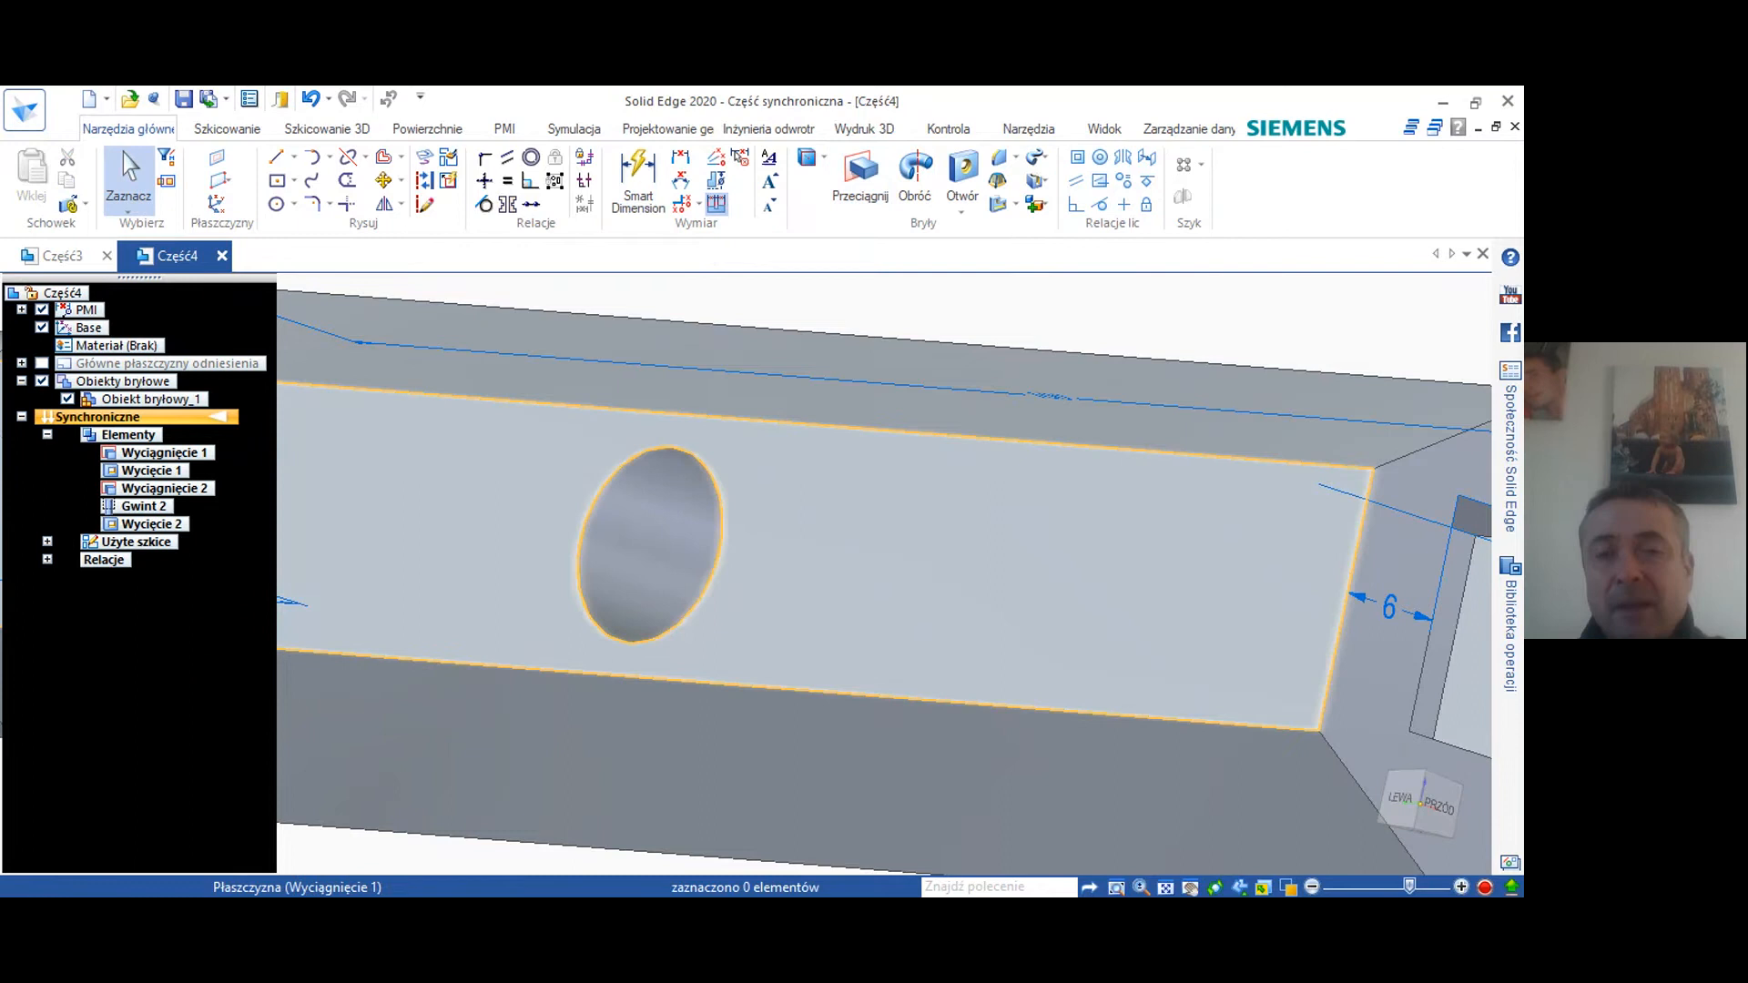
{"action": "left_click", "coordinate": [912, 179]}
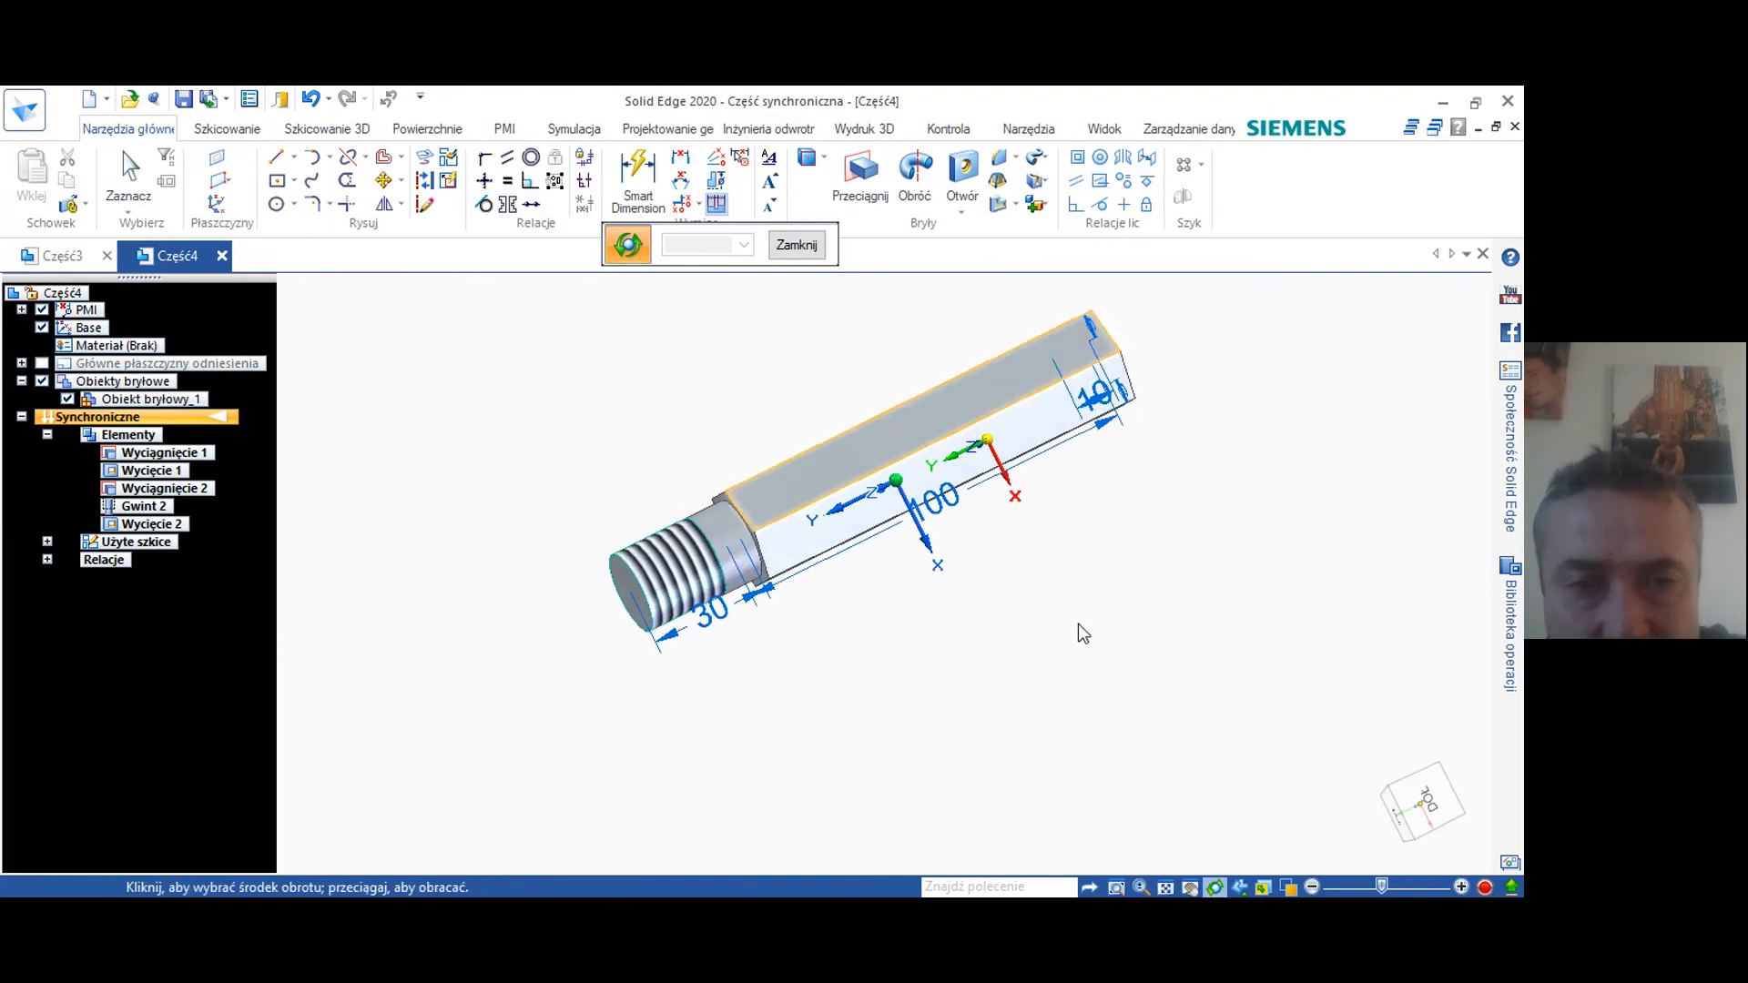
{"action": "mouse_move", "coordinate": [1076, 559]}
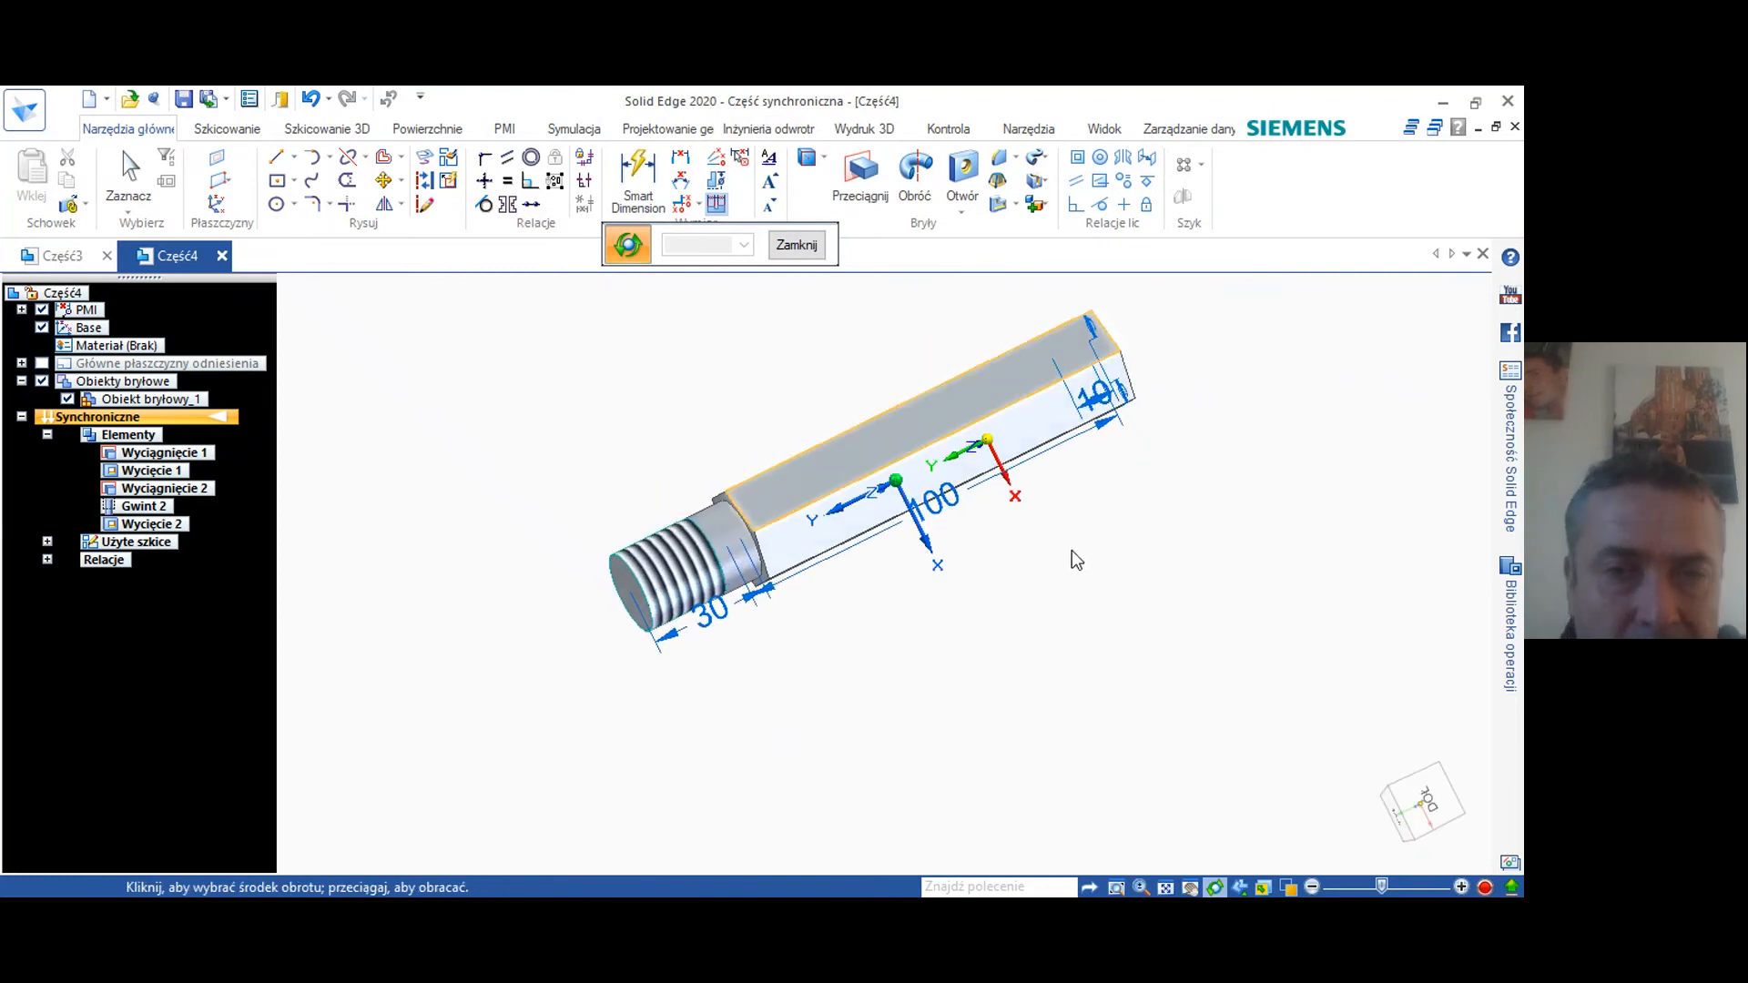
{"action": "mouse_move", "coordinate": [1171, 586]}
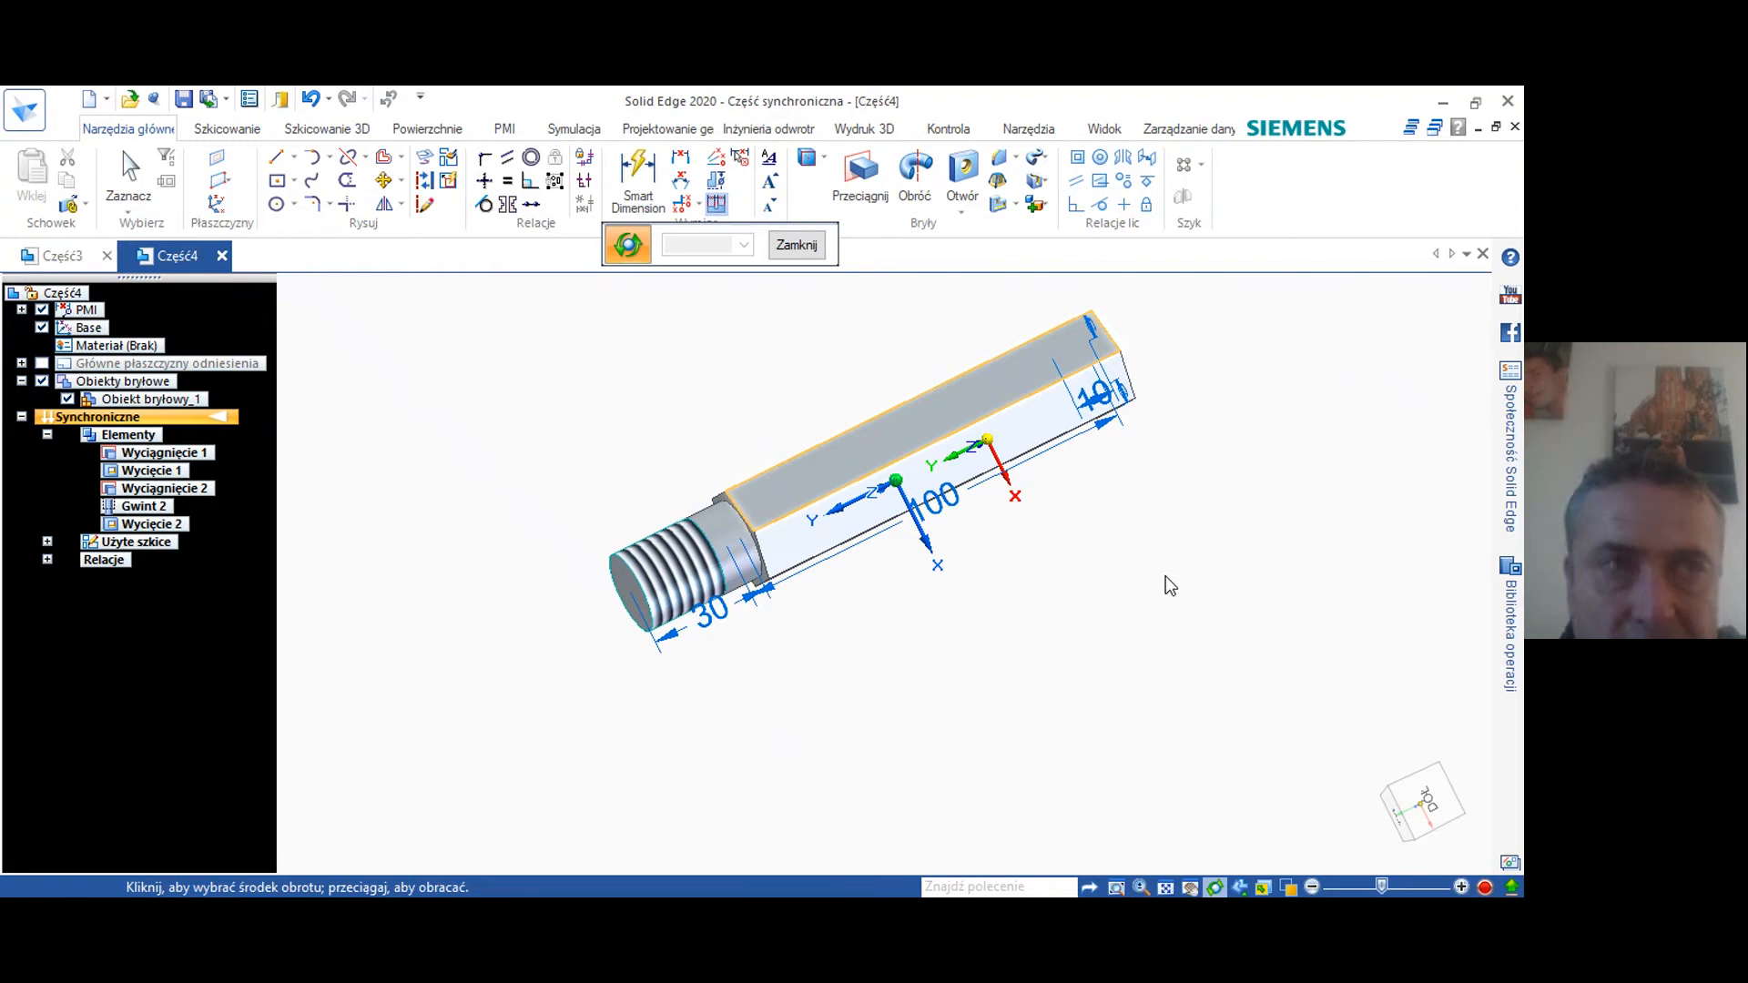
{"action": "mouse_move", "coordinate": [652, 452]}
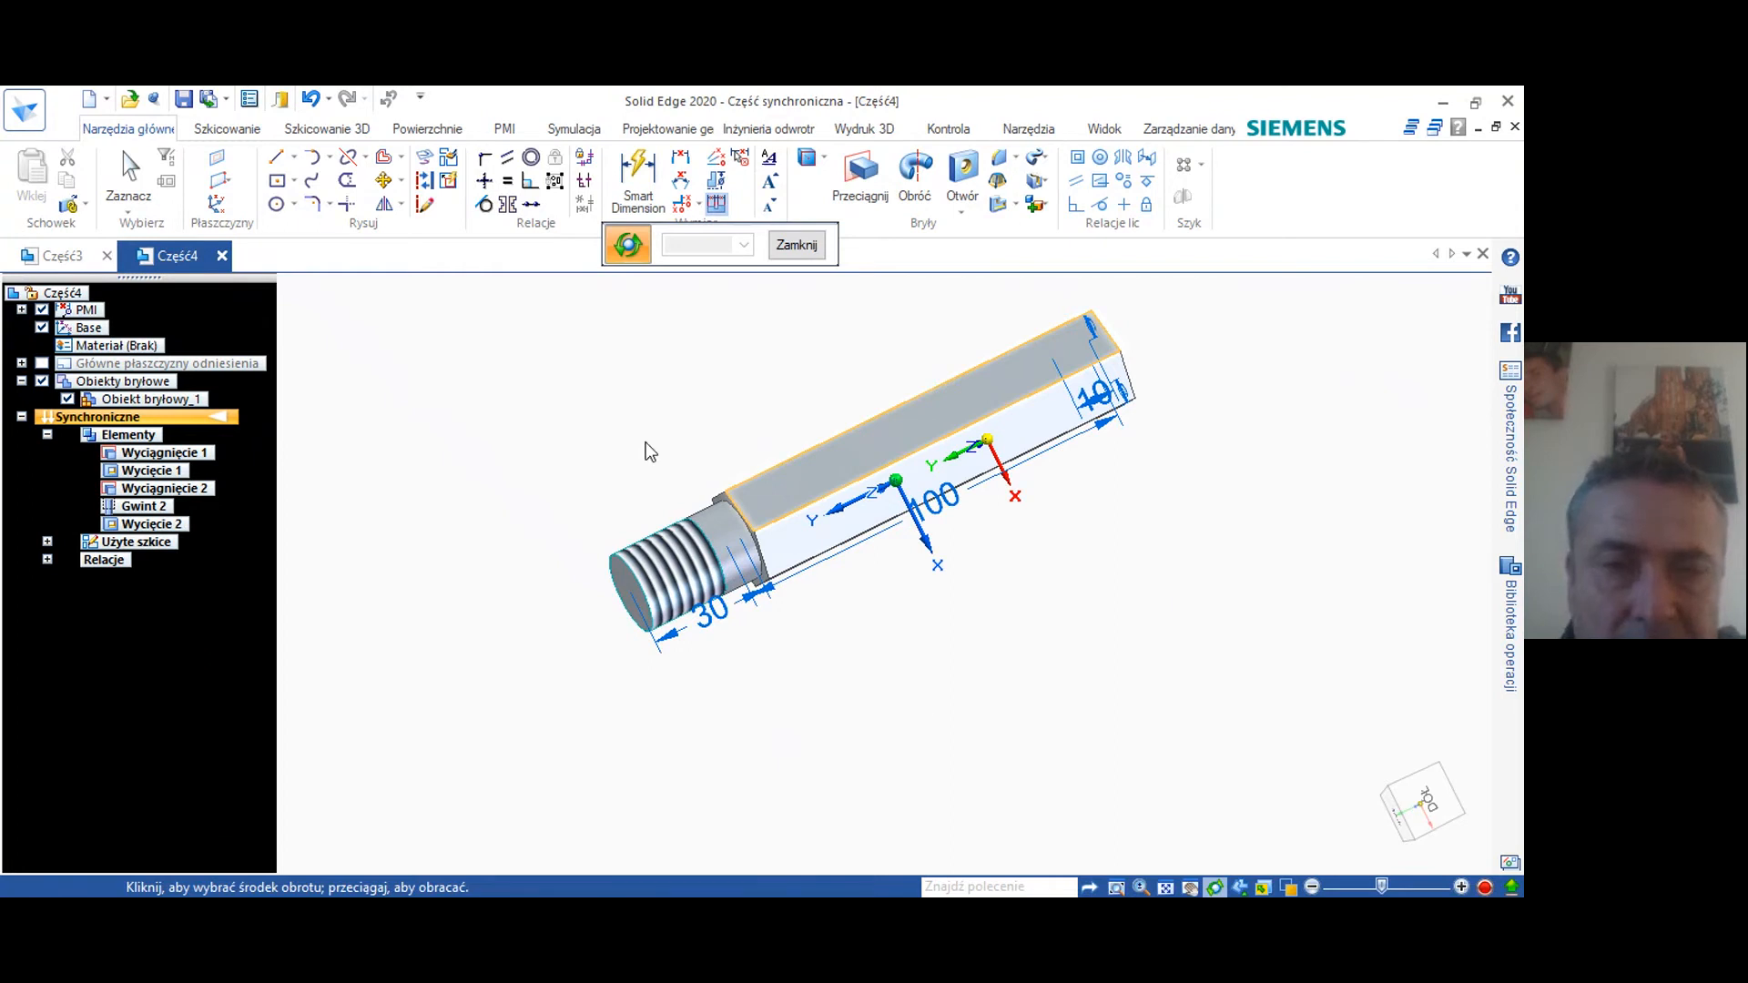
{"action": "mouse_move", "coordinate": [1184, 450]}
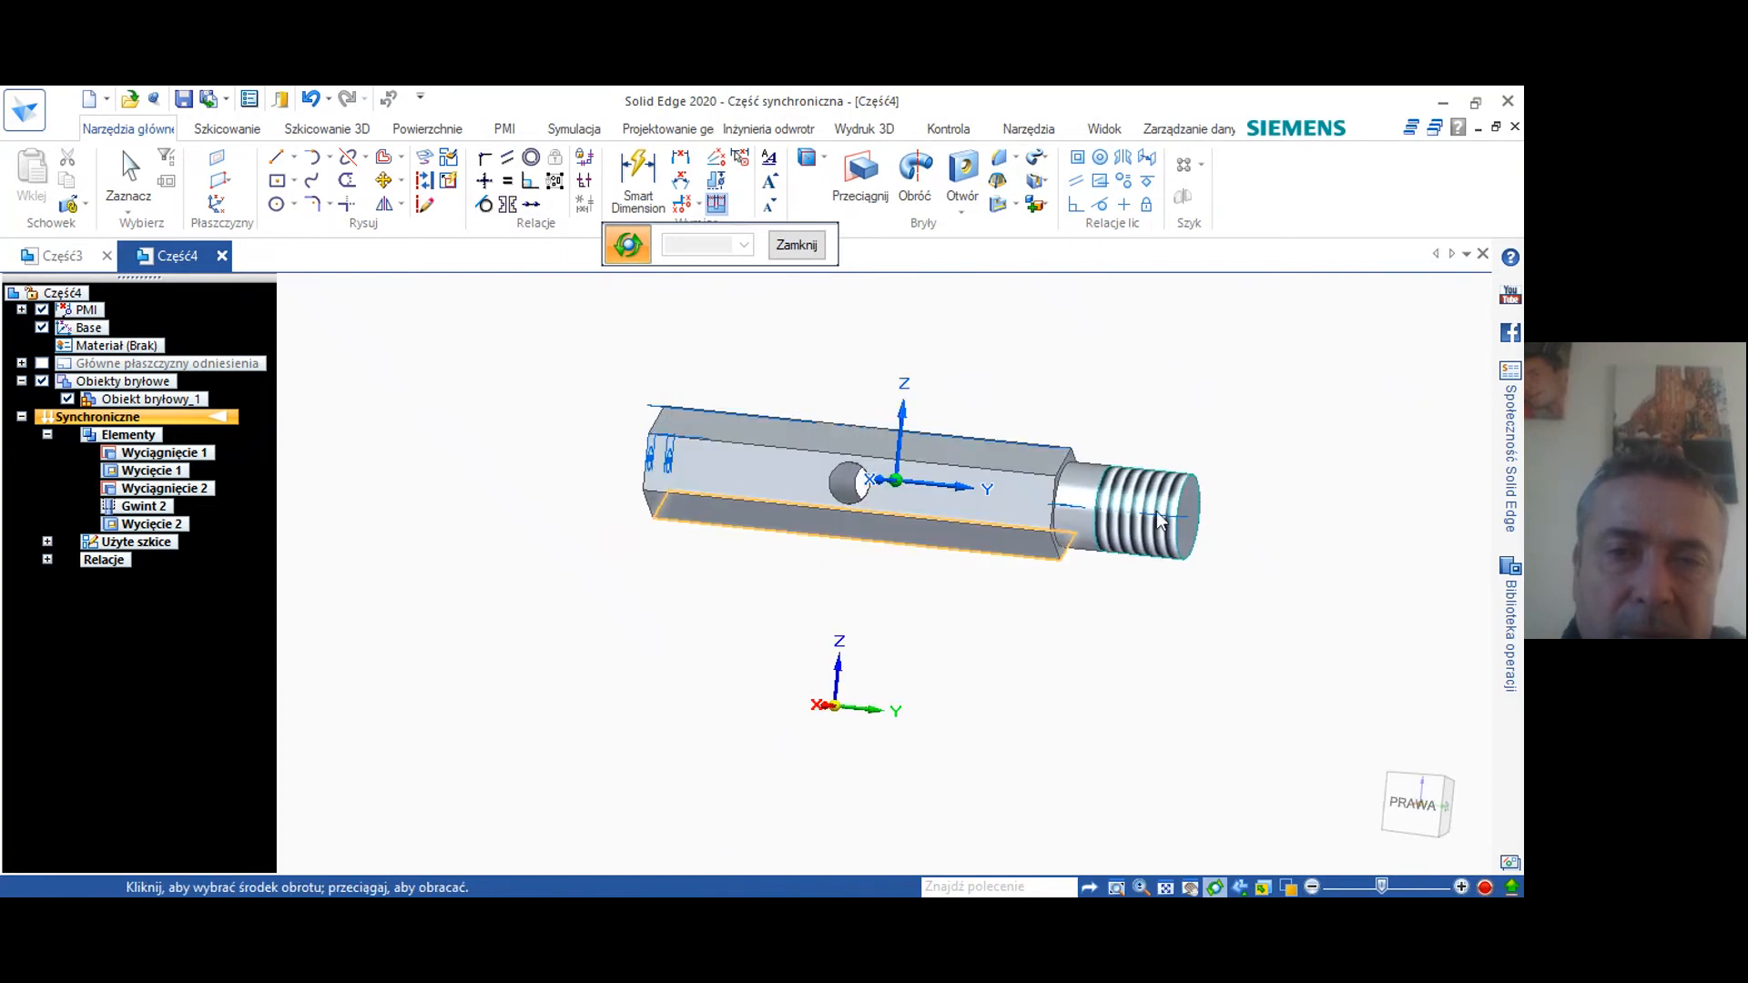
{"action": "mouse_move", "coordinate": [1169, 513]}
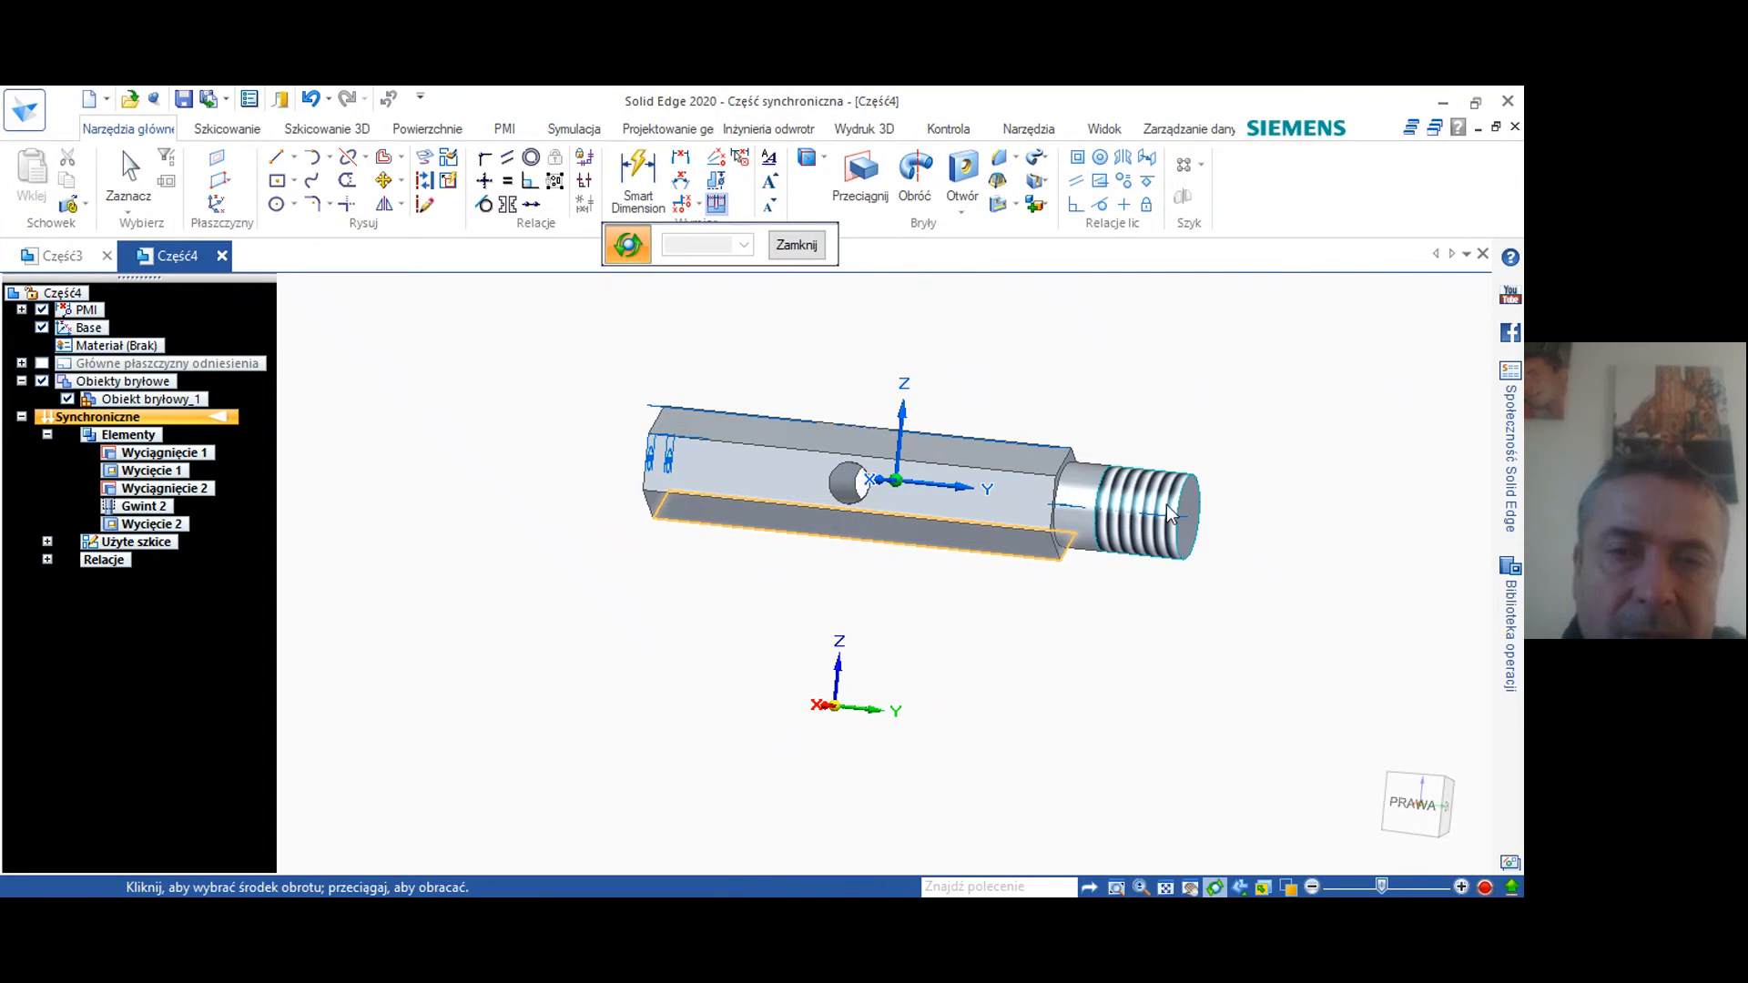
{"action": "mouse_move", "coordinate": [1129, 551]}
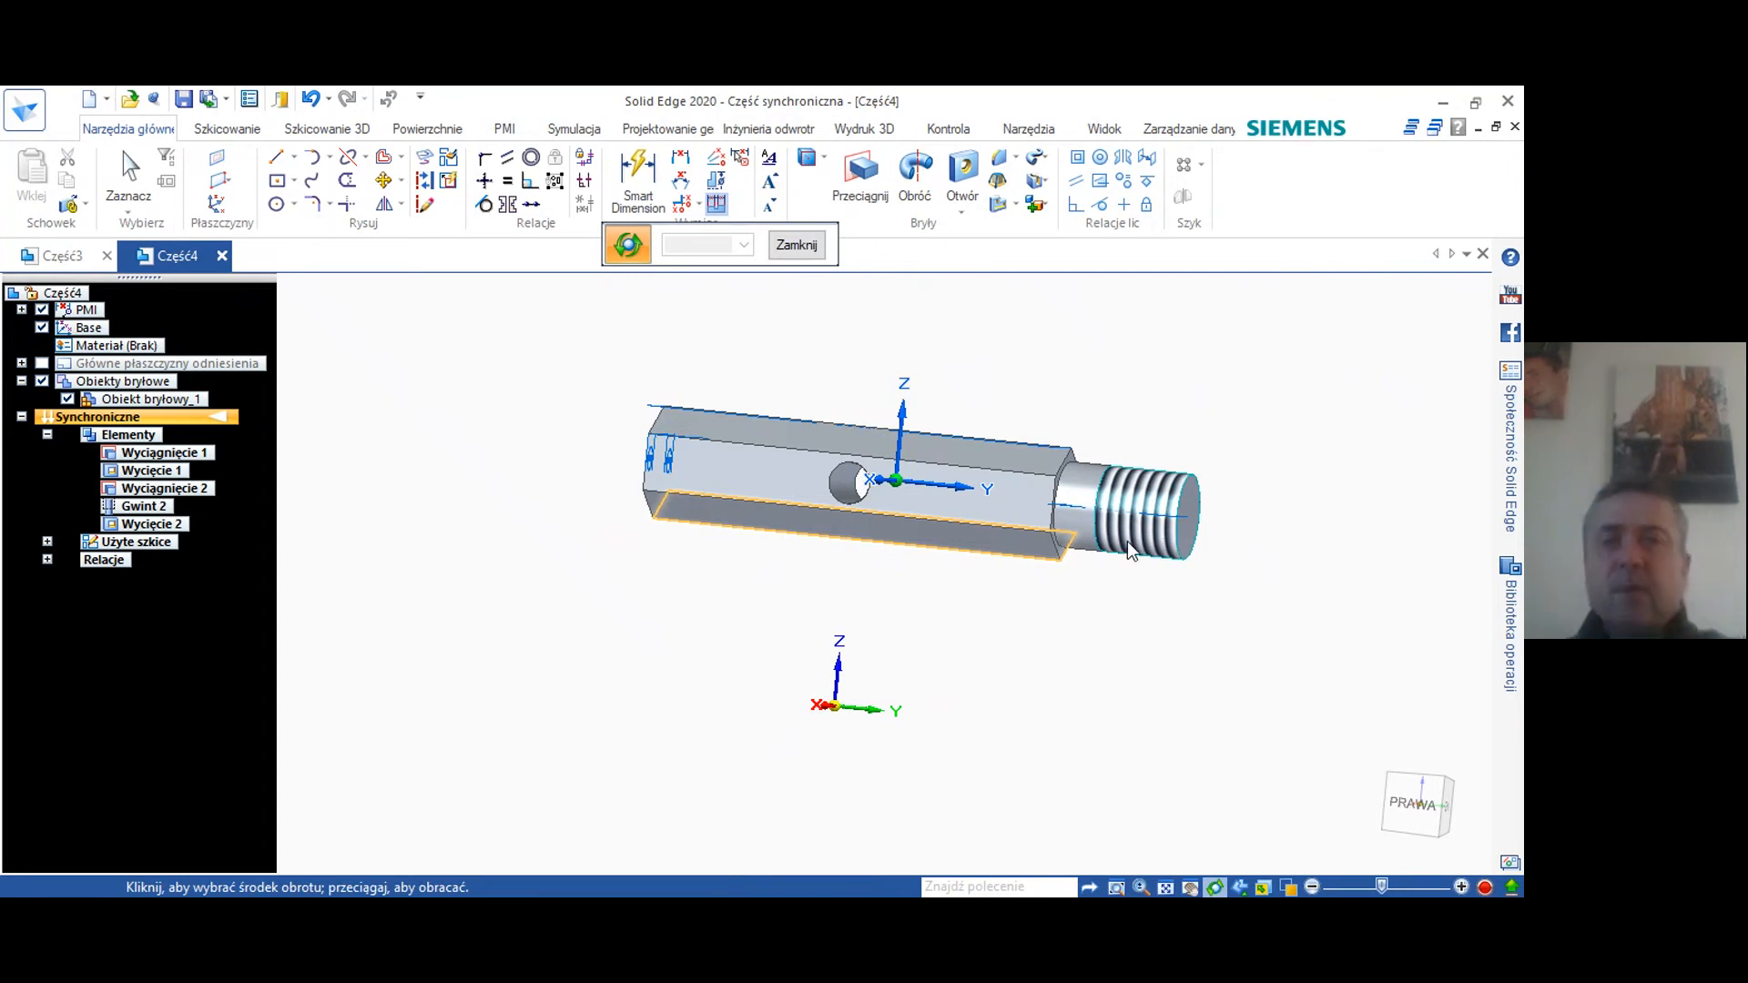
{"action": "mouse_move", "coordinate": [1000, 839]}
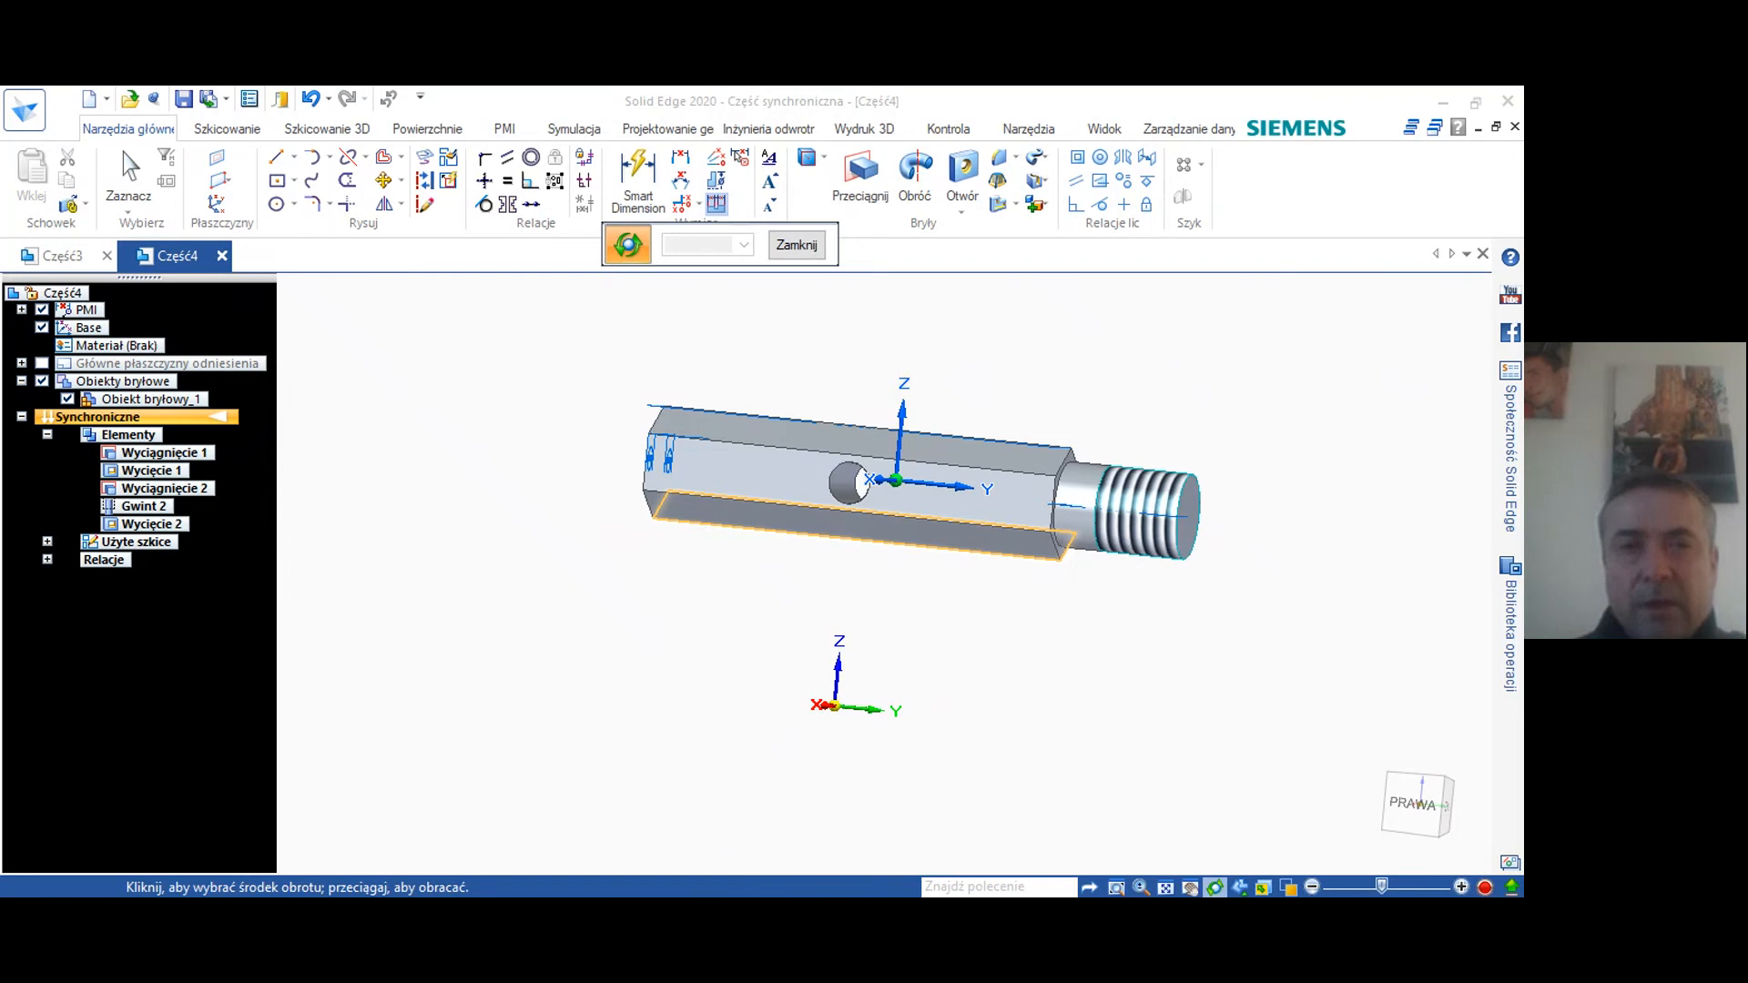
{"action": "mouse_move", "coordinate": [797, 473]}
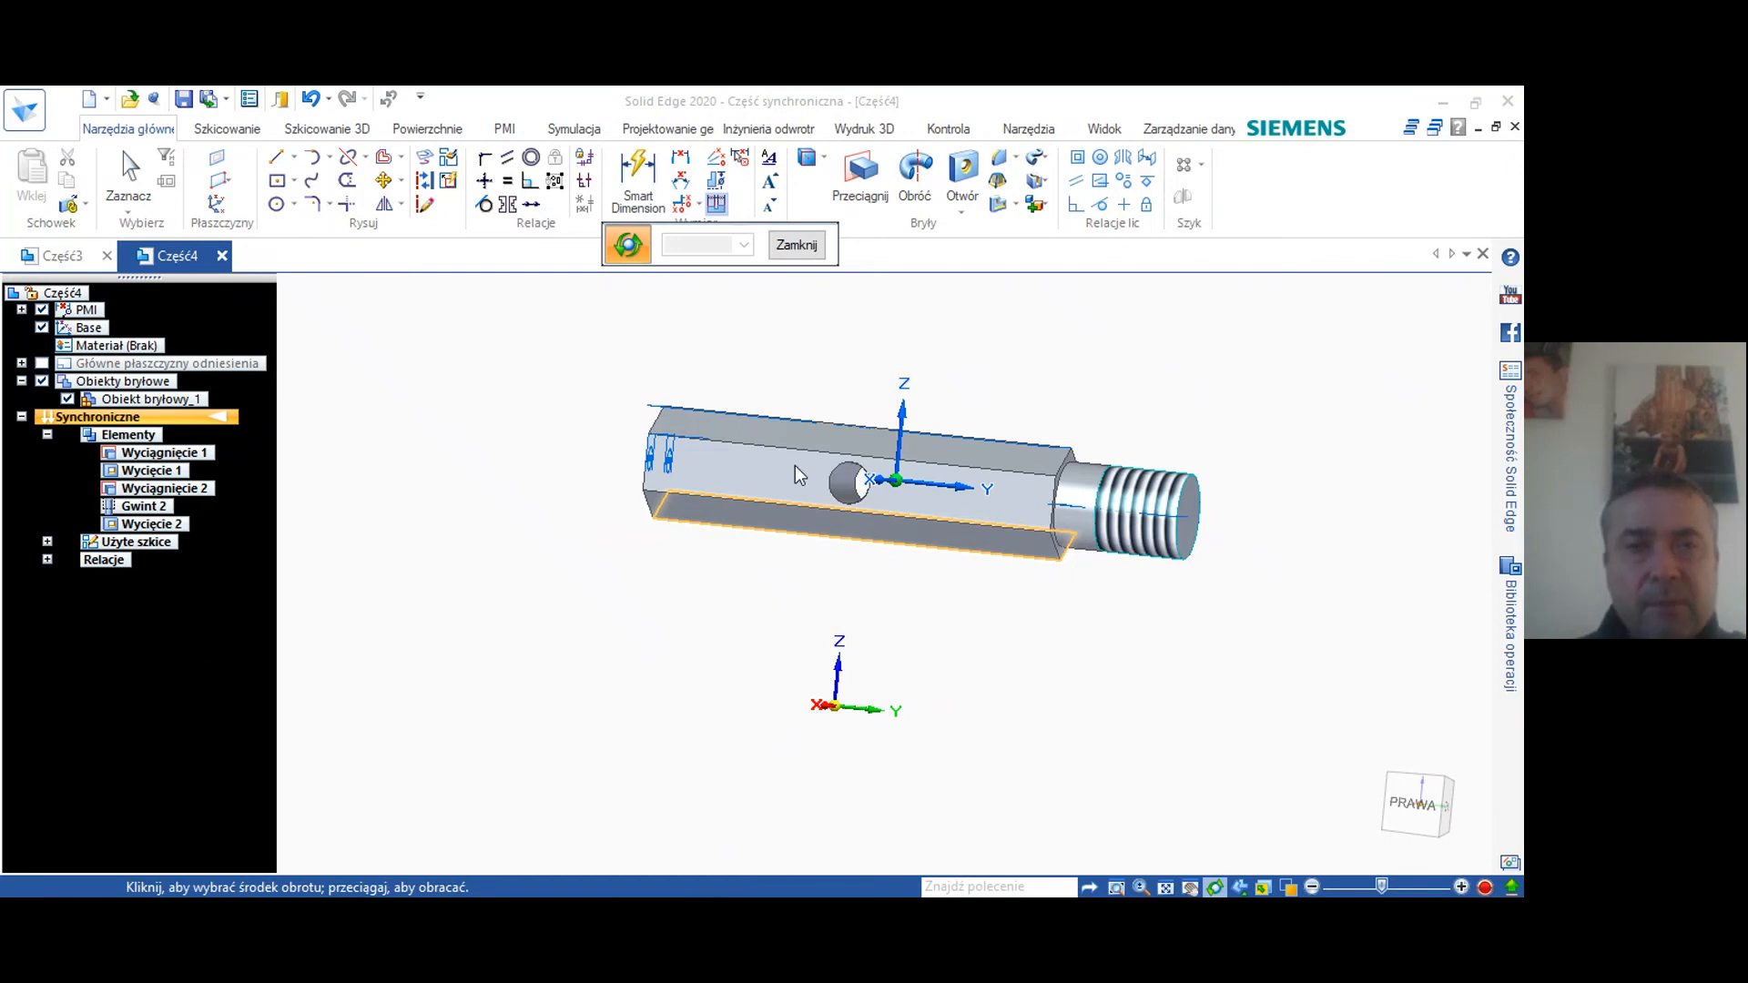